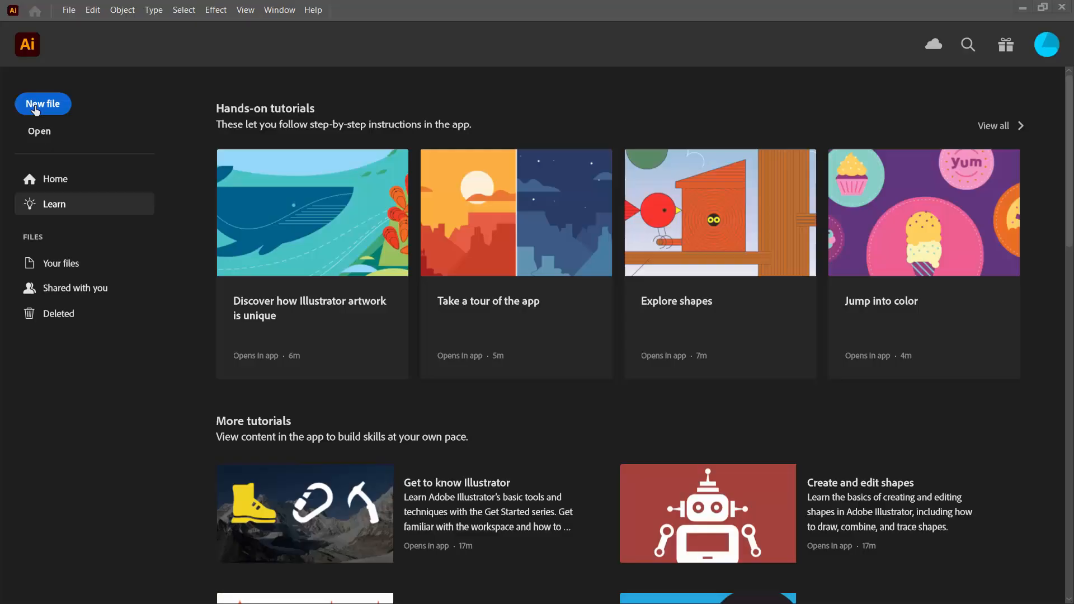
# Step: Create a new 1000 × 1000 px document from the Web preset
pyautogui.click(43, 104)
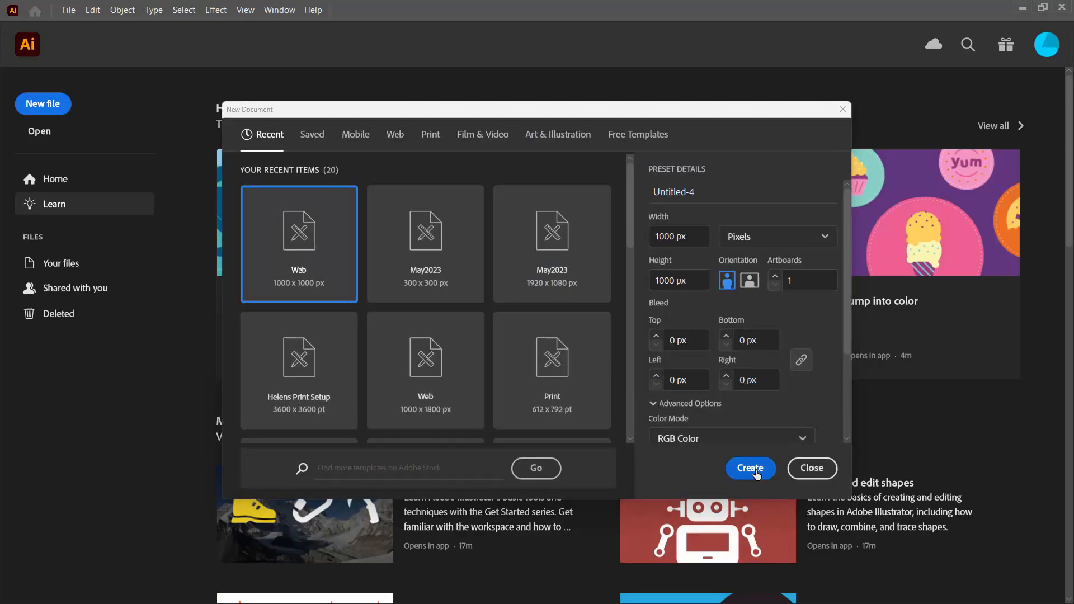
pyautogui.click(750, 469)
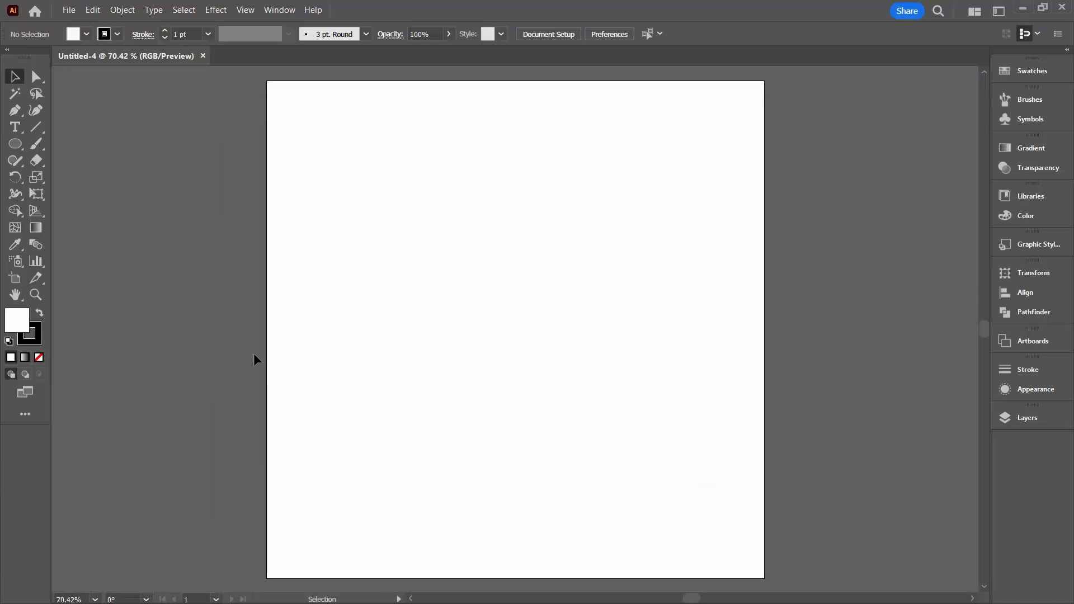
pyautogui.moveTo(186, 286)
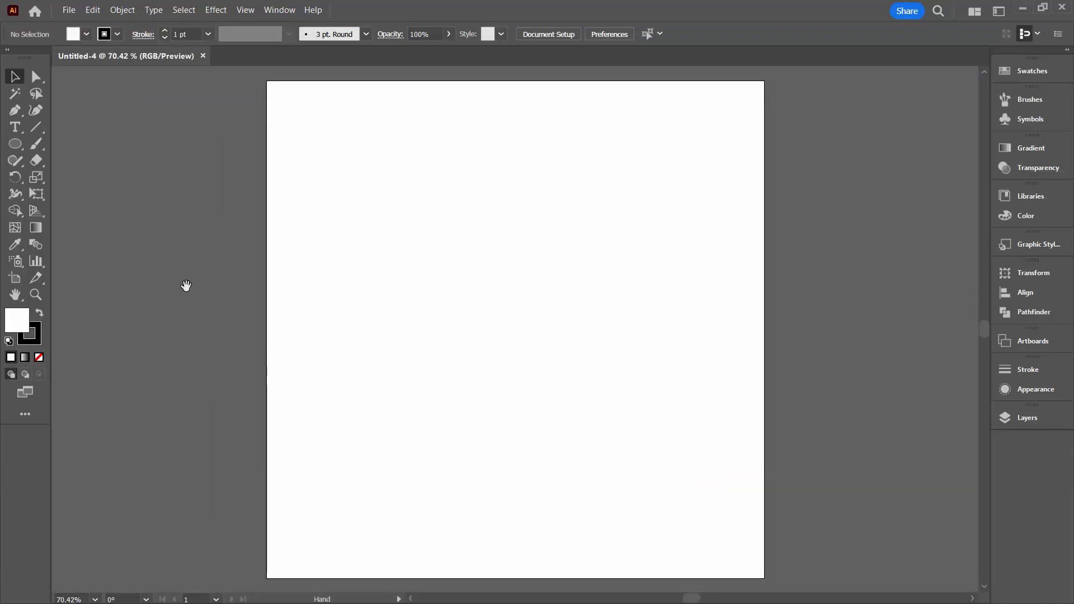
# Step: Pan left of the artboard, set no fill with a white stroke, and switch to the Pen
pyautogui.moveTo(186, 286); pyautogui.dragTo(613, 288)
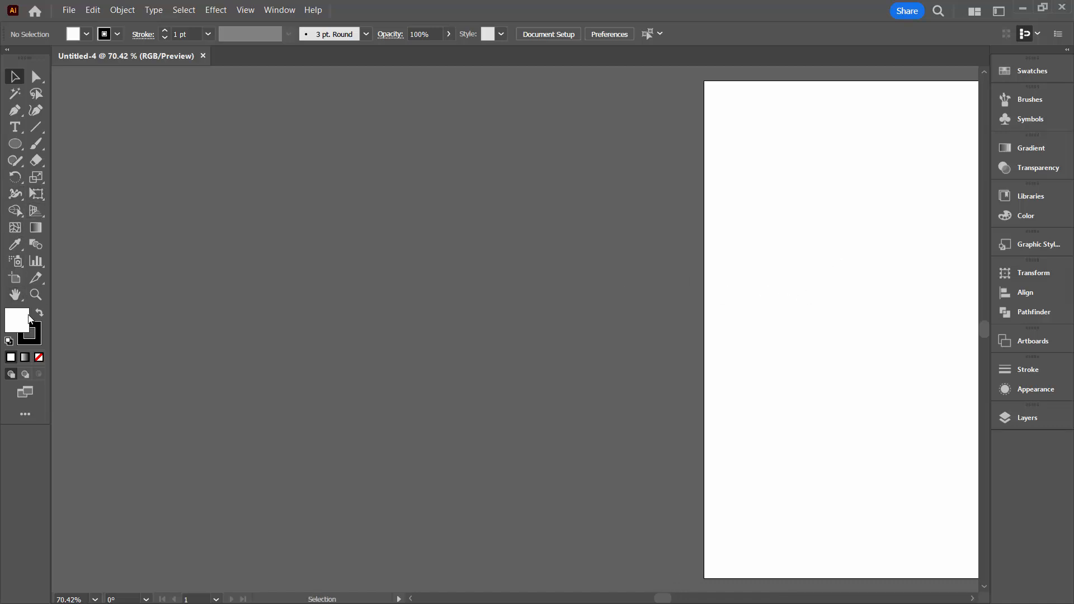
pyautogui.moveTo(36, 333)
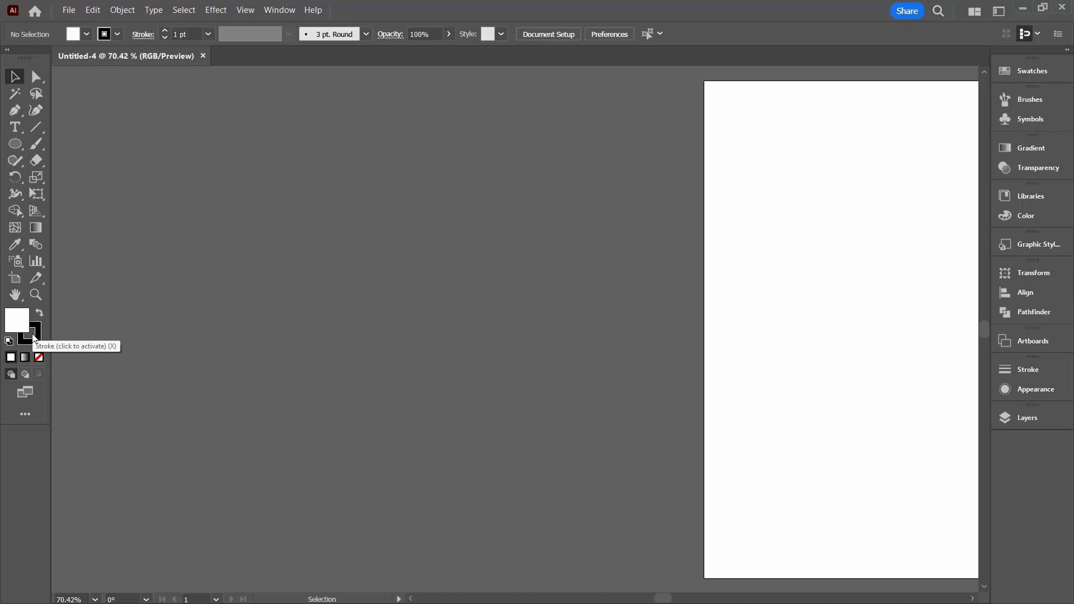
pyautogui.moveTo(138, 298)
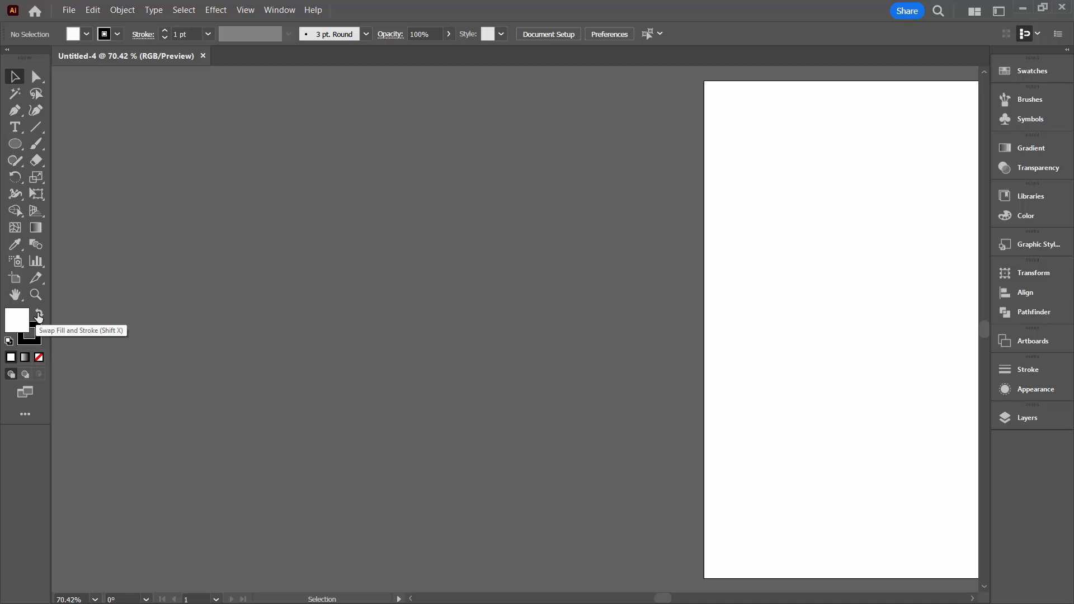
pyautogui.click(39, 314)
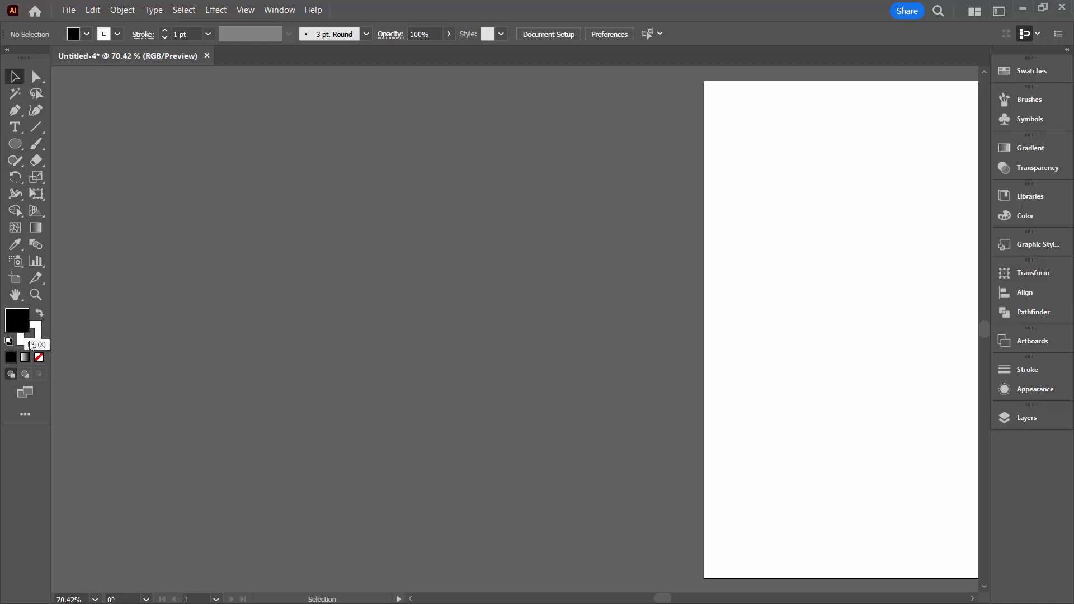
pyautogui.click(1026, 216)
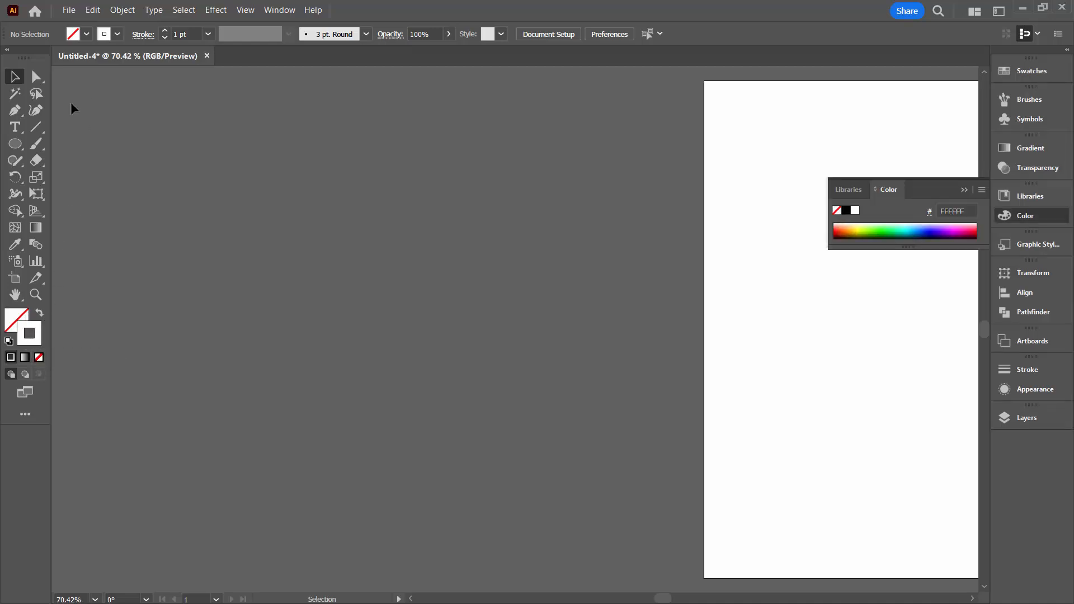
pyautogui.click(15, 110)
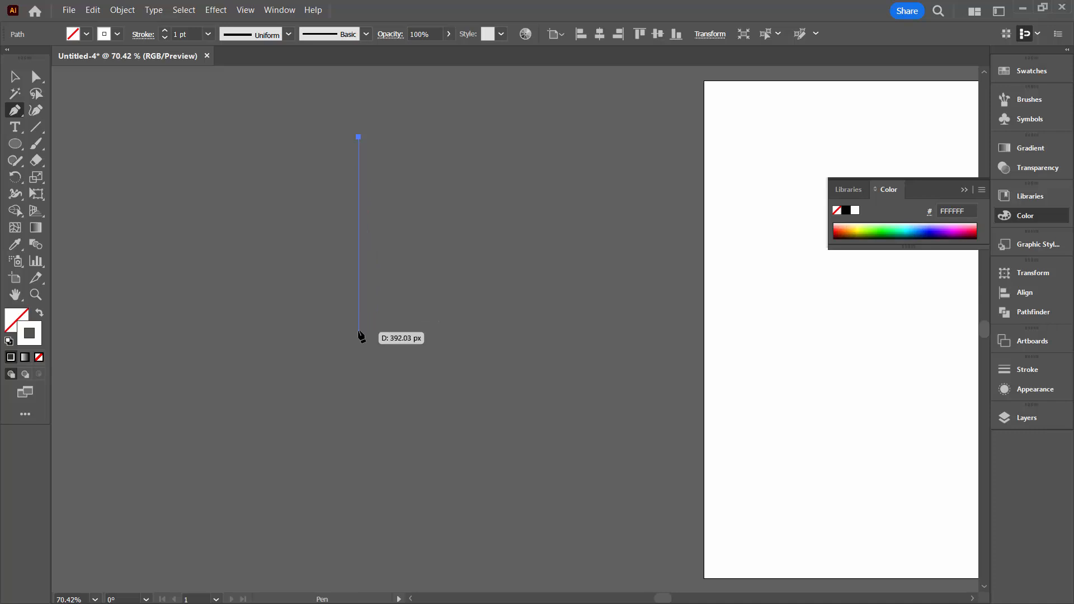
# Step: Finish the vertical line and give it a 7 pt stroke with round caps
pyautogui.click(358, 307)
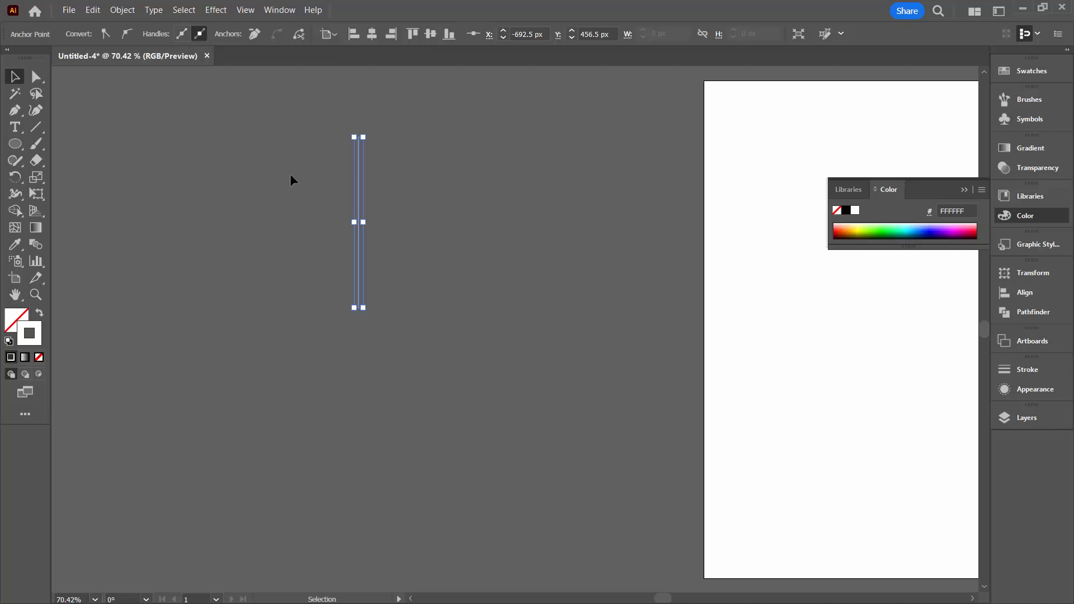
pyautogui.moveTo(287, 58)
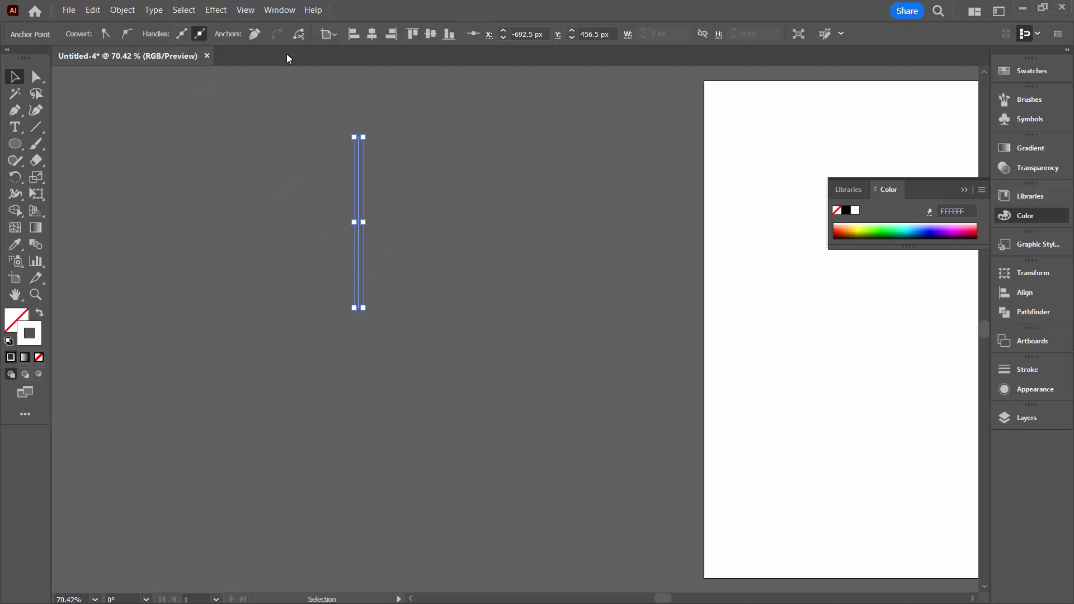
pyautogui.click(1027, 369)
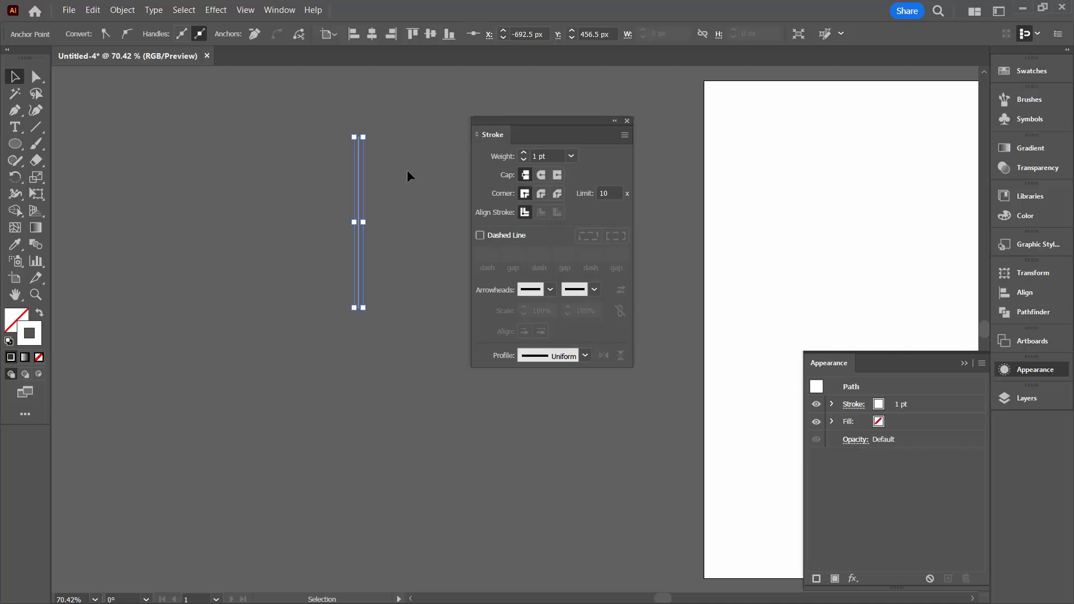
pyautogui.moveTo(541, 174)
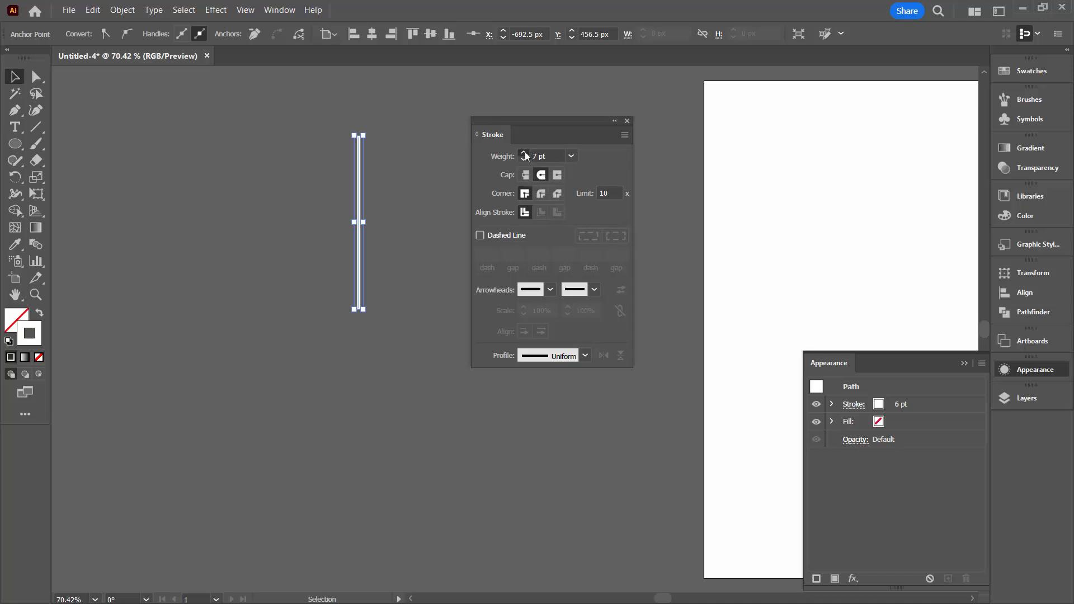
pyautogui.click(524, 152)
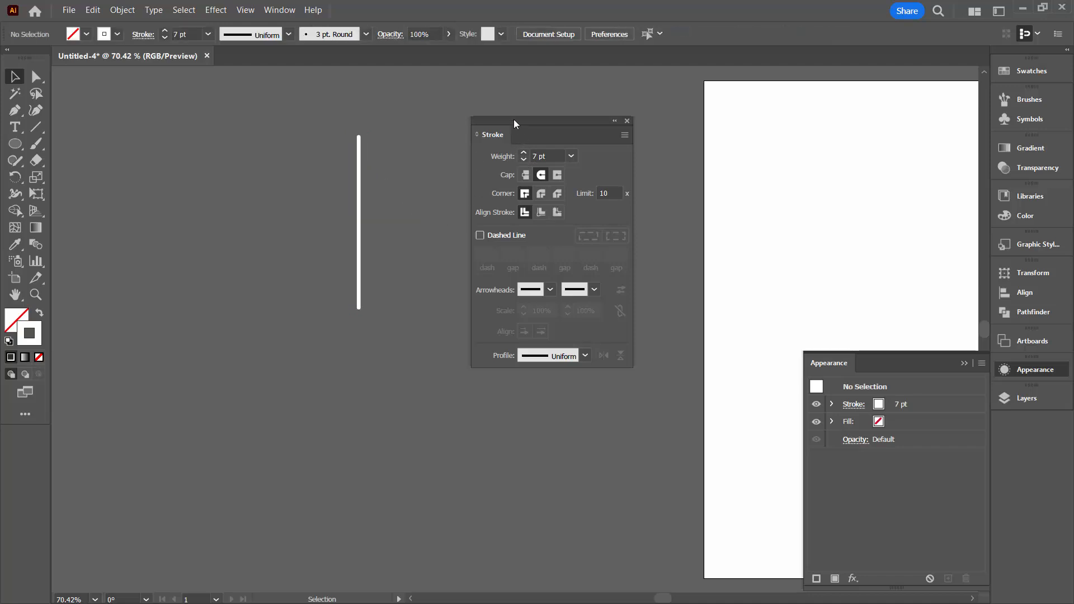
pyautogui.click(14, 110)
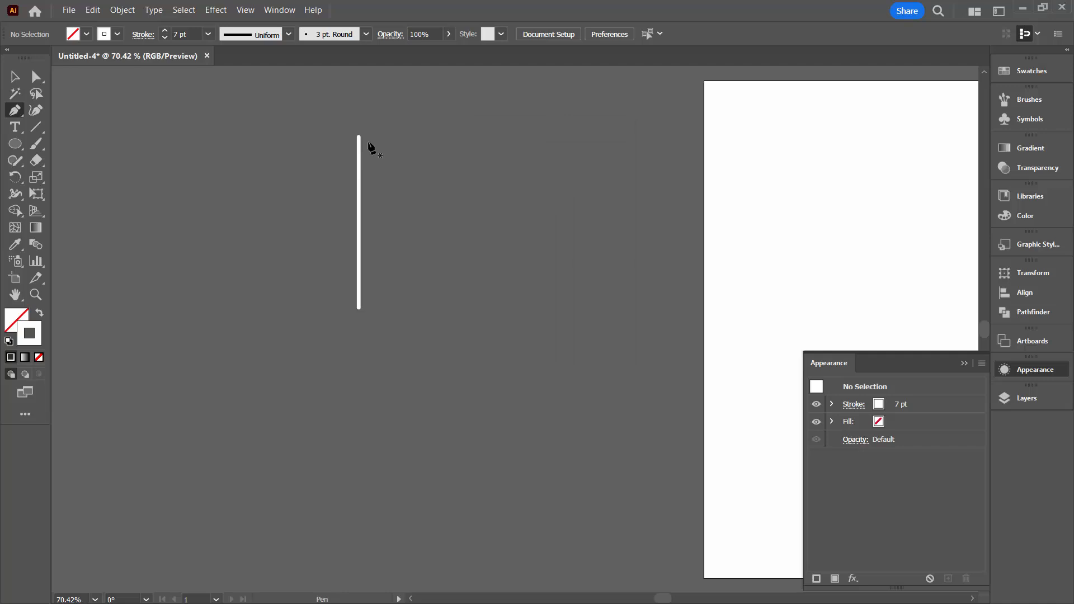
pyautogui.moveTo(460, 130)
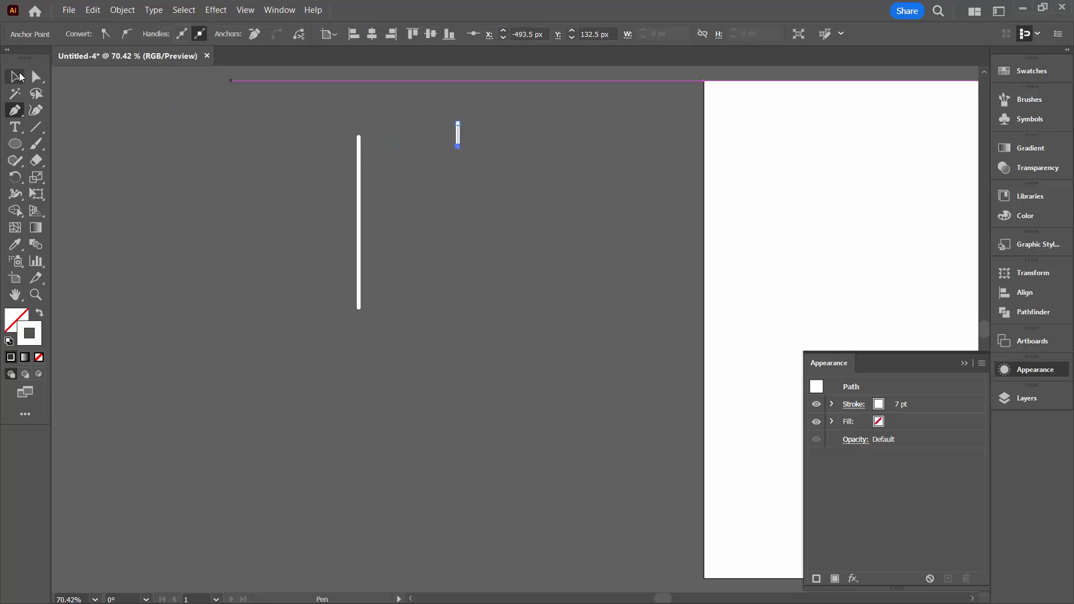
# Step: Tilt the short line 30 degrees via Object > Transform > Rotate
pyautogui.click(14, 76)
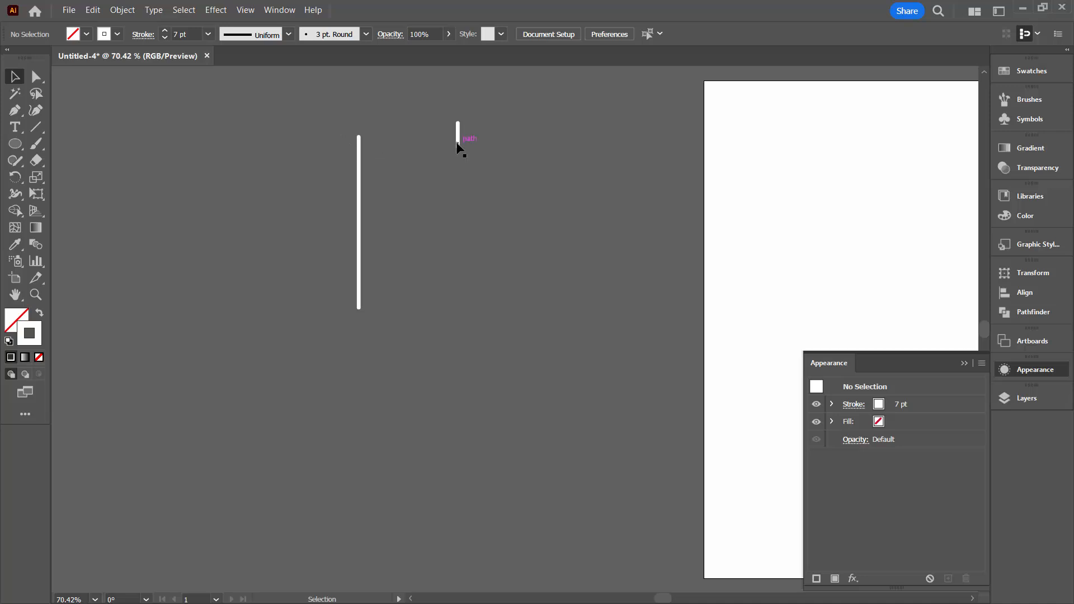
pyautogui.click(458, 135)
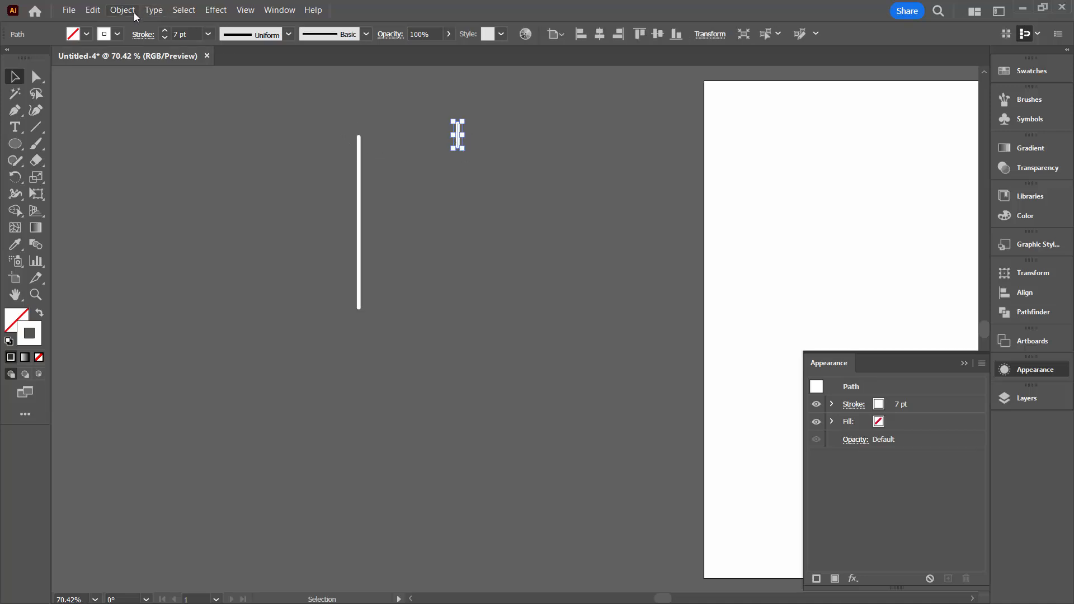
pyautogui.click(122, 9)
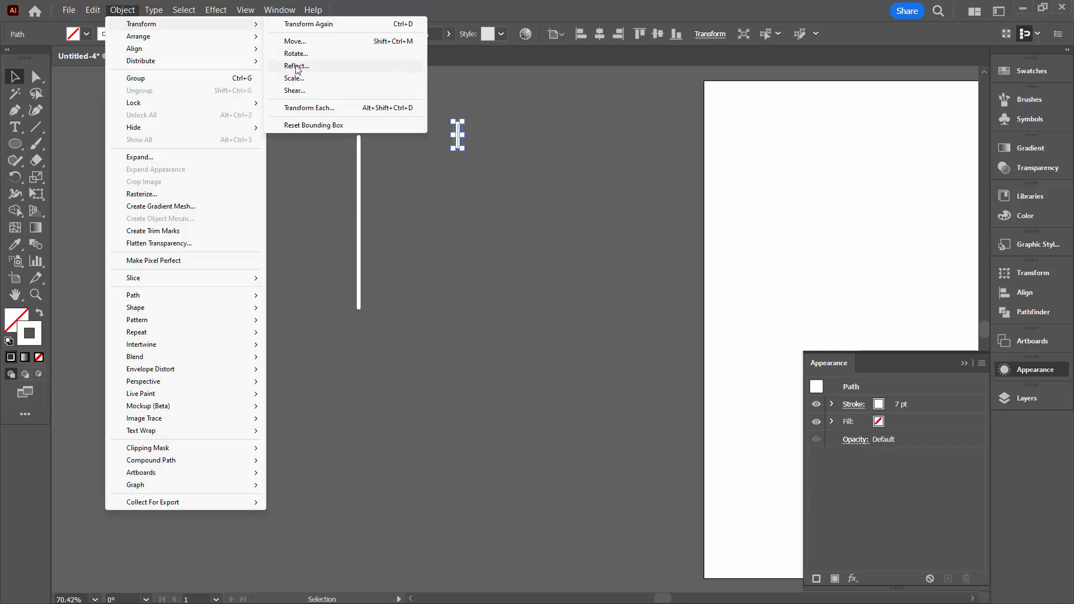
pyautogui.click(296, 54)
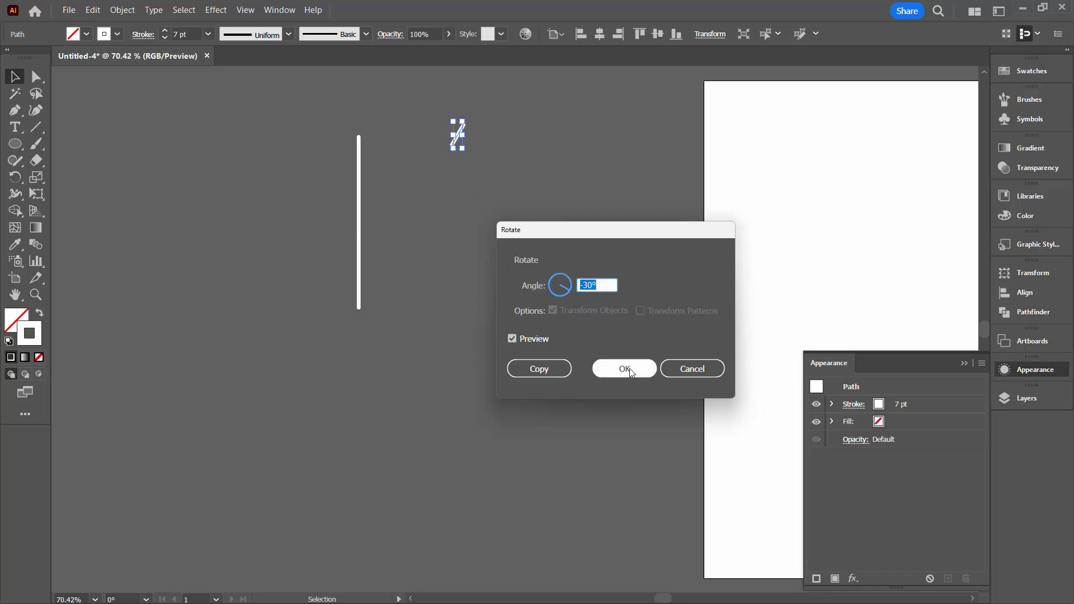
pyautogui.click(622, 368)
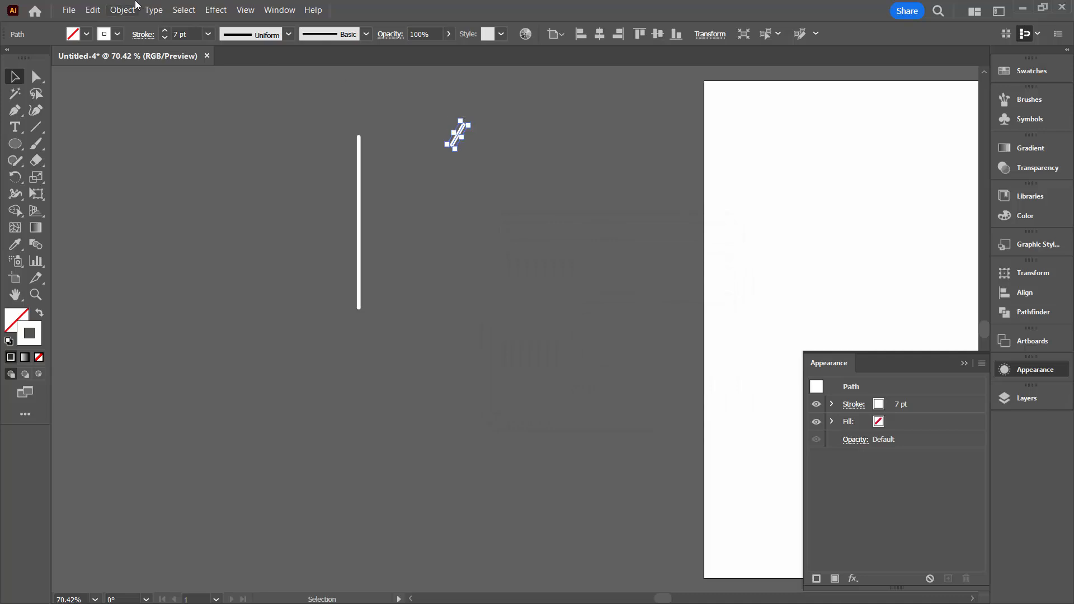
# Step: Add a vertically reflected copy of the tilted line to form a V
pyautogui.click(122, 9)
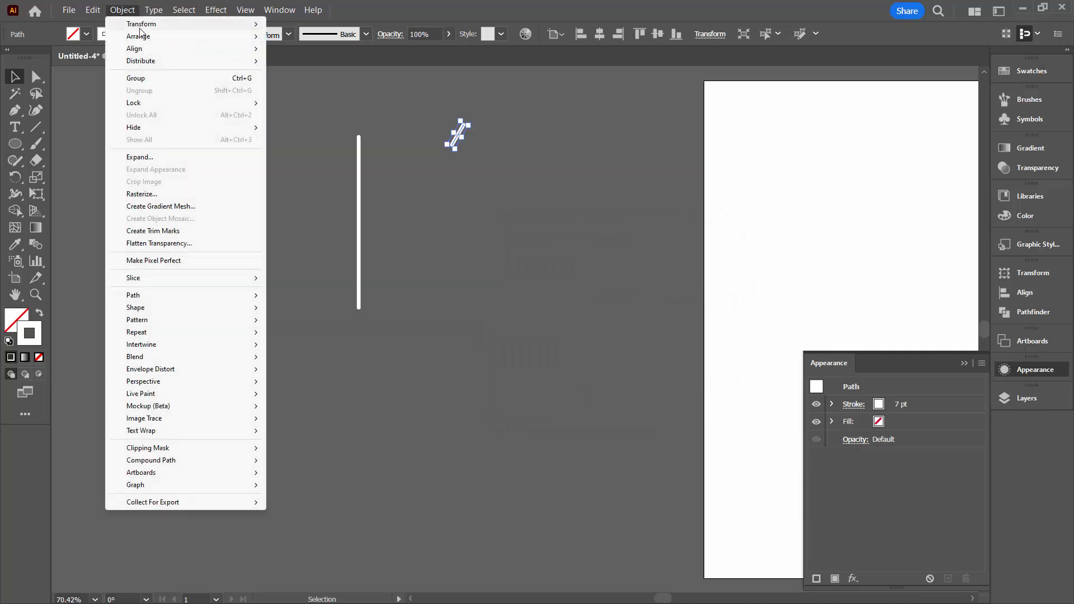
pyautogui.click(141, 24)
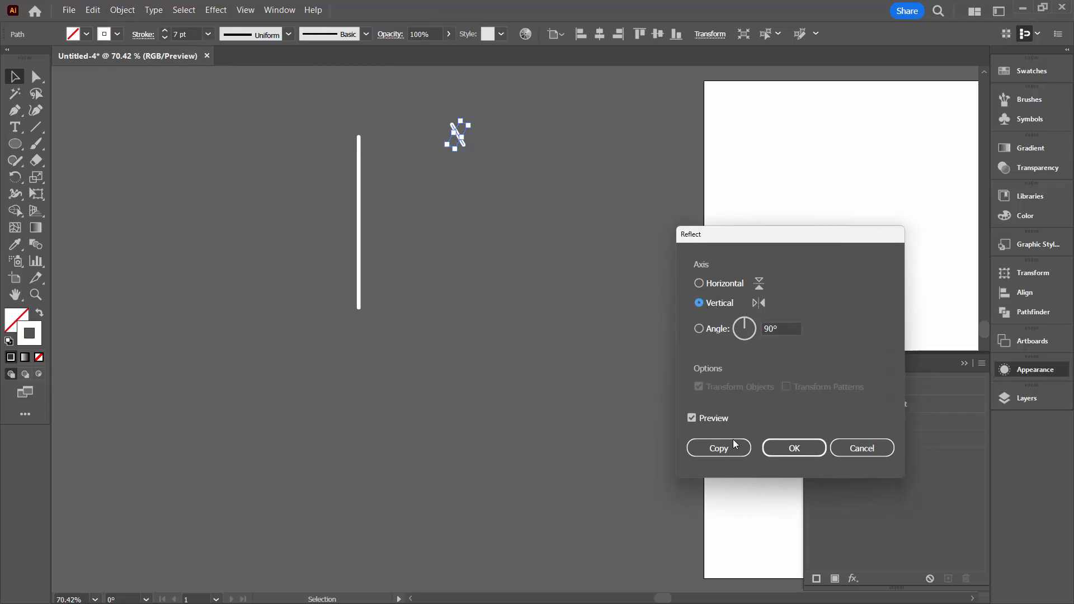
pyautogui.click(793, 448)
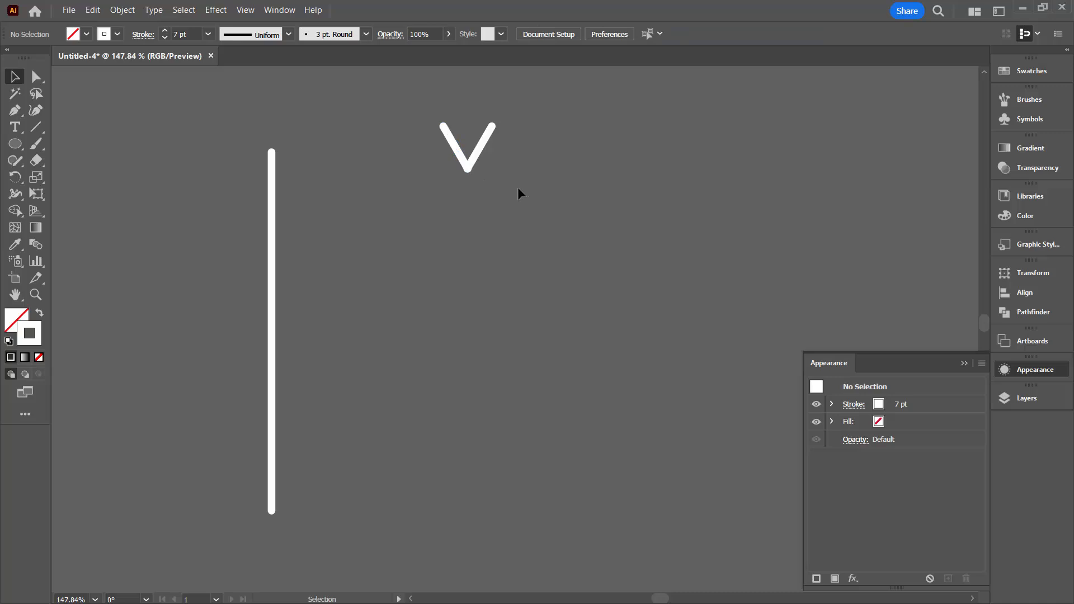
# Step: Expand the V strokes and the long vertical line into filled shapes
pyautogui.click(468, 146)
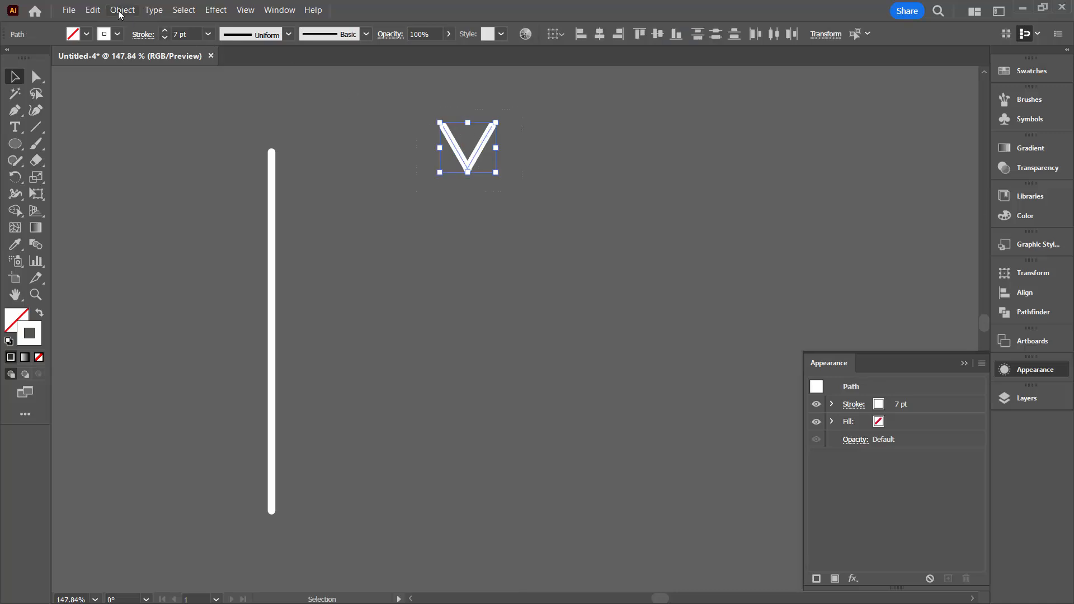
pyautogui.click(122, 9)
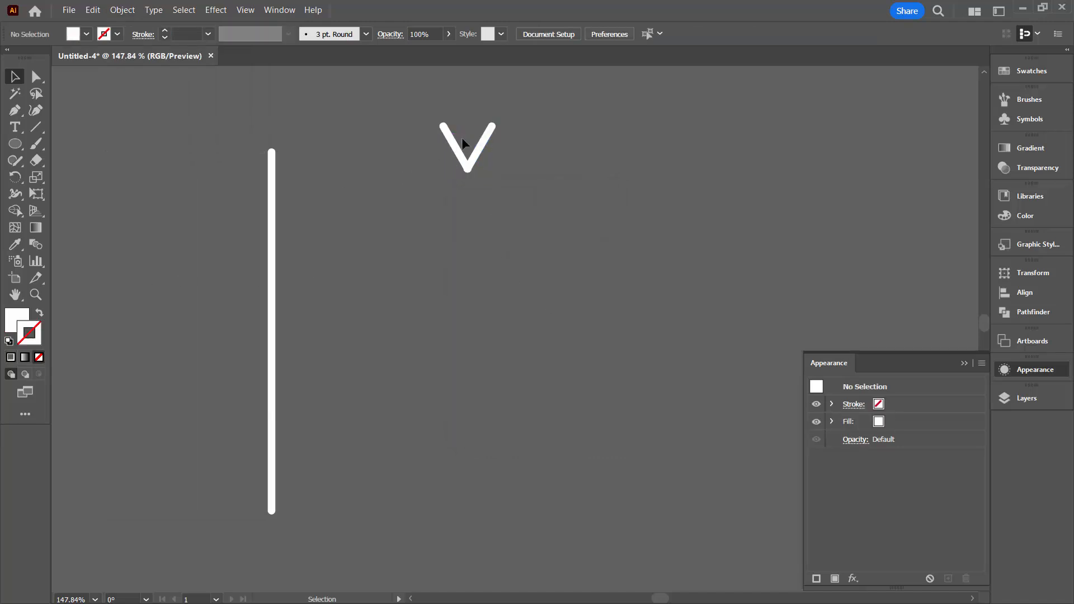
pyautogui.click(271, 329)
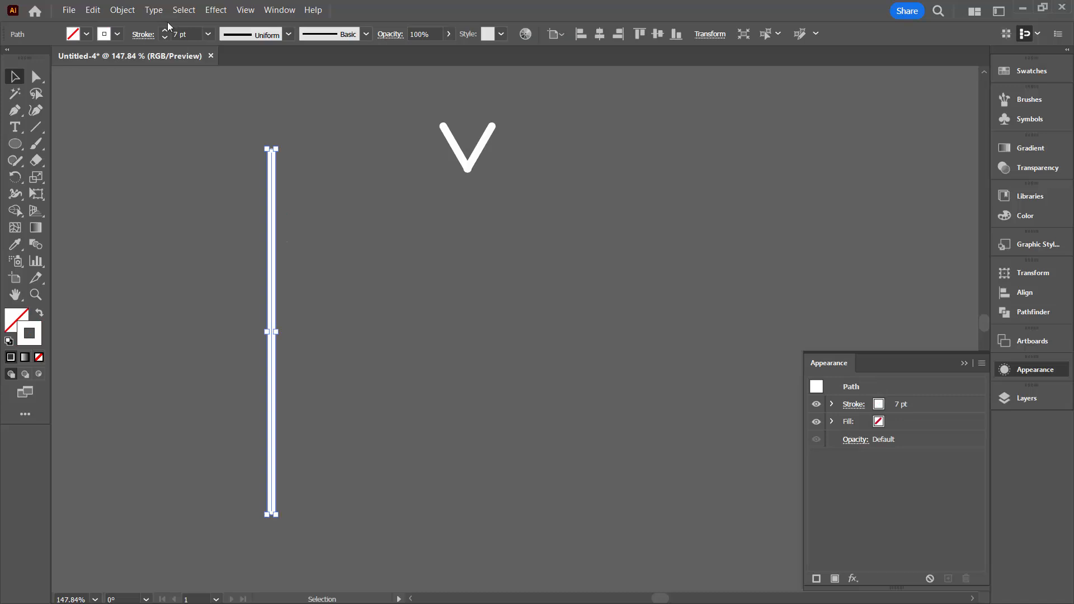
pyautogui.click(122, 9)
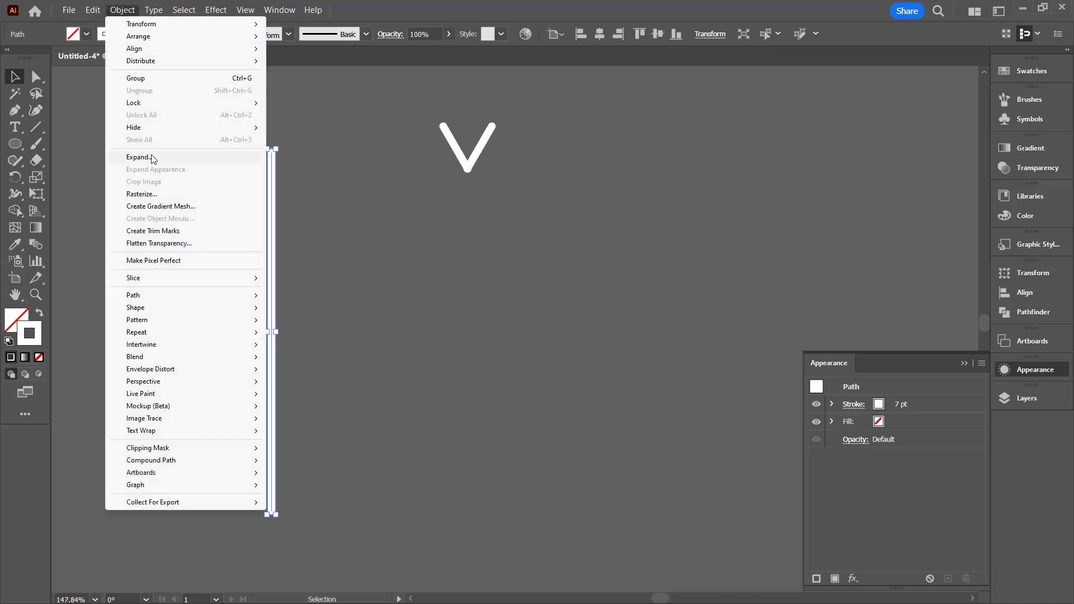
pyautogui.click(138, 158)
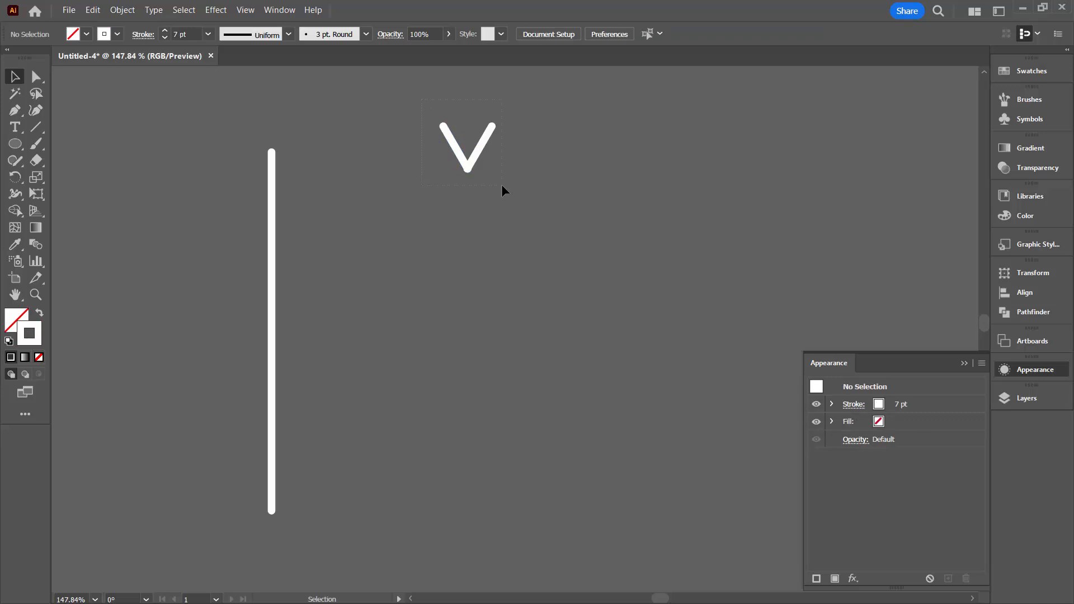
# Step: Join the expanded V's two strokes into one grouped shape, then deselect
pyautogui.click(468, 147)
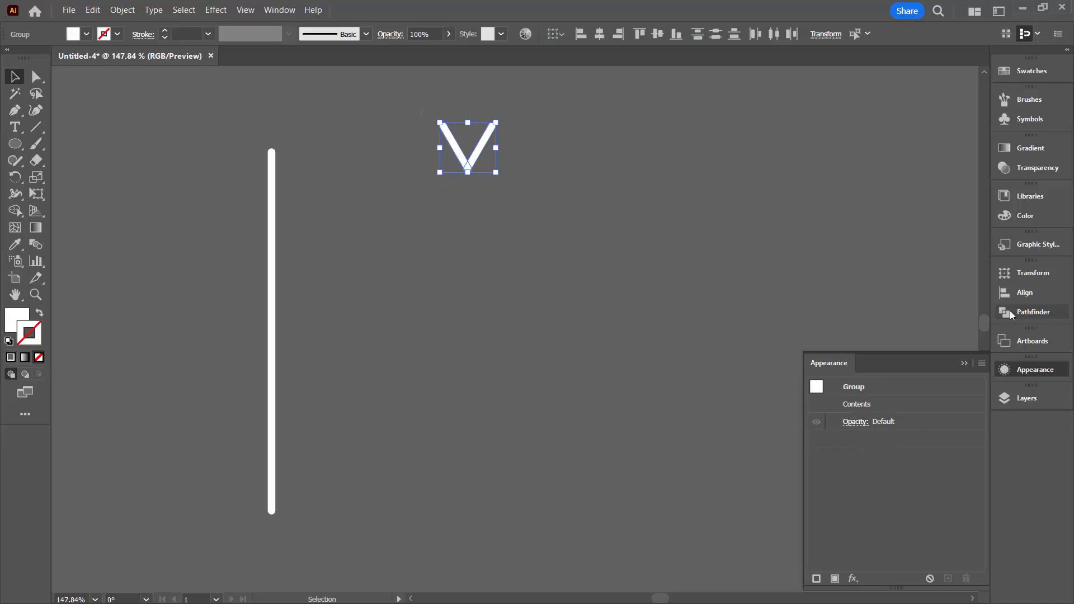
pyautogui.click(1034, 311)
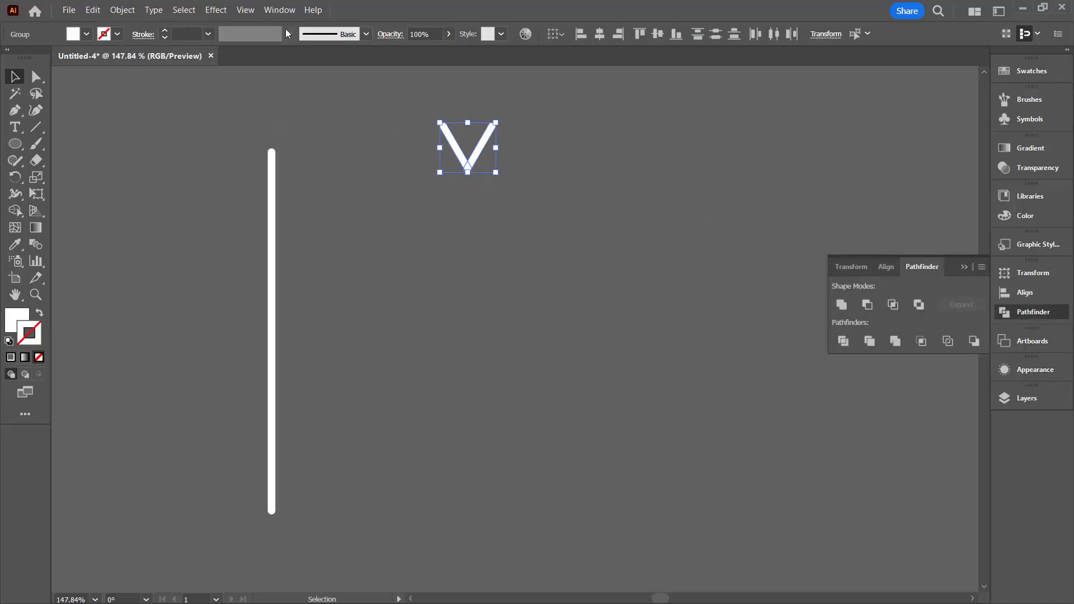
pyautogui.click(278, 10)
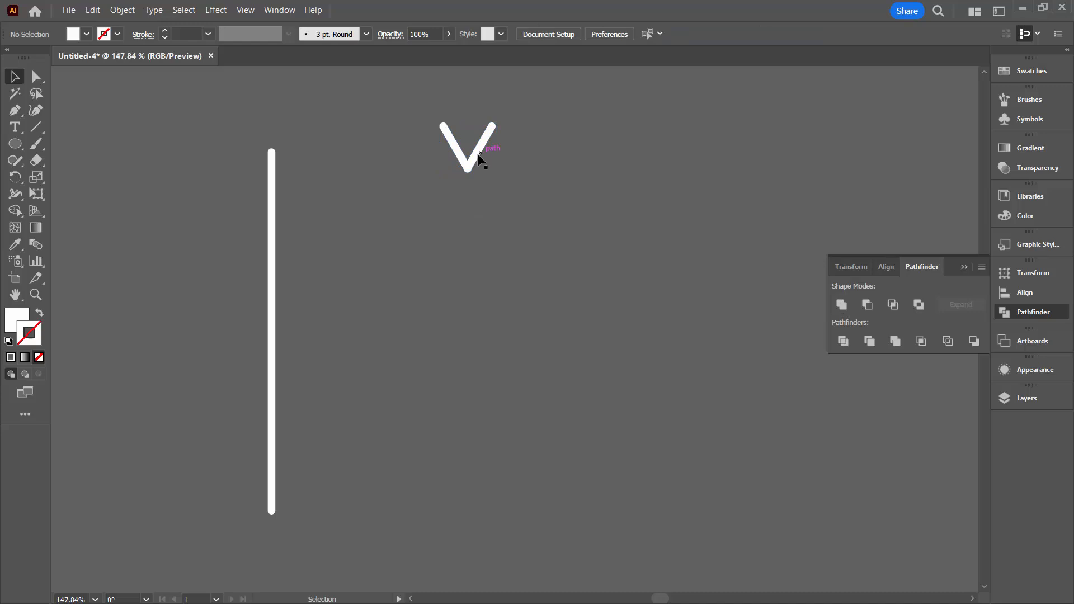
# Step: Place the V atop the stem, copy it down into seven branches, and select all
pyautogui.moveTo(473, 148); pyautogui.dragTo(370, 162)
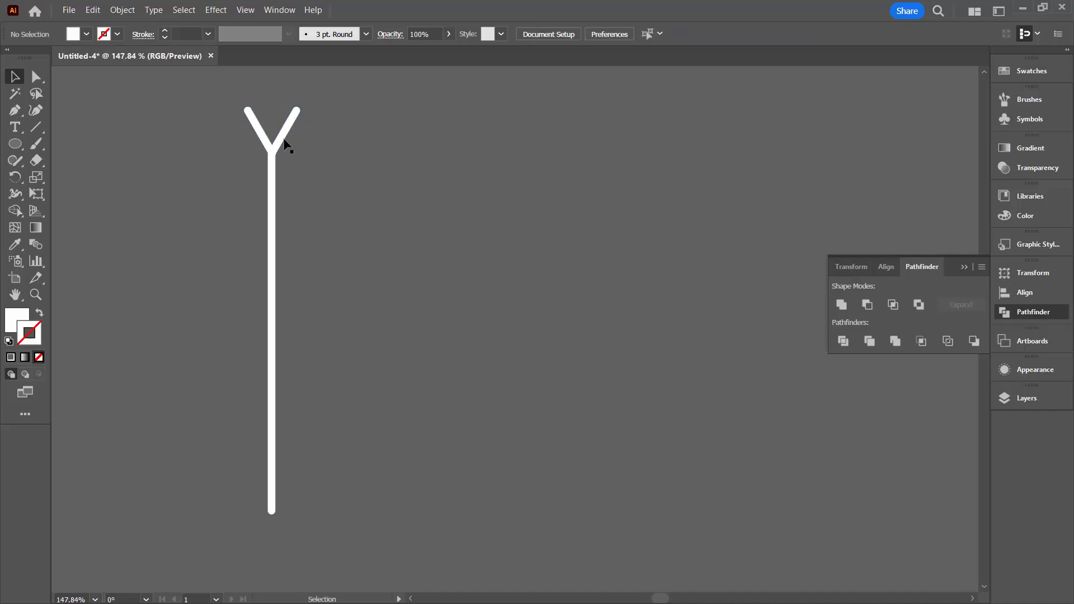
pyautogui.click(272, 137)
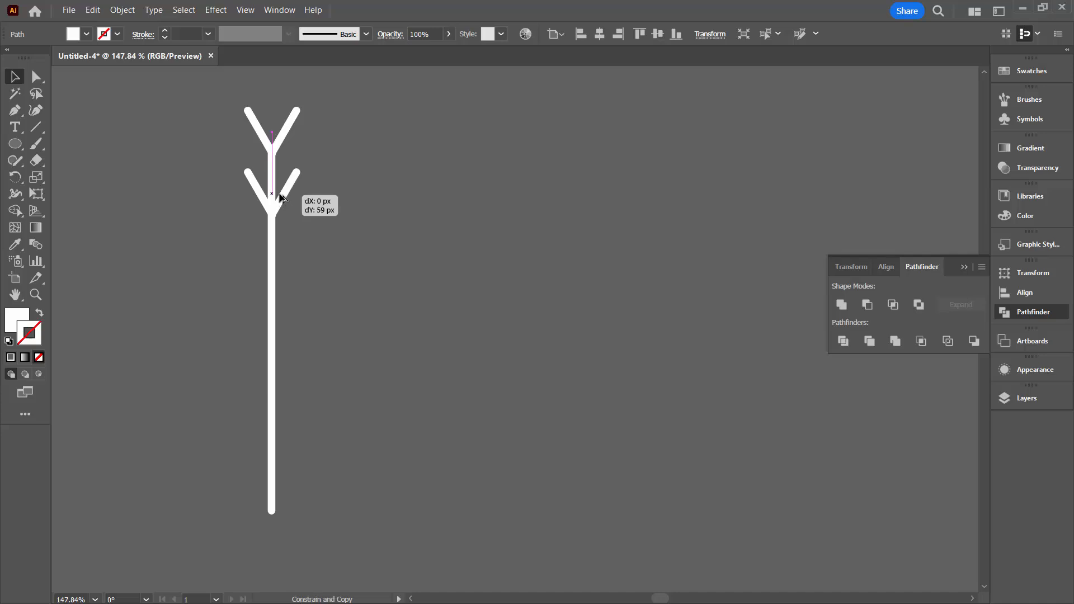
pyautogui.moveTo(272, 198); pyautogui.dragTo(271, 195)
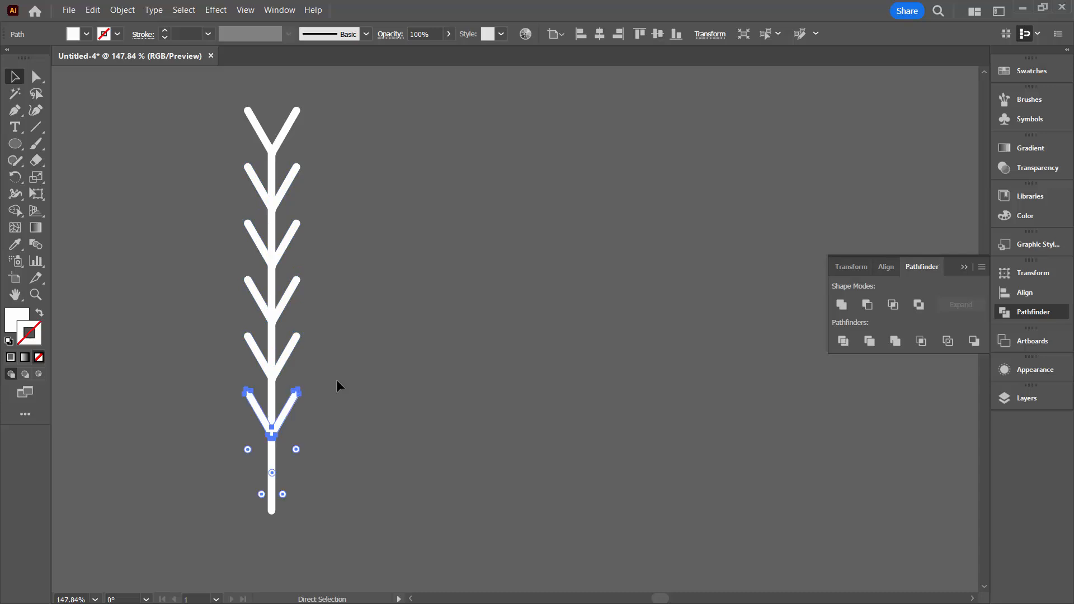
pyautogui.click(14, 77)
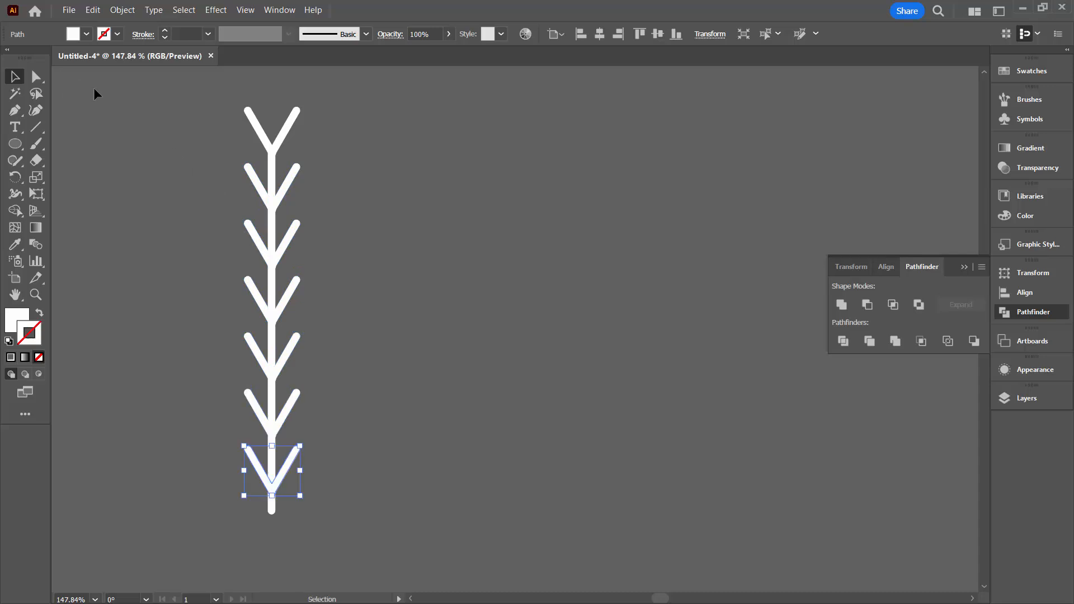
pyautogui.click(199, 362)
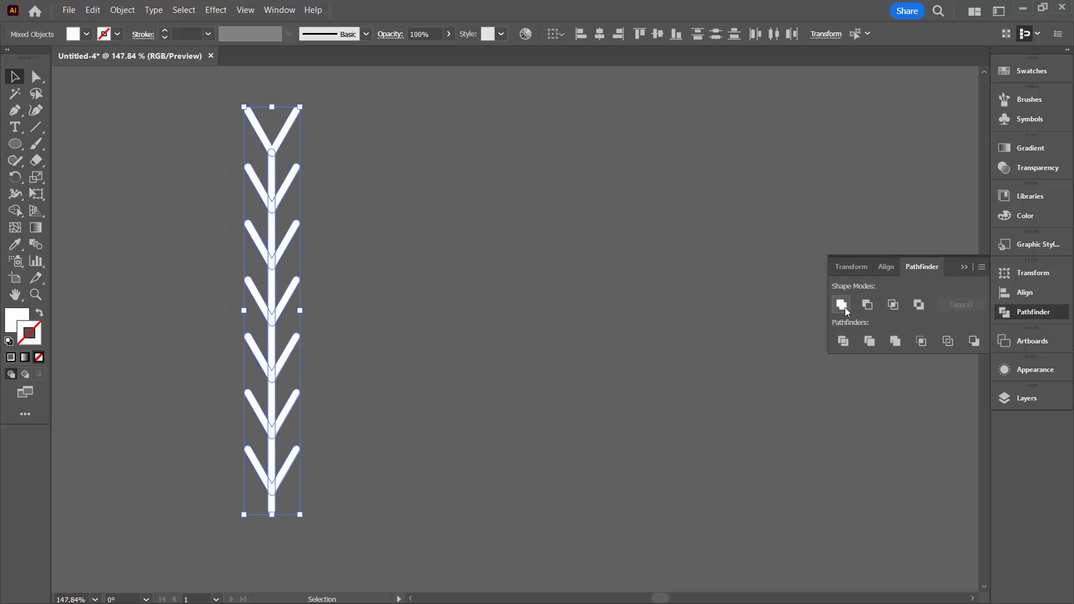
# Step: Unite the stem and branches with Pathfinder into one smaller arm and select it
pyautogui.click(840, 304)
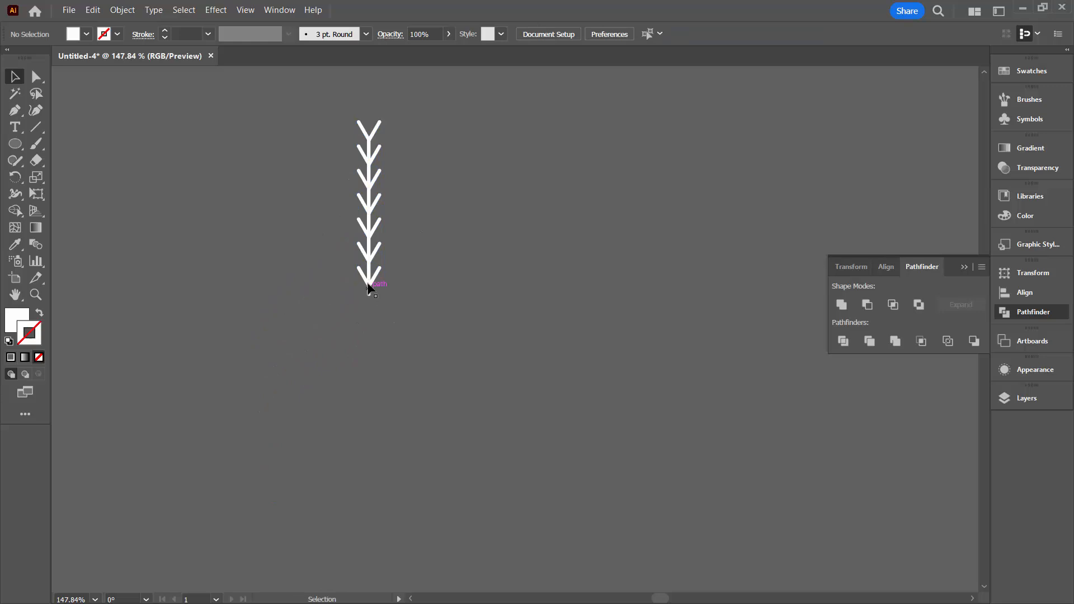
pyautogui.click(370, 284)
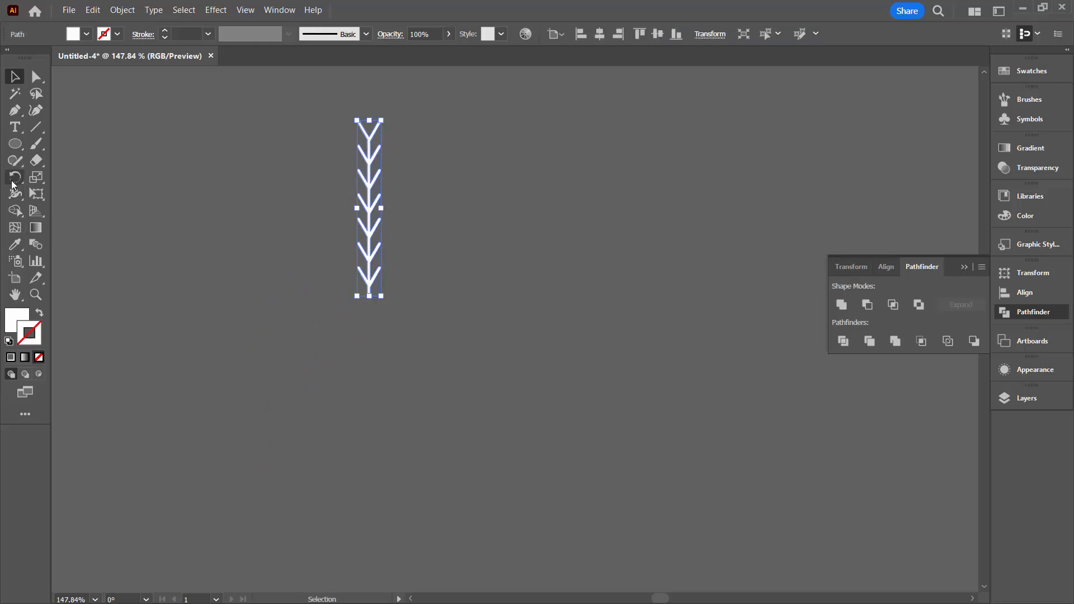
pyautogui.moveTo(15, 177)
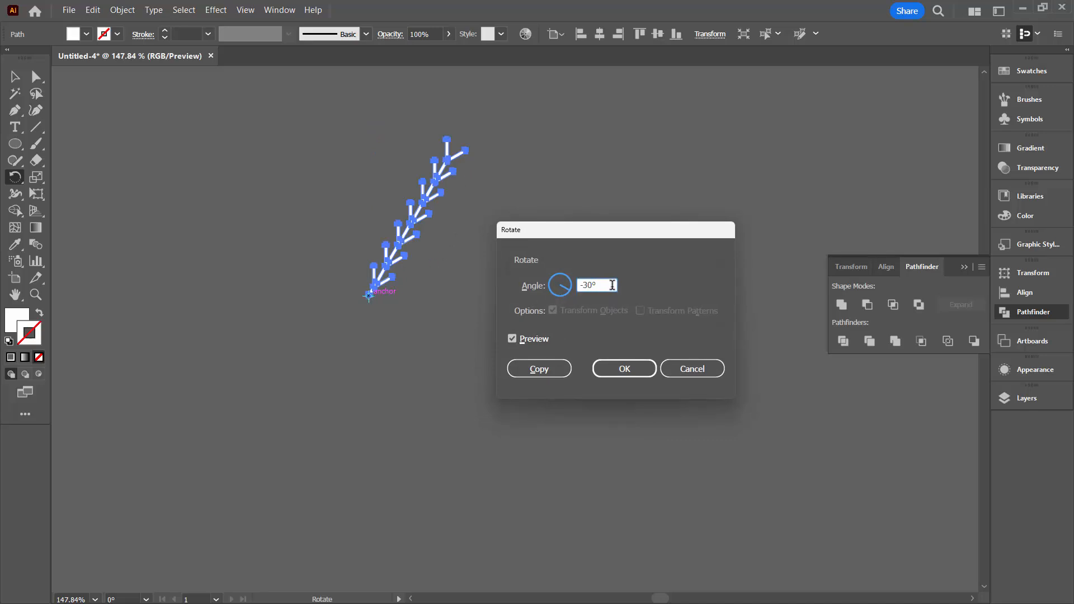
# Step: Make 30° rotated copies of the arm around a shared centre for twelve arms
pyautogui.write('30')
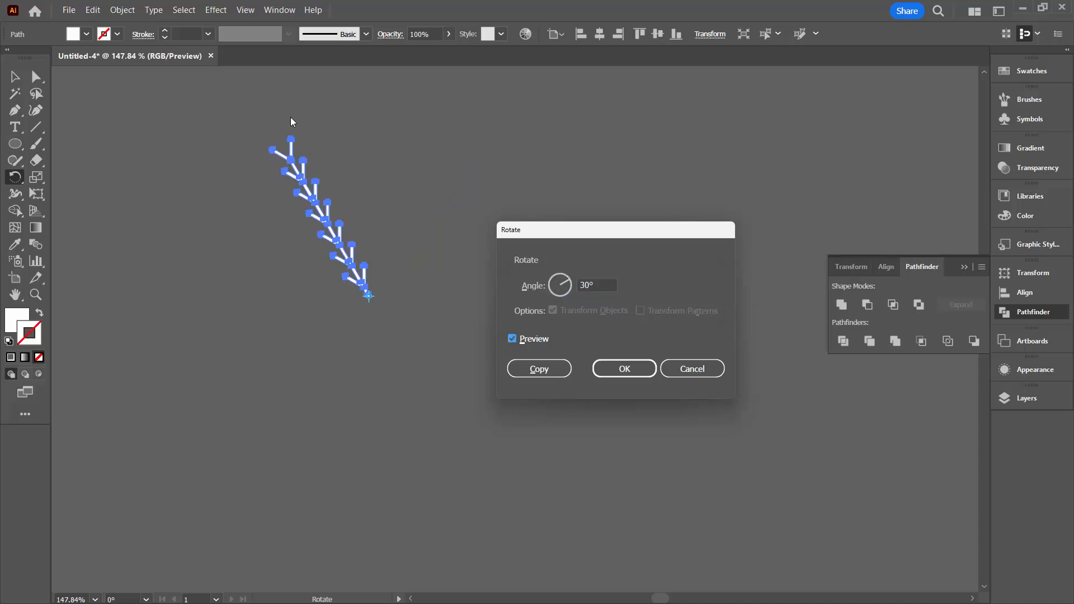
pyautogui.moveTo(363, 161)
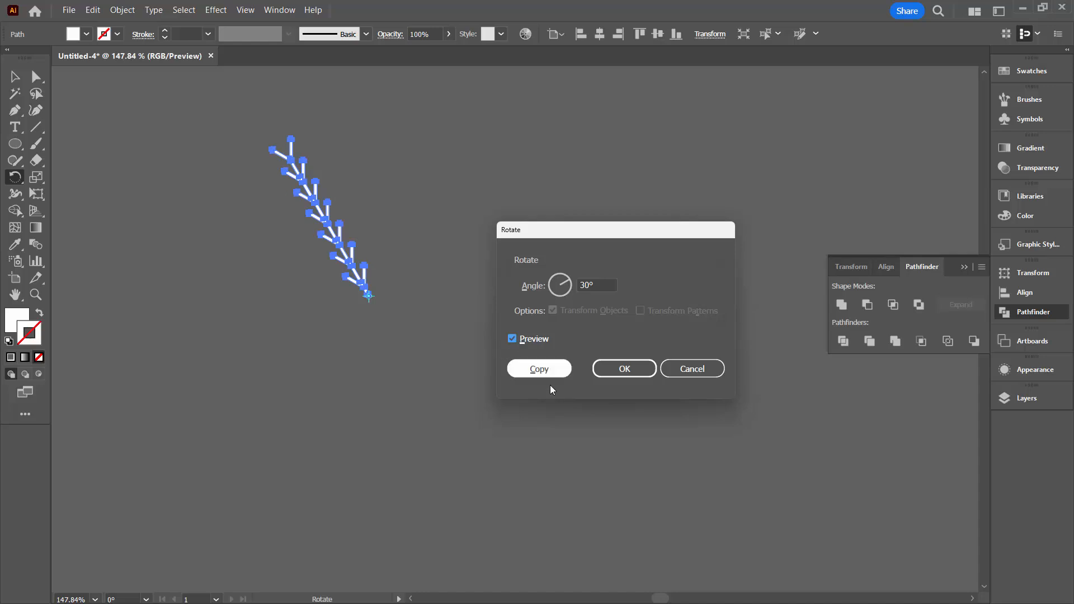
pyautogui.click(539, 369)
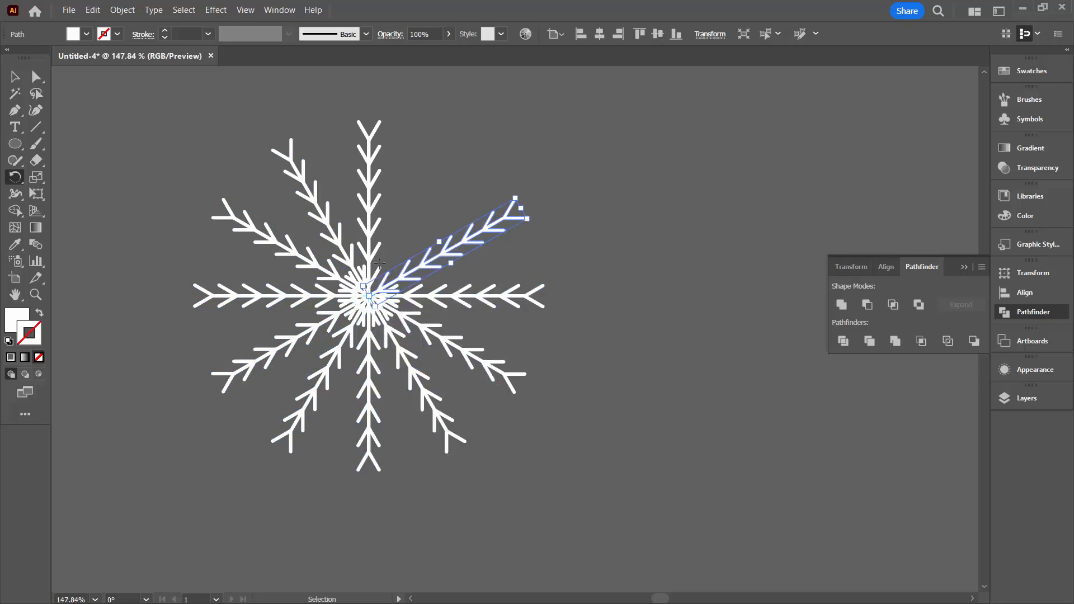
pyautogui.moveTo(507, 198); pyautogui.dragTo(445, 144)
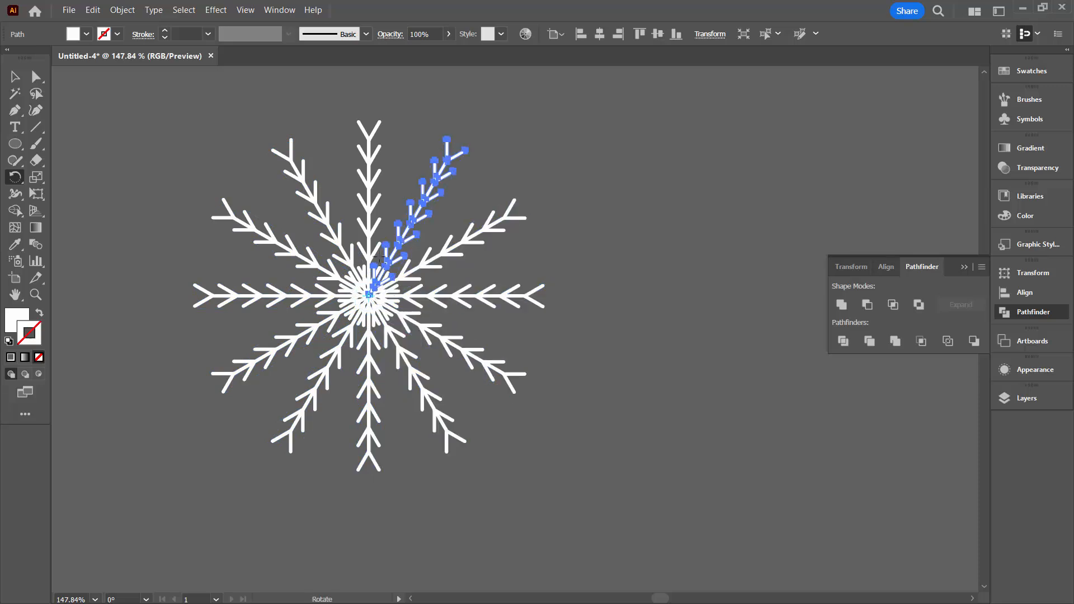
pyautogui.click(15, 76)
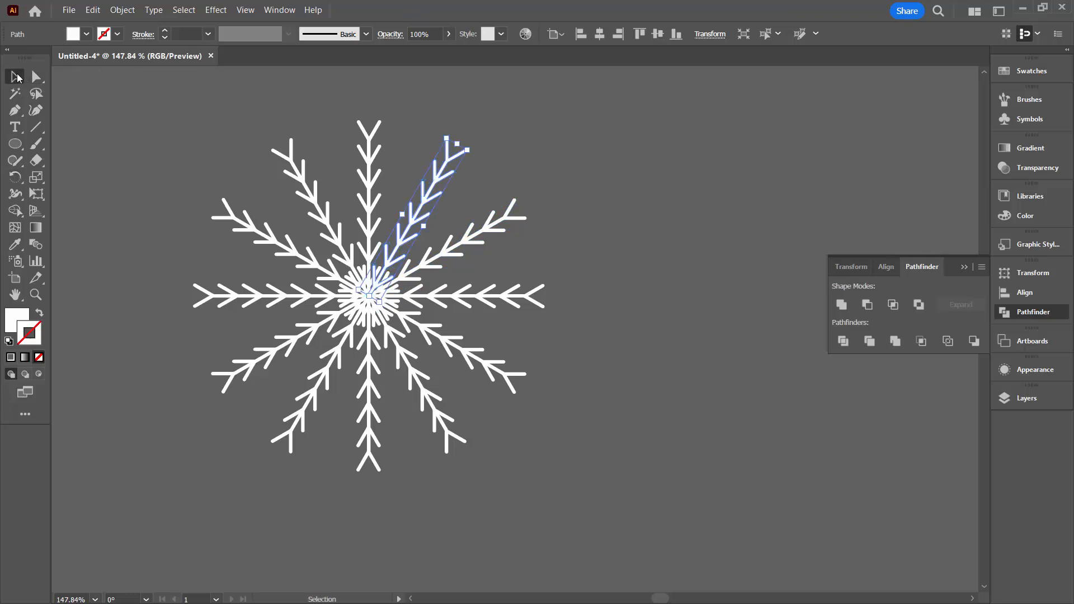
pyautogui.click(335, 326)
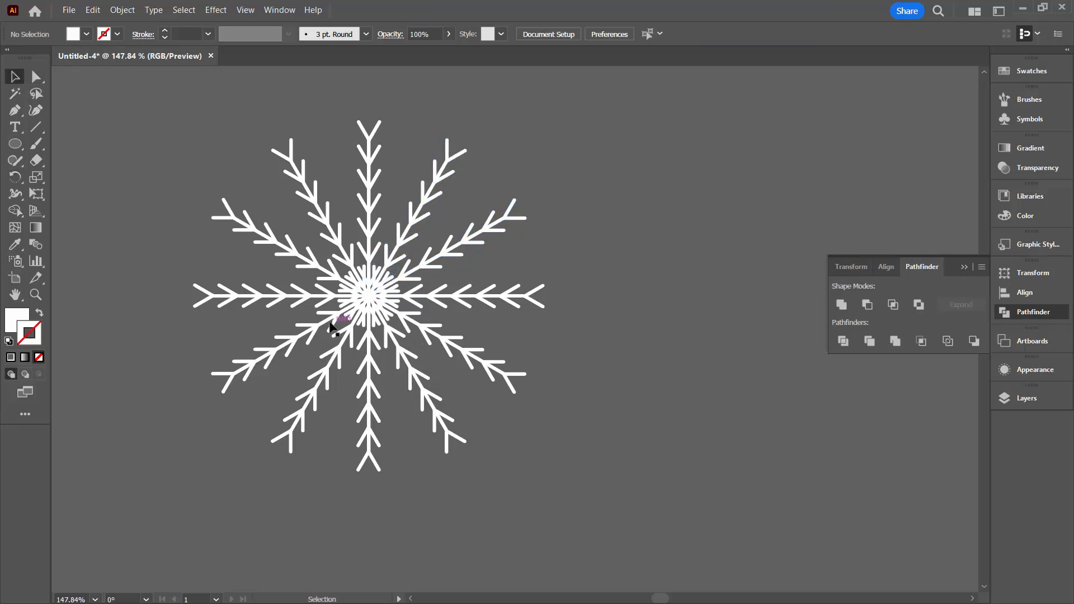
pyautogui.moveTo(230, 17)
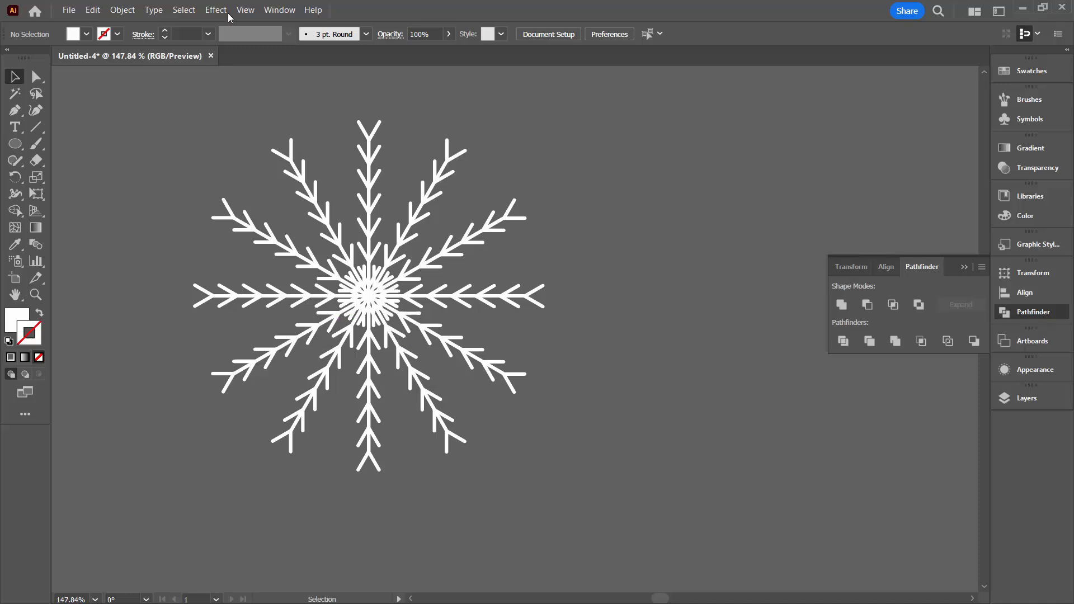
pyautogui.moveTo(175, 101)
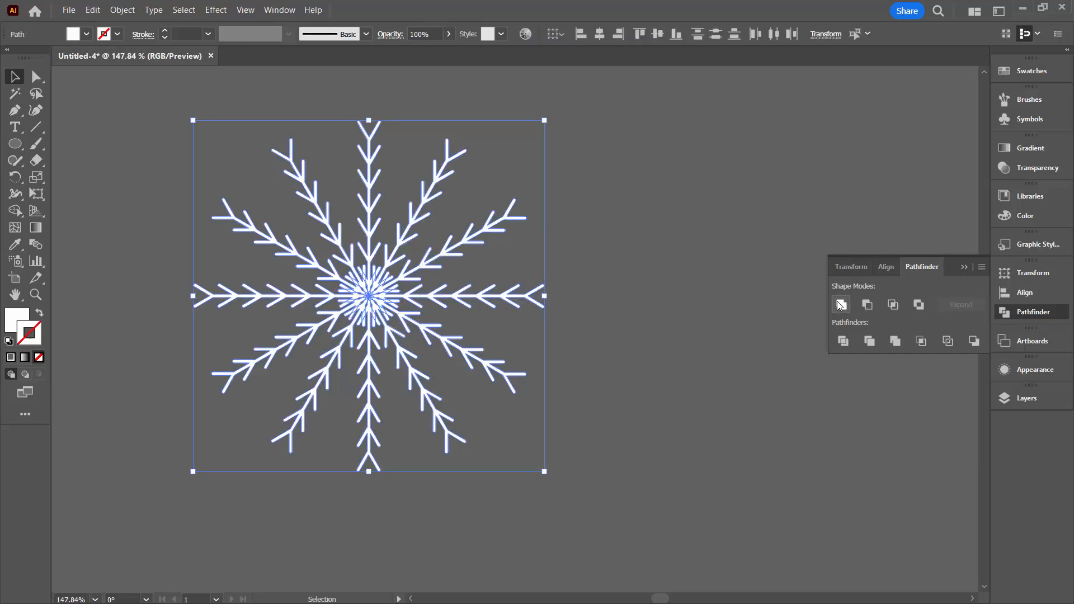
# Step: Unite all twelve arms into one compound snowflake with Pathfinder
pyautogui.click(842, 305)
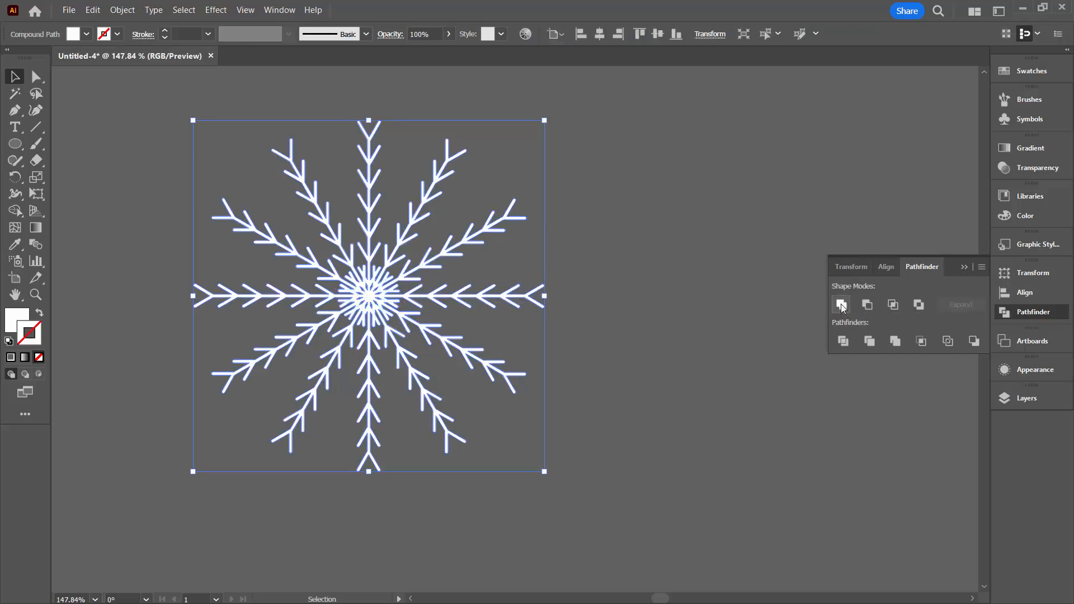
pyautogui.click(1027, 398)
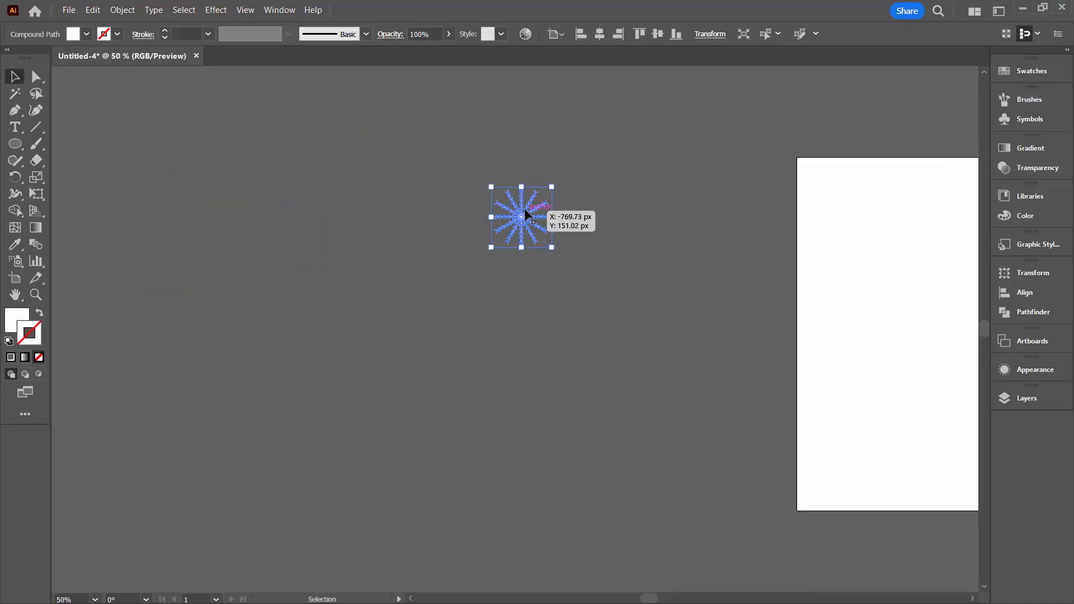
# Step: Move the snowflake to the upper left, left of the artboard, and reselect it
pyautogui.moveTo(521, 216); pyautogui.dragTo(157, 166)
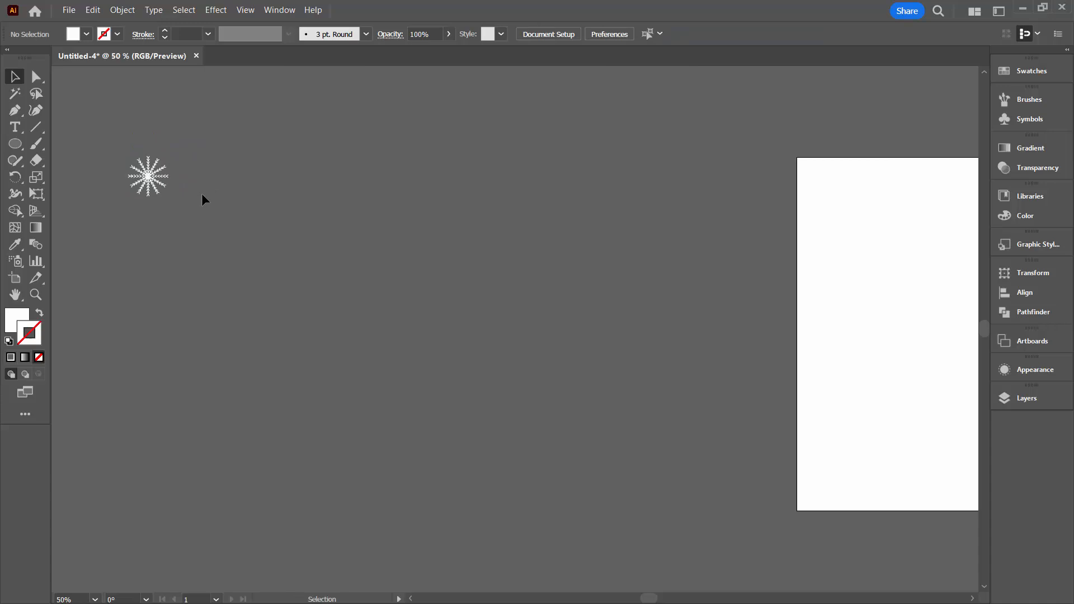
pyautogui.moveTo(106, 146)
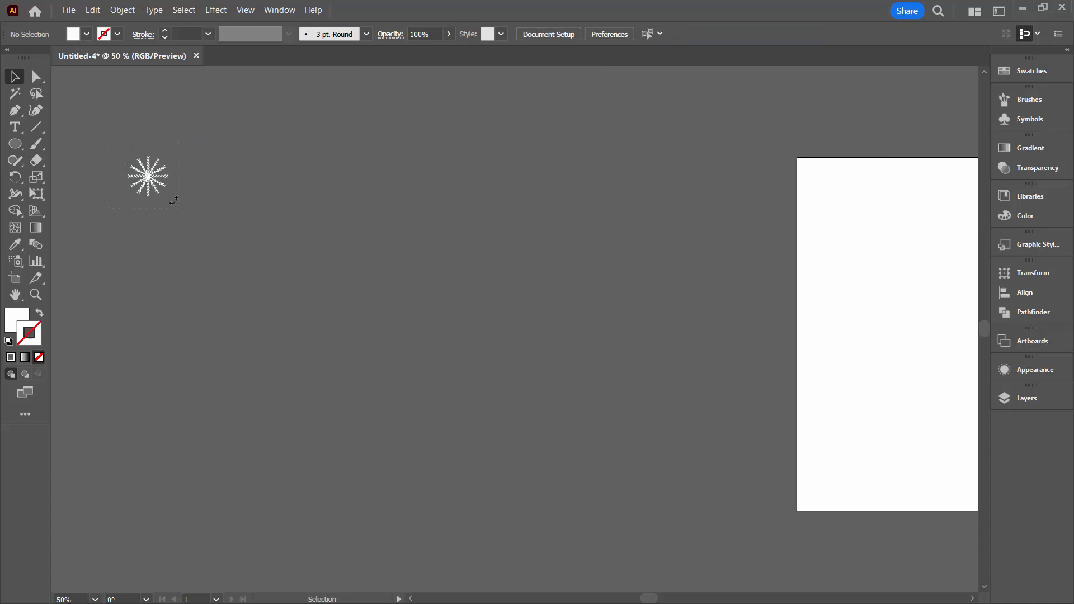
pyautogui.click(147, 176)
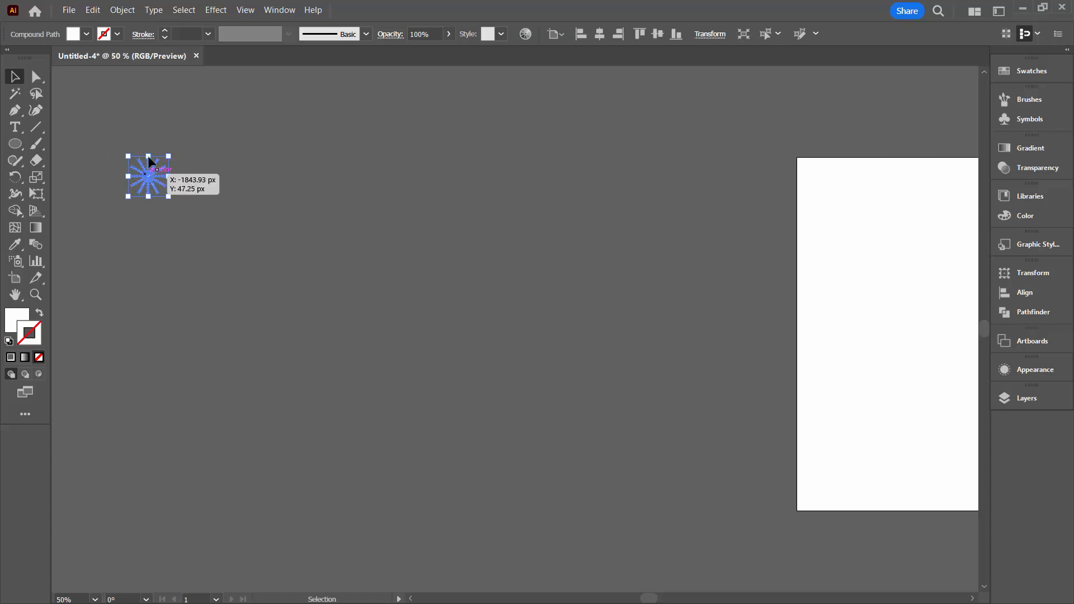
# Step: Add a Transform effect with 7 copies moved 200 px horizontally, making a row of eight
pyautogui.click(214, 10)
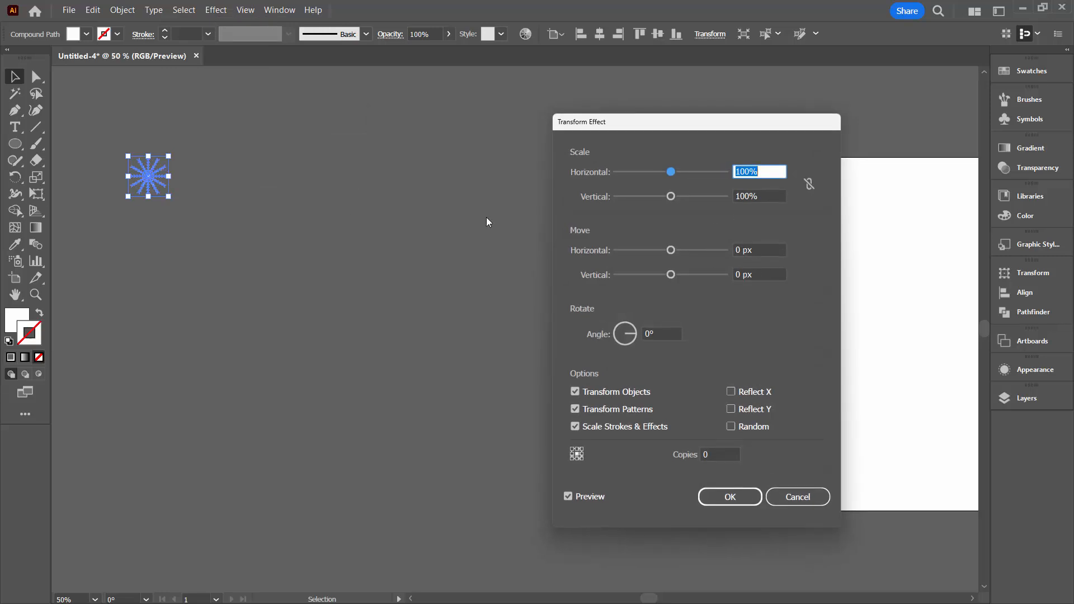
pyautogui.click(760, 250)
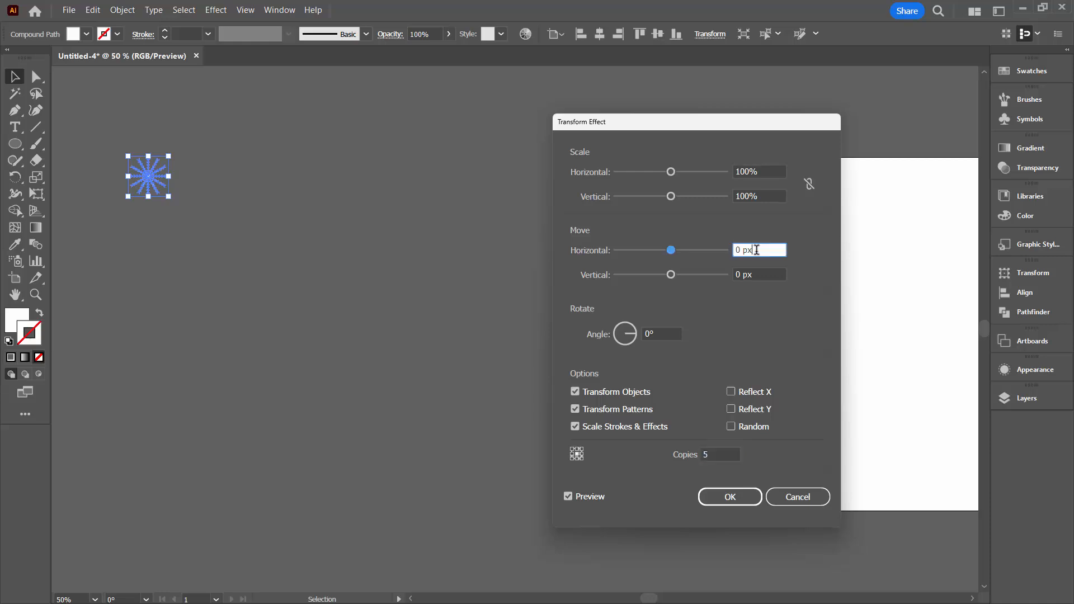
pyautogui.write('20 px')
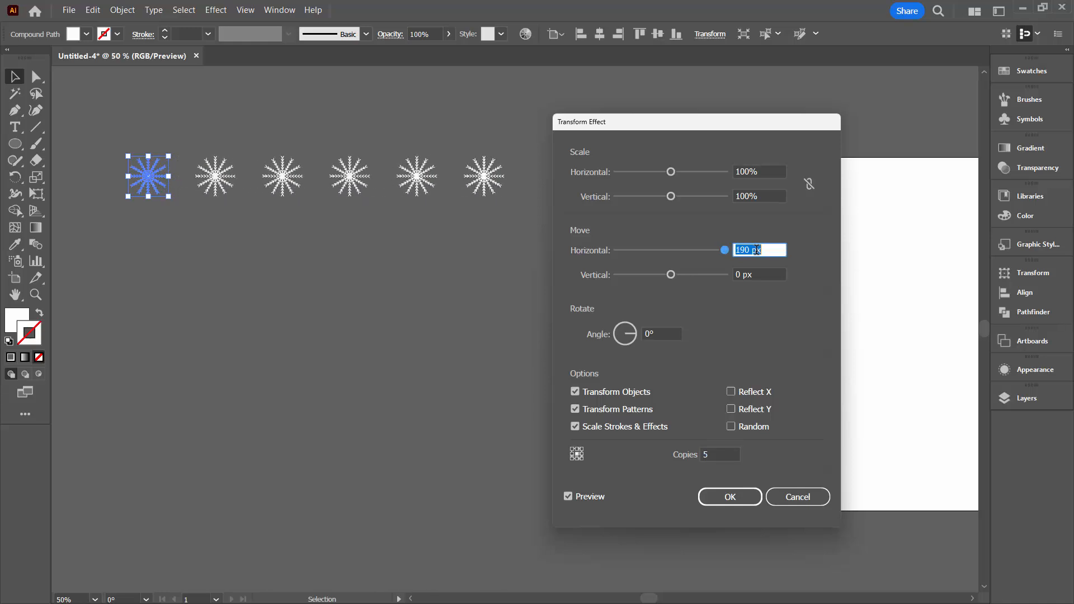
pyautogui.write('170')
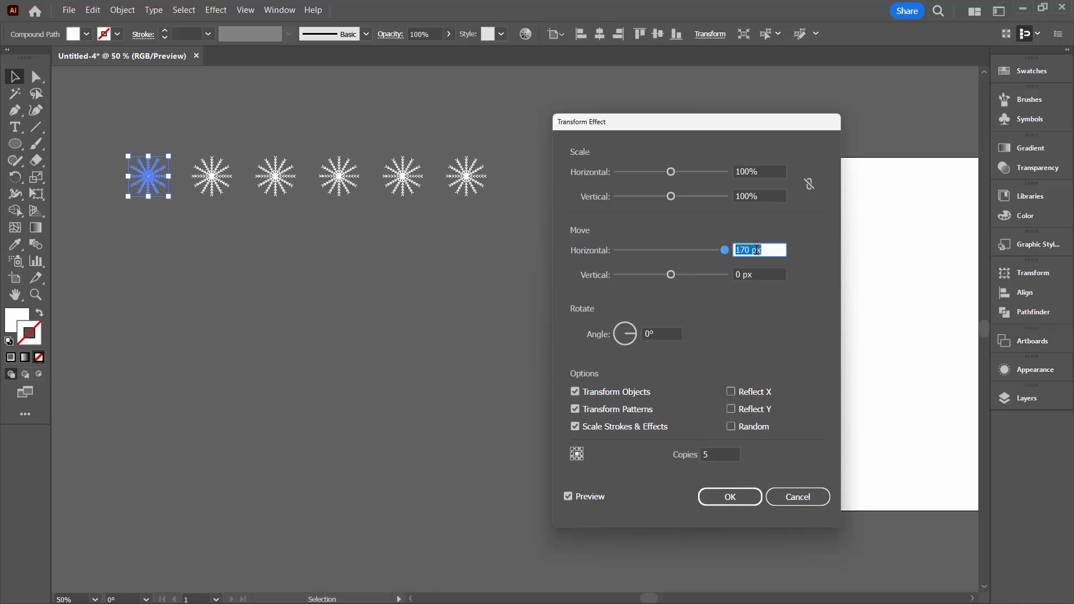
pyautogui.write('180')
pyautogui.click(721, 454)
pyautogui.write('7')
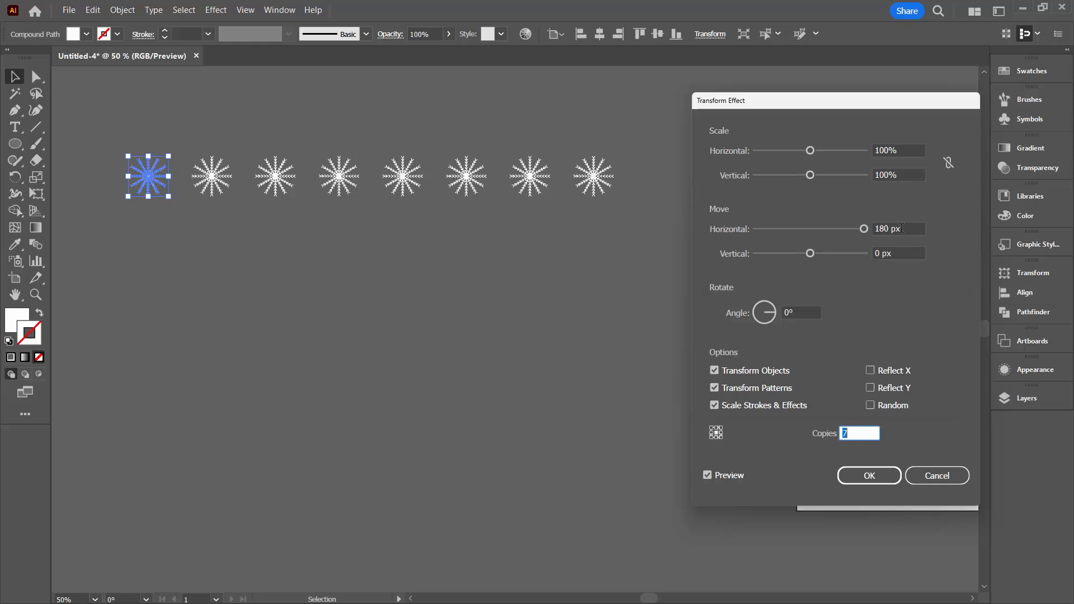
pyautogui.write('190')
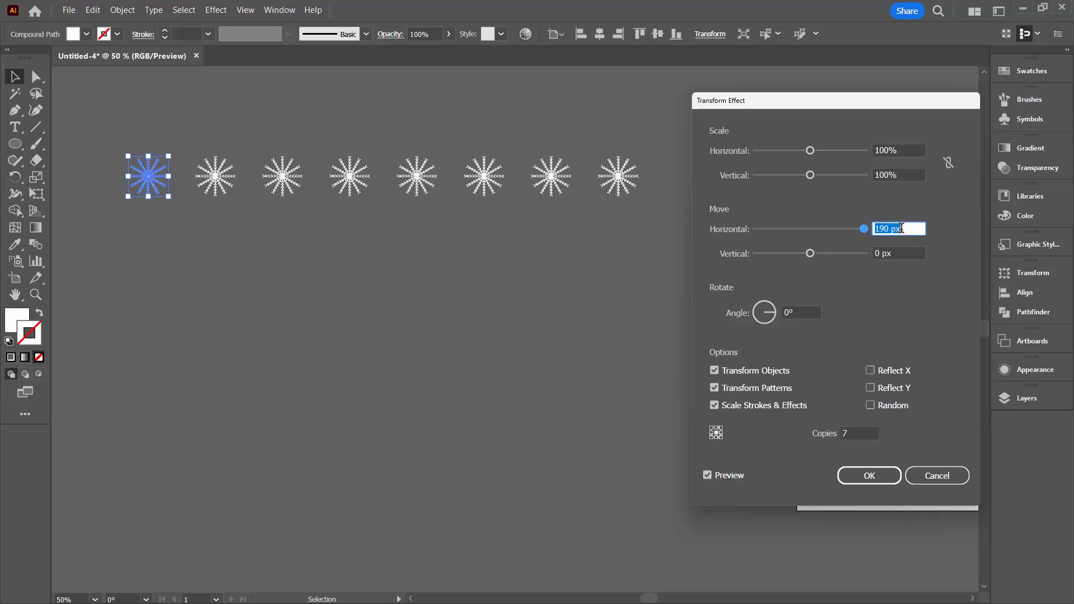
pyautogui.write('200')
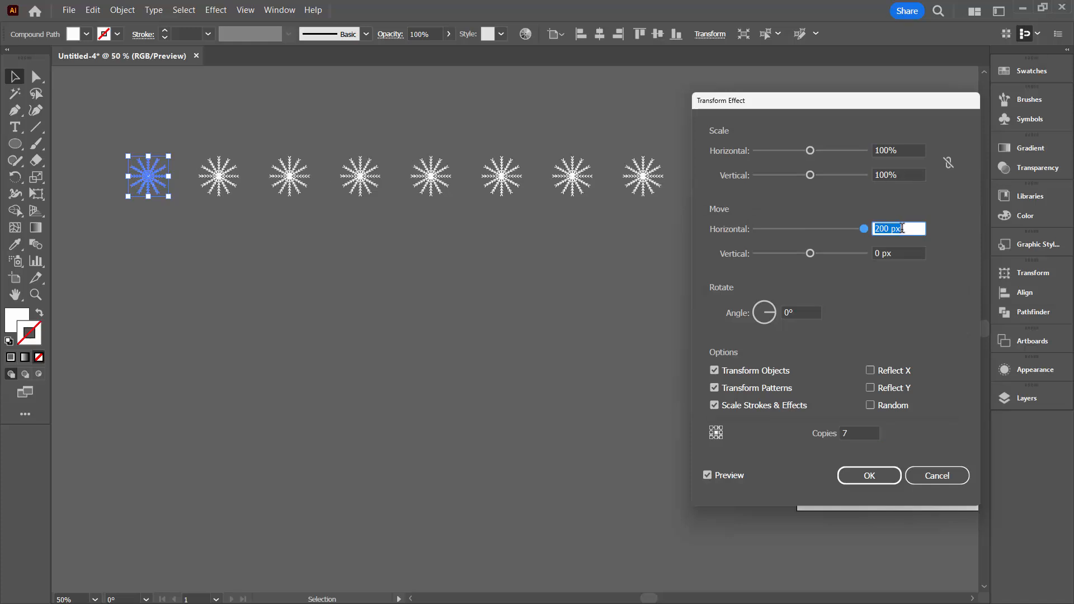
pyautogui.click(867, 475)
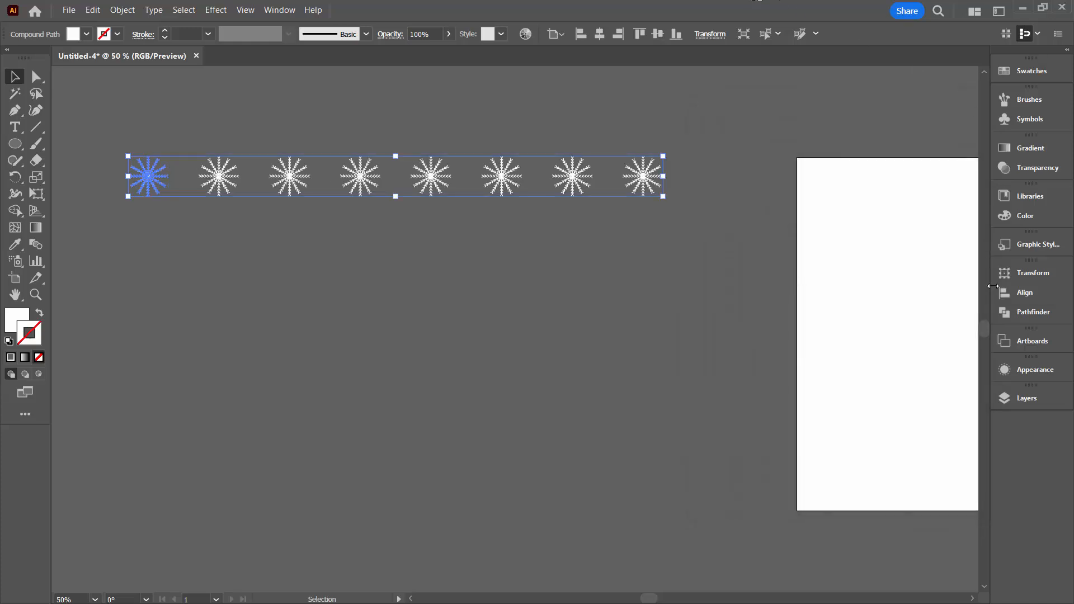
pyautogui.moveTo(259, 4)
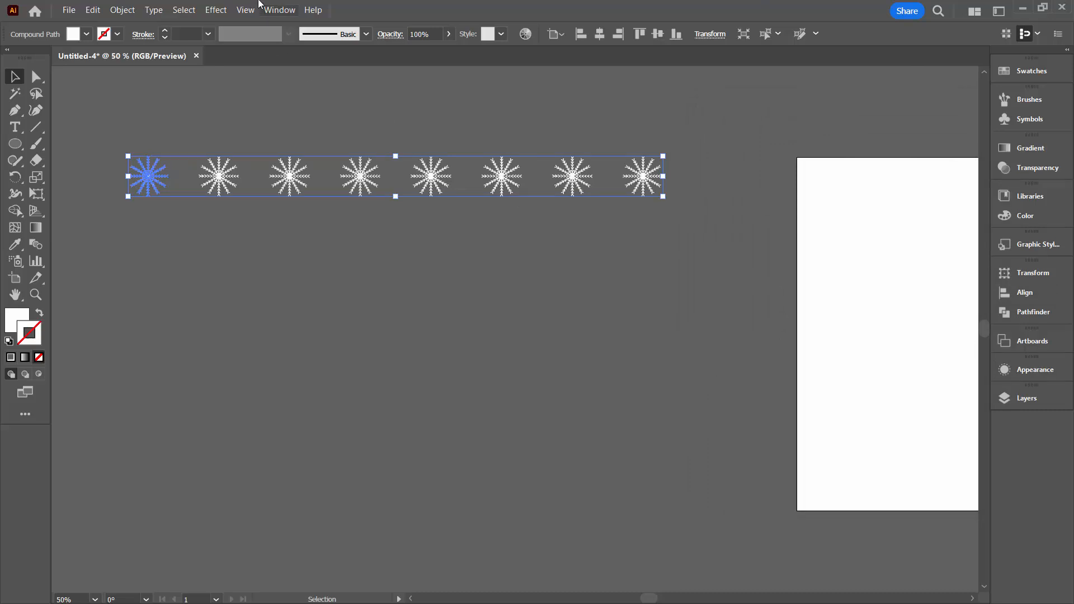
# Step: Apply a new Transform effect with 1 copy moved 100 px right and 150 px down
pyautogui.click(215, 10)
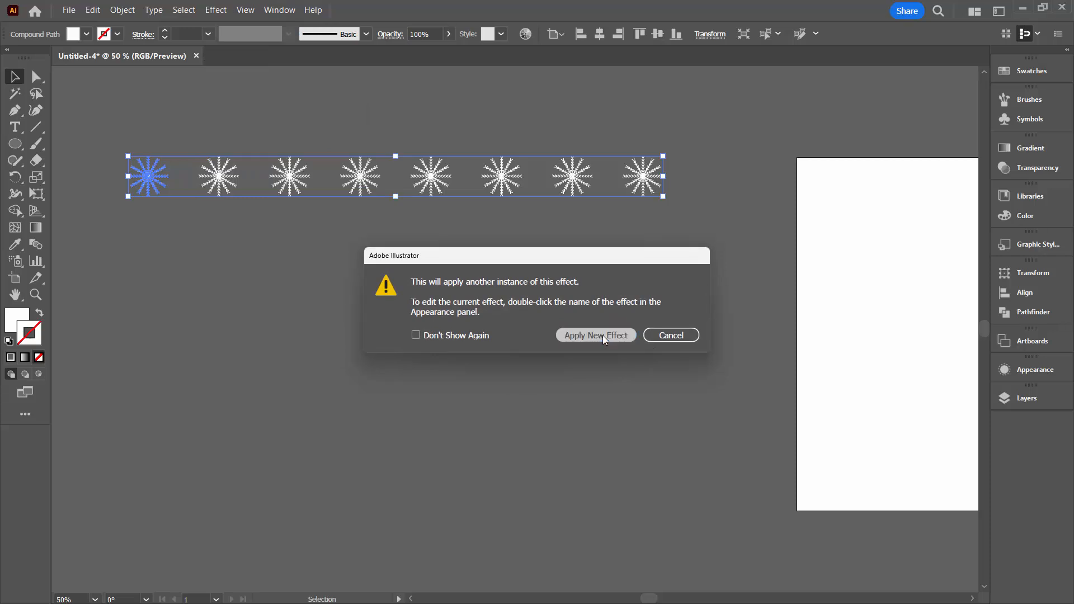
pyautogui.click(596, 335)
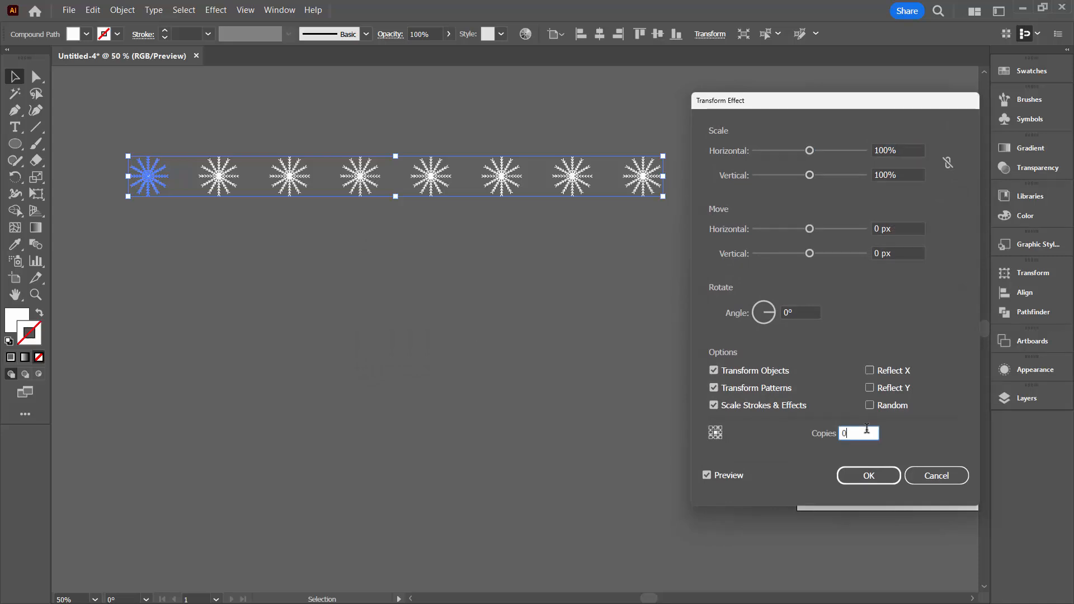
pyautogui.write('1')
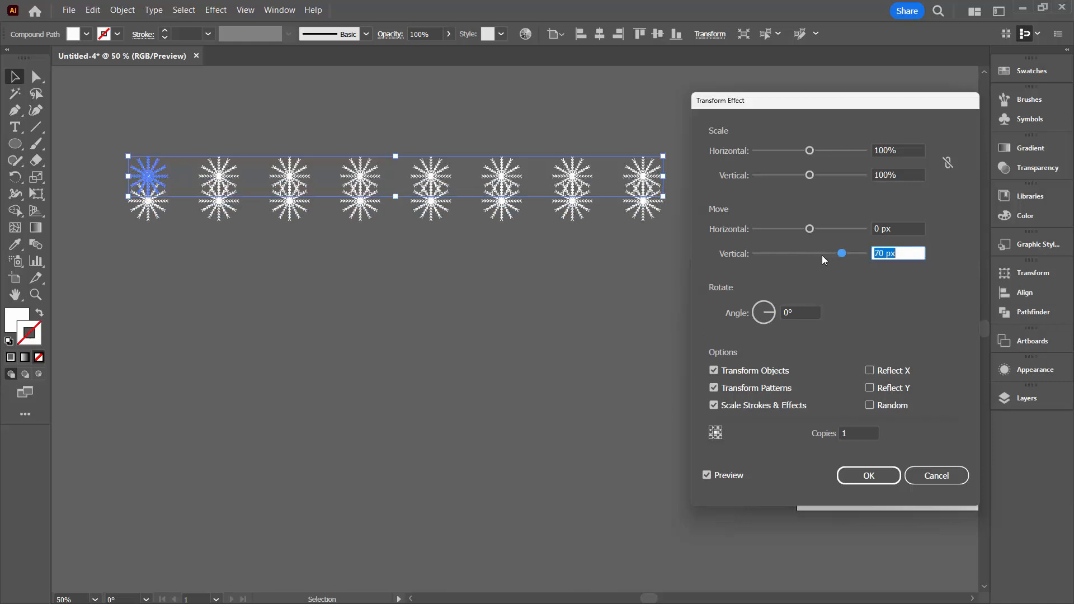
pyautogui.moveTo(841, 253); pyautogui.dragTo(863, 253)
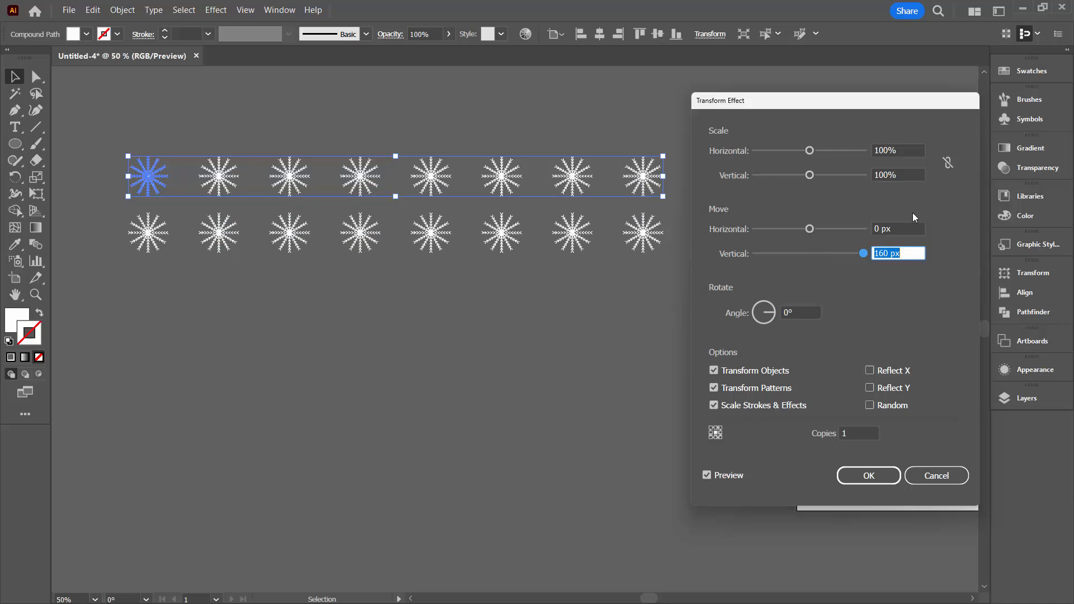
pyautogui.click(897, 228)
pyautogui.write('100')
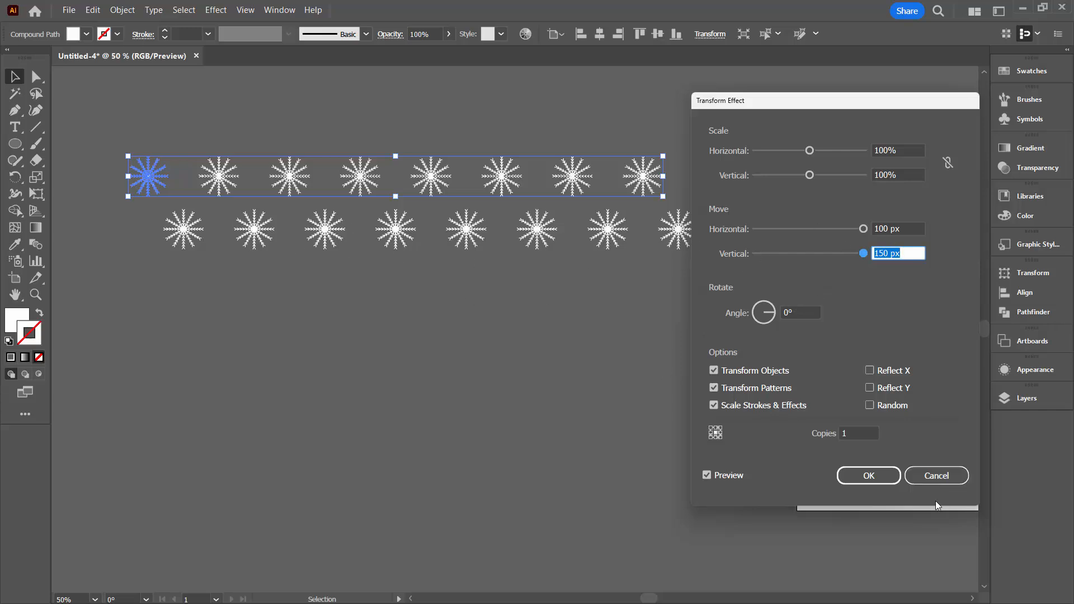
pyautogui.click(868, 476)
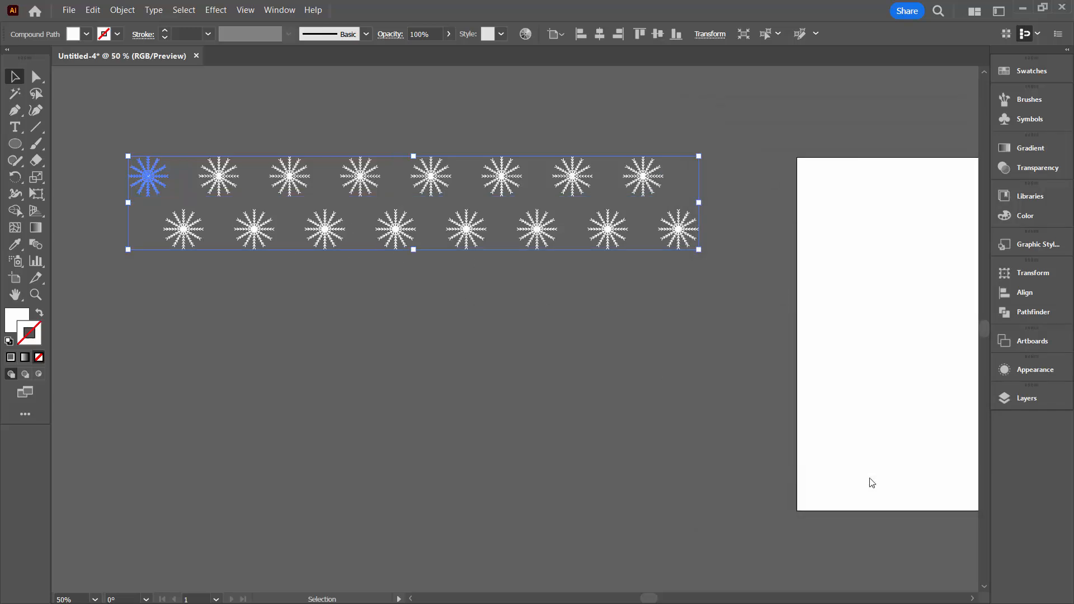
# Step: Add a third Transform effect with 5 copies moved 300 px vertically
pyautogui.click(214, 9)
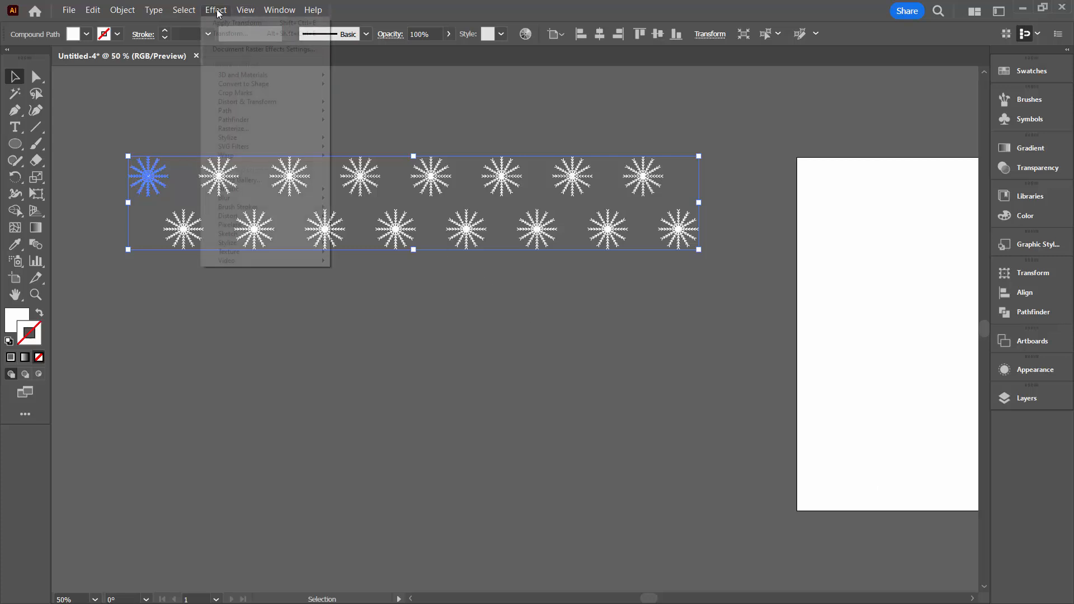
pyautogui.moveTo(246, 102)
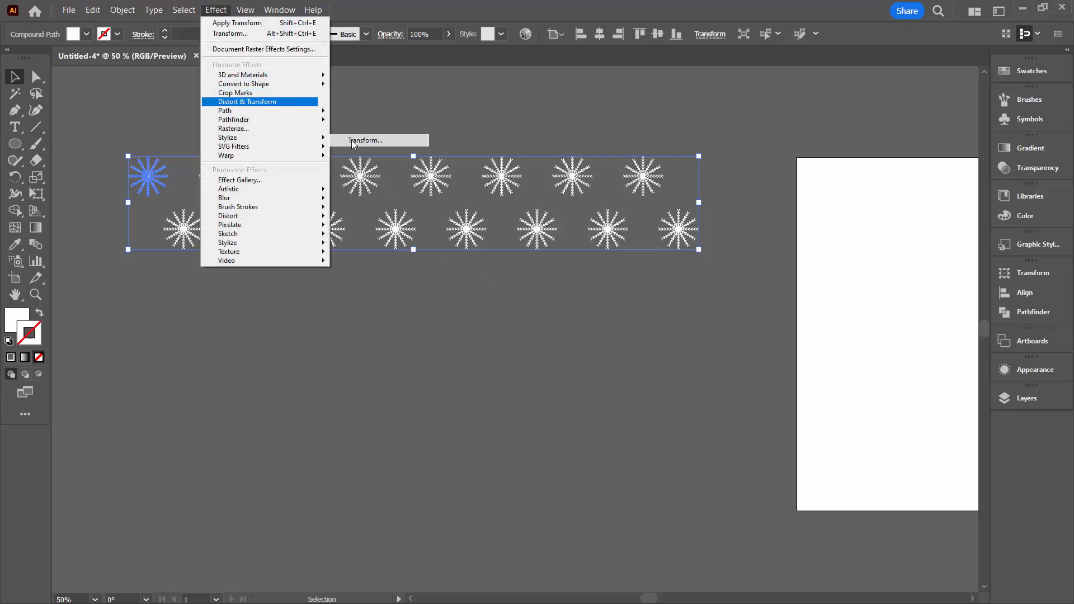
pyautogui.click(364, 140)
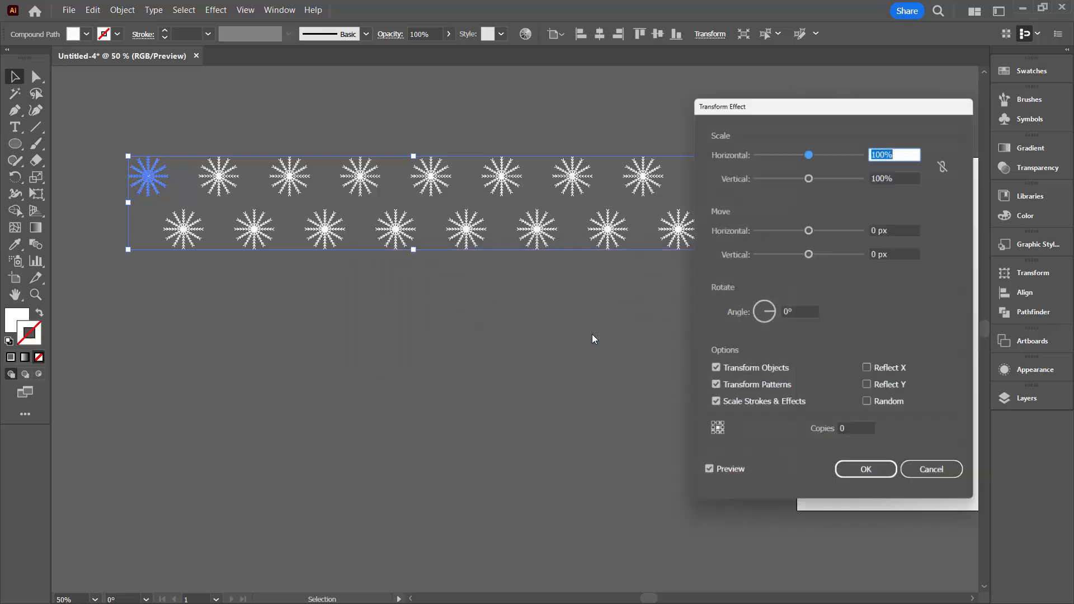
pyautogui.click(857, 433)
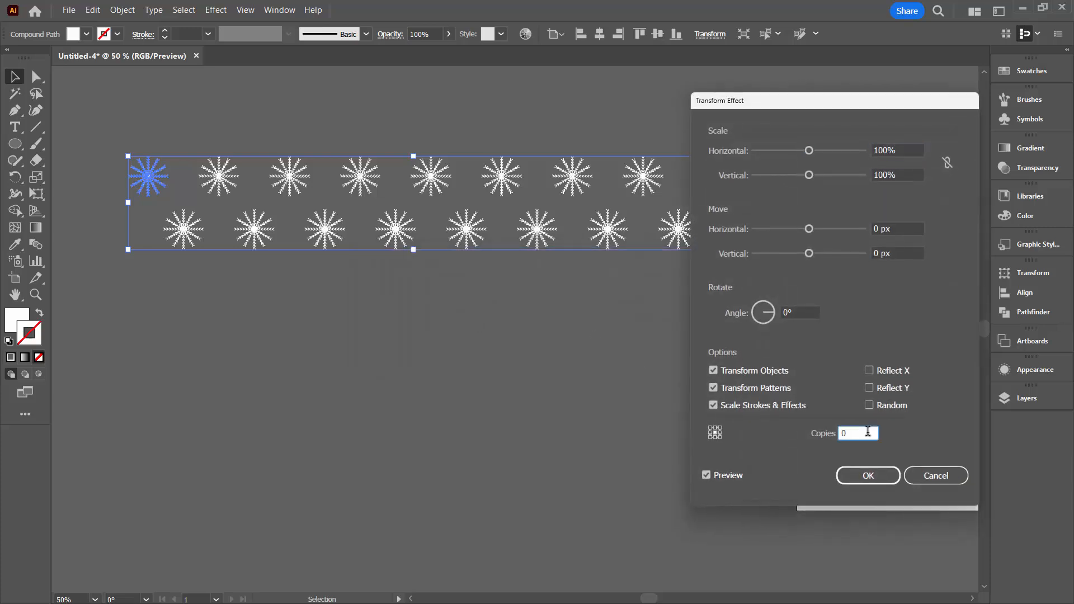
pyautogui.write('5')
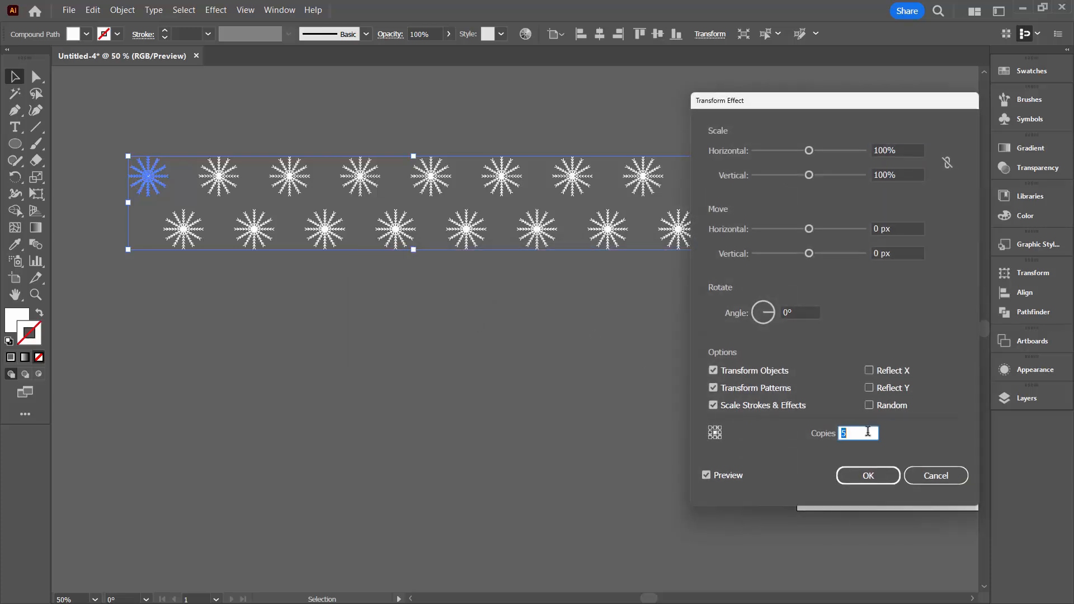
pyautogui.click(898, 253)
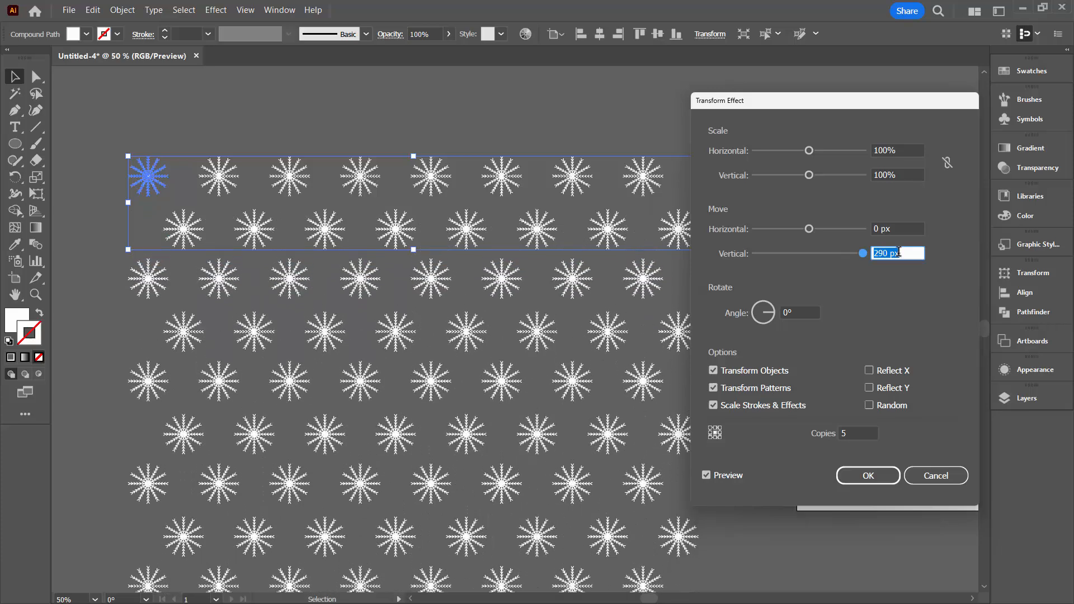
pyautogui.write('300')
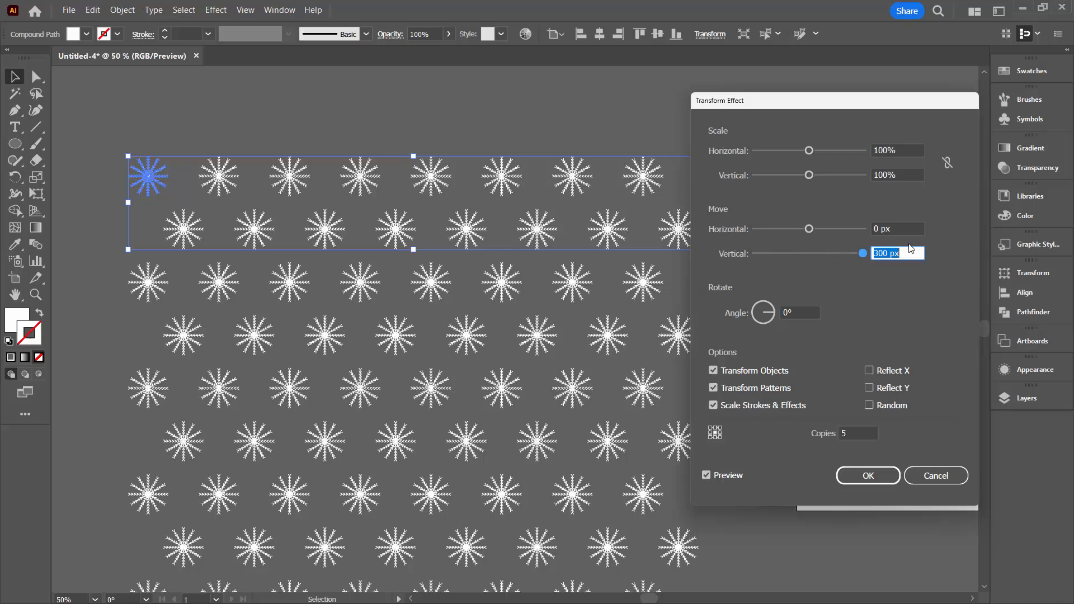
pyautogui.moveTo(333, 555)
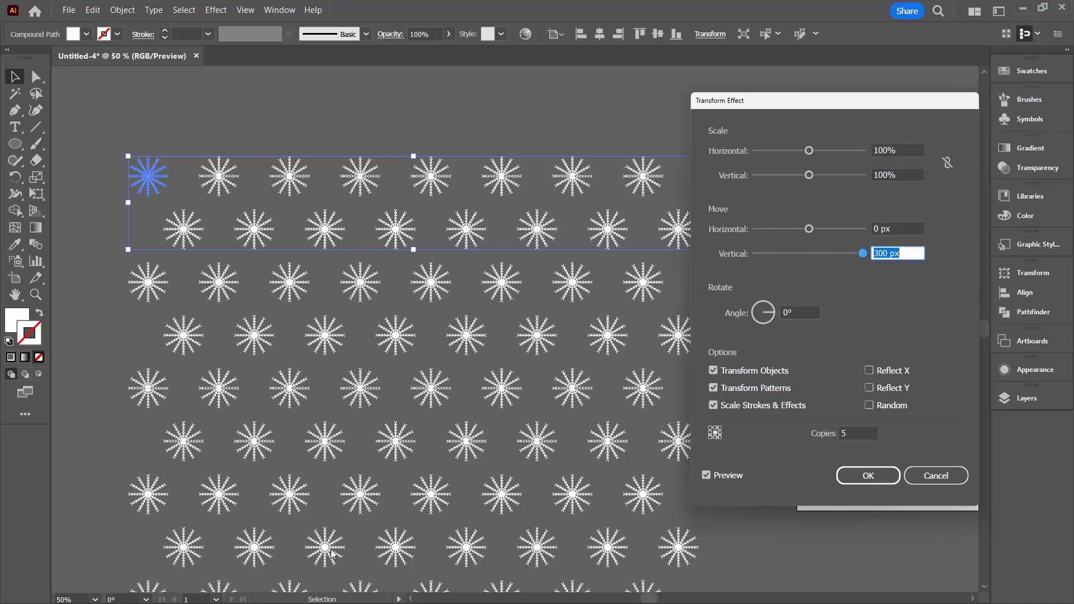
pyautogui.click(866, 475)
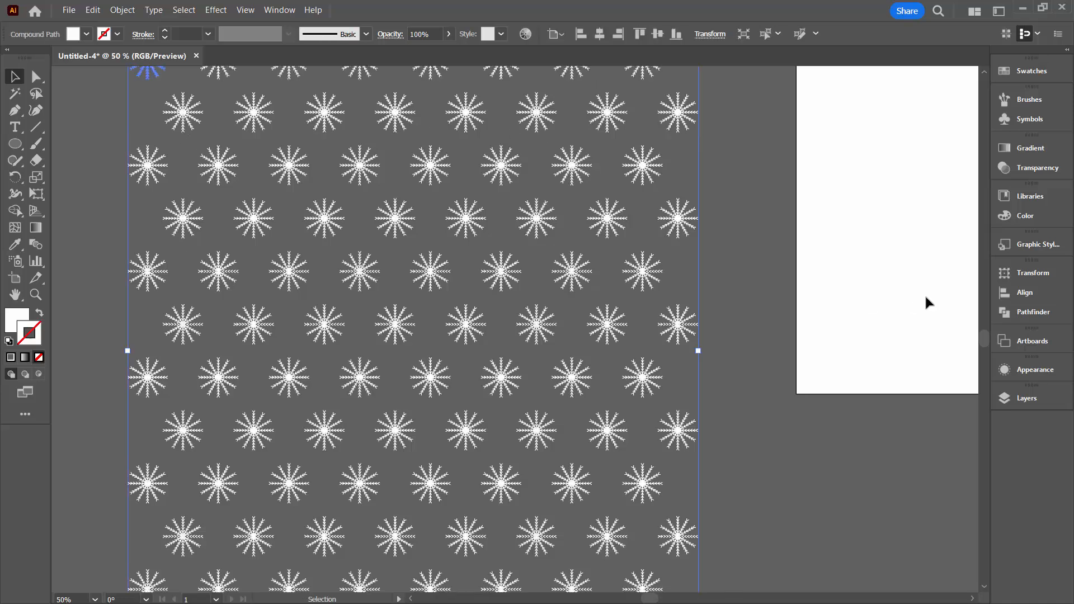
# Step: Review the first two Transform effects in the Appearance panel, leaving them unchanged
pyautogui.click(1034, 370)
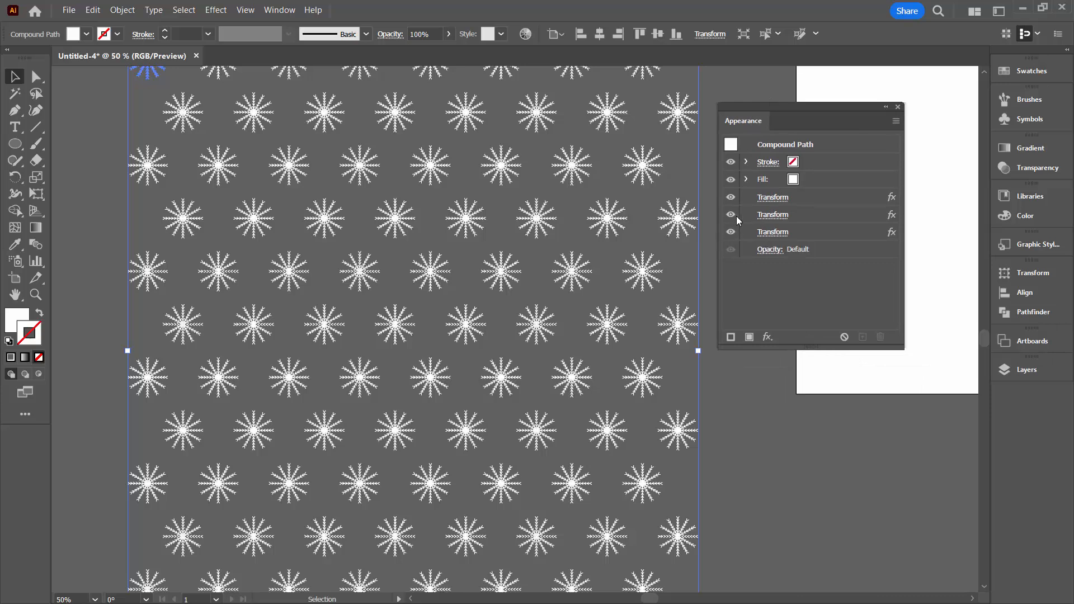
pyautogui.moveTo(772, 197)
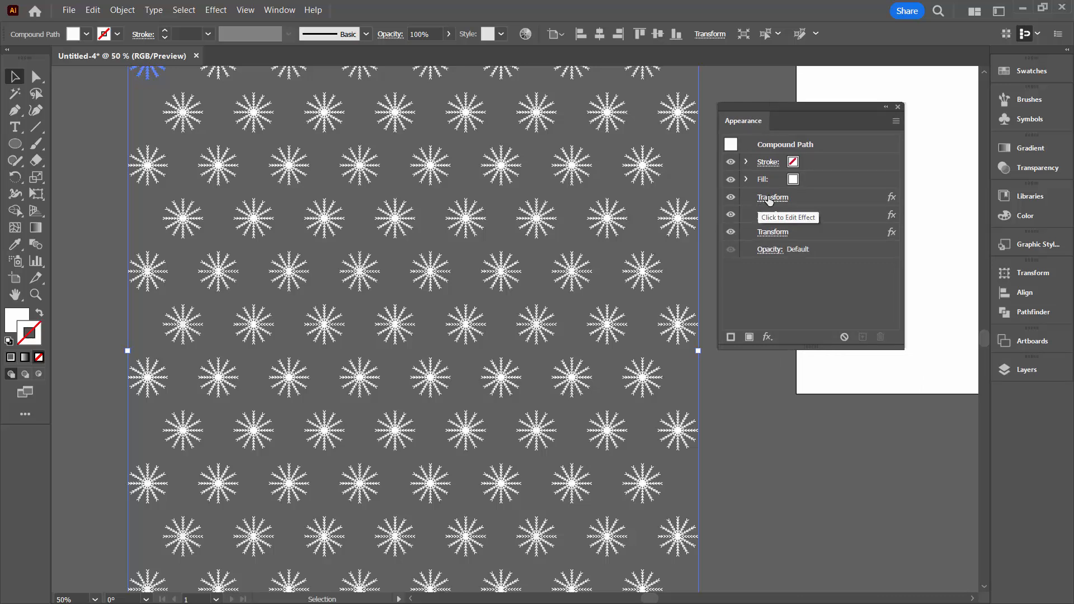
pyautogui.click(772, 198)
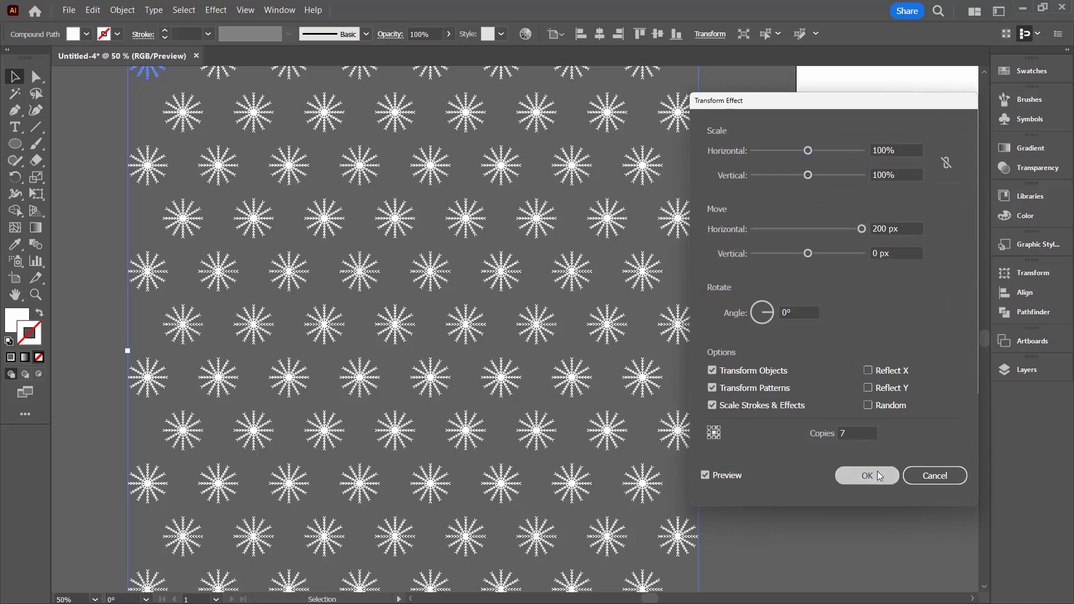
pyautogui.click(866, 476)
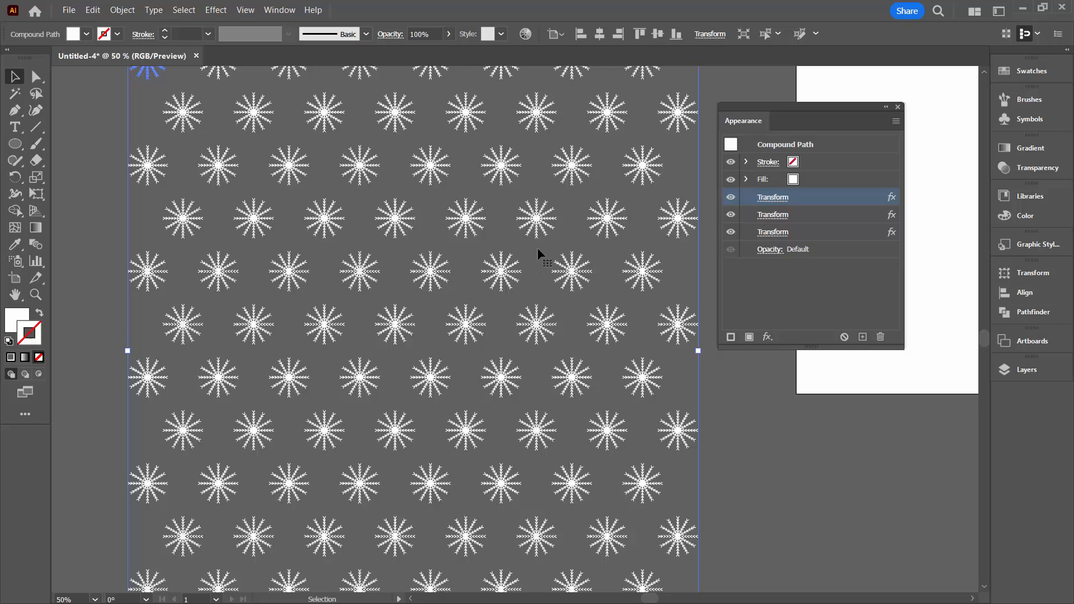
pyautogui.doubleClick(772, 196)
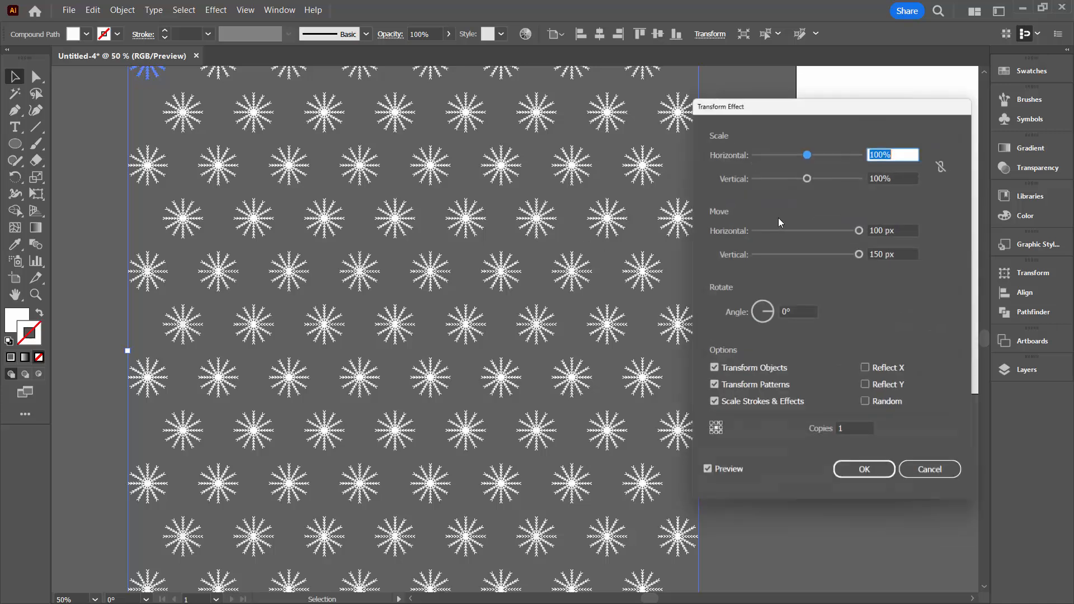
pyautogui.click(863, 470)
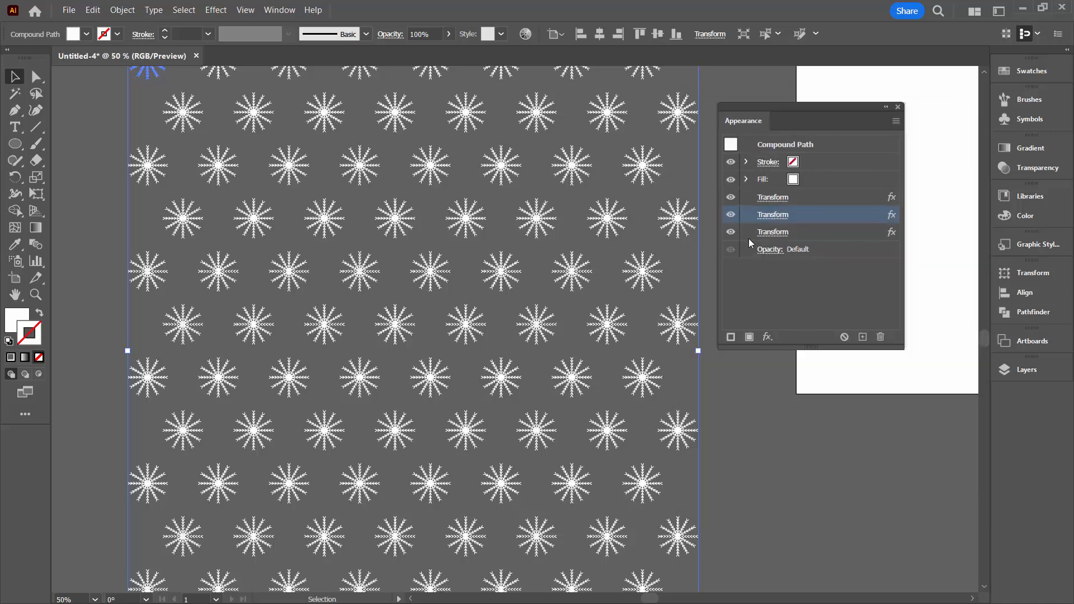
# Step: Change the third Transform effect's copies from 5 to 4
pyautogui.doubleClick(772, 214)
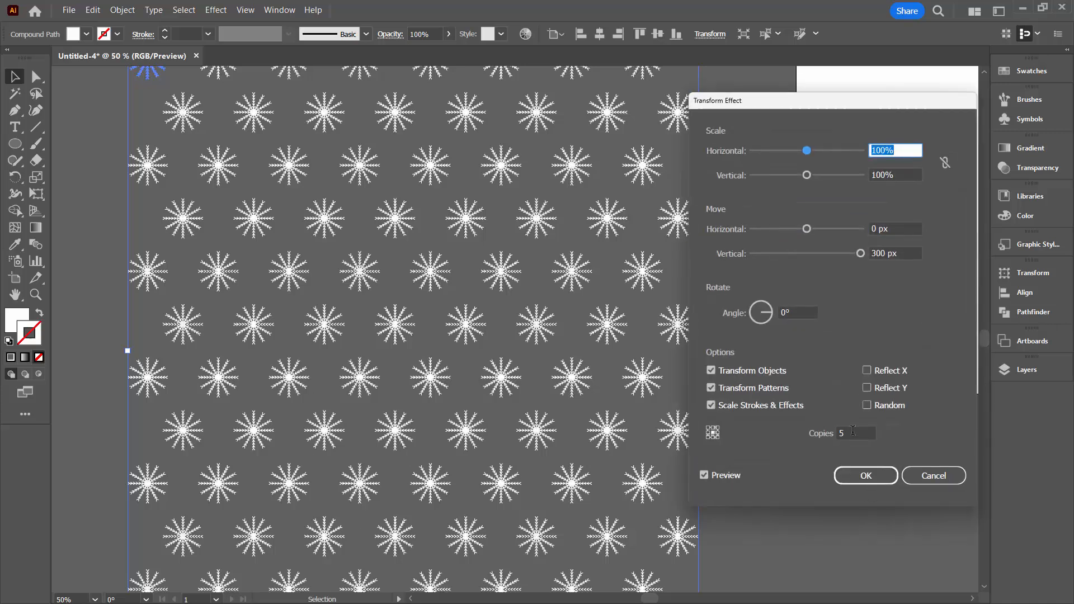
pyautogui.click(868, 433)
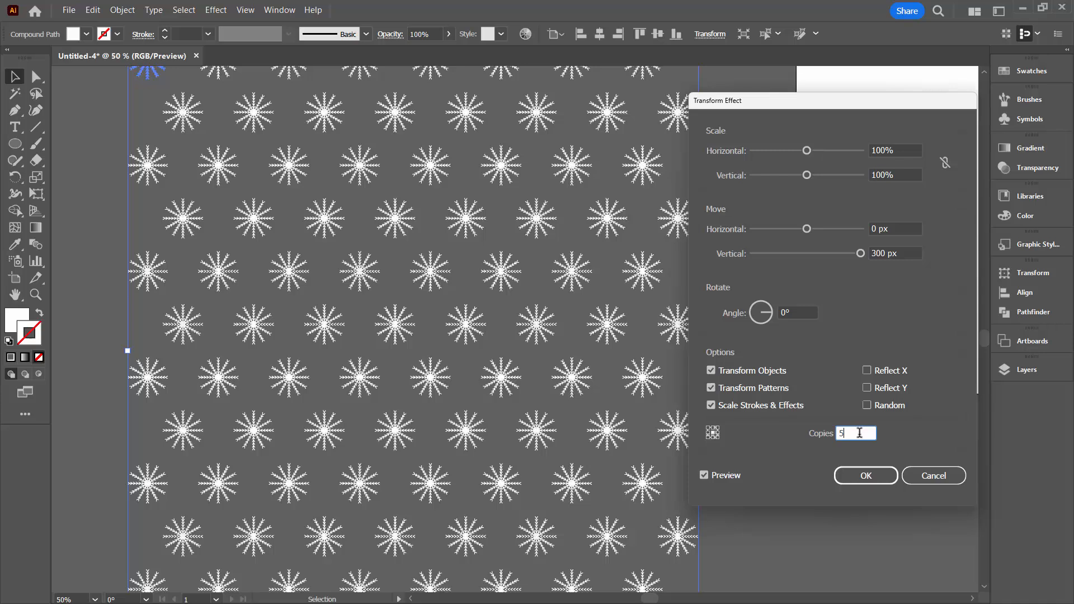
pyautogui.write('4')
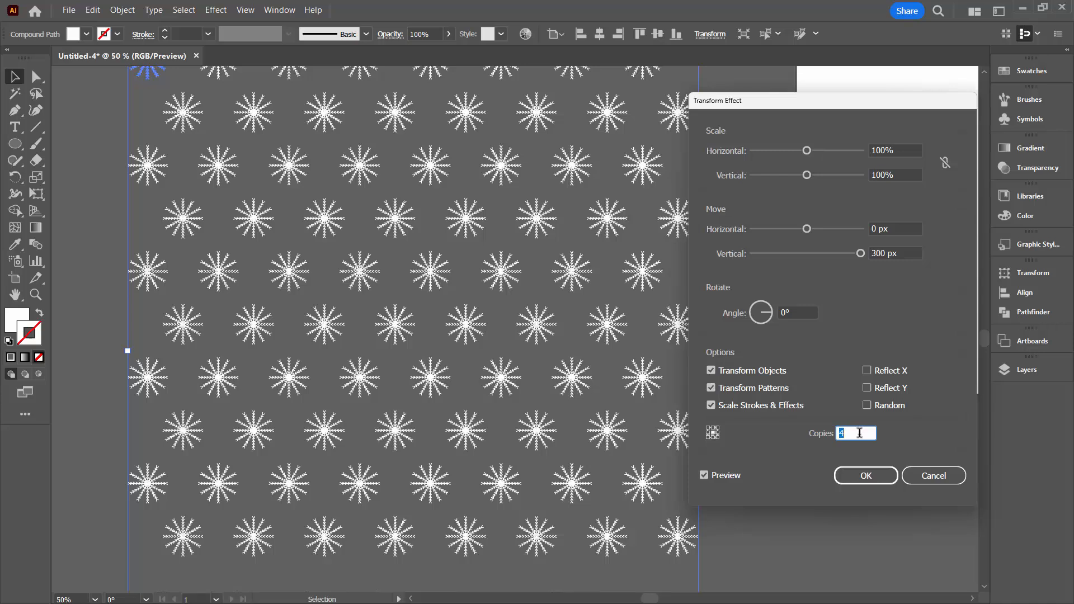
pyautogui.click(864, 475)
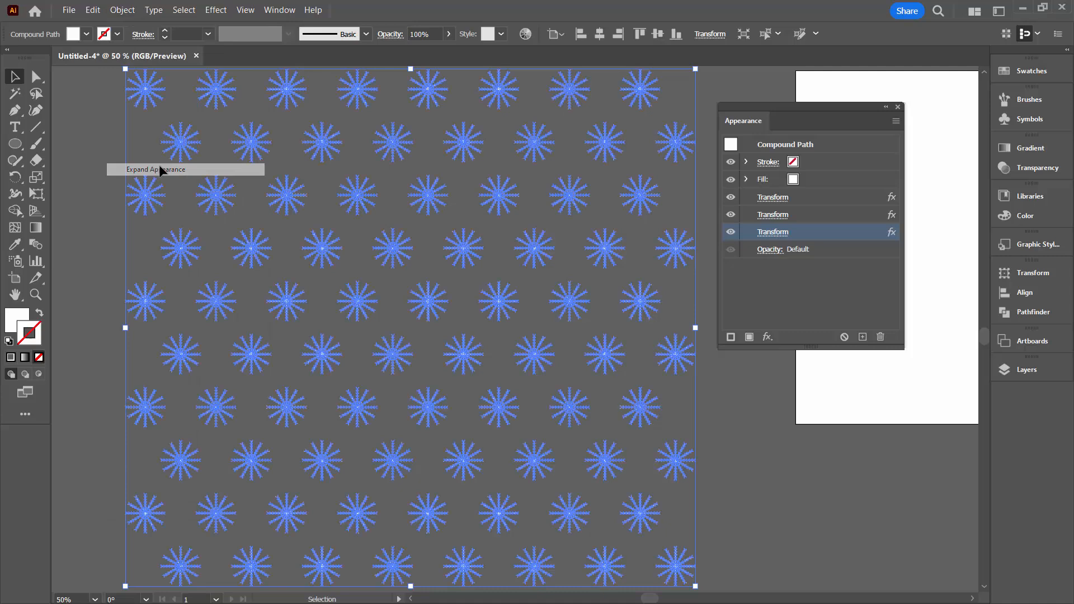
# Step: Expand the Transform effects and ungroup the snowflake pattern
pyautogui.click(156, 169)
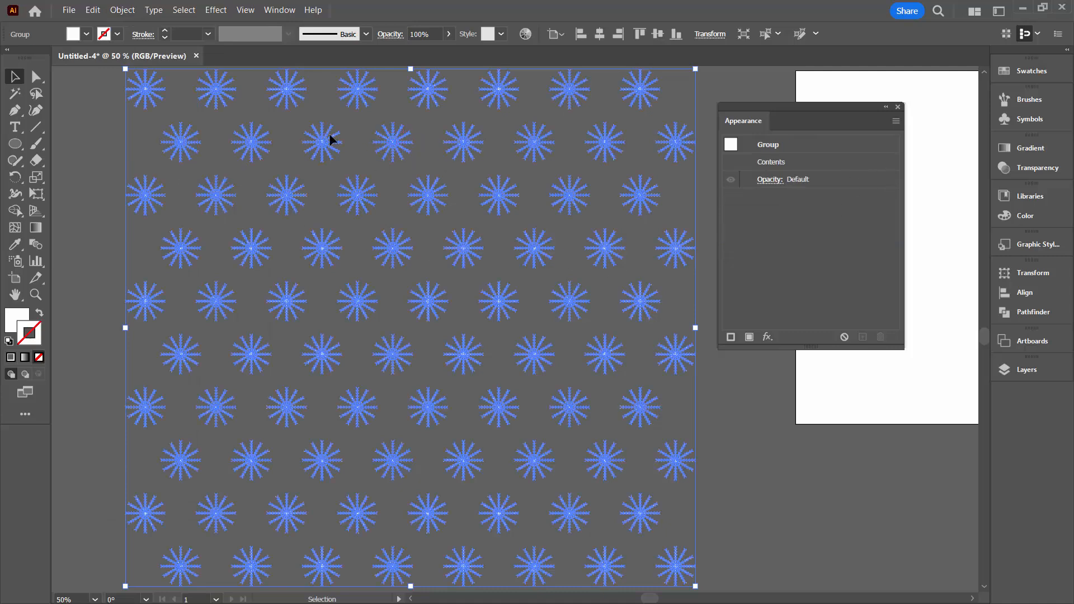
pyautogui.moveTo(940, 337)
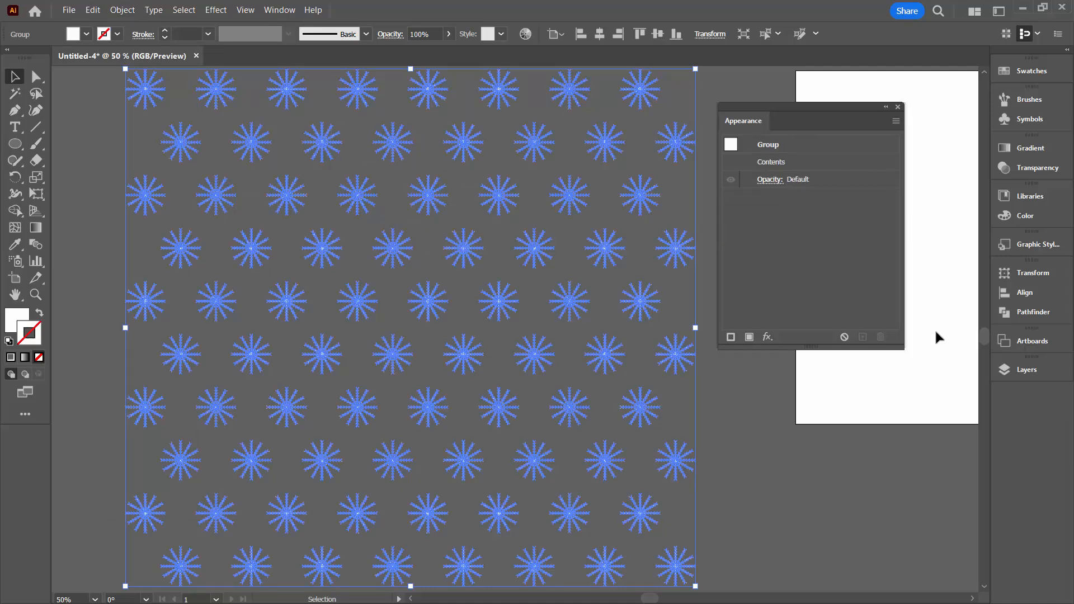
pyautogui.click(1031, 369)
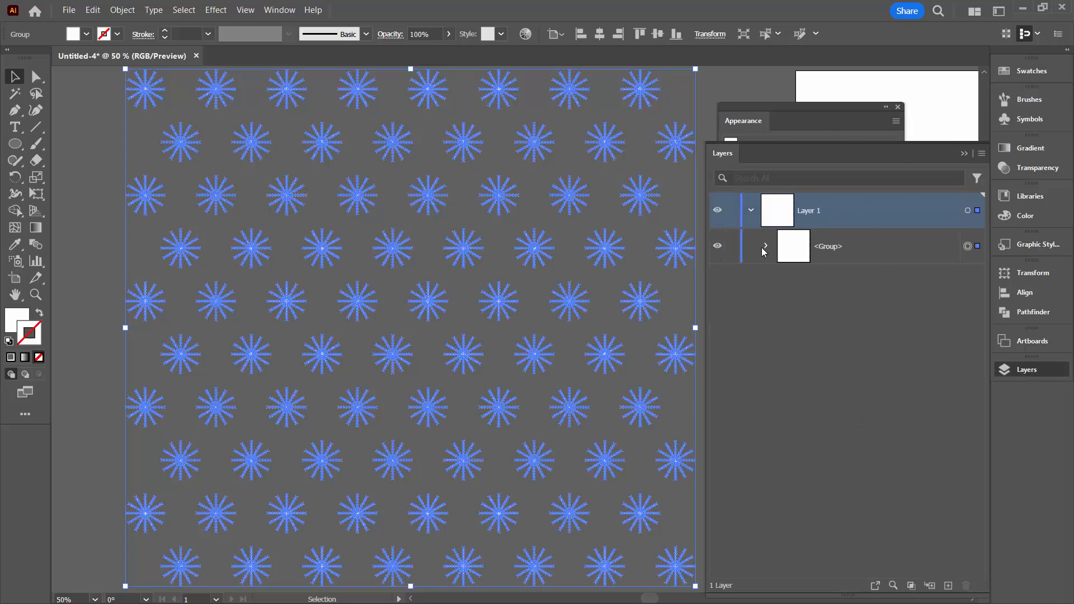
pyautogui.click(766, 246)
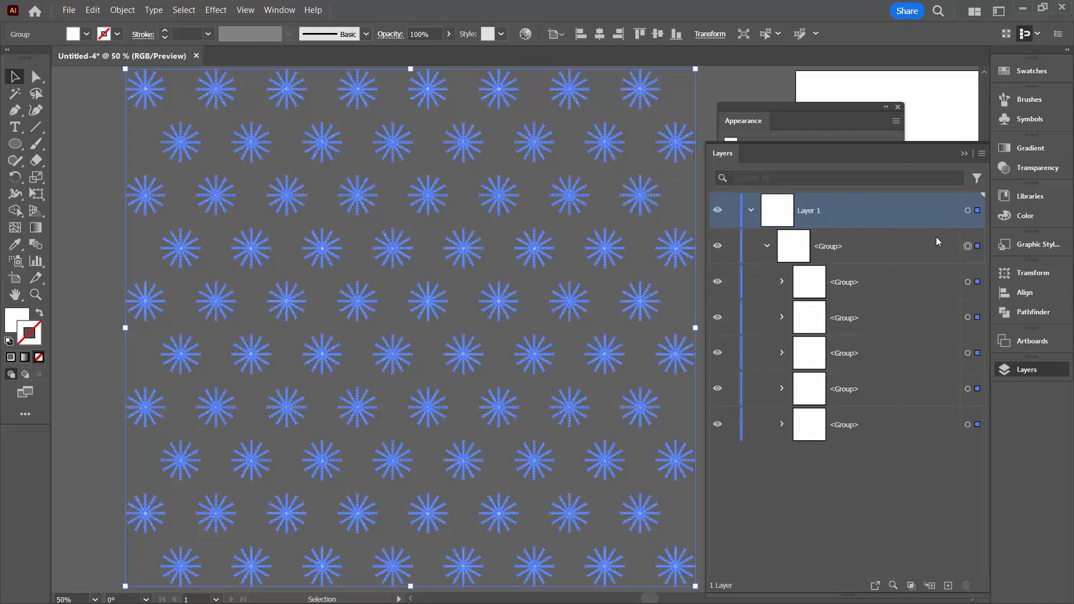
pyautogui.click(122, 9)
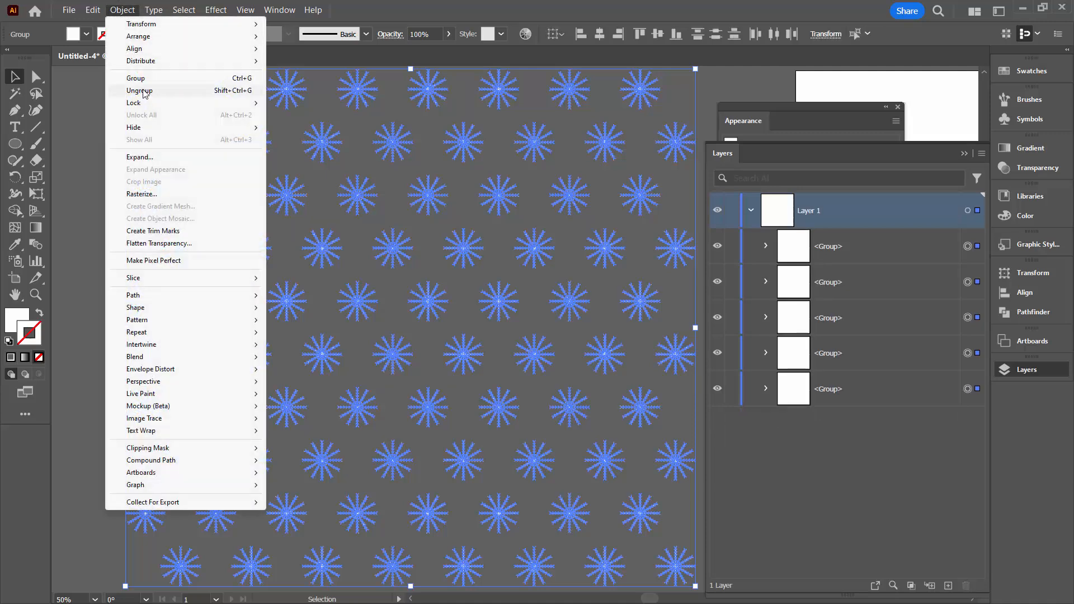
pyautogui.click(140, 90)
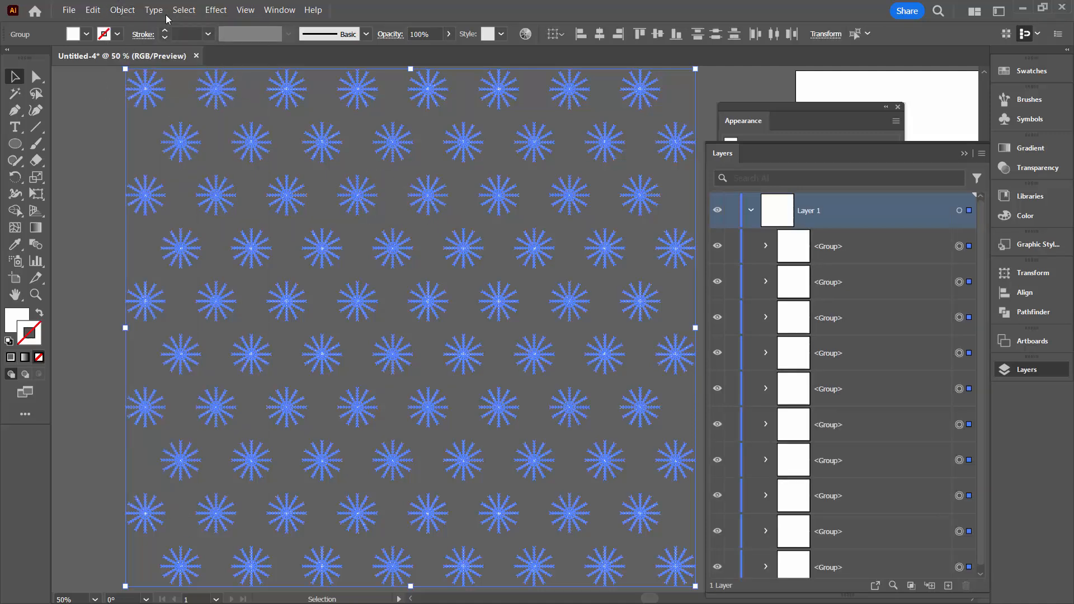
pyautogui.click(122, 10)
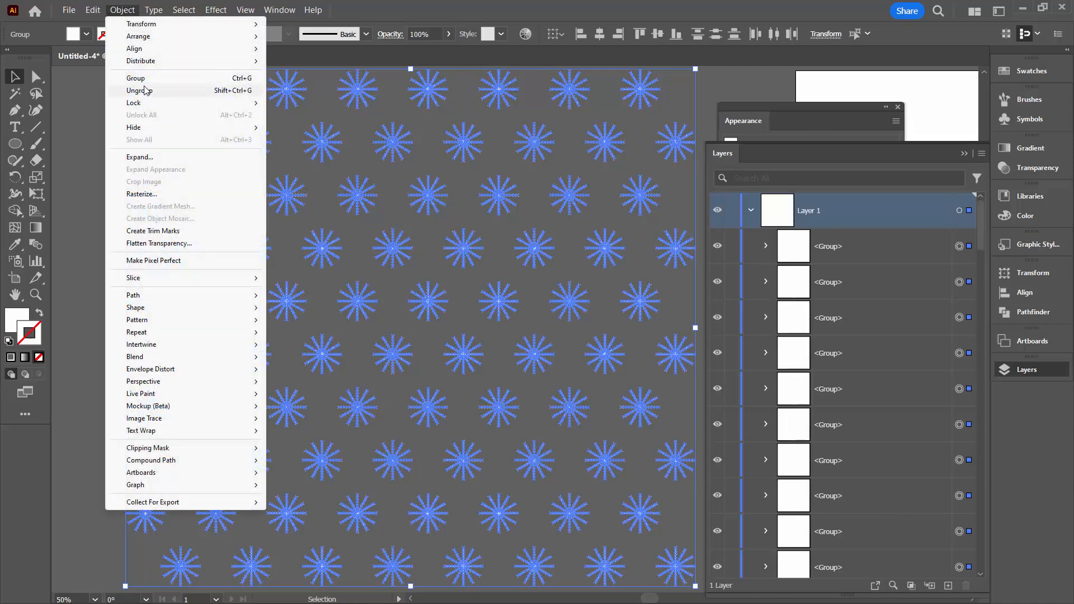
pyautogui.click(151, 460)
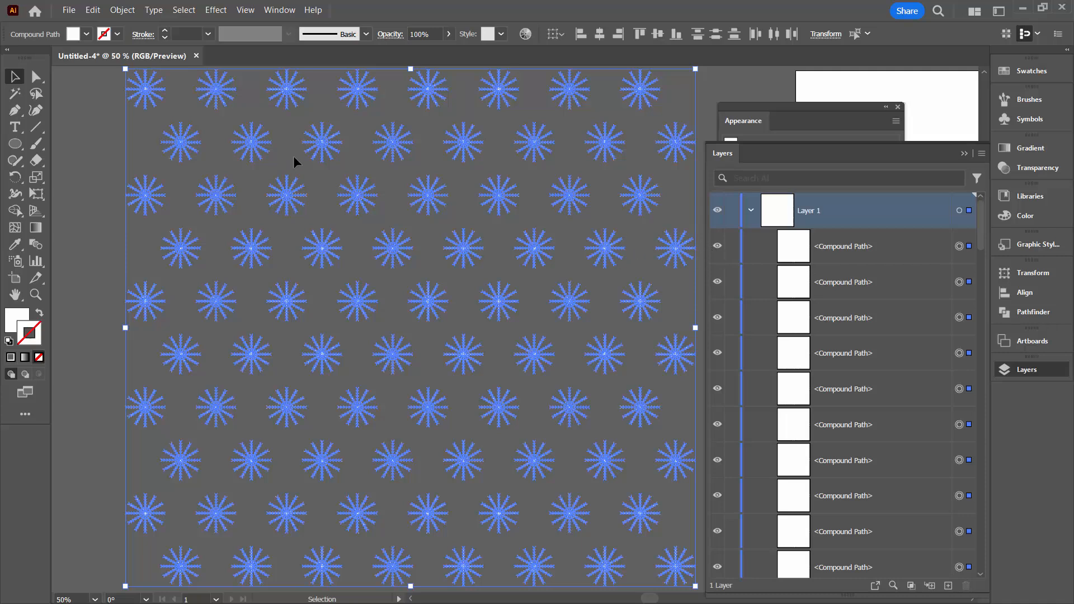
pyautogui.moveTo(806, 261)
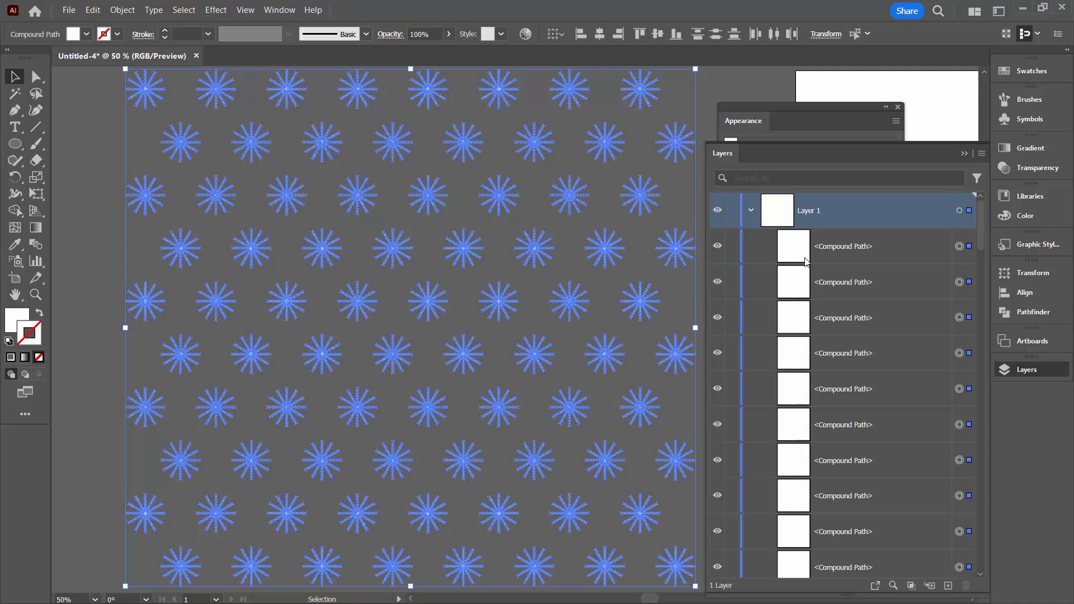
pyautogui.moveTo(839, 274)
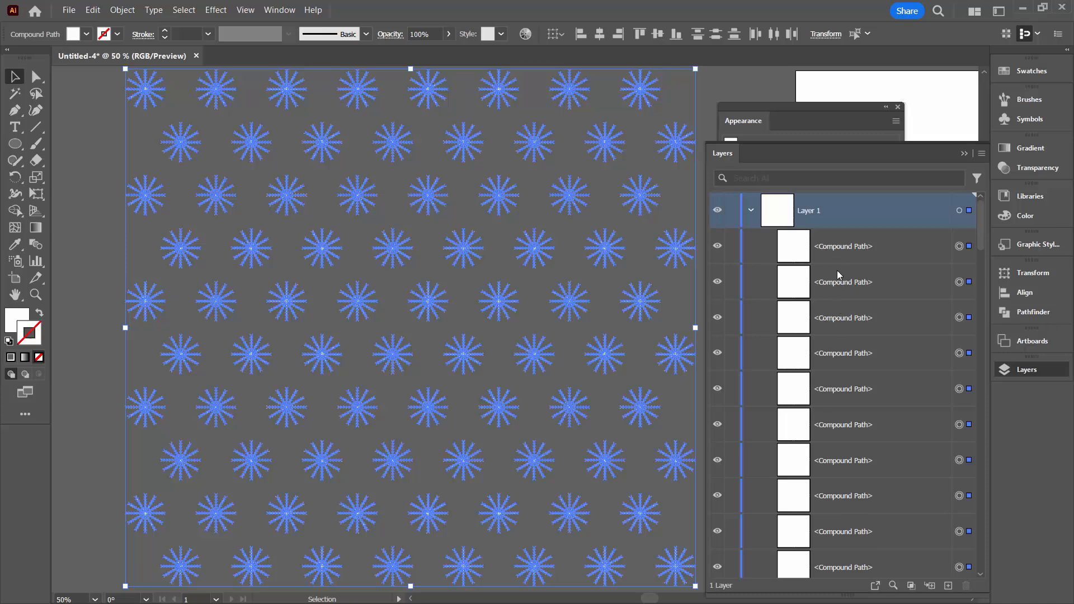
pyautogui.moveTo(831, 428)
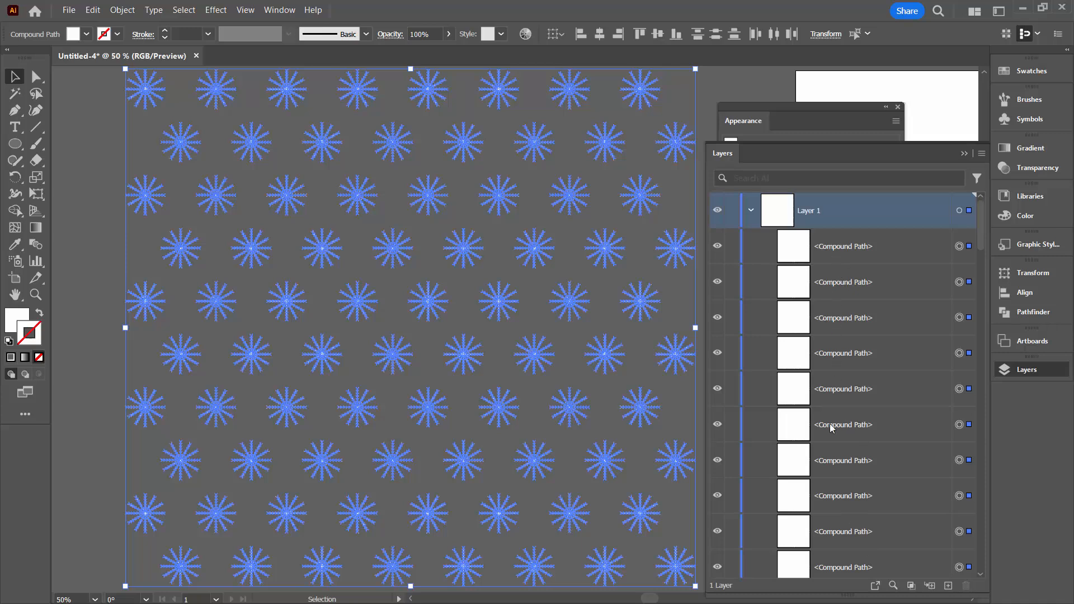
# Step: Deselect the snowflakes and close the Appearance panel
pyautogui.click(122, 9)
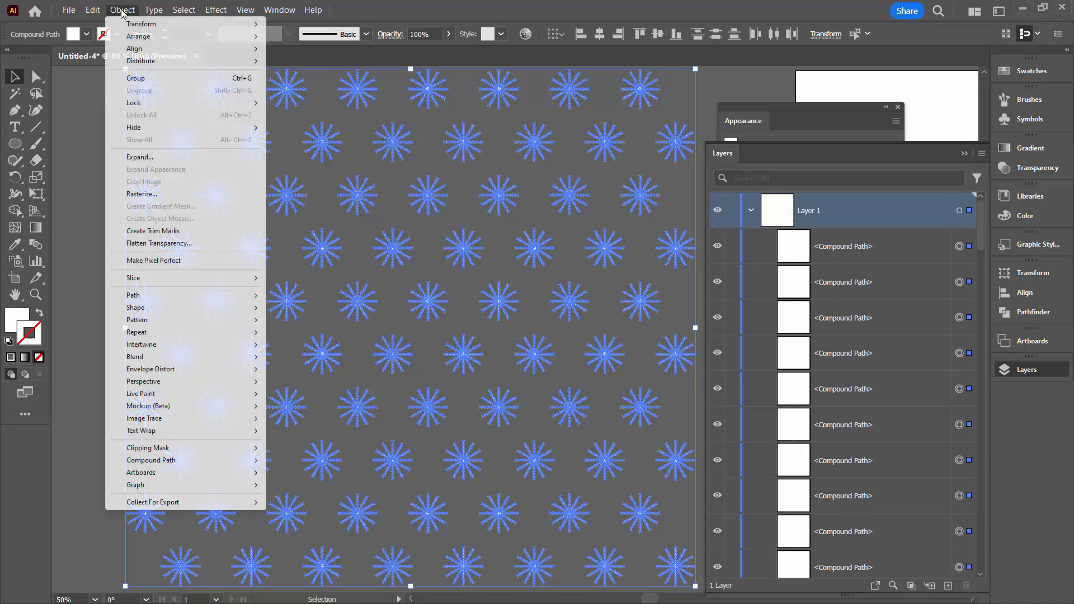
pyautogui.click(135, 77)
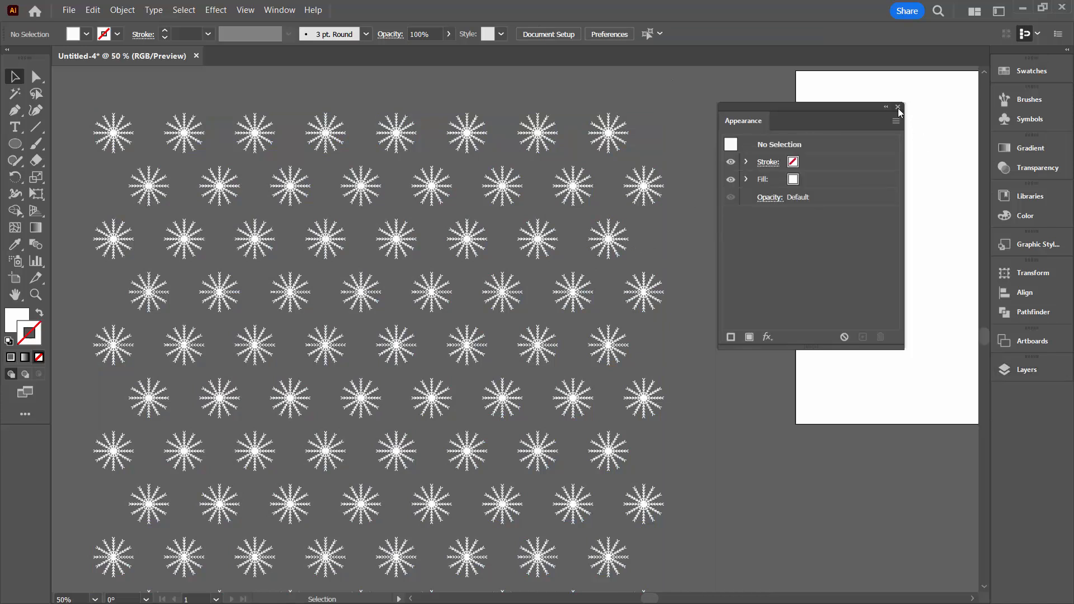
pyautogui.click(897, 107)
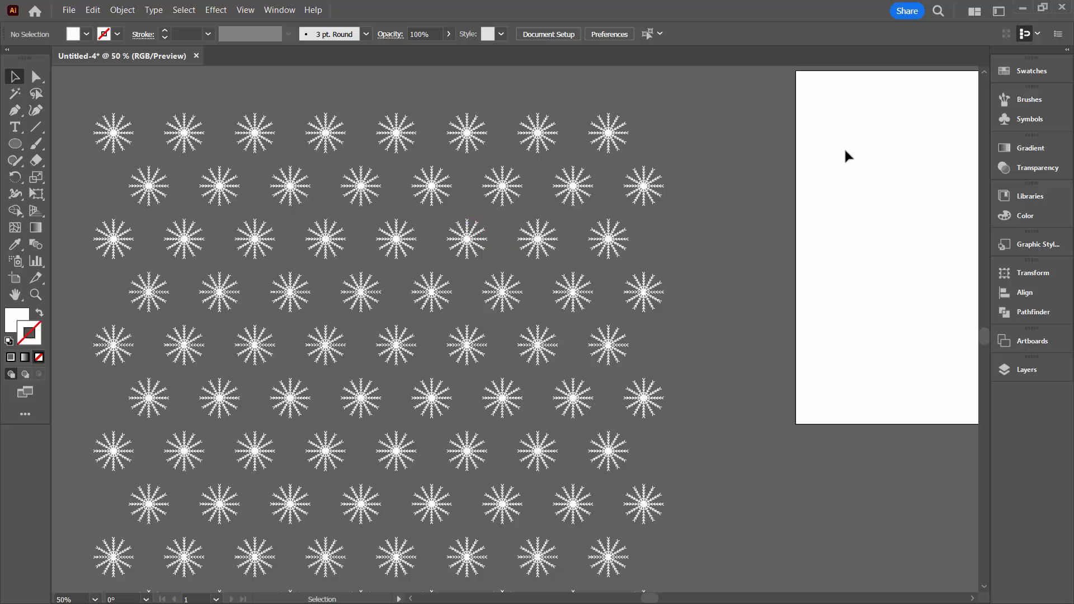
# Step: Select all the snowflakes and save them as a new symbol named 'Snowflakes'
pyautogui.press('ctrl+a')
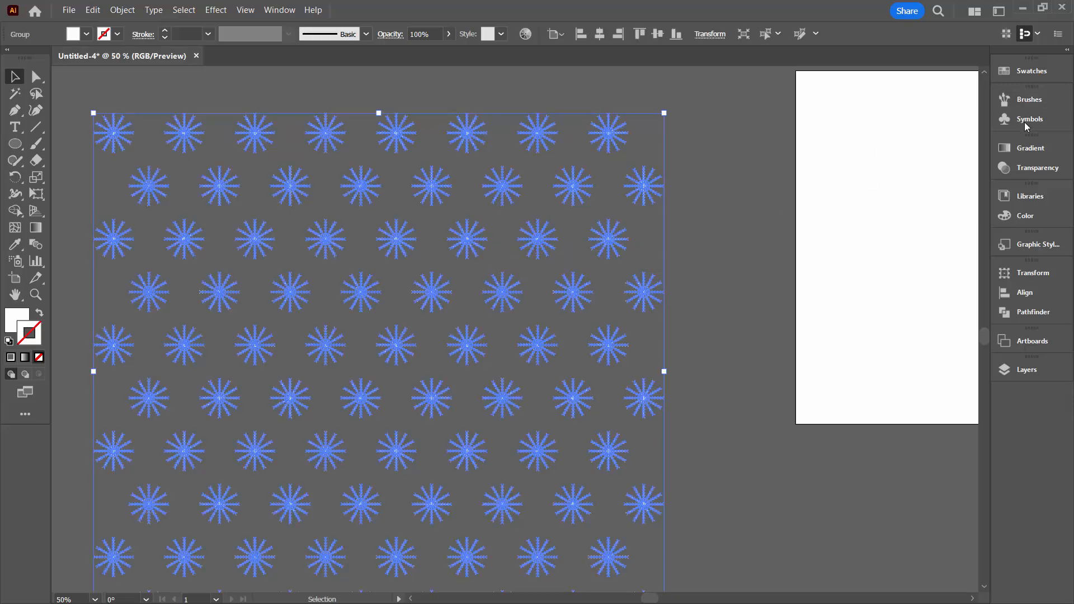
pyautogui.click(1029, 119)
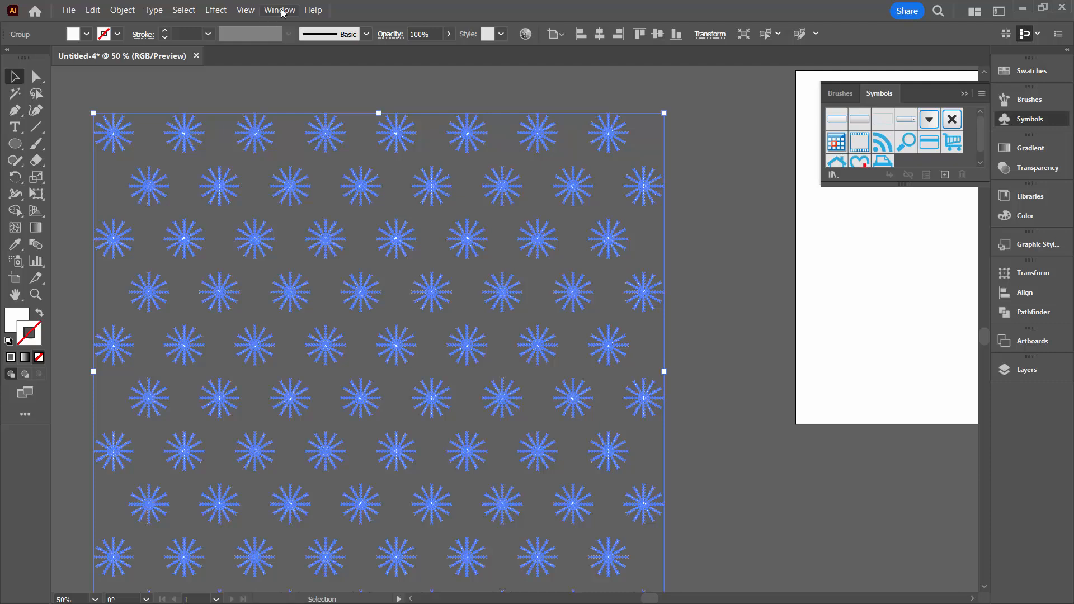
pyautogui.click(279, 10)
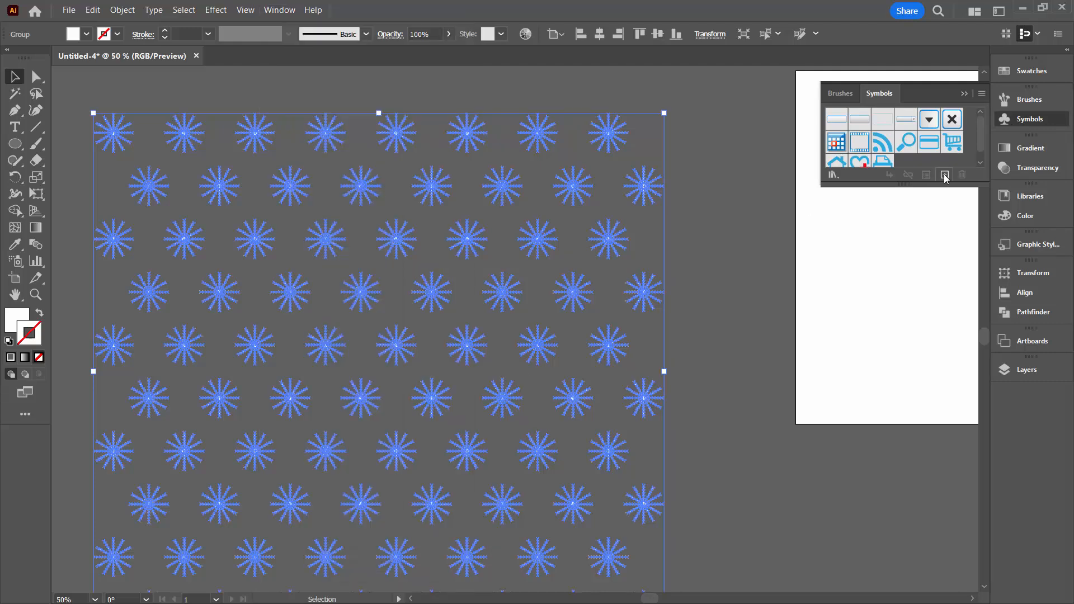
pyautogui.click(944, 174)
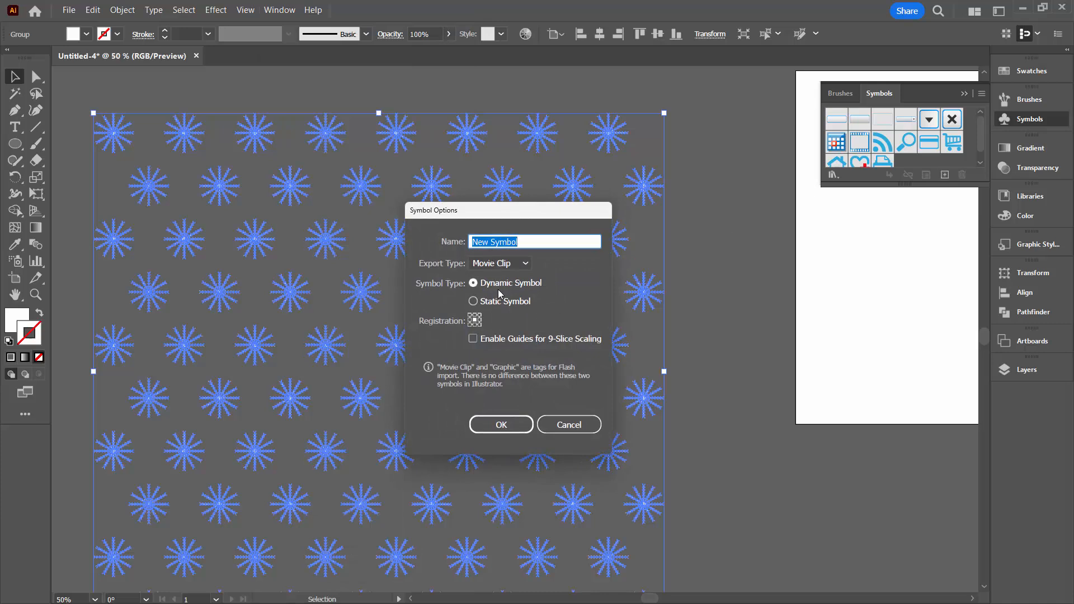
pyautogui.write('Snow')
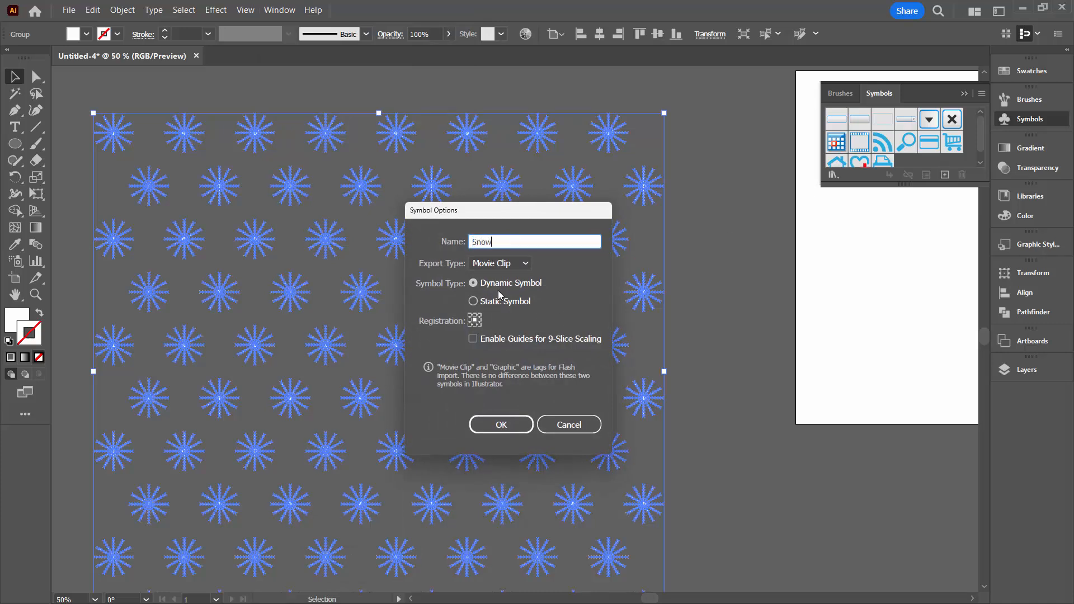
pyautogui.write('flakes')
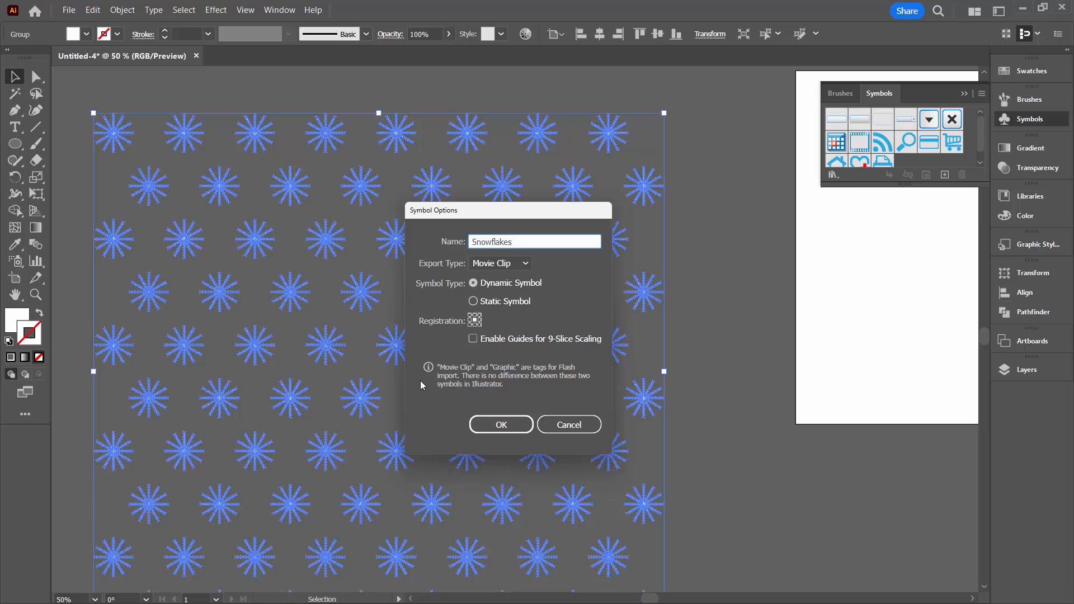
pyautogui.click(500, 425)
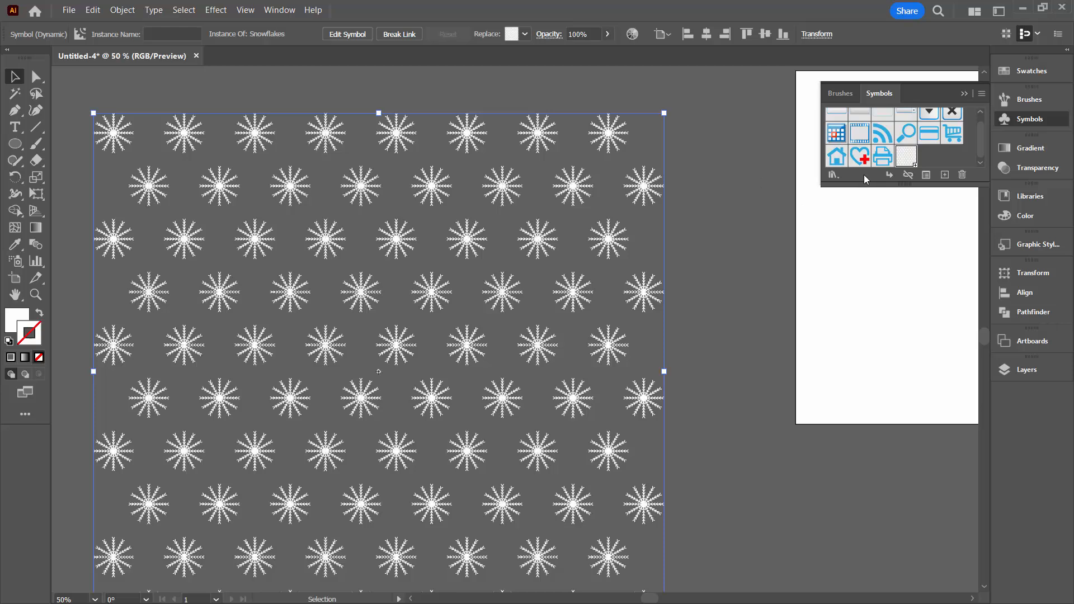
pyautogui.moveTo(884, 156)
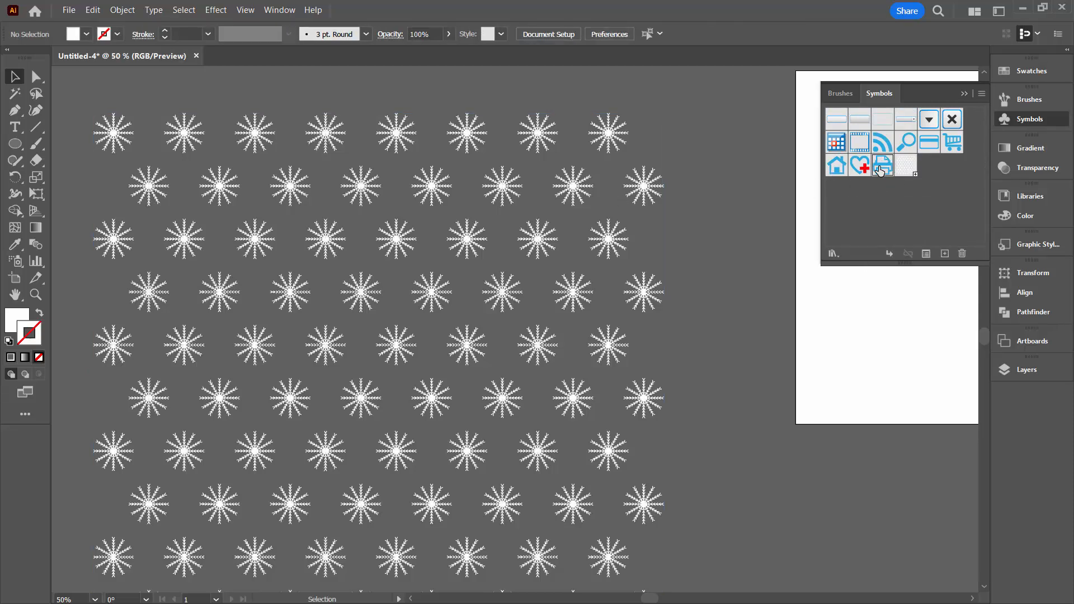
pyautogui.moveTo(903, 141)
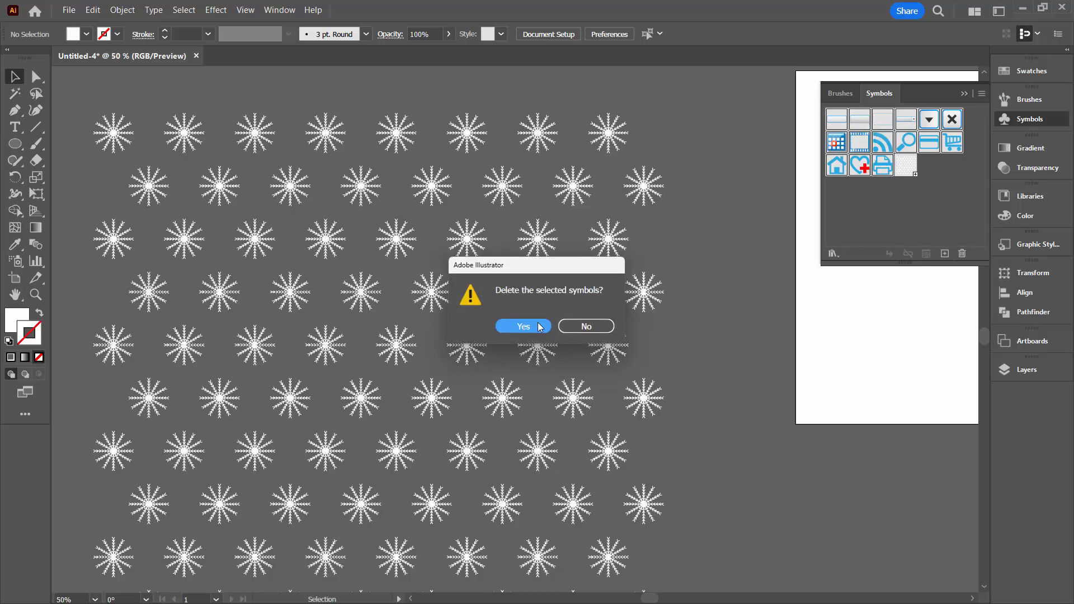
# Step: Delete the other symbols and save Snowflakes as the 'snowflakes' symbol library
pyautogui.click(522, 326)
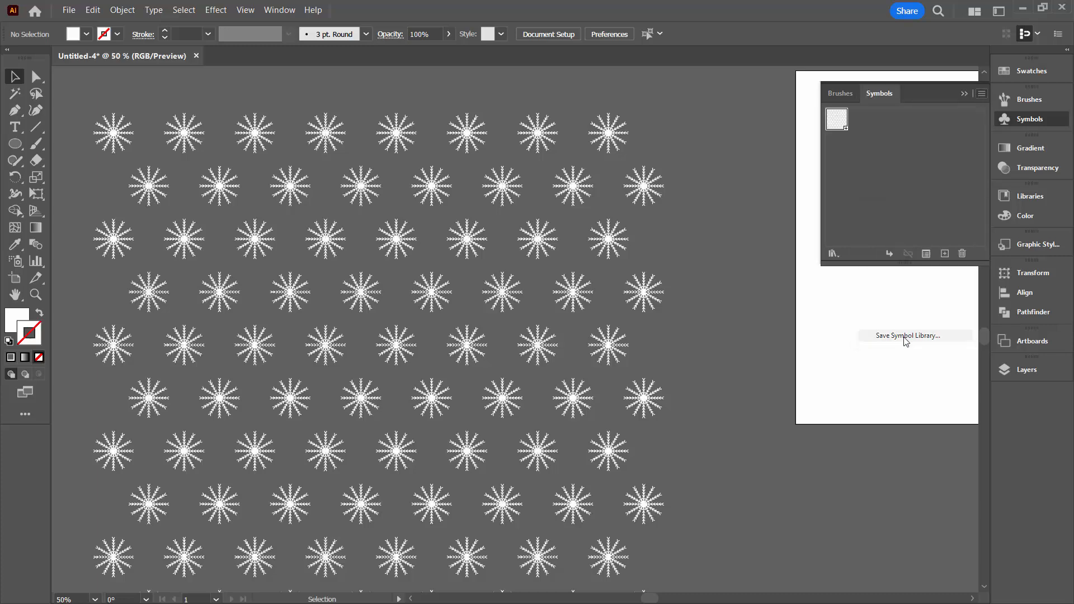
pyautogui.click(908, 335)
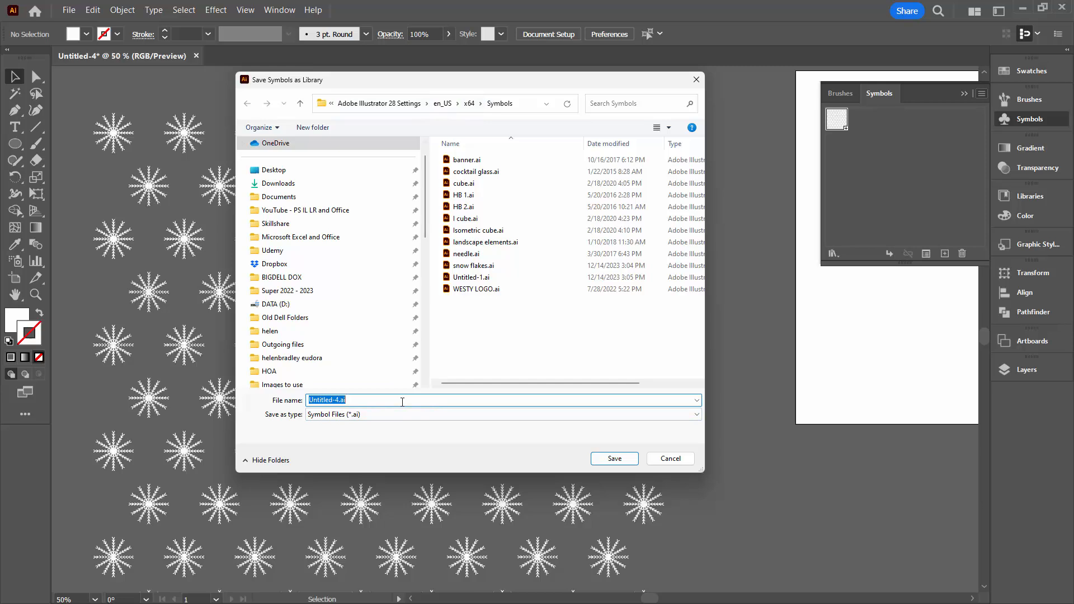
pyautogui.write('snowflakes')
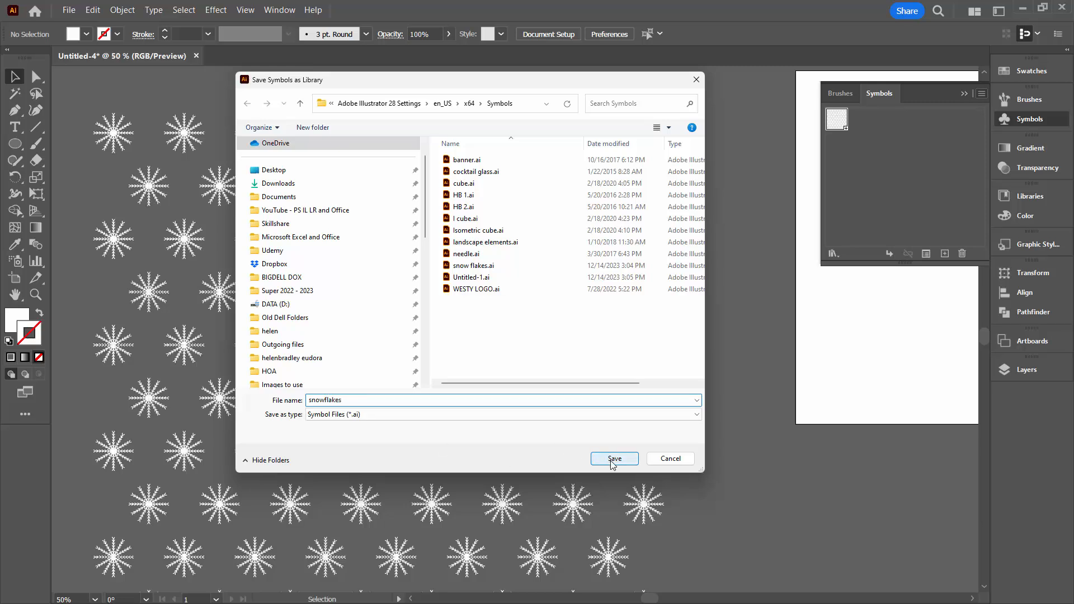
pyautogui.click(613, 458)
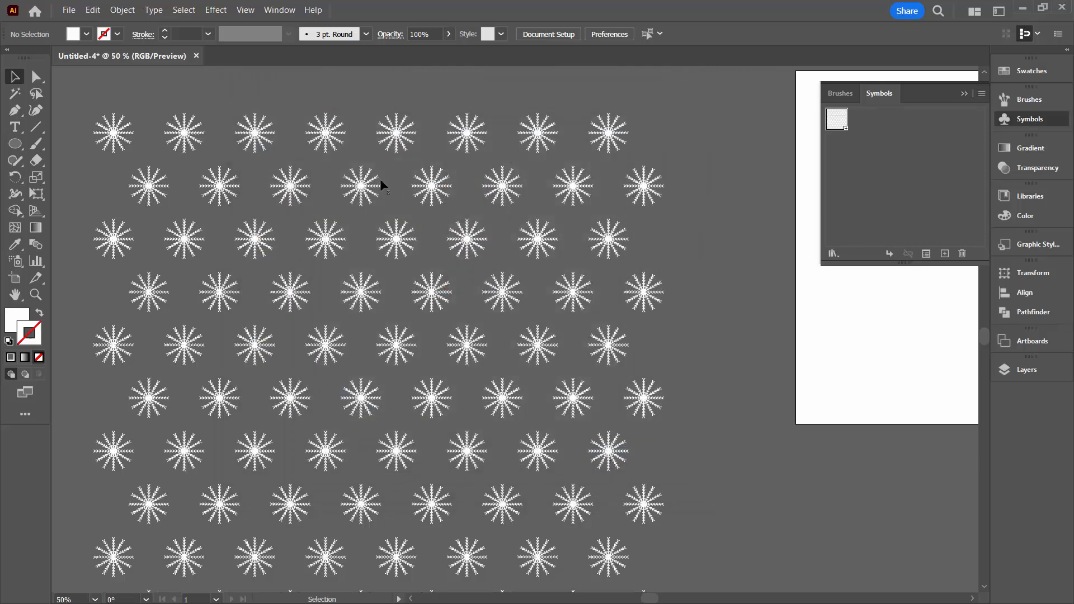
pyautogui.click(384, 187)
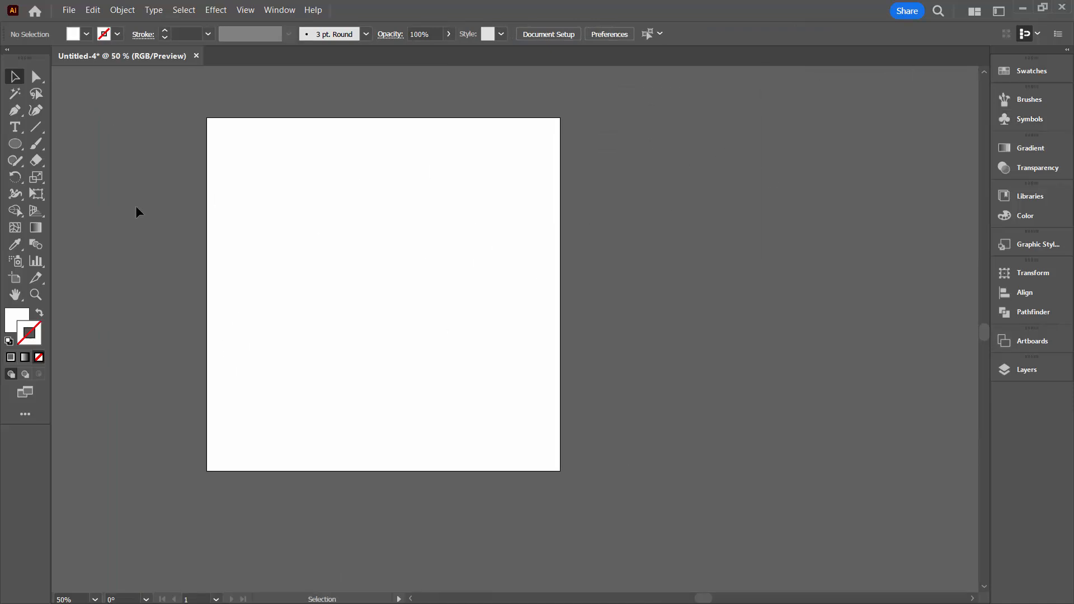
# Step: Delete the artwork and draw a circle with no fill and a 5 pt dark blue stroke
pyautogui.click(15, 144)
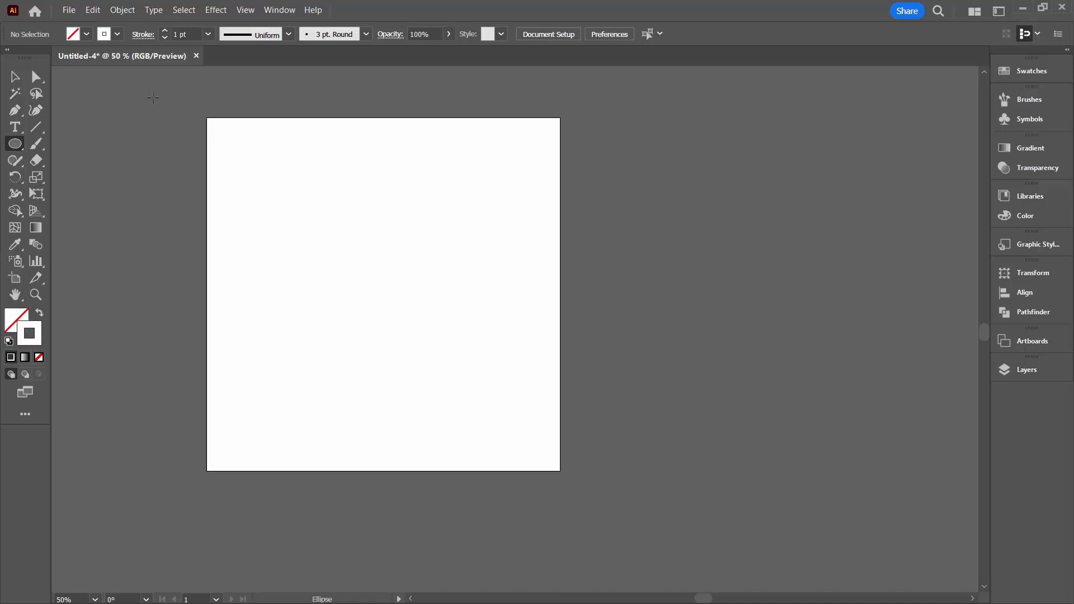
pyautogui.click(1031, 71)
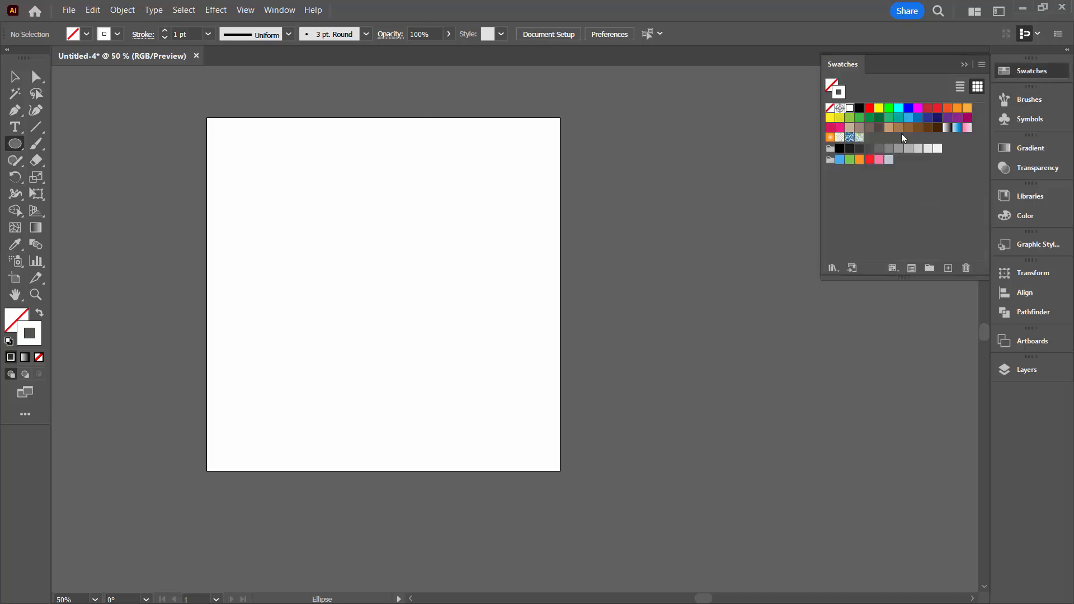
pyautogui.click(928, 117)
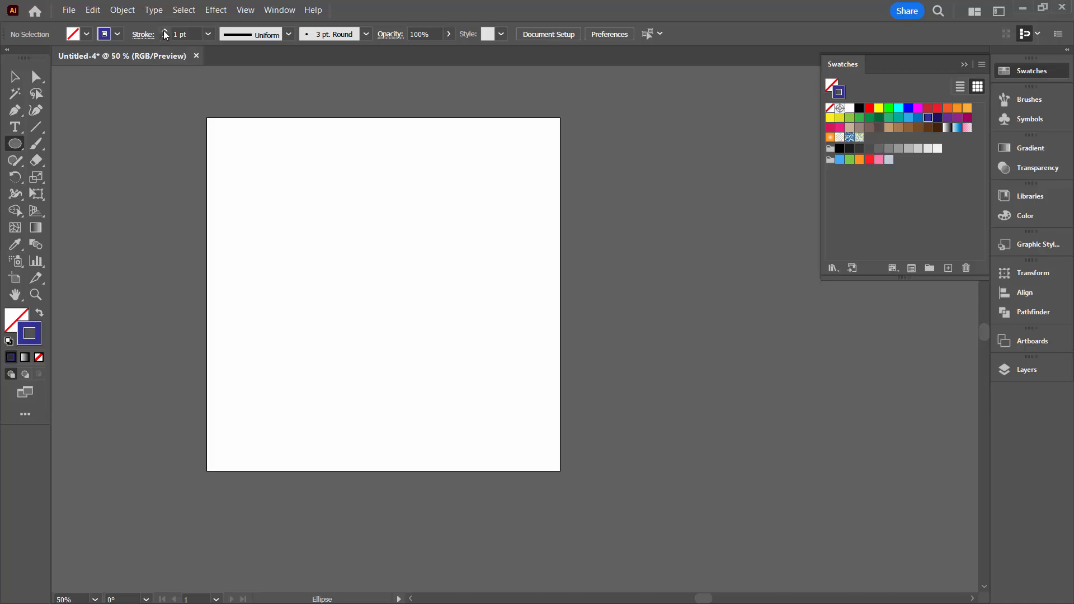
pyautogui.click(165, 30)
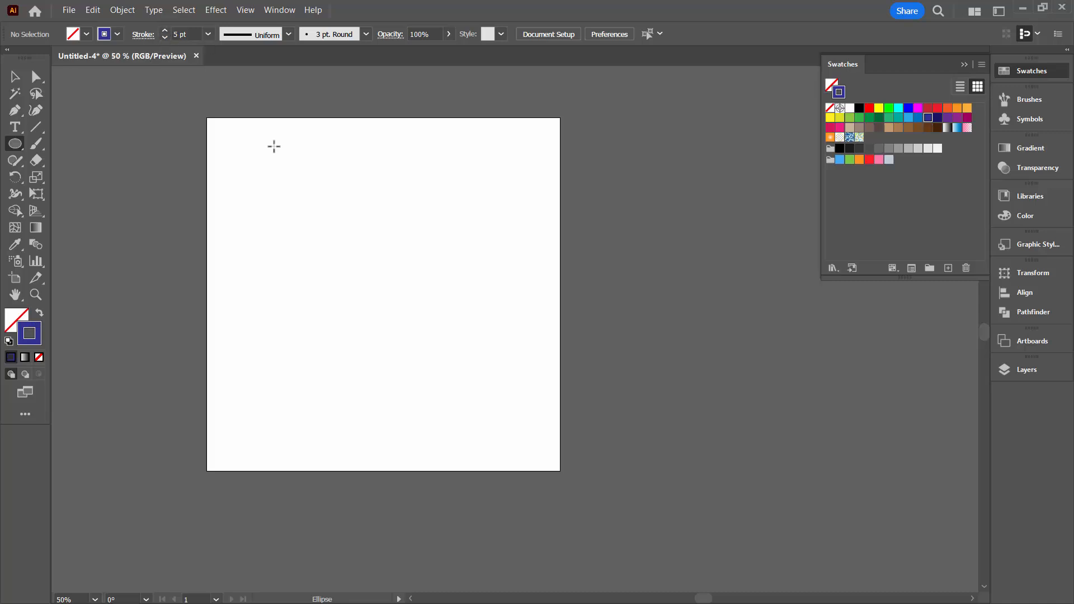
pyautogui.moveTo(274, 146); pyautogui.dragTo(414, 367)
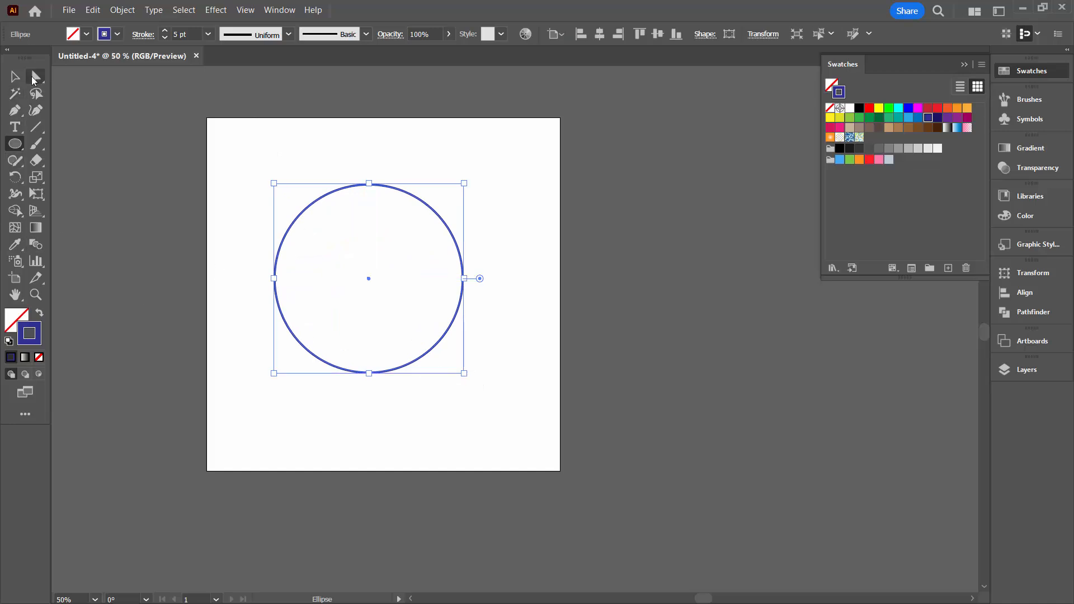
# Step: Delete the circle's leftmost anchor point to leave a right half-circle arc, then select it
pyautogui.click(15, 76)
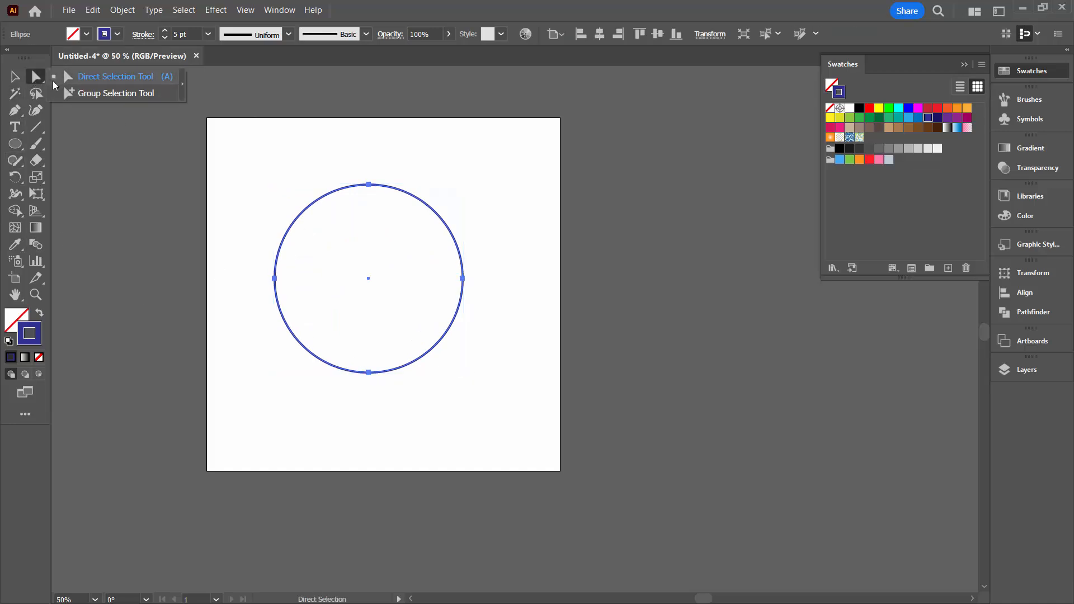
pyautogui.click(242, 249)
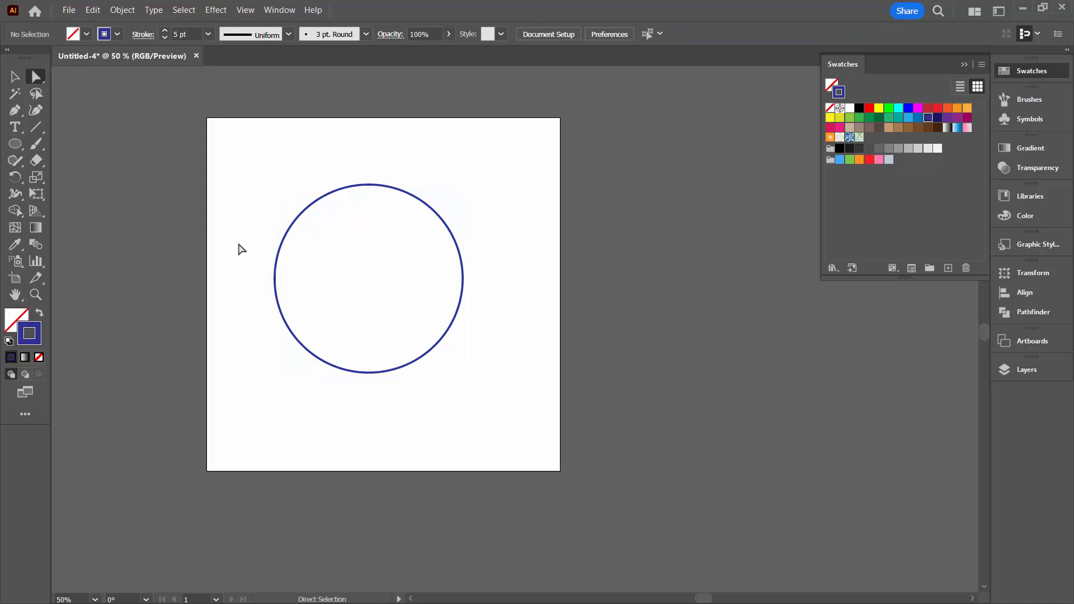
pyautogui.click(275, 278)
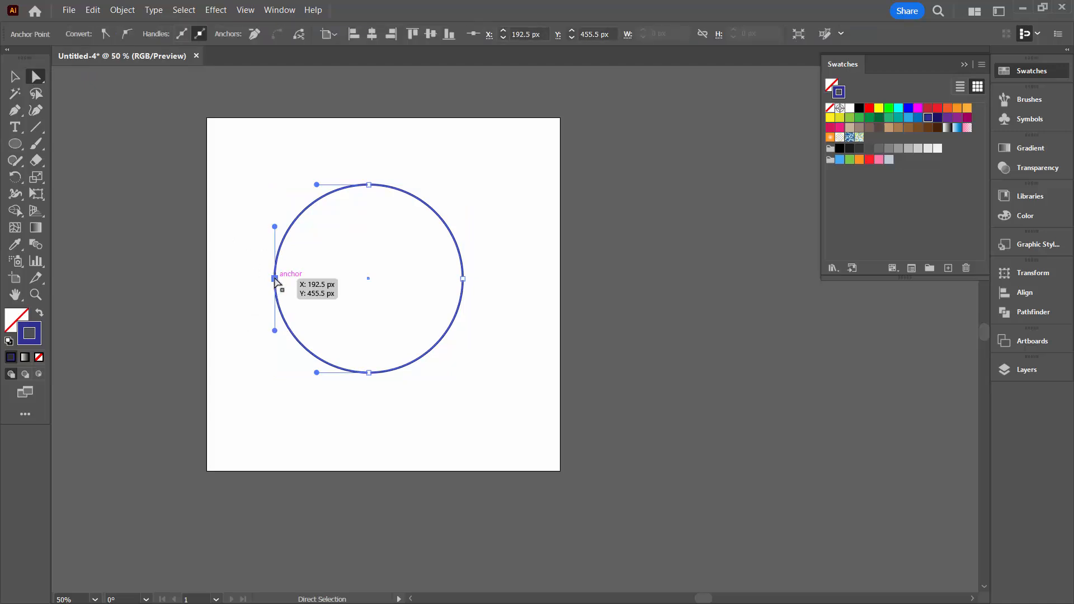
pyautogui.press('Delete')
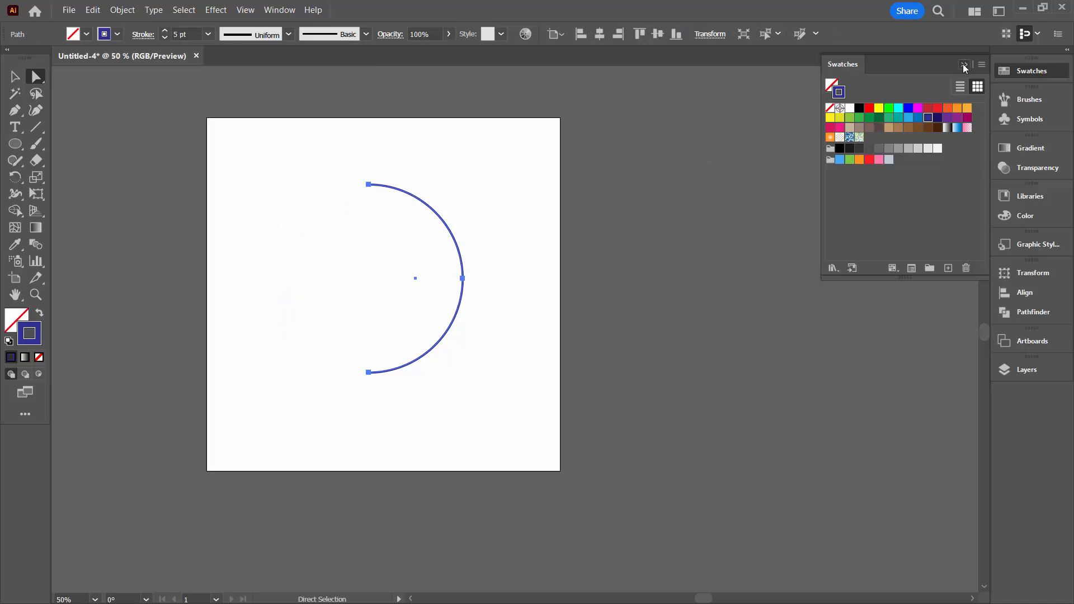
pyautogui.click(985, 71)
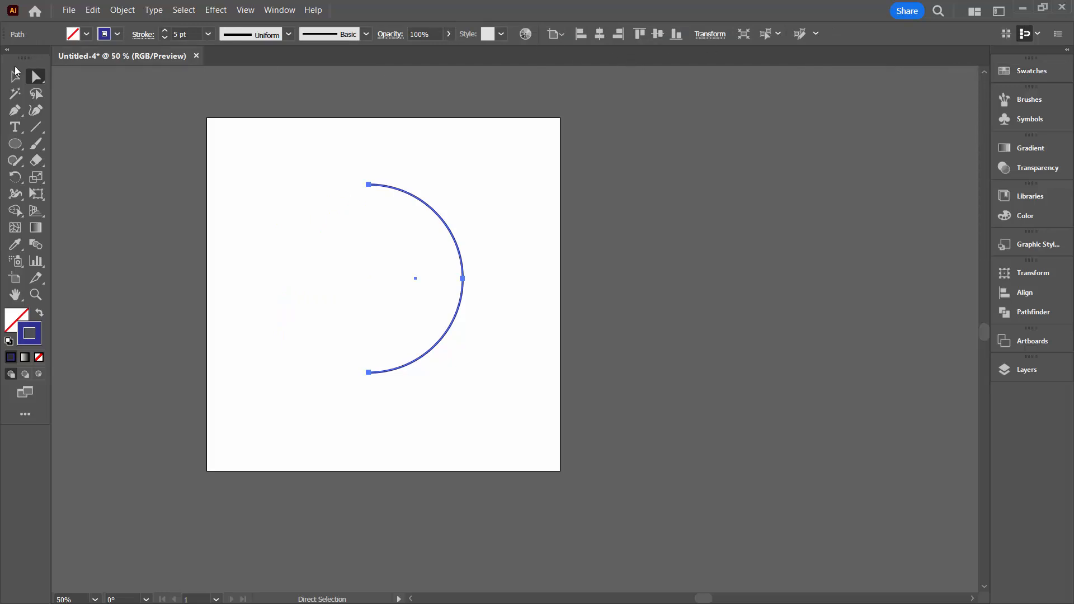
pyautogui.click(15, 76)
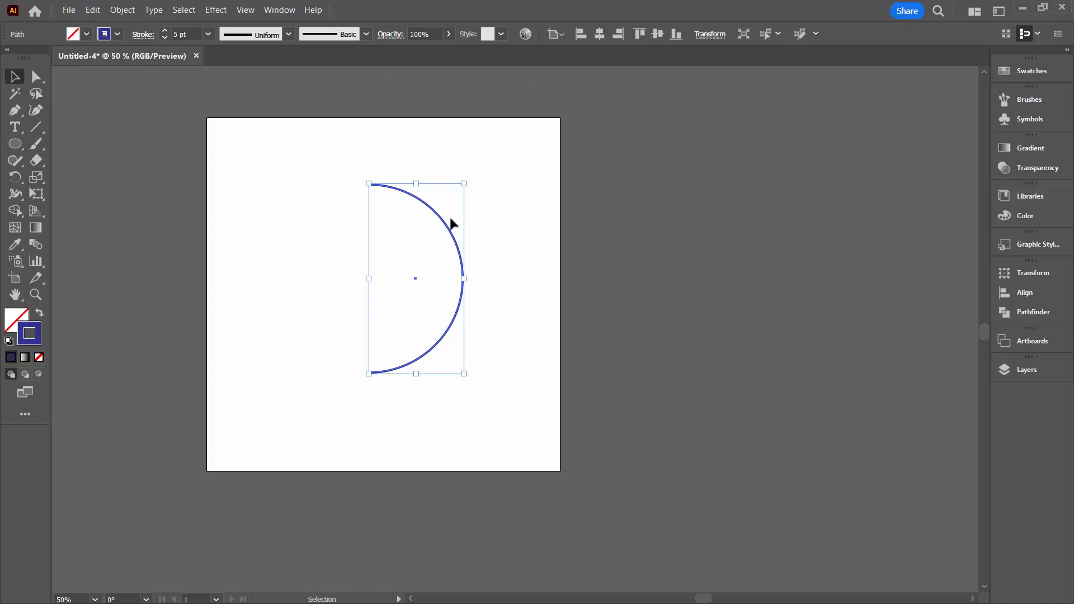
# Step: Revolve the arc into a 3D sphere with Left Edge offset and move it slightly left
pyautogui.click(215, 10)
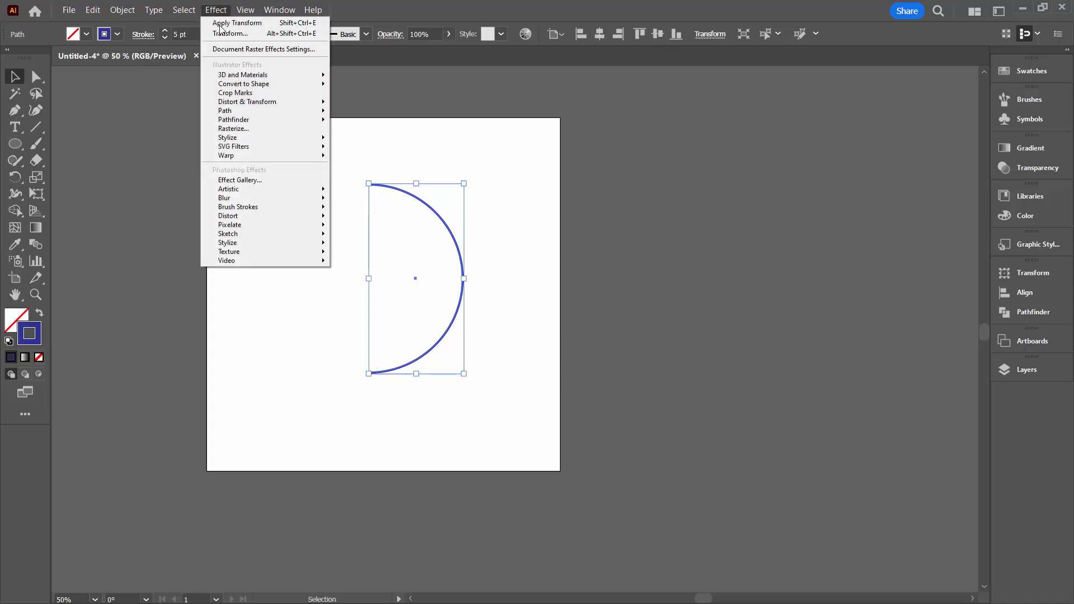
pyautogui.moveTo(242, 74)
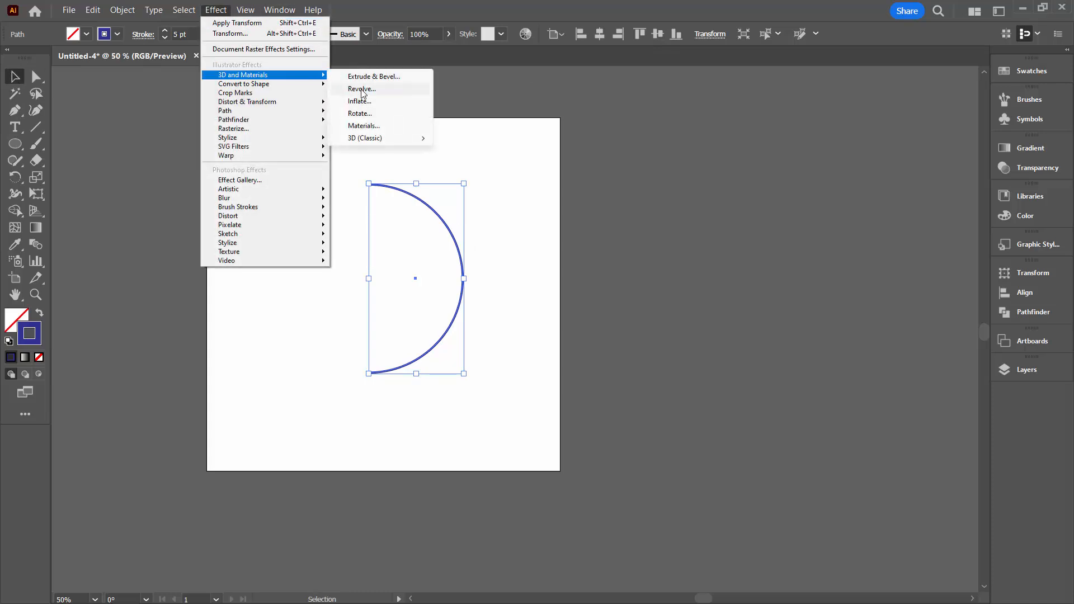
pyautogui.click(361, 89)
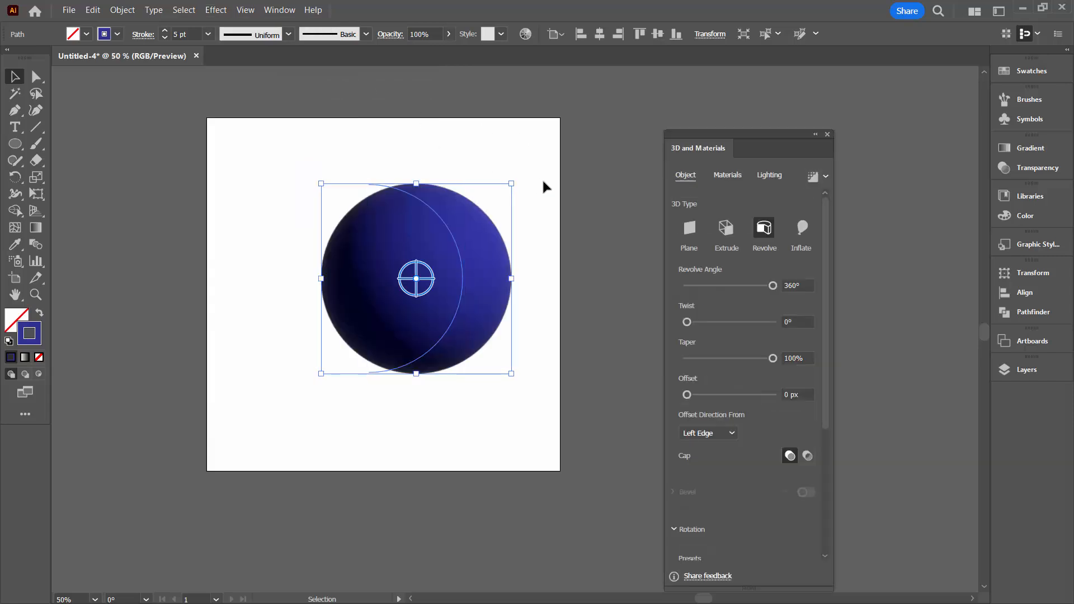
pyautogui.moveTo(414, 302)
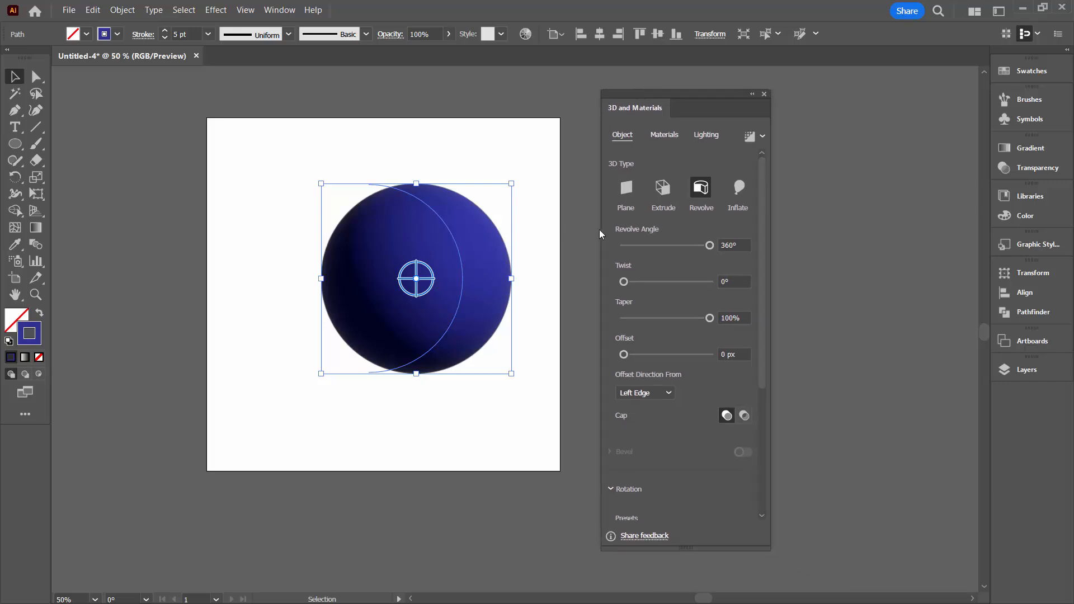
pyautogui.moveTo(459, 277)
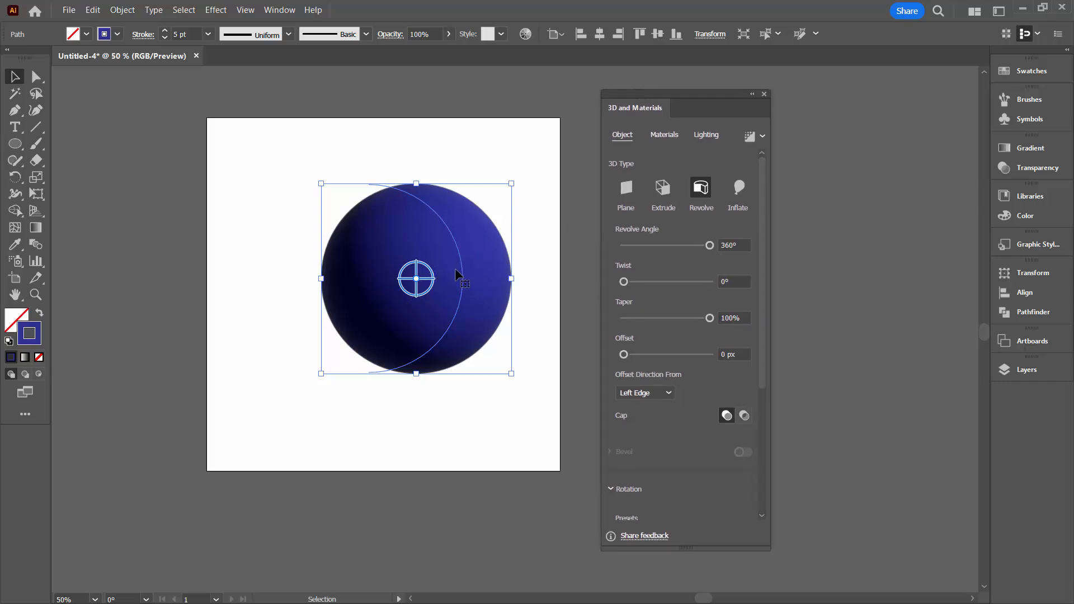
pyautogui.moveTo(512, 297)
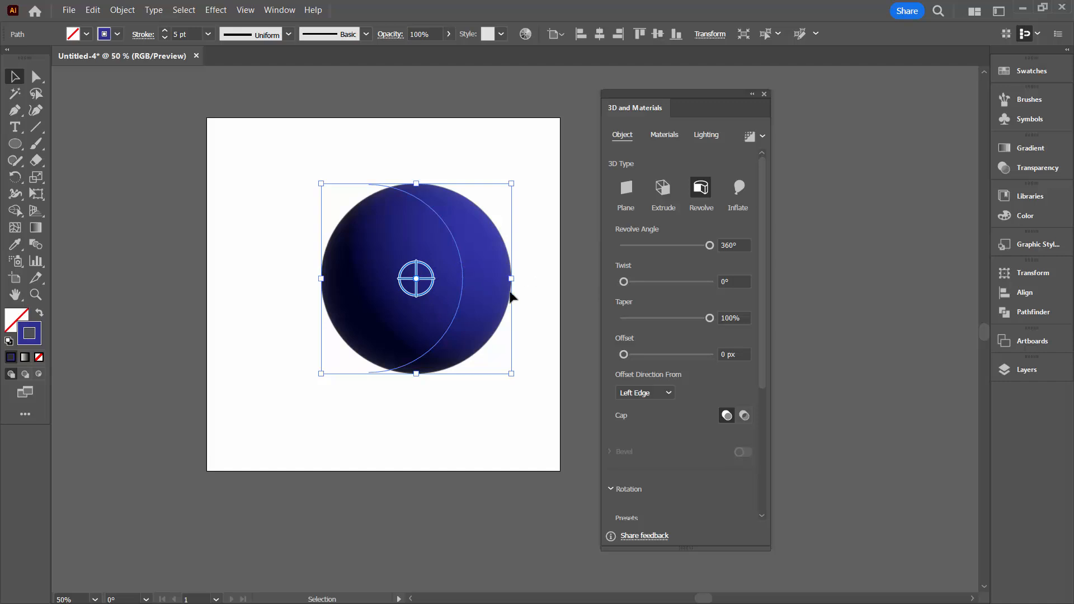
pyautogui.moveTo(651, 399)
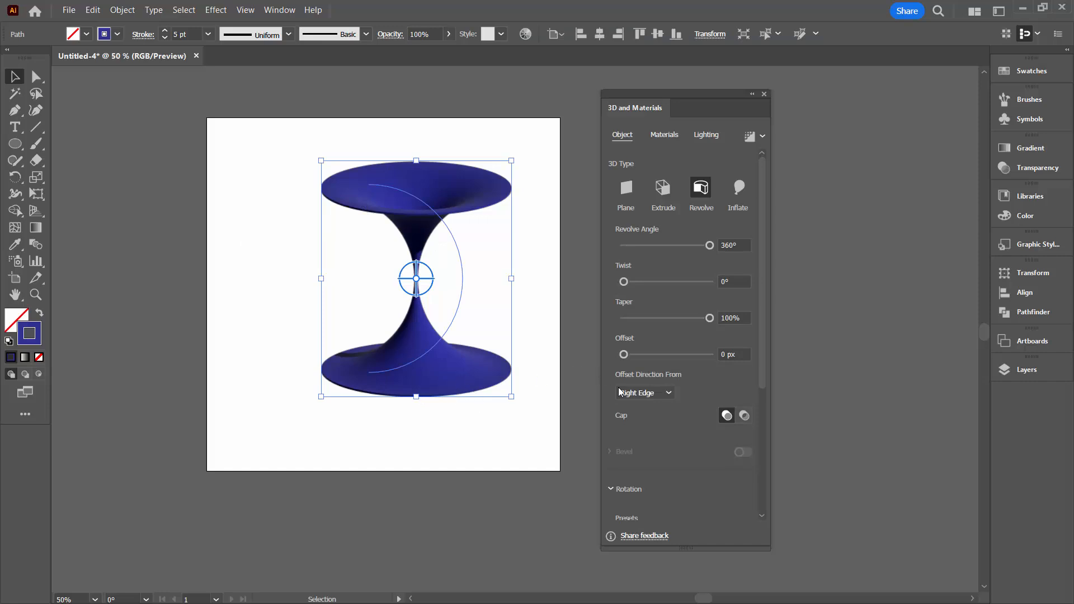
pyautogui.click(643, 392)
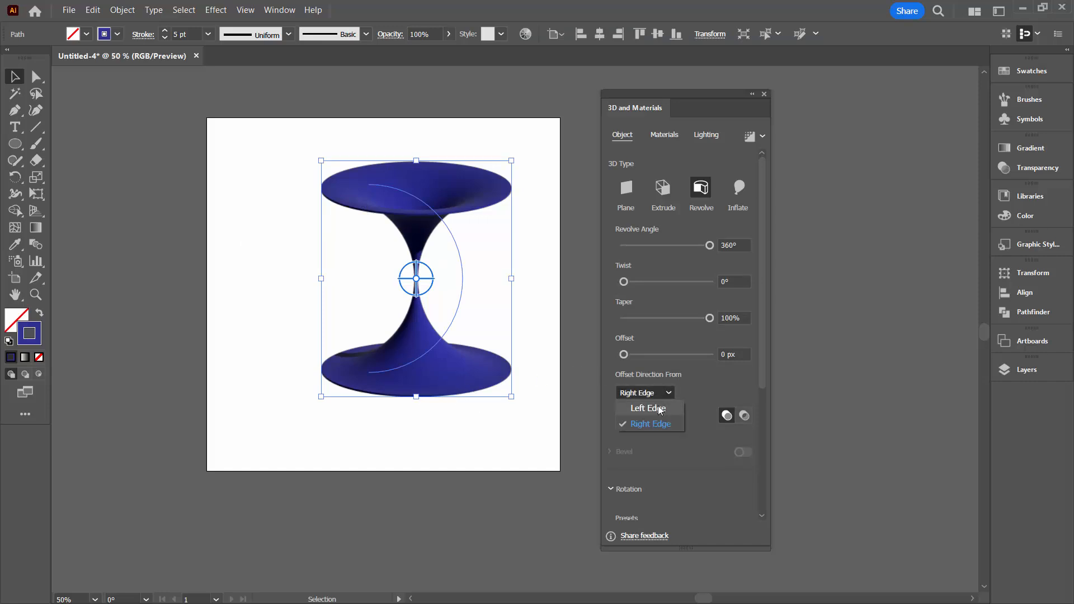
pyautogui.click(645, 408)
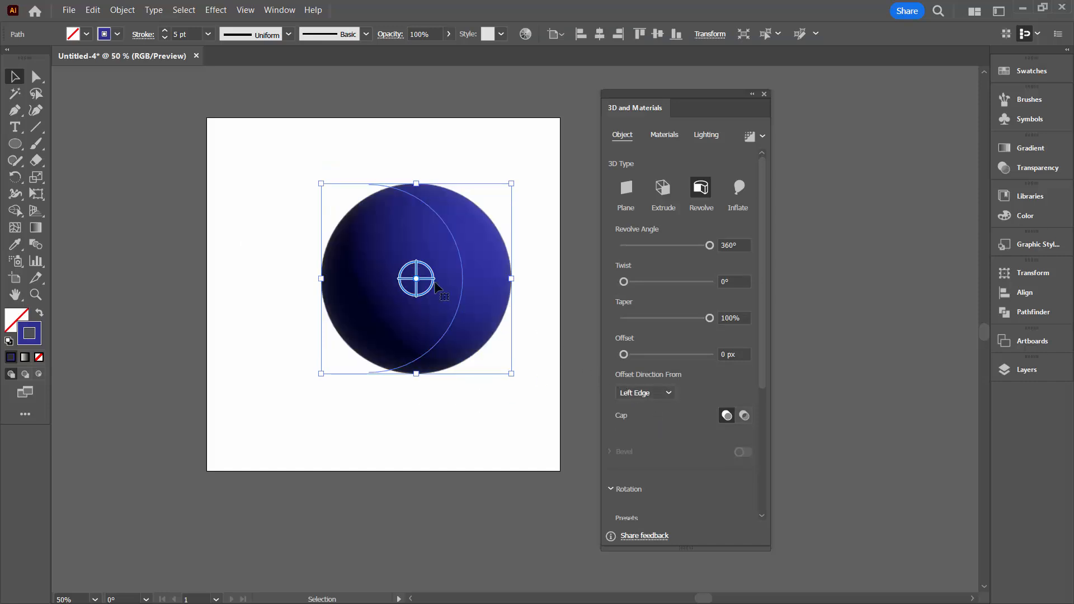
pyautogui.moveTo(415, 278); pyautogui.dragTo(373, 290)
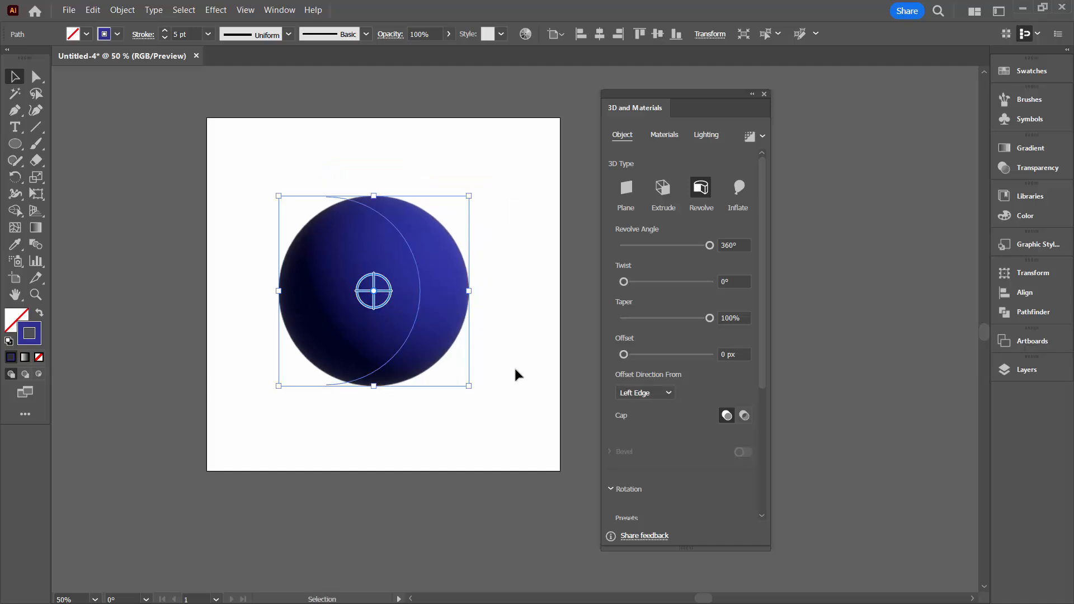
pyautogui.moveTo(510, 390)
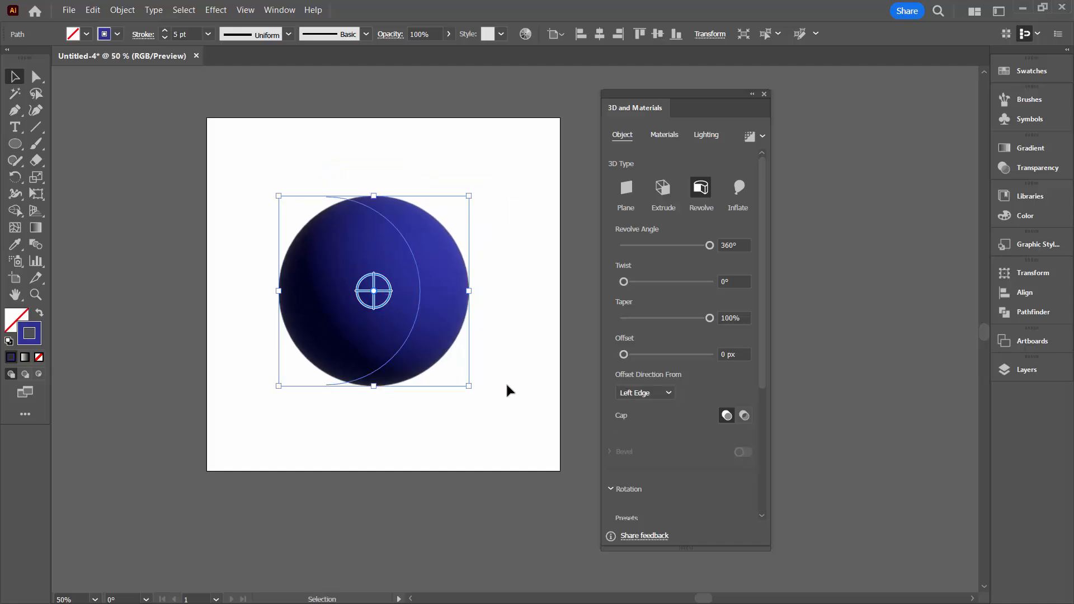
pyautogui.moveTo(458, 307)
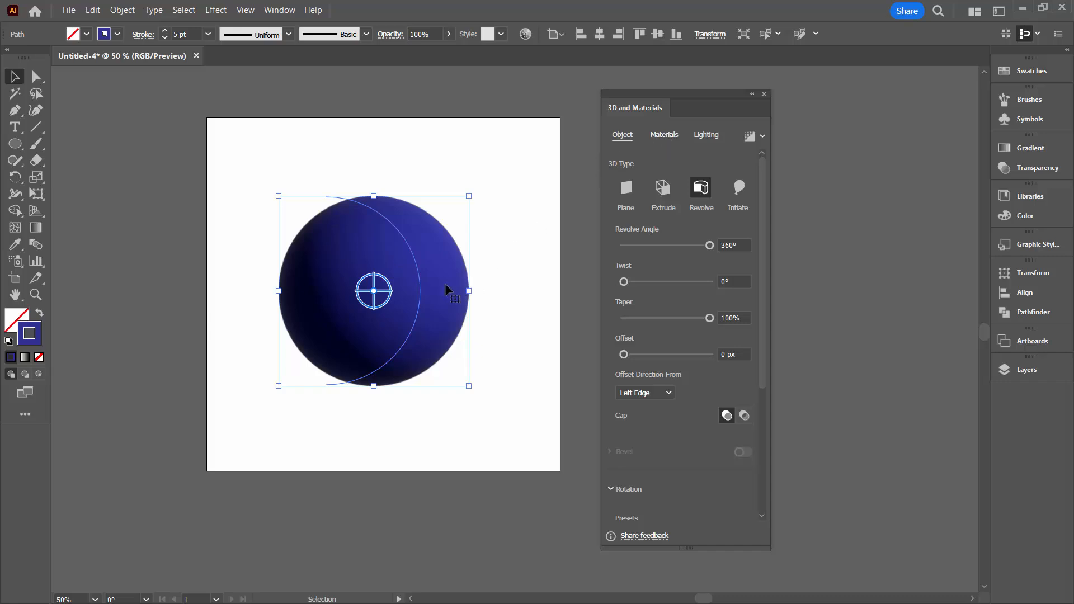
# Step: Map the Snowflakes graphic onto the blue sphere and set its scale to 50%
pyautogui.click(663, 134)
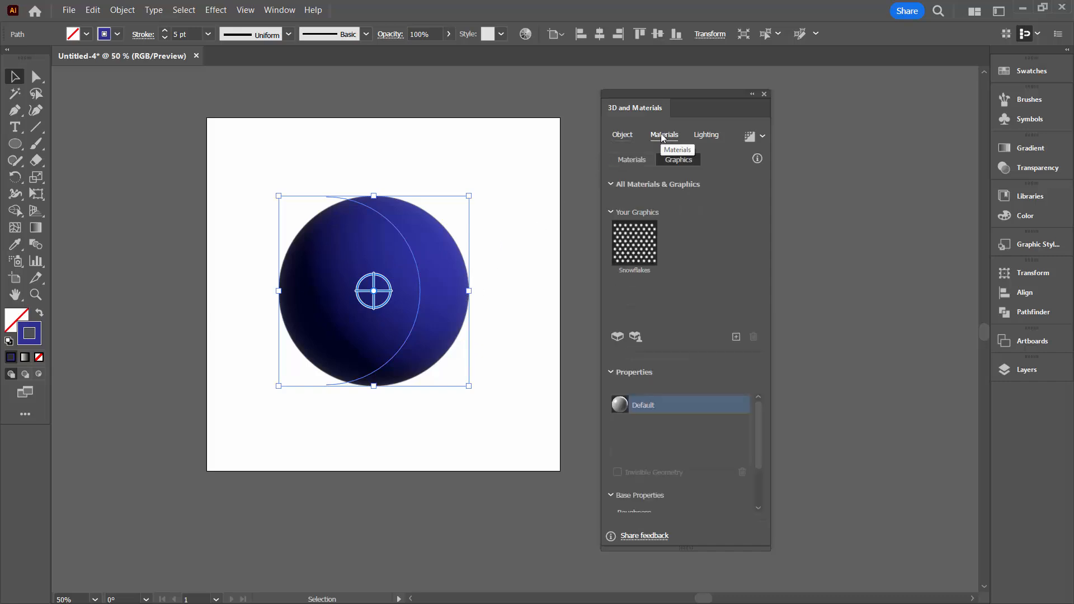
pyautogui.click(678, 159)
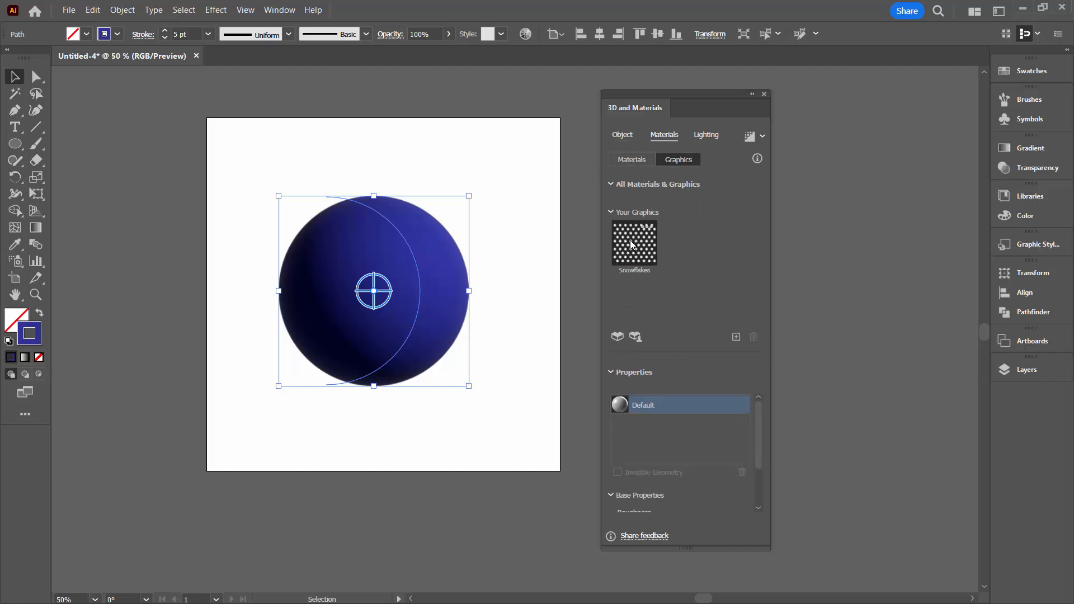
pyautogui.click(634, 244)
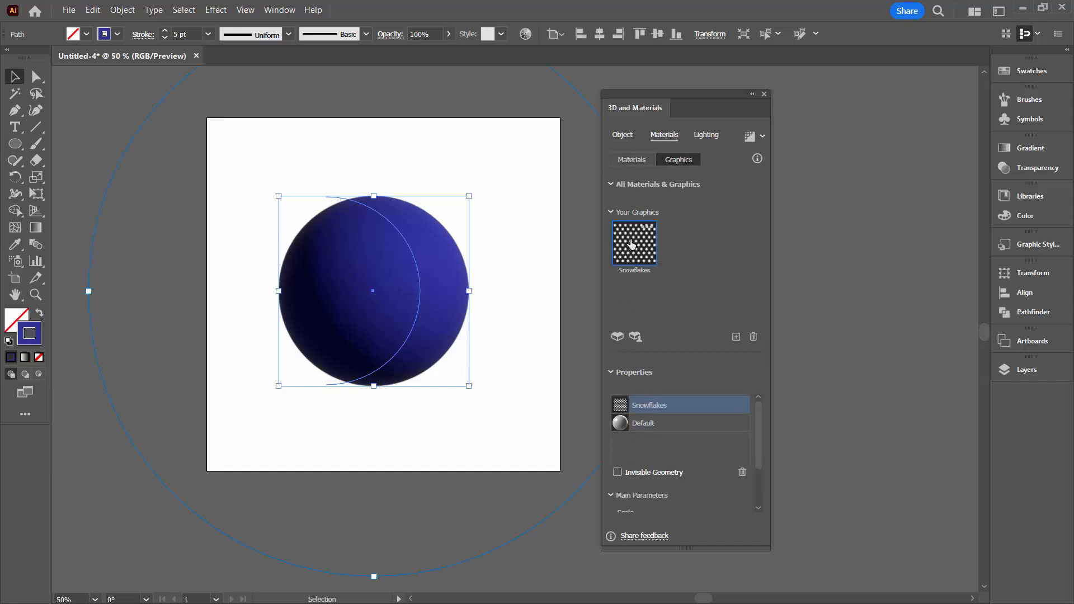
pyautogui.click(633, 244)
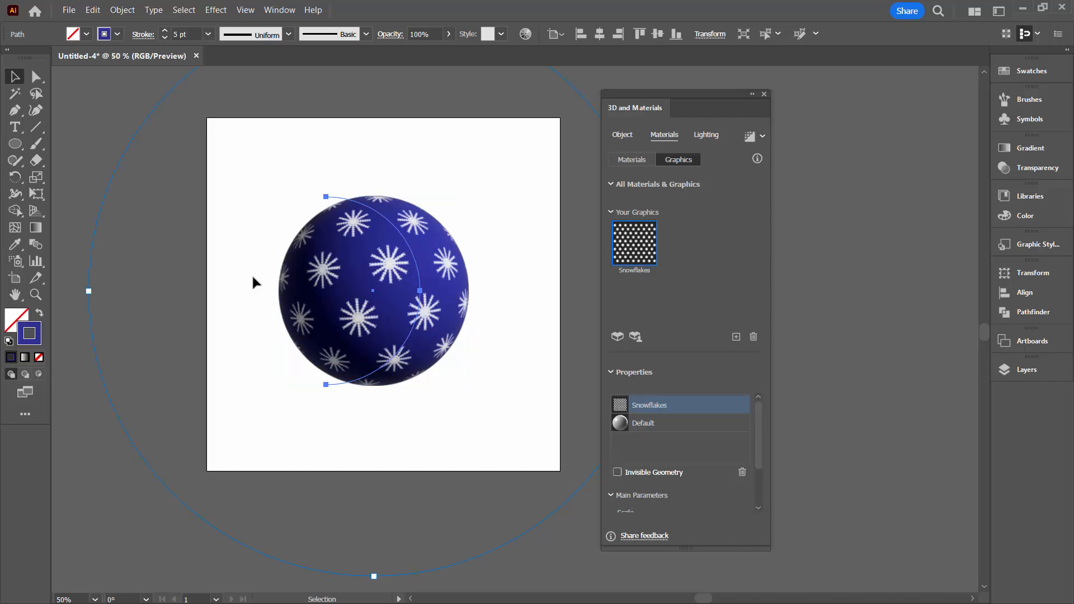
pyautogui.moveTo(485, 281)
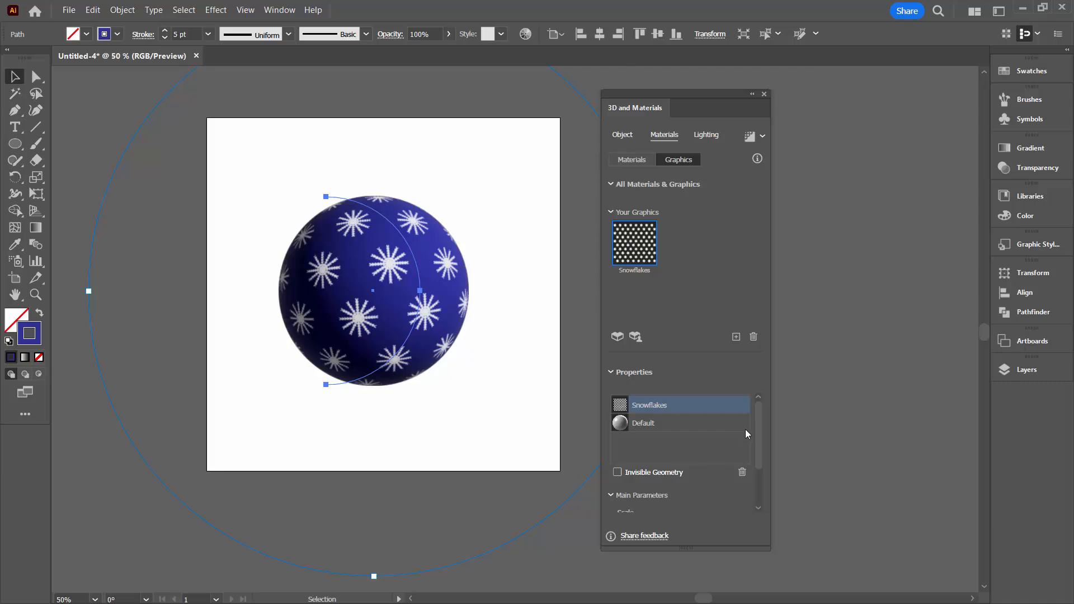
pyautogui.scroll(-3)
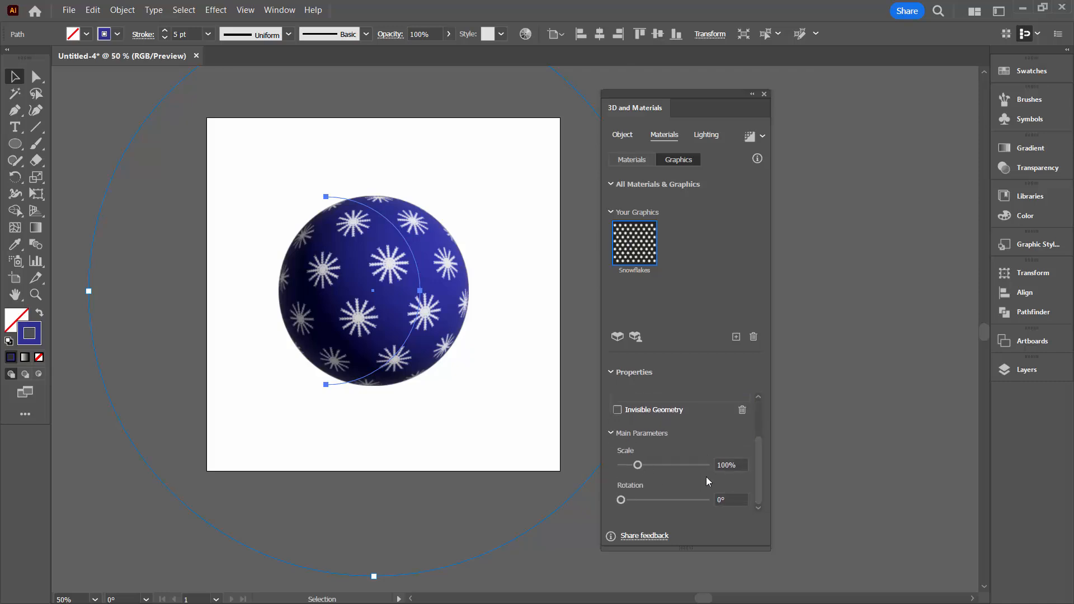
pyautogui.click(730, 465)
pyautogui.write('75')
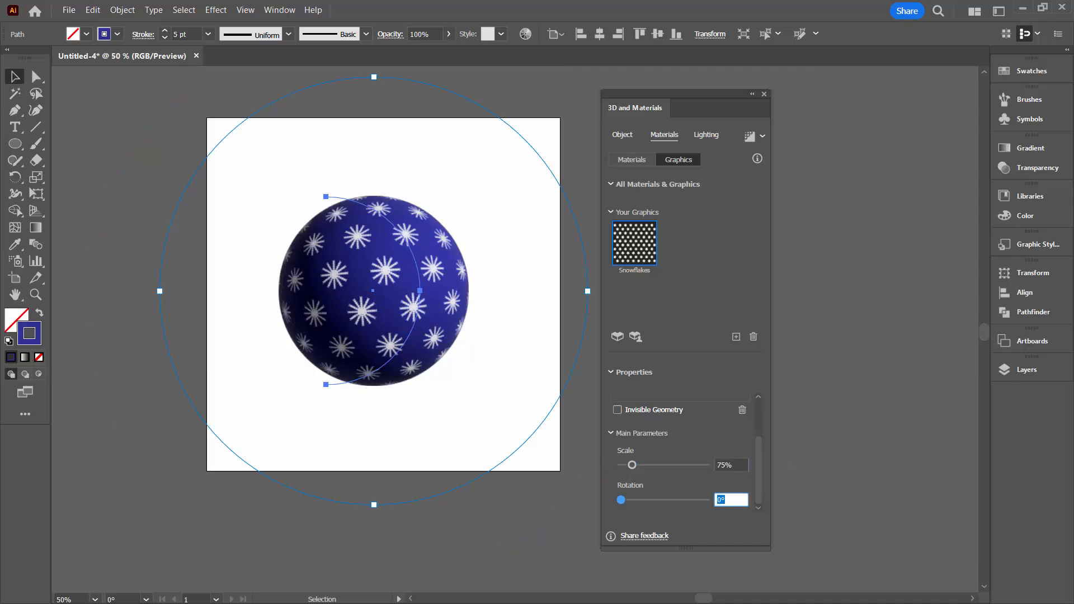
pyautogui.click(730, 465)
pyautogui.write('50')
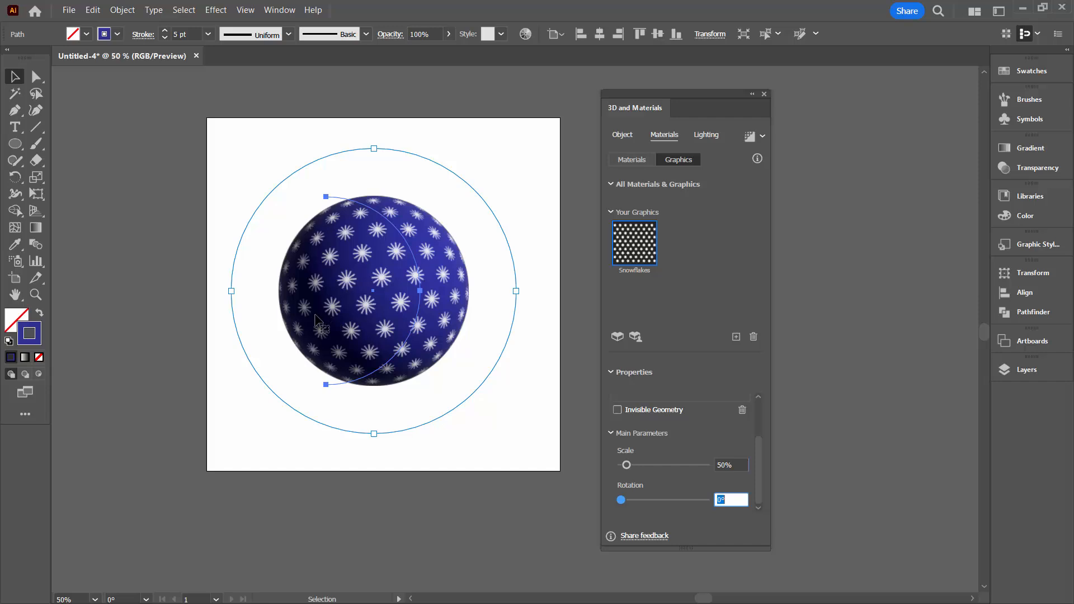
pyautogui.moveTo(344, 293)
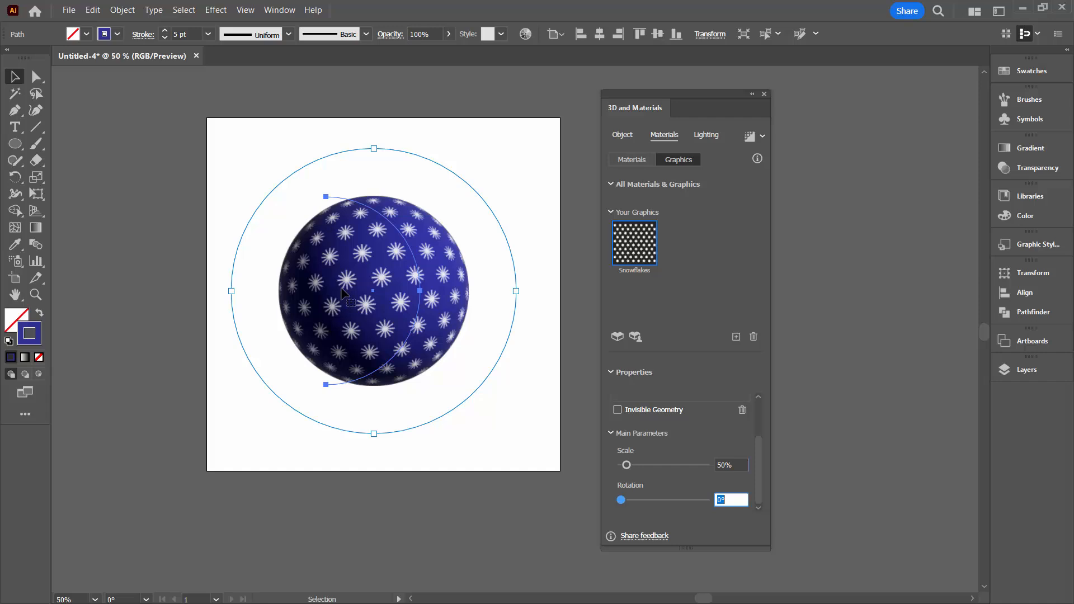
pyautogui.moveTo(535, 204)
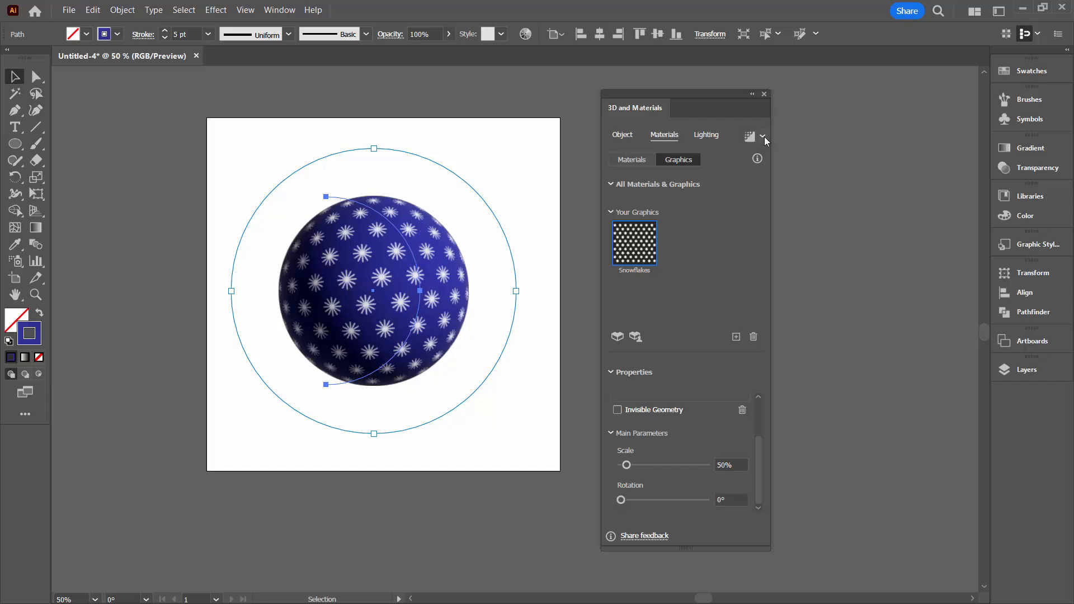
# Step: Enable Ray Tracing and render the snowflake sphere with a soft highlight
pyautogui.click(763, 136)
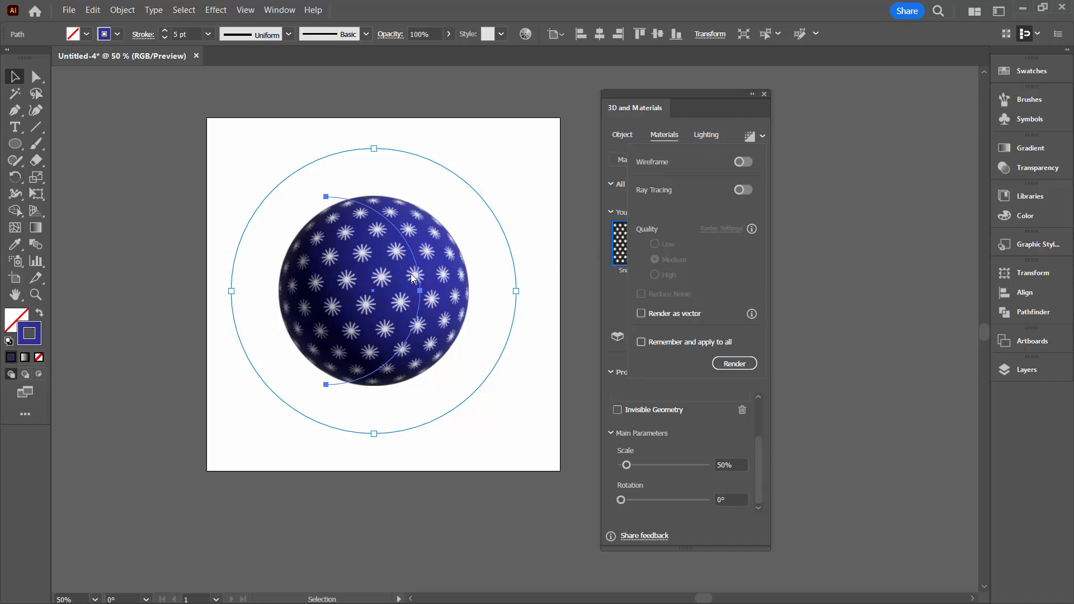
pyautogui.moveTo(361, 271)
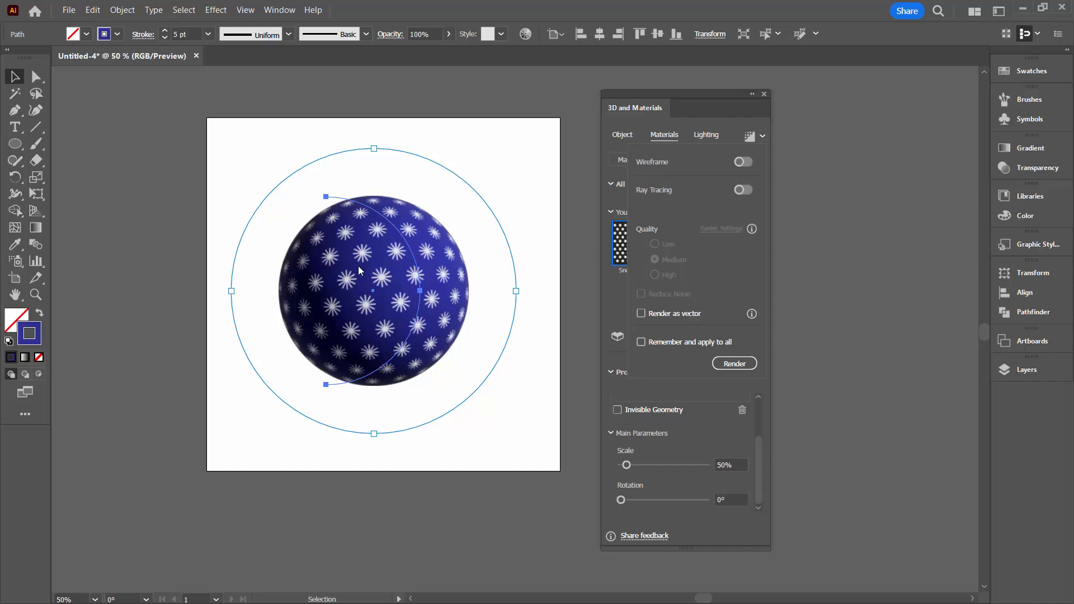
pyautogui.moveTo(380, 276)
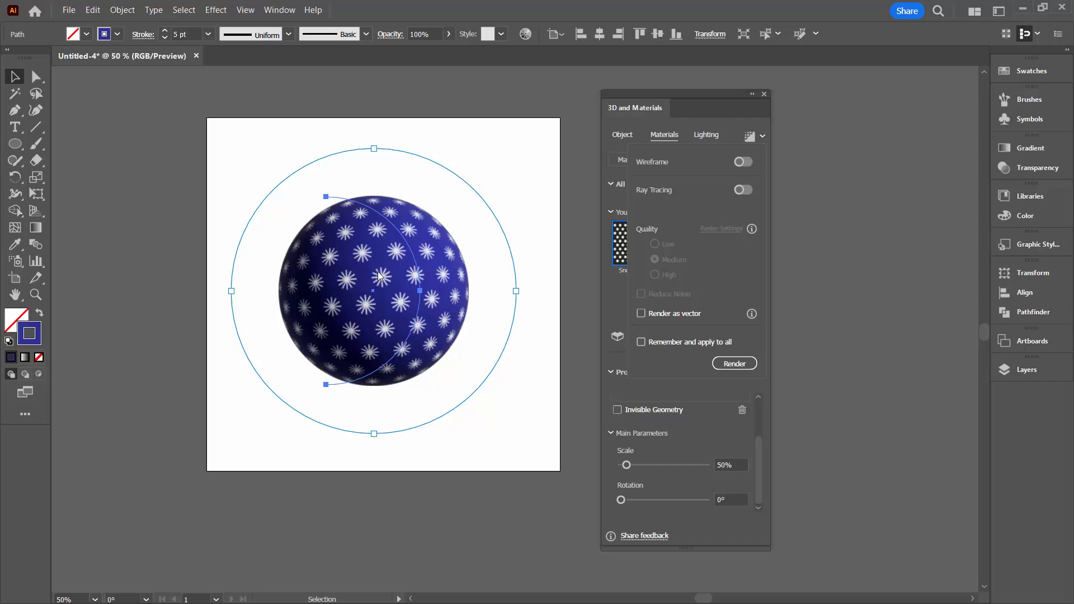
pyautogui.moveTo(379, 255)
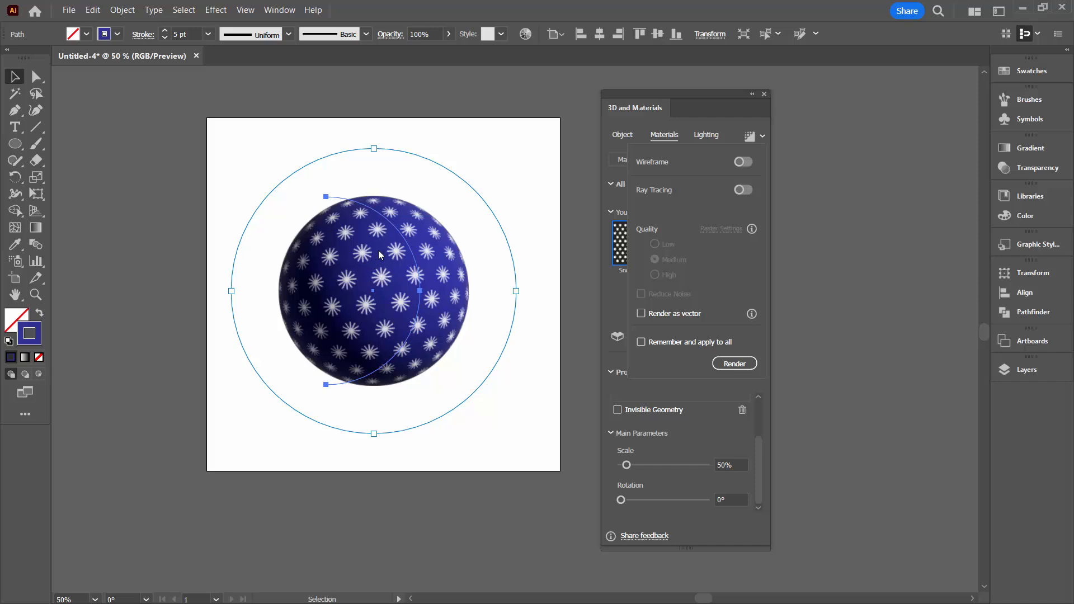
pyautogui.moveTo(384, 255)
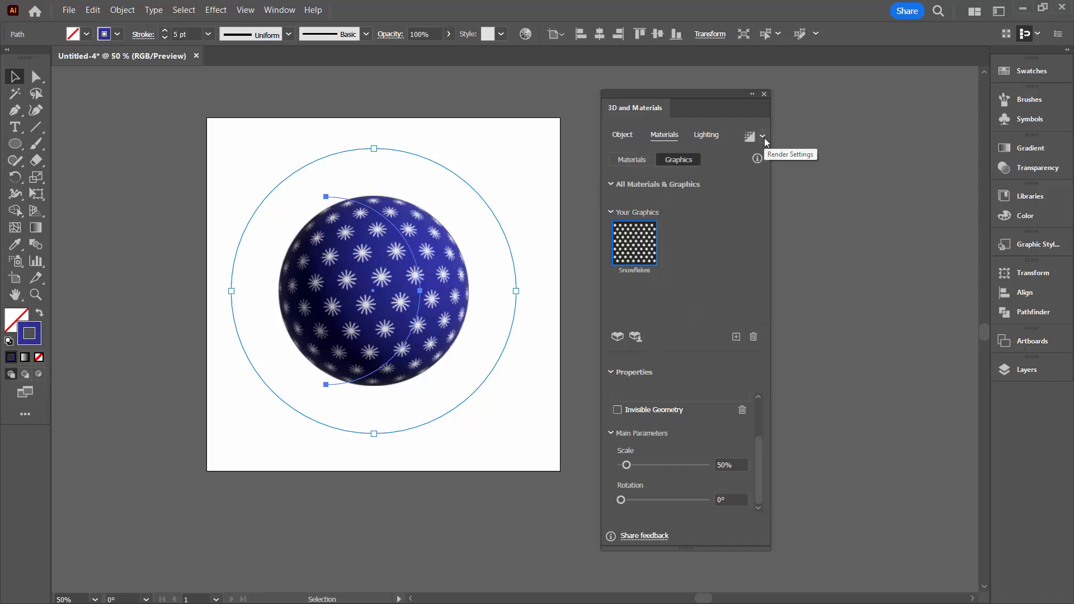
pyautogui.click(763, 136)
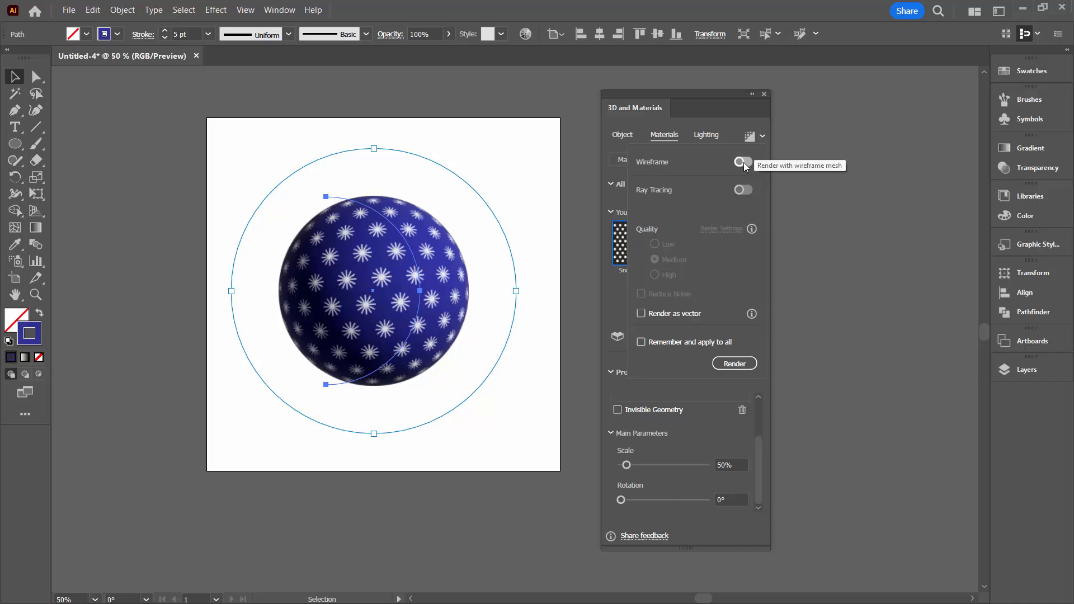
pyautogui.click(743, 189)
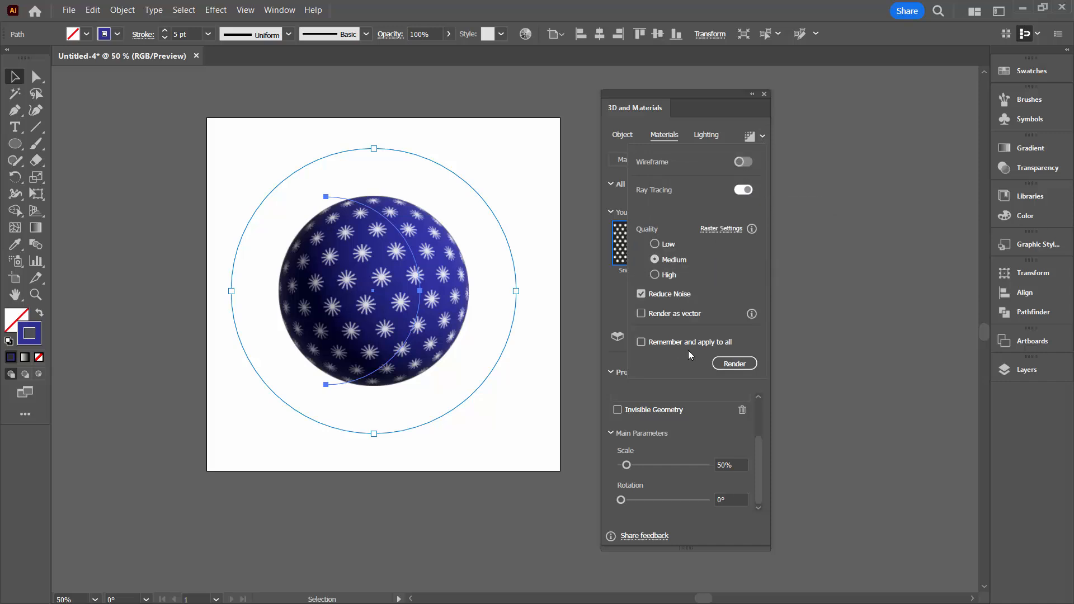
pyautogui.click(678, 159)
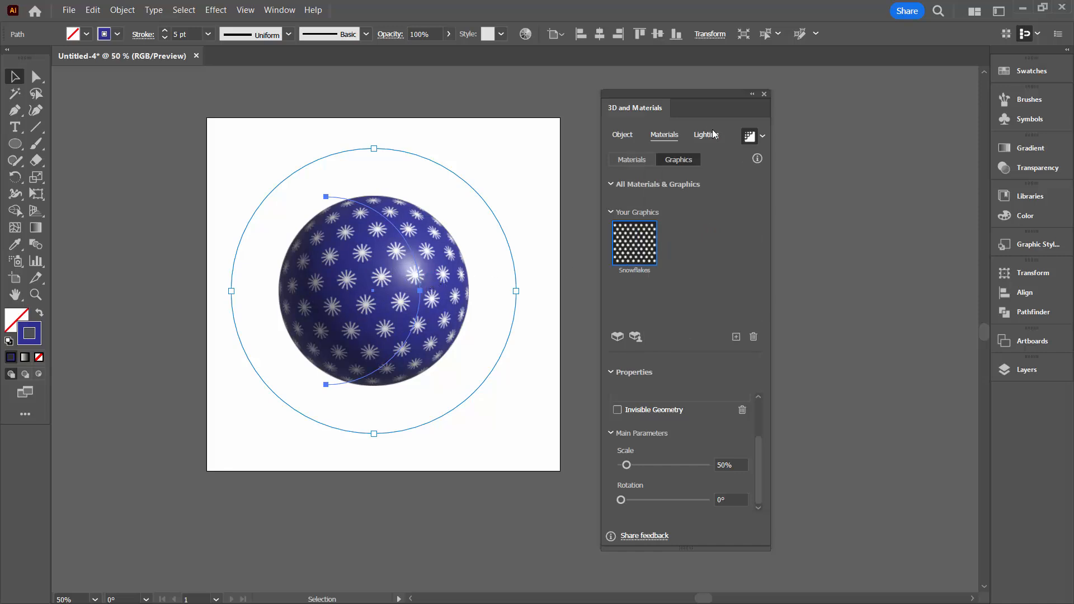
pyautogui.click(706, 135)
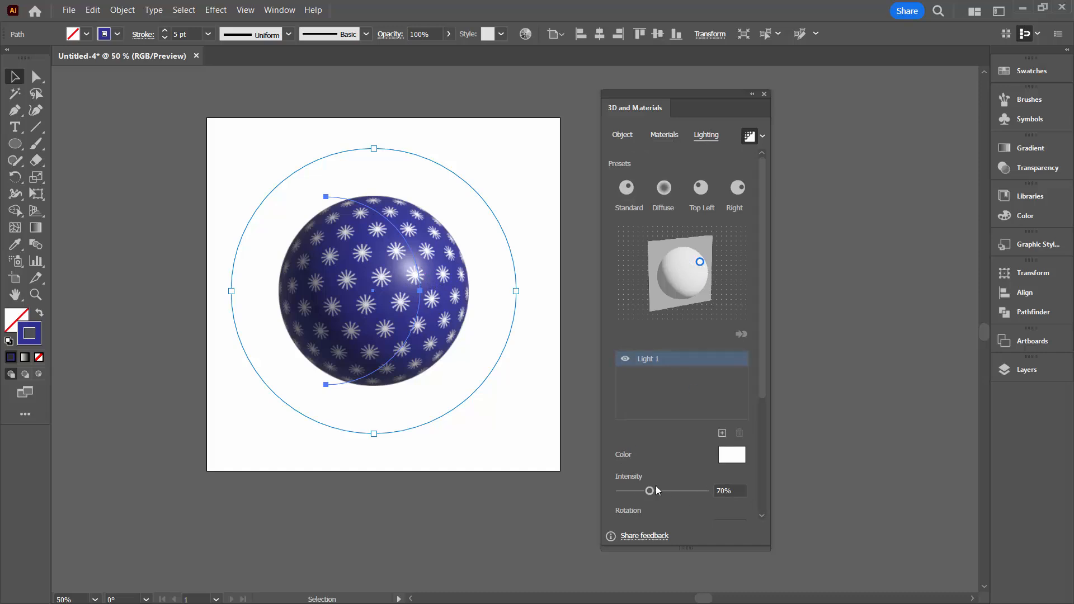
pyautogui.moveTo(757, 103)
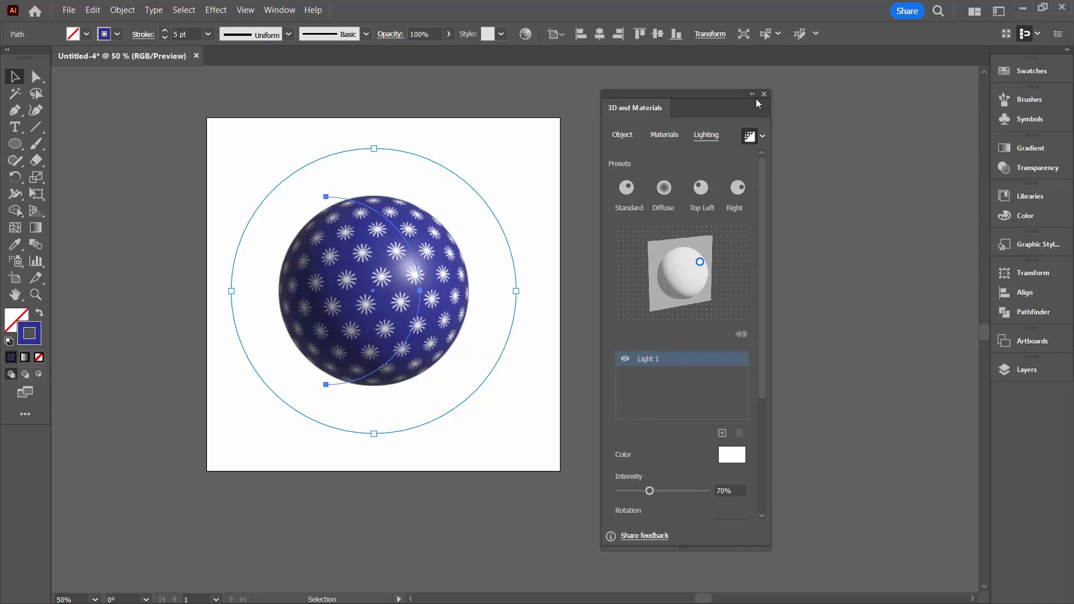
# Step: Shrink the sphere to about half size and move it to the artboard's lower left
pyautogui.click(764, 94)
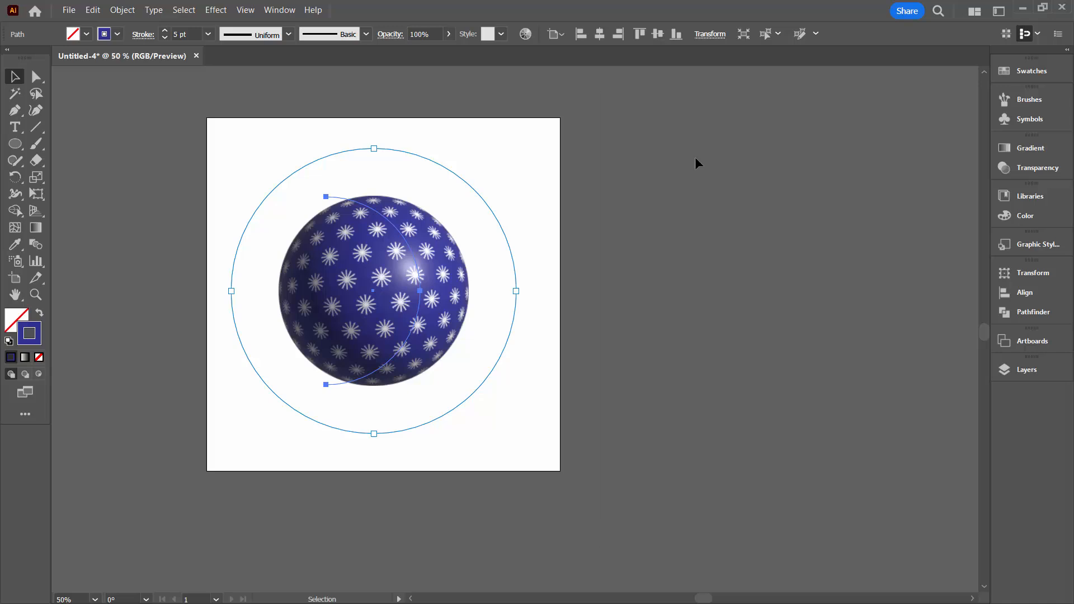
pyautogui.click(535, 337)
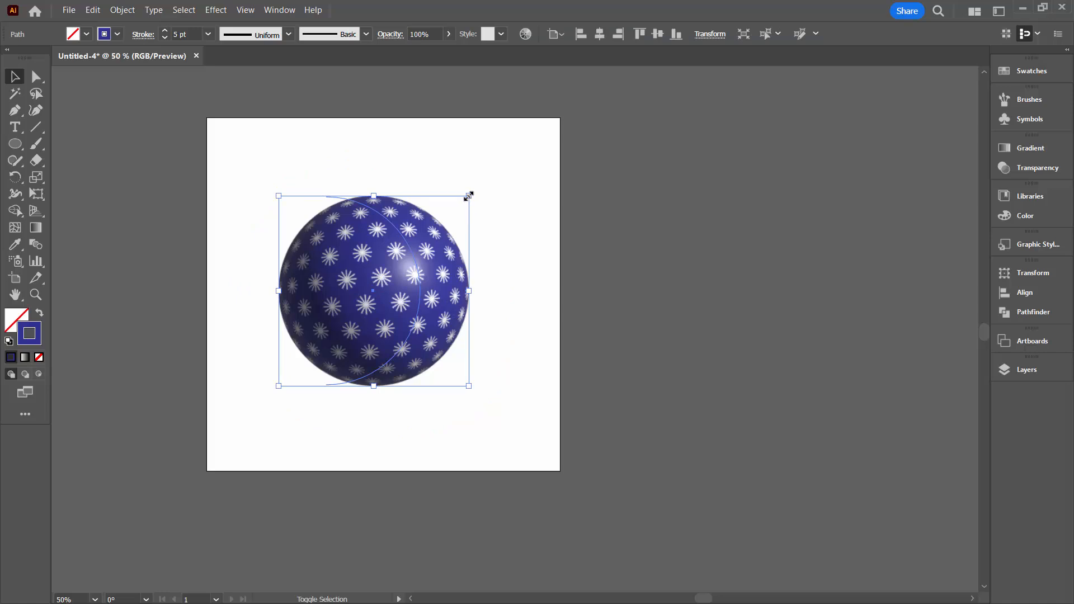
pyautogui.moveTo(470, 195); pyautogui.dragTo(373, 289)
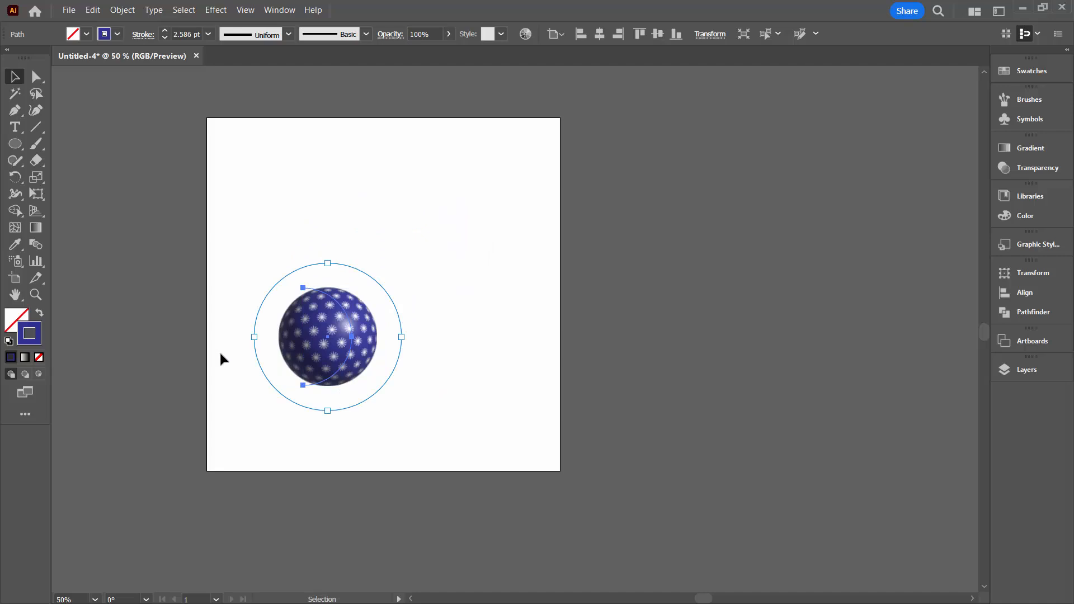
pyautogui.moveTo(132, 174)
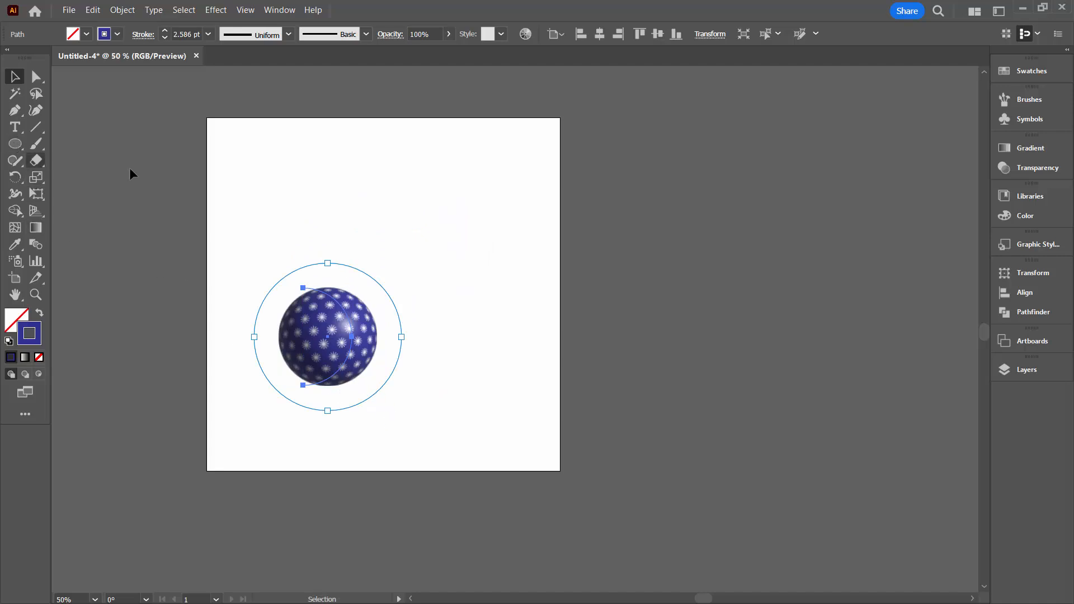
pyautogui.moveTo(335, 337); pyautogui.dragTo(345, 335)
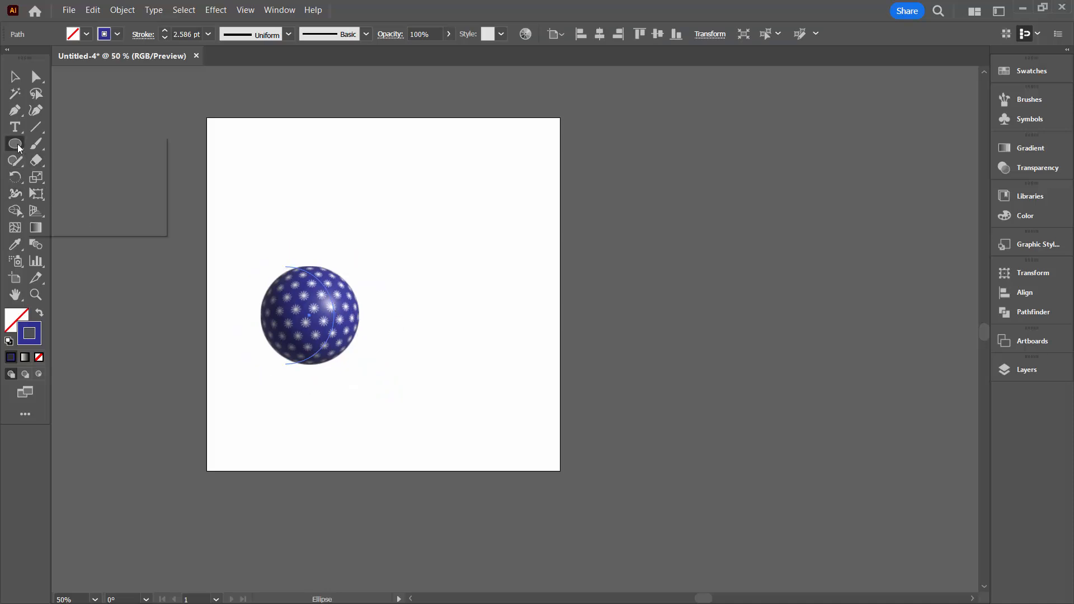
# Step: Draw a blue rounded-rectangle cap on top of the ball
pyautogui.click(13, 143)
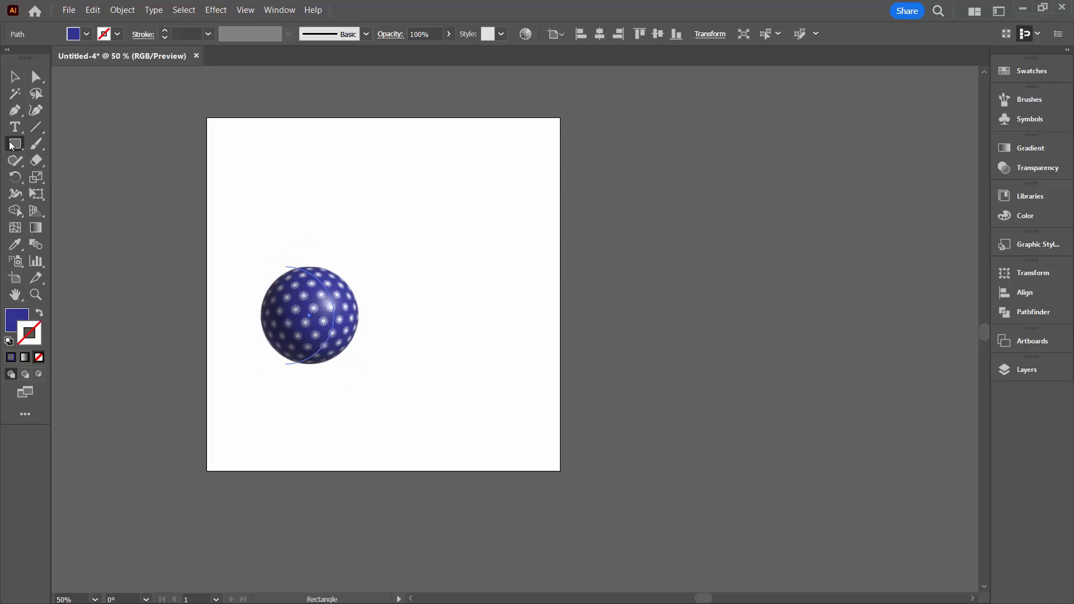
pyautogui.click(14, 144)
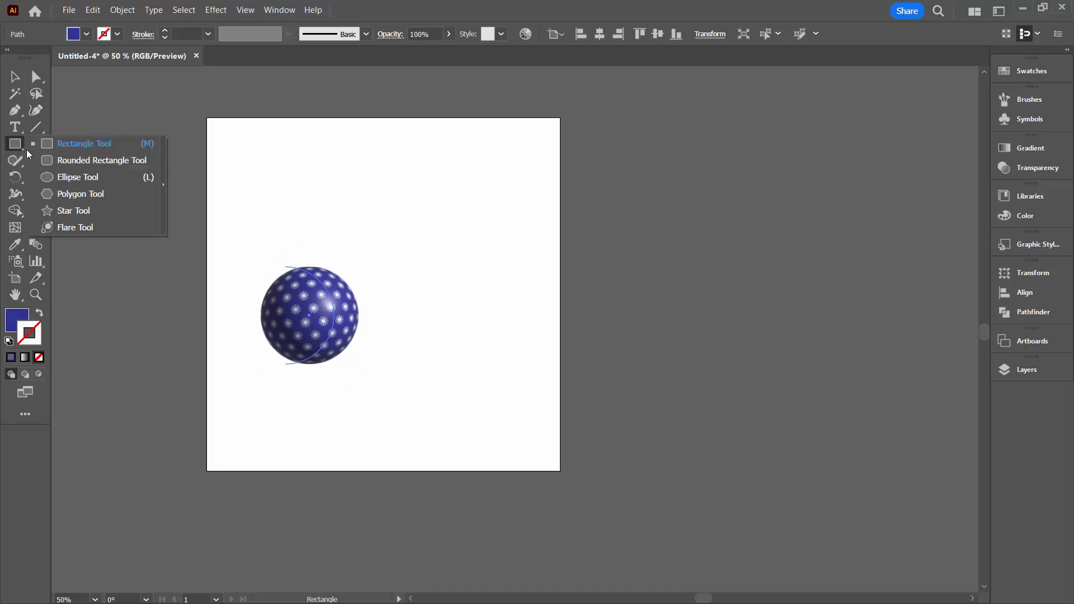
pyautogui.click(101, 161)
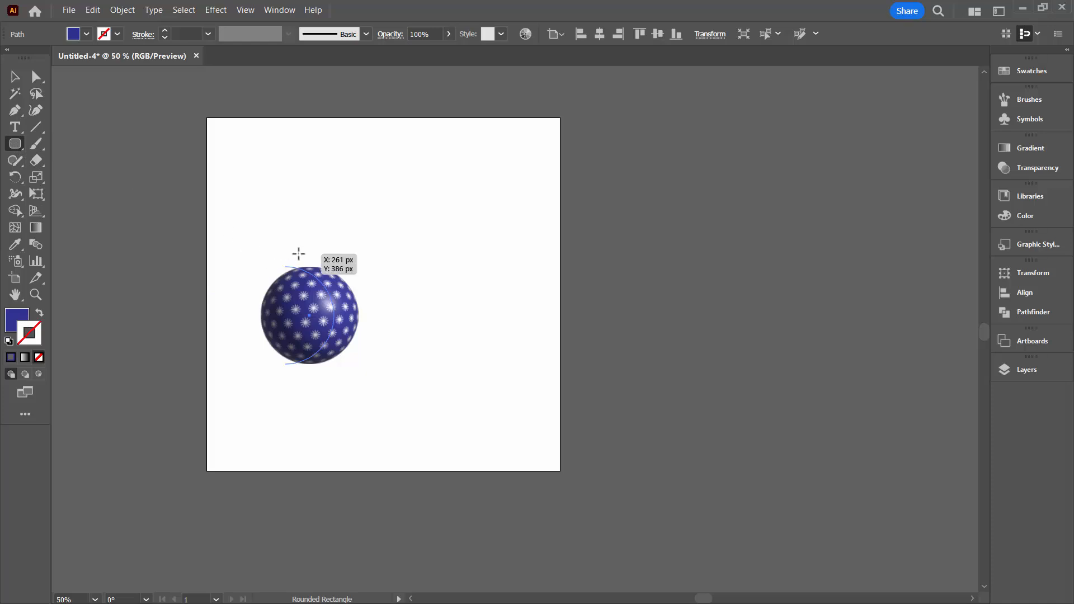
pyautogui.moveTo(299, 254); pyautogui.dragTo(310, 278)
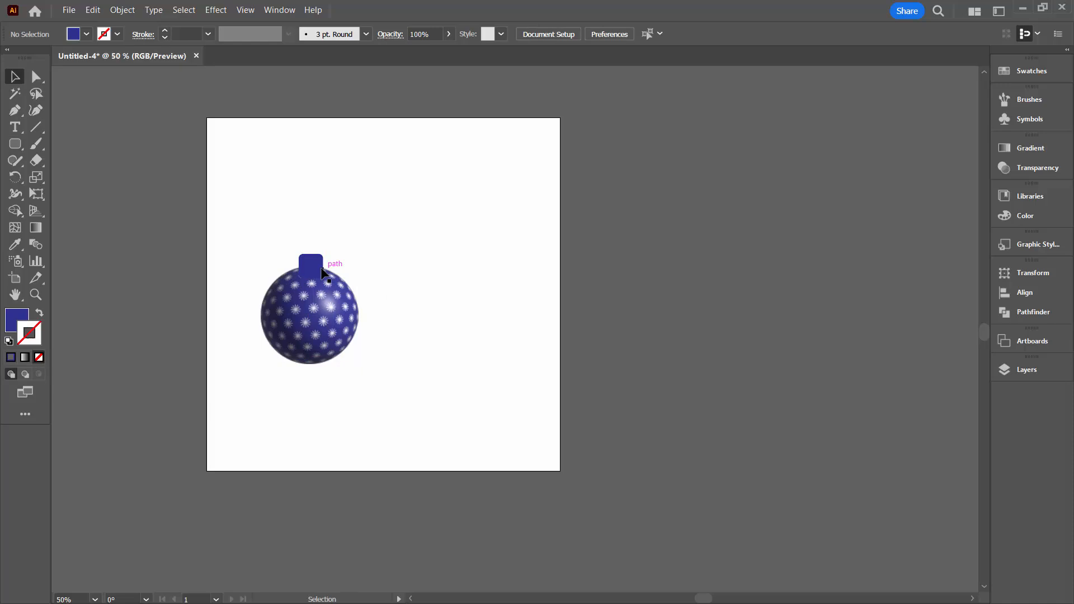
# Step: Draw a circle ring with a 10 pt stroke above the cap
pyautogui.click(15, 143)
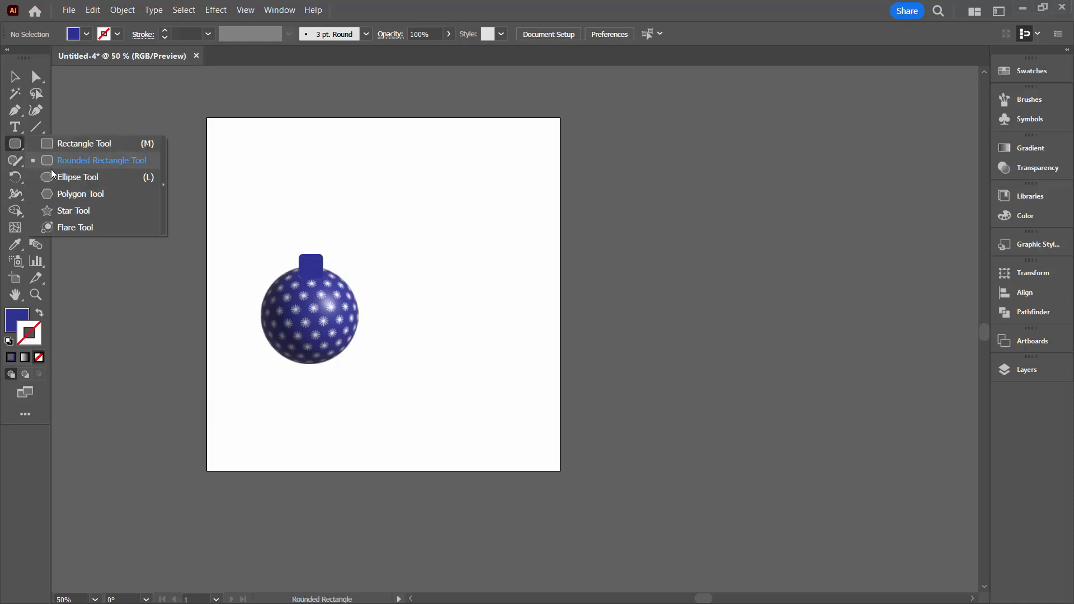
pyautogui.click(79, 177)
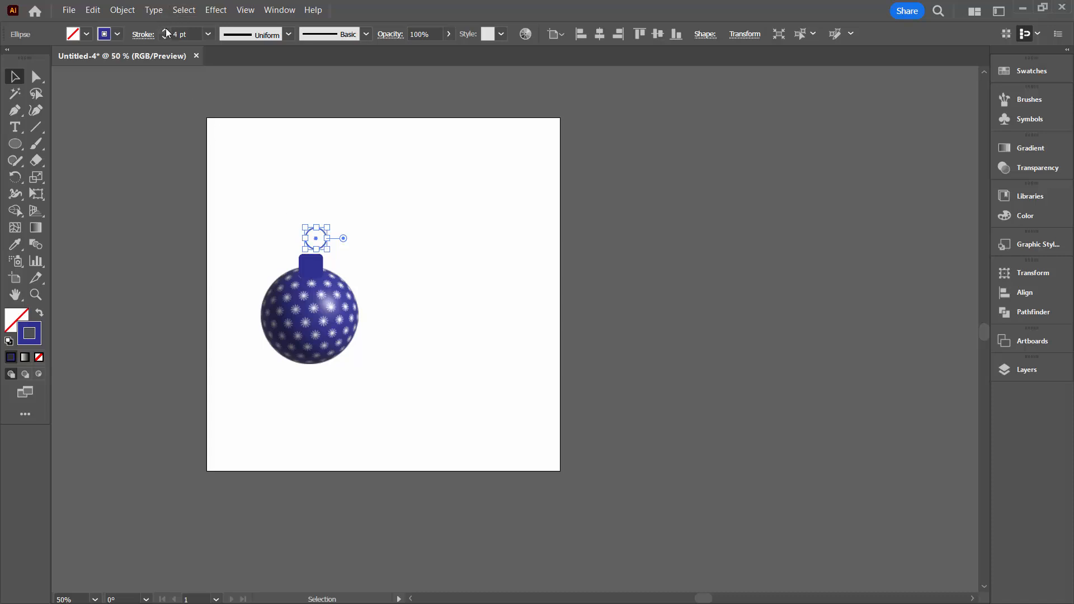
pyautogui.write('10 pt')
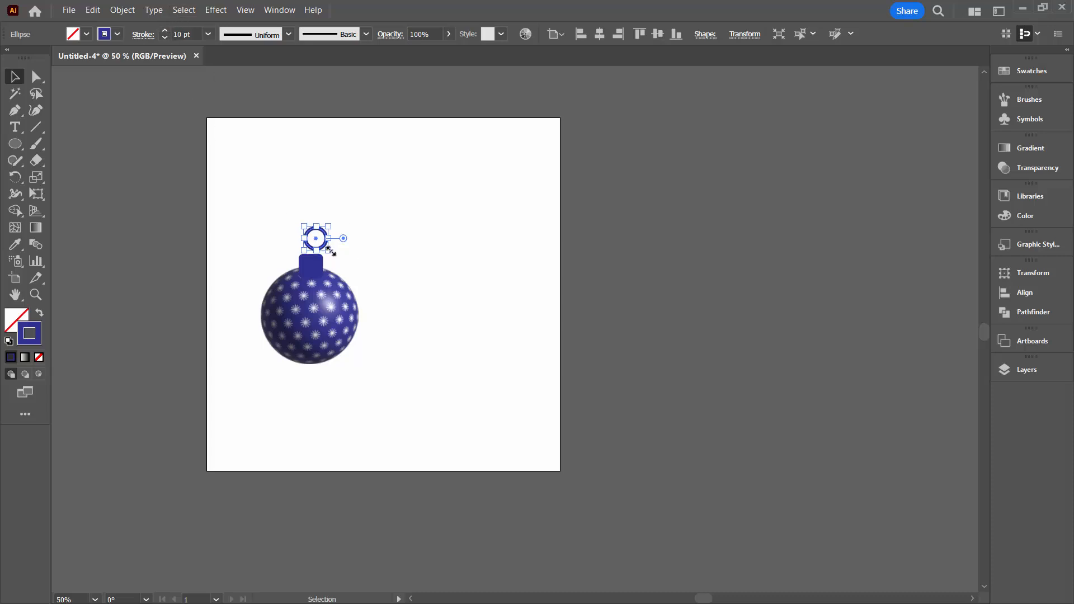
pyautogui.moveTo(316, 239); pyautogui.dragTo(306, 259)
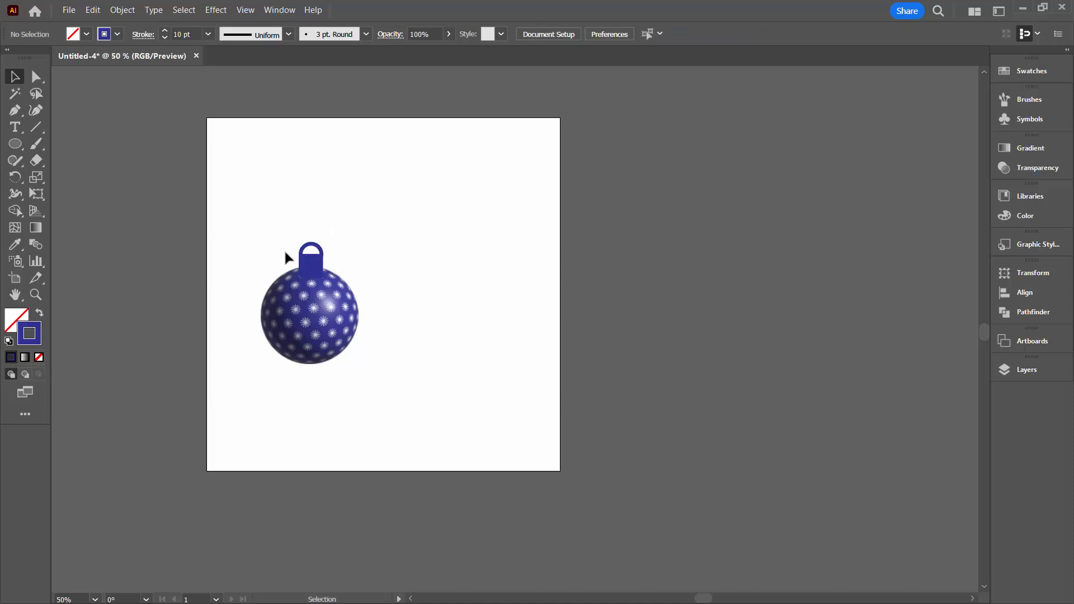
pyautogui.moveTo(317, 261)
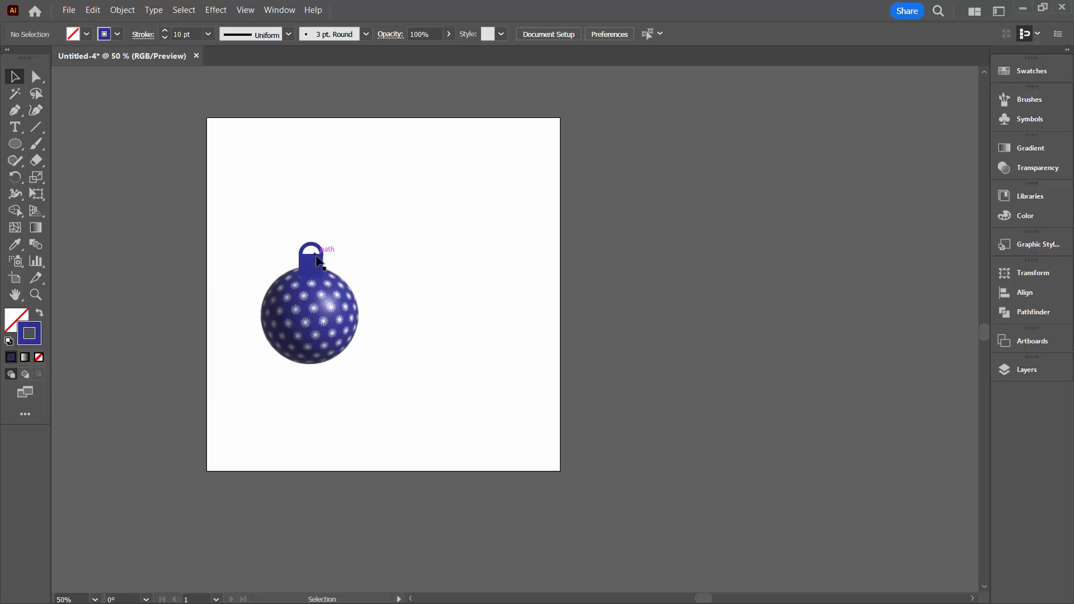
# Step: Expand the hanger ring's stroke into a solid filled shape via Object > Expand
pyautogui.click(312, 256)
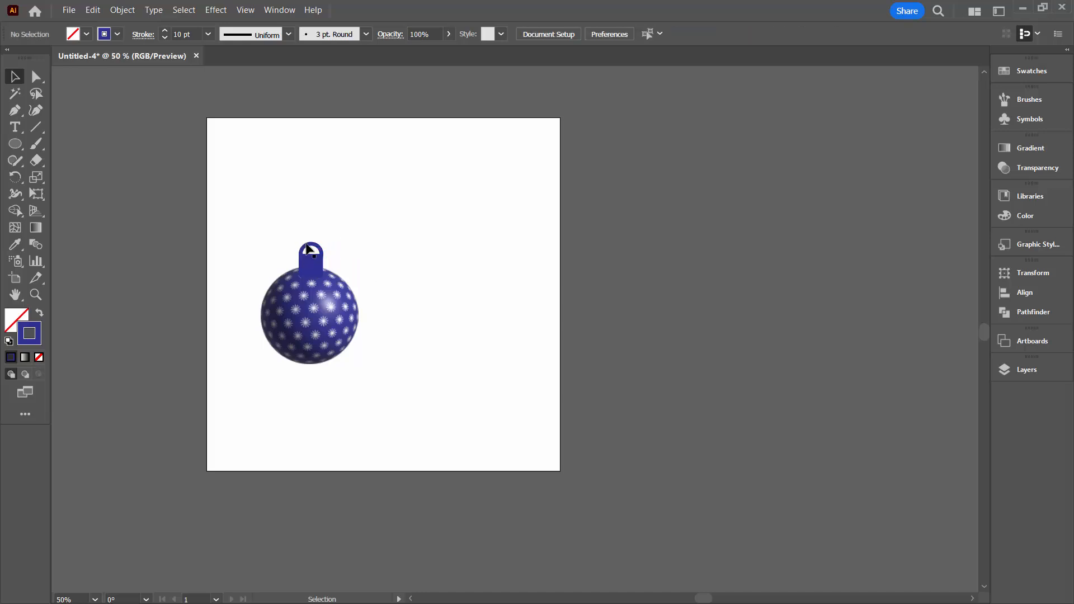
pyautogui.click(309, 255)
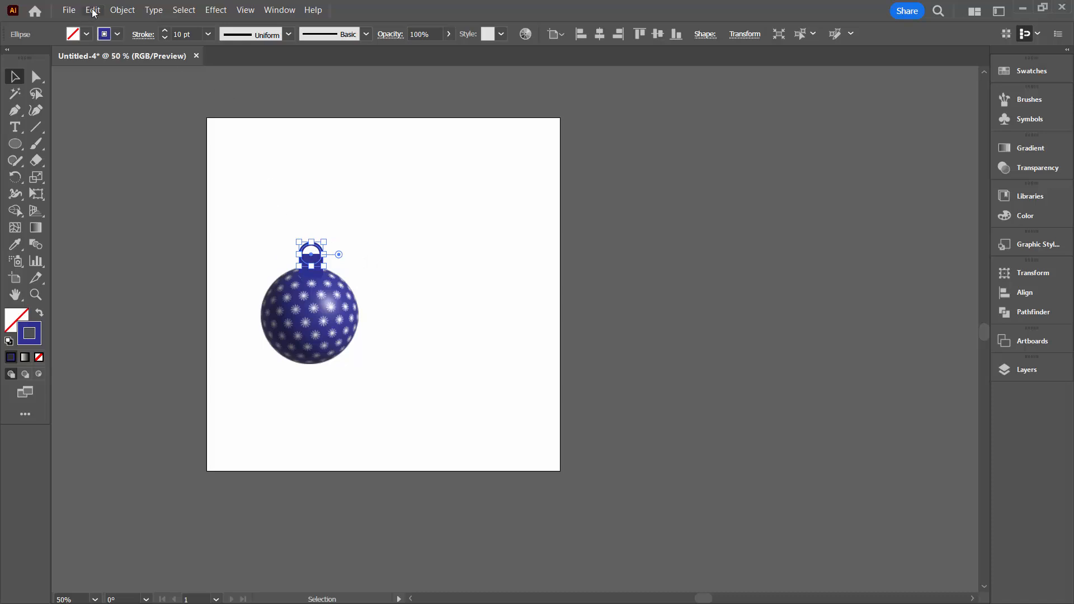
pyautogui.click(122, 10)
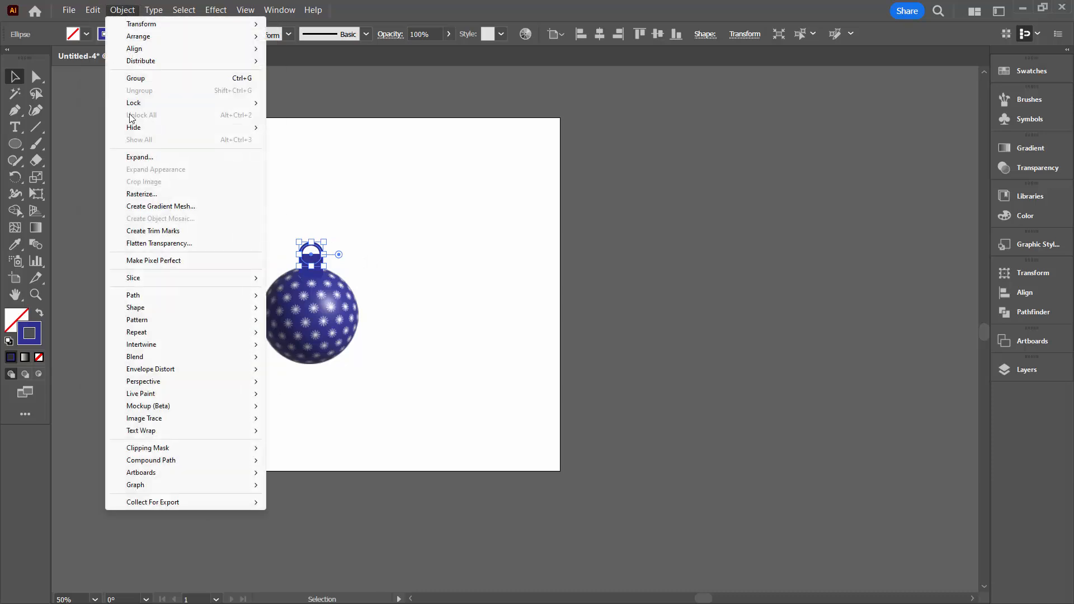
pyautogui.click(140, 156)
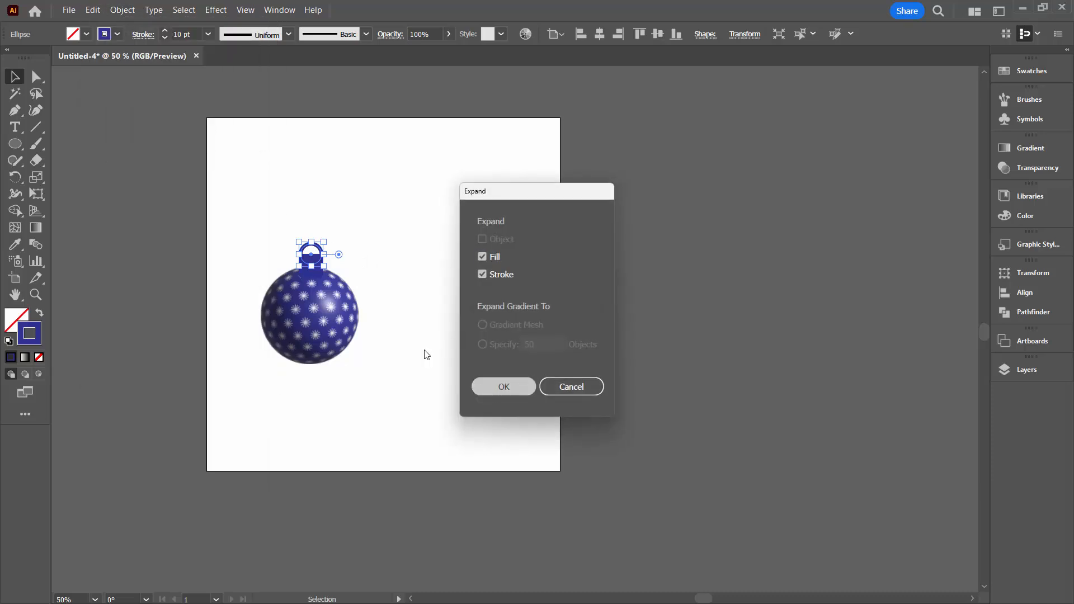
pyautogui.click(503, 387)
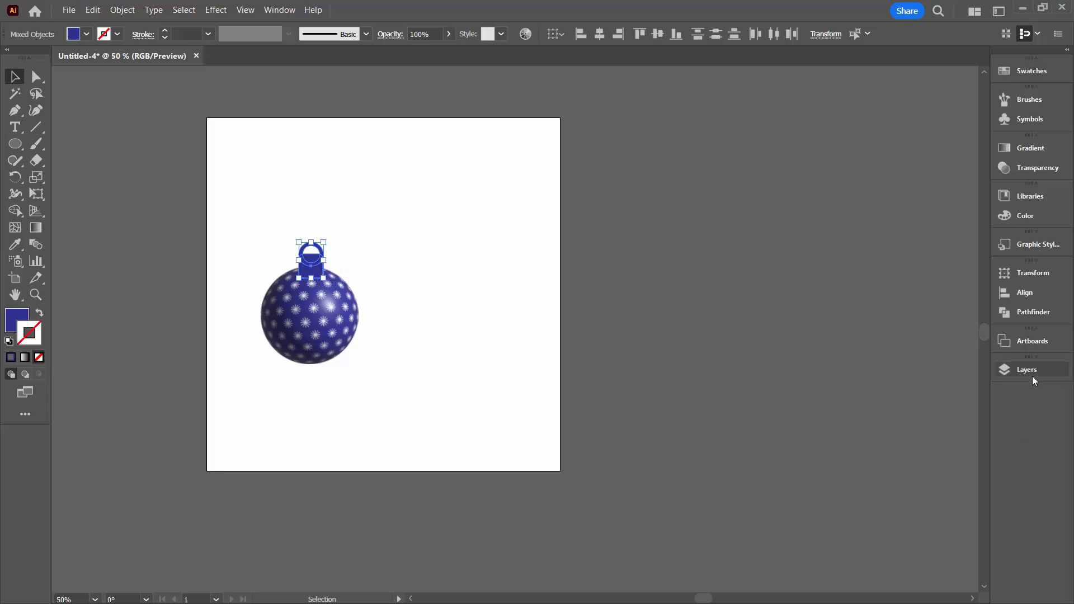
pyautogui.click(1031, 312)
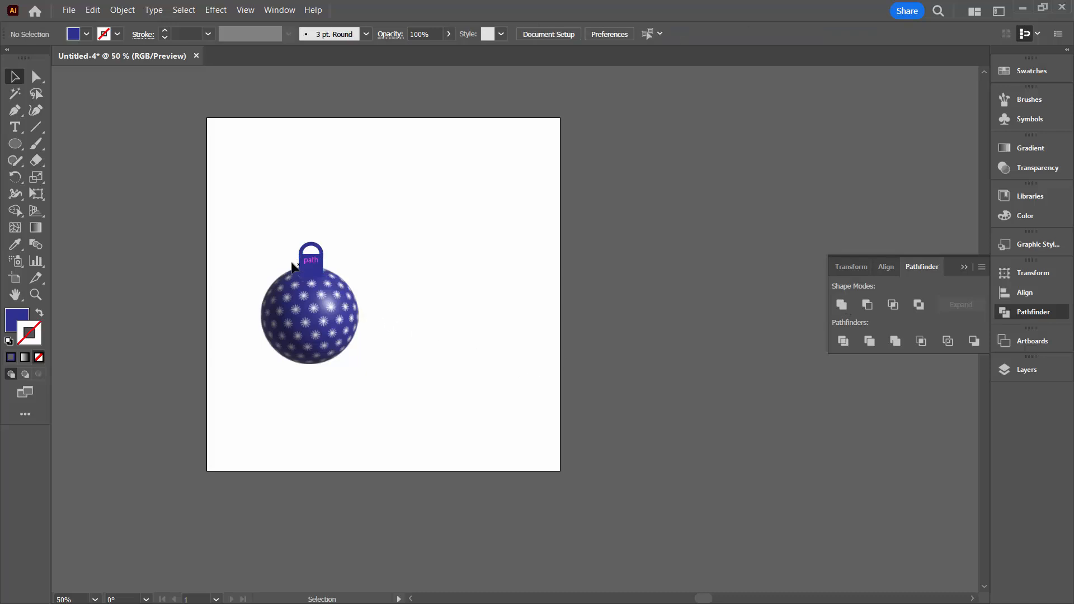
# Step: In Layers, place the hanger below the ball and group both into one ornament
pyautogui.click(1028, 370)
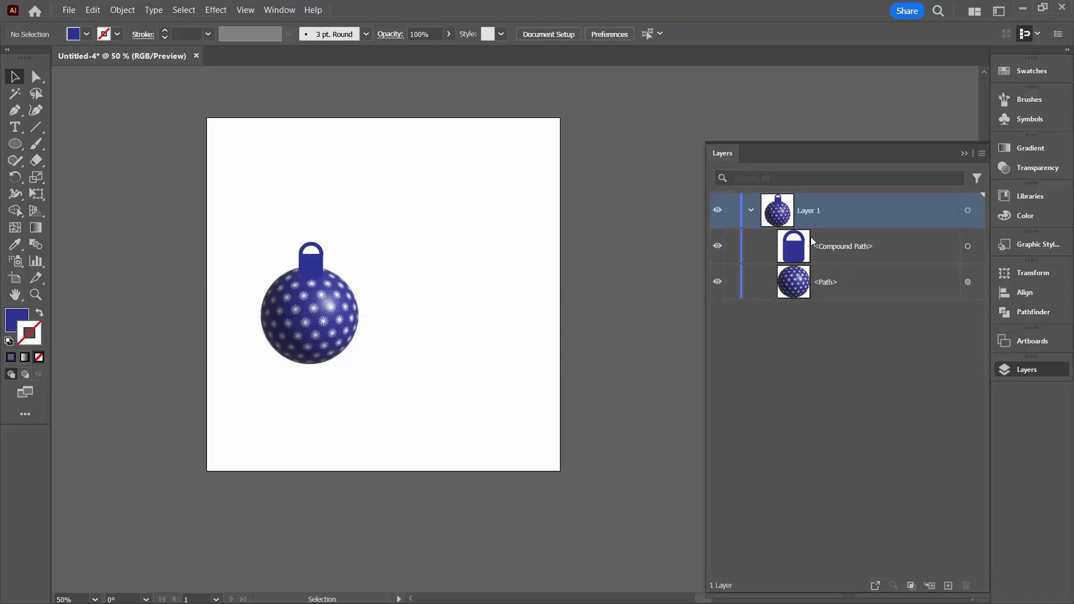
pyautogui.click(842, 247)
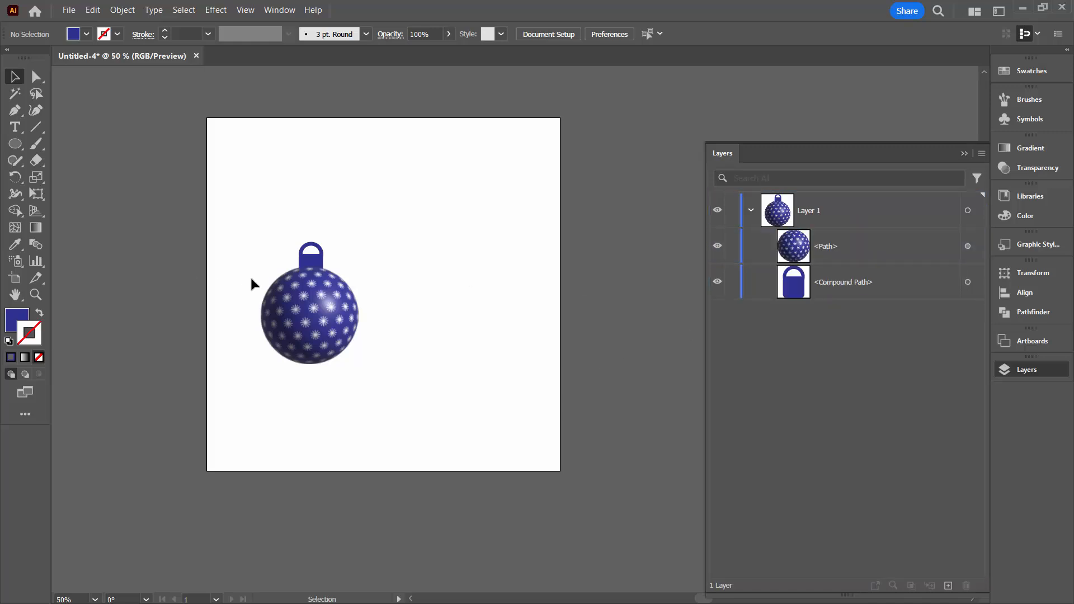
pyautogui.click(843, 282)
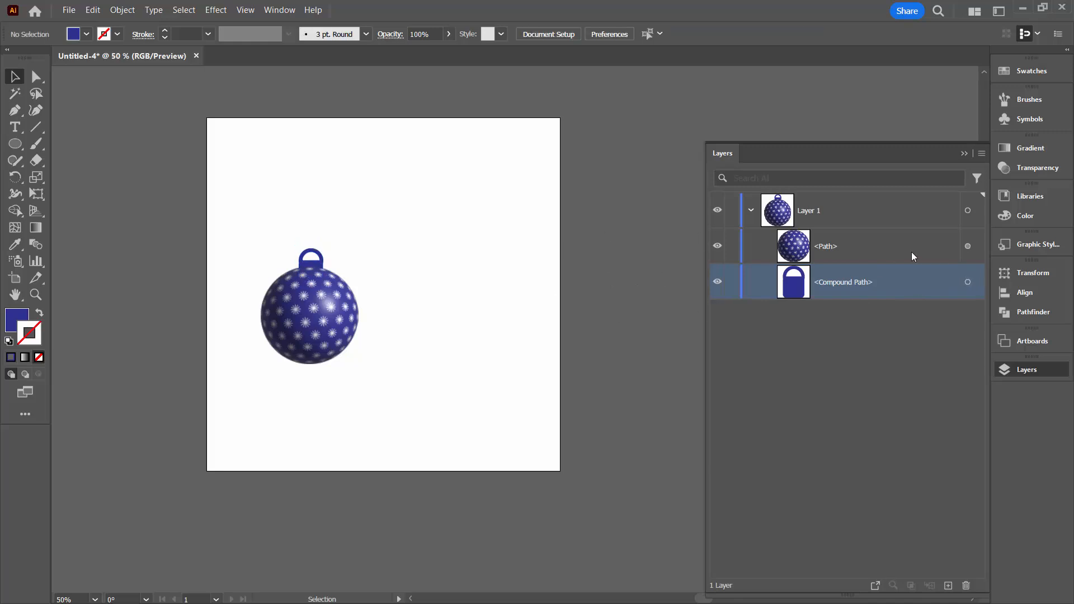
pyautogui.click(826, 246)
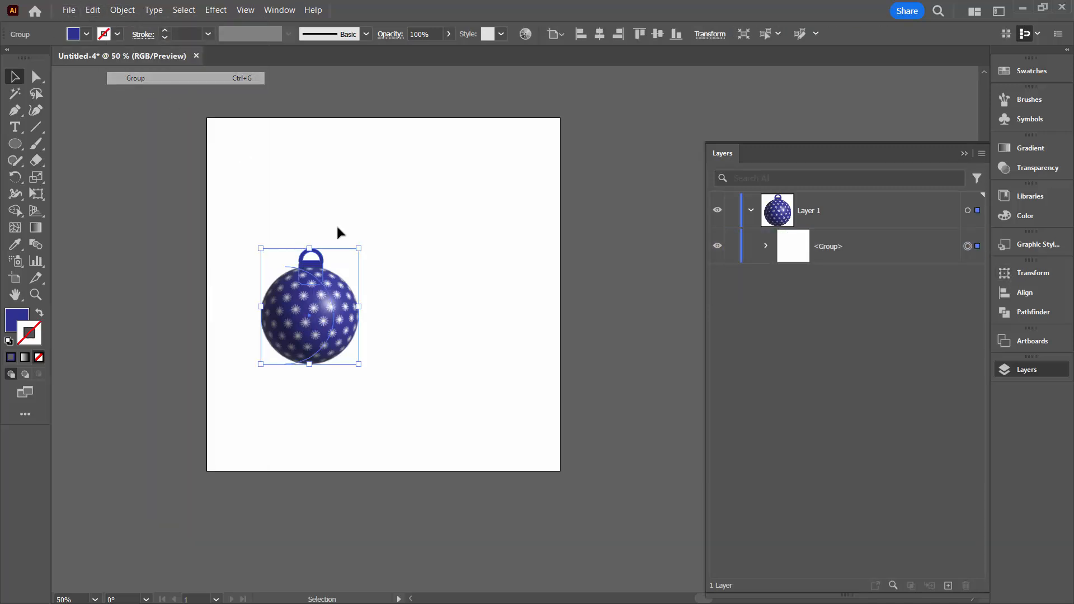
# Step: Alt-drag duplicates of the ornament across the artboard and select the top-middle one
pyautogui.moveTo(309, 306); pyautogui.dragTo(289, 302)
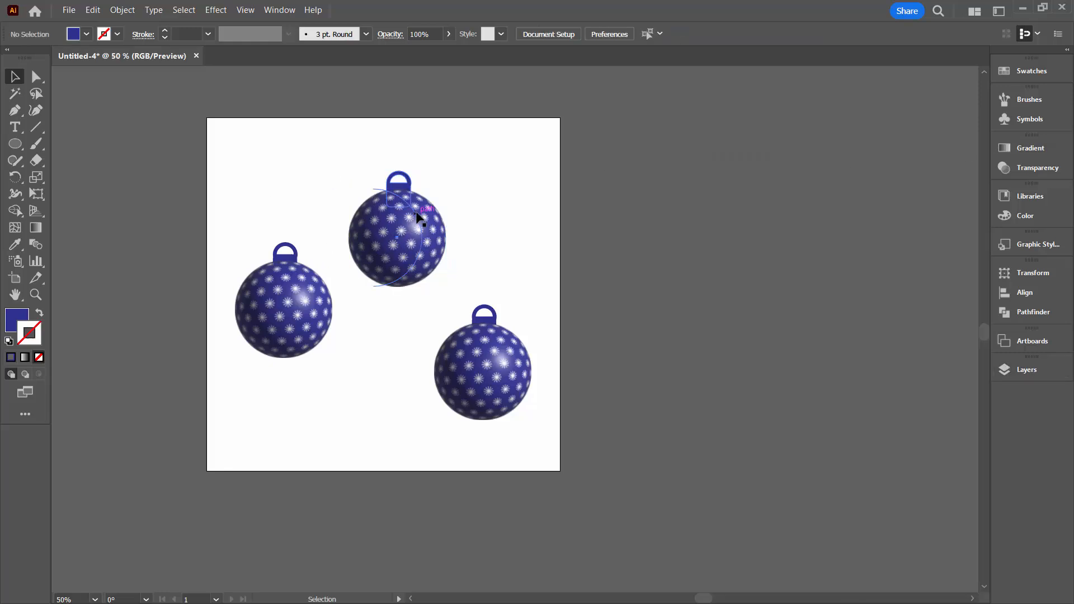
pyautogui.click(397, 232)
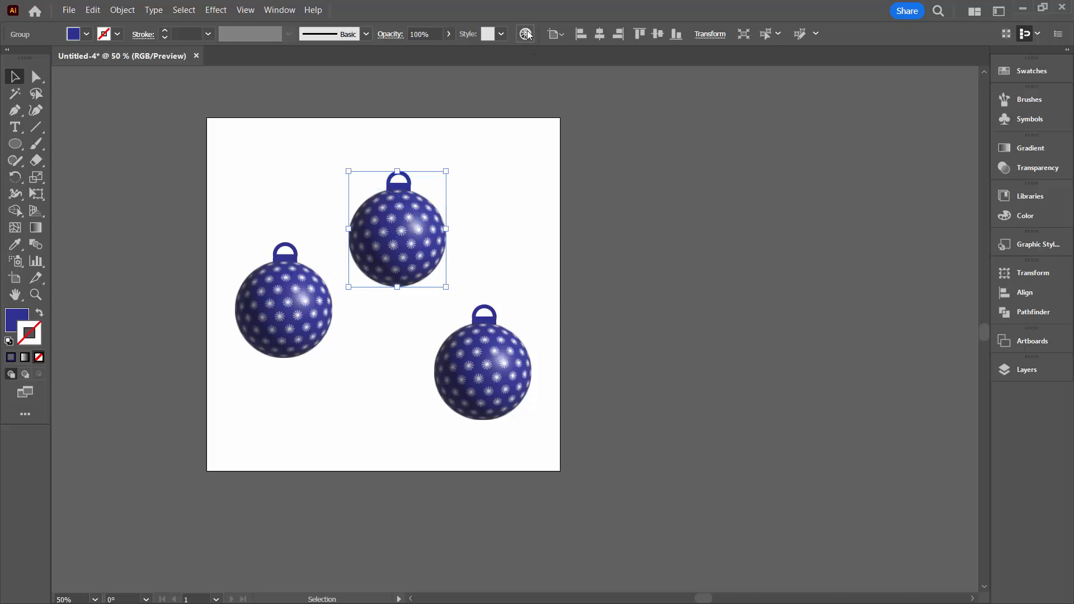
# Step: Recolor the top ornament red using the Recolor Artwork colour wheel
pyautogui.click(526, 34)
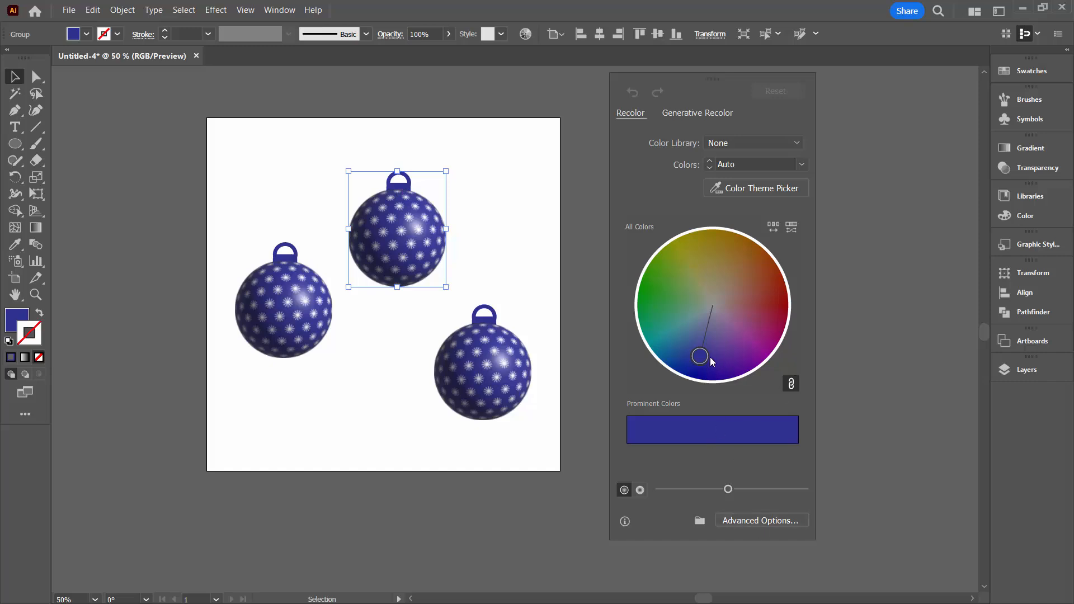
pyautogui.moveTo(699, 356); pyautogui.dragTo(773, 286)
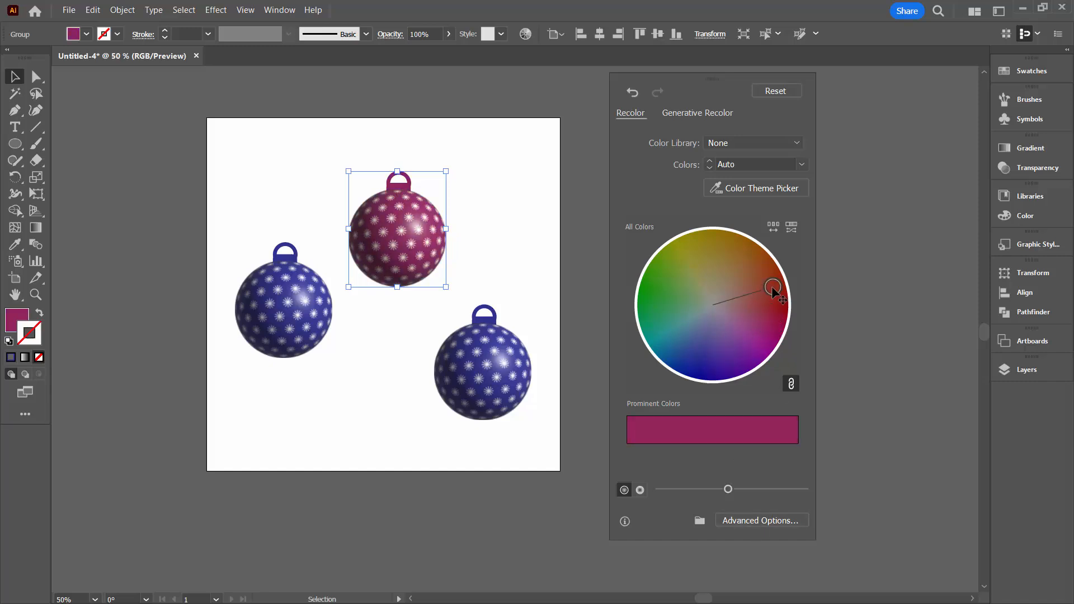
pyautogui.moveTo(772, 286); pyautogui.dragTo(767, 274)
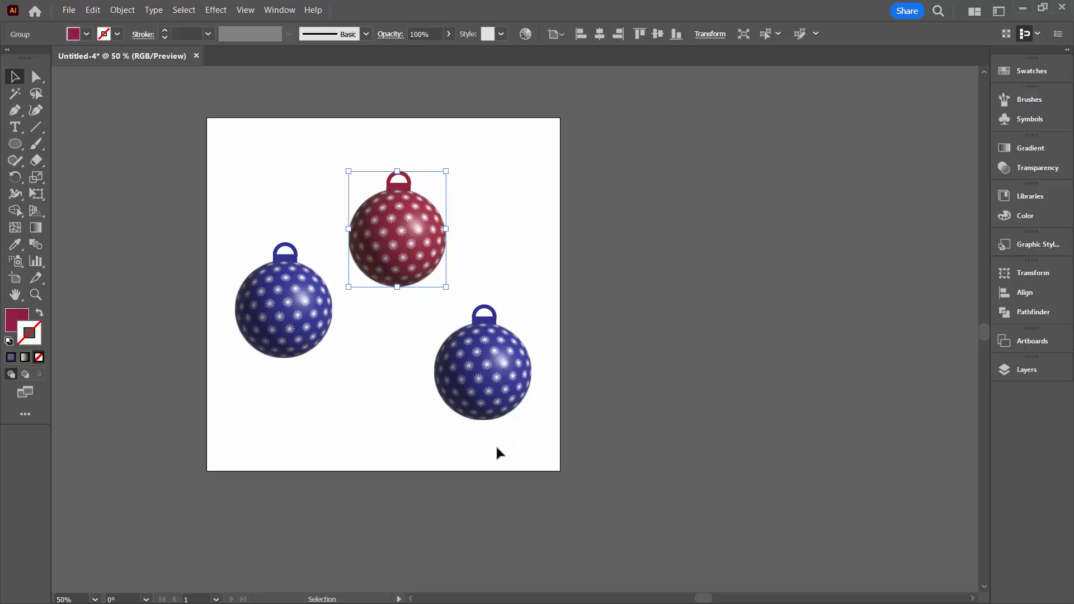
# Step: Recolor the lower-right ornament green, keeping the left ornament blue
pyautogui.click(482, 362)
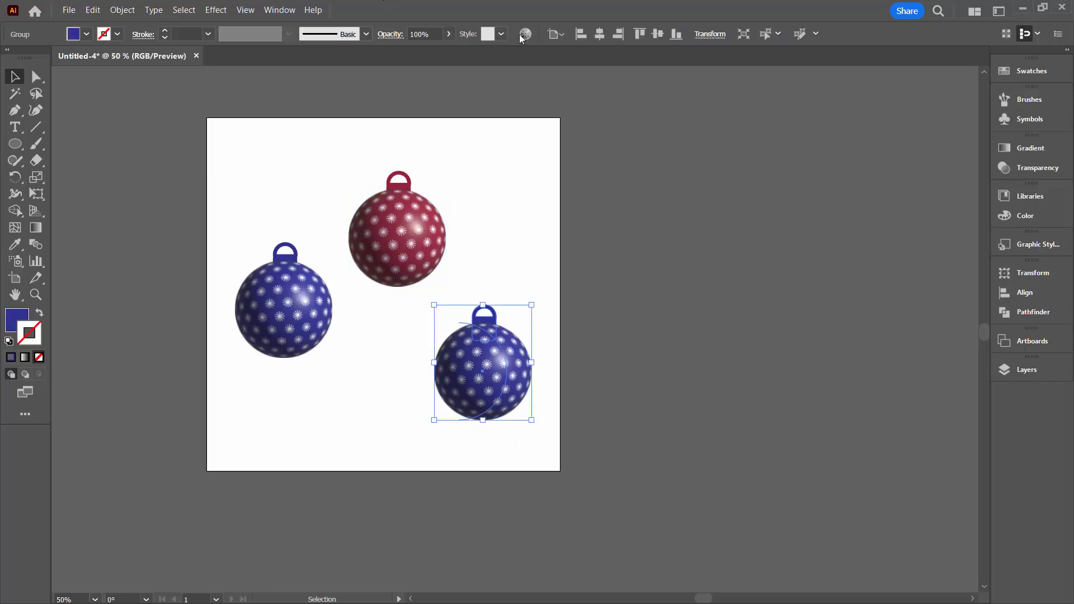
pyautogui.click(525, 34)
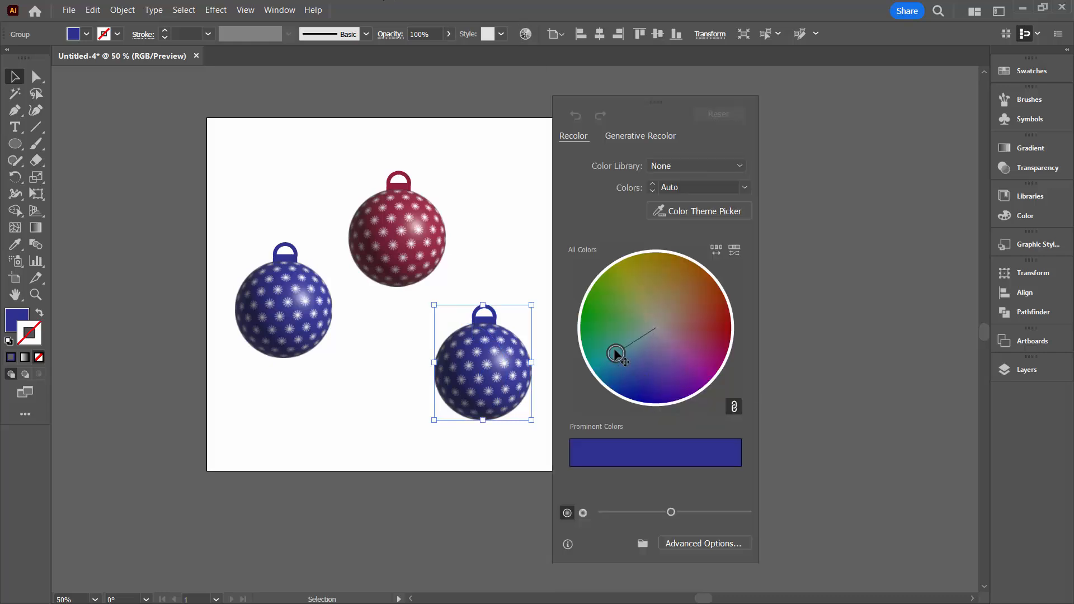
pyautogui.moveTo(614, 354); pyautogui.dragTo(593, 315)
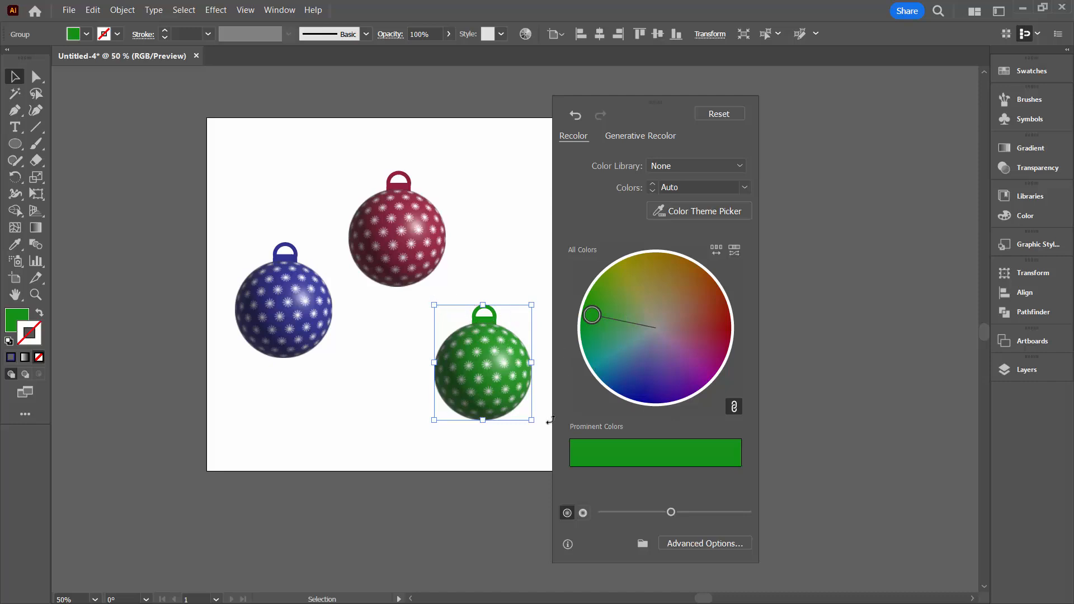
pyautogui.click(205, 290)
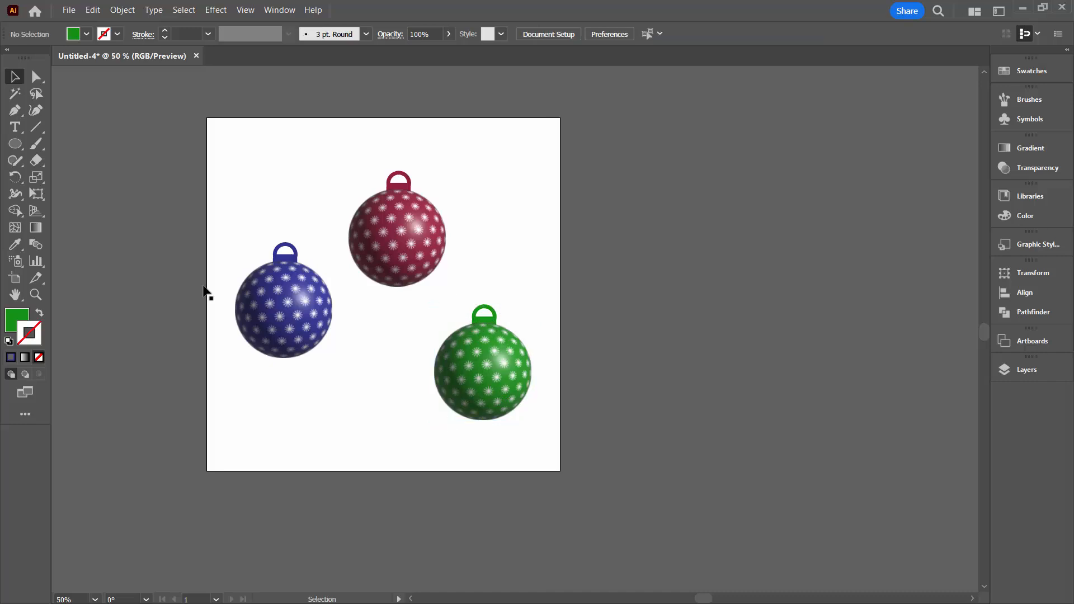
pyautogui.click(14, 144)
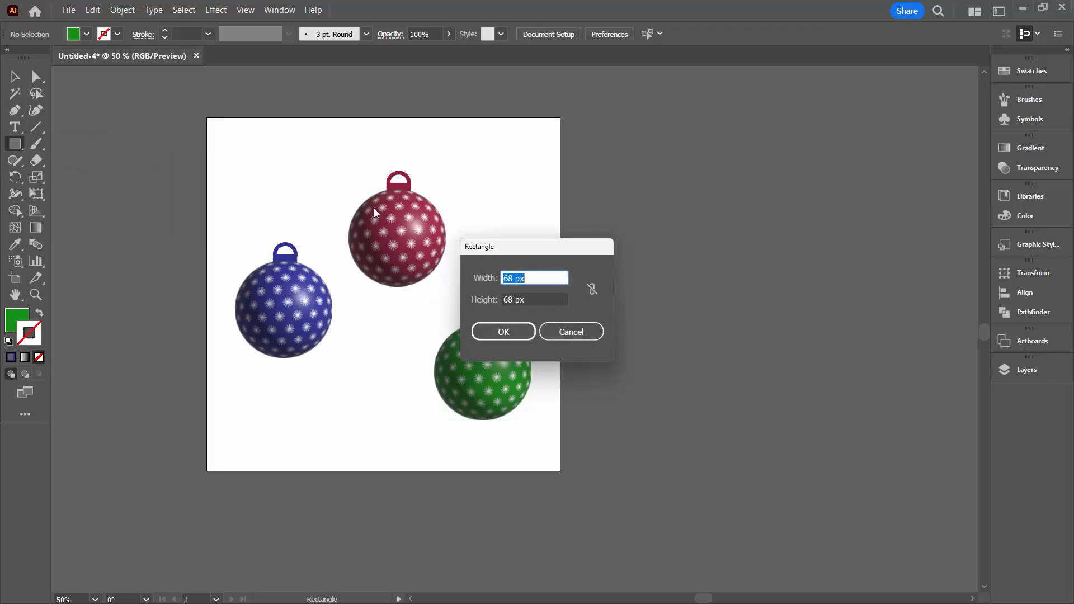
# Step: Create a 1000 px square rectangle and align it to the artboard
pyautogui.write('1000')
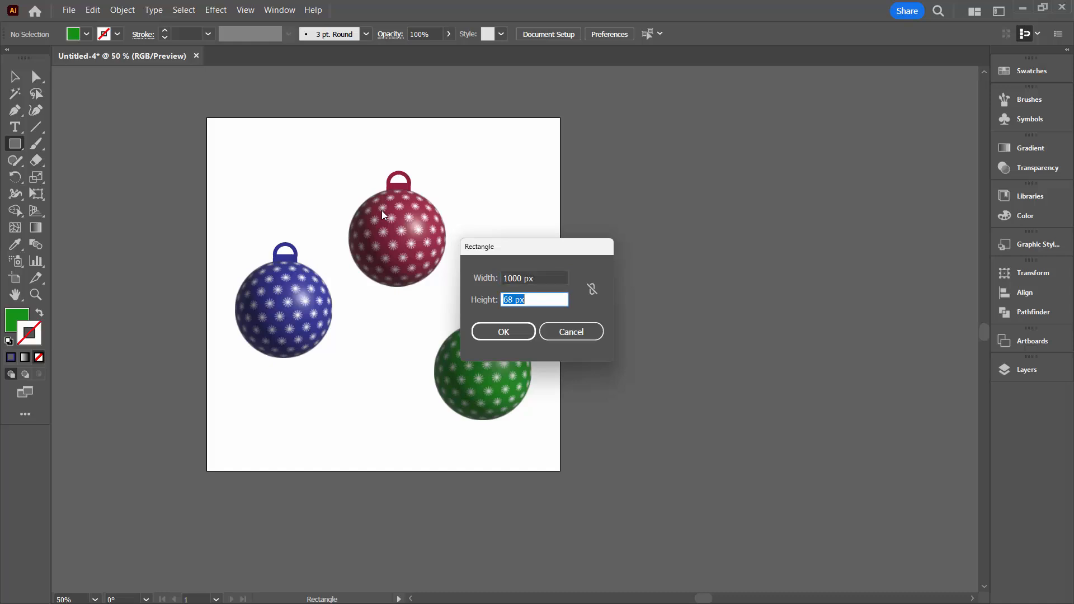
pyautogui.click(502, 332)
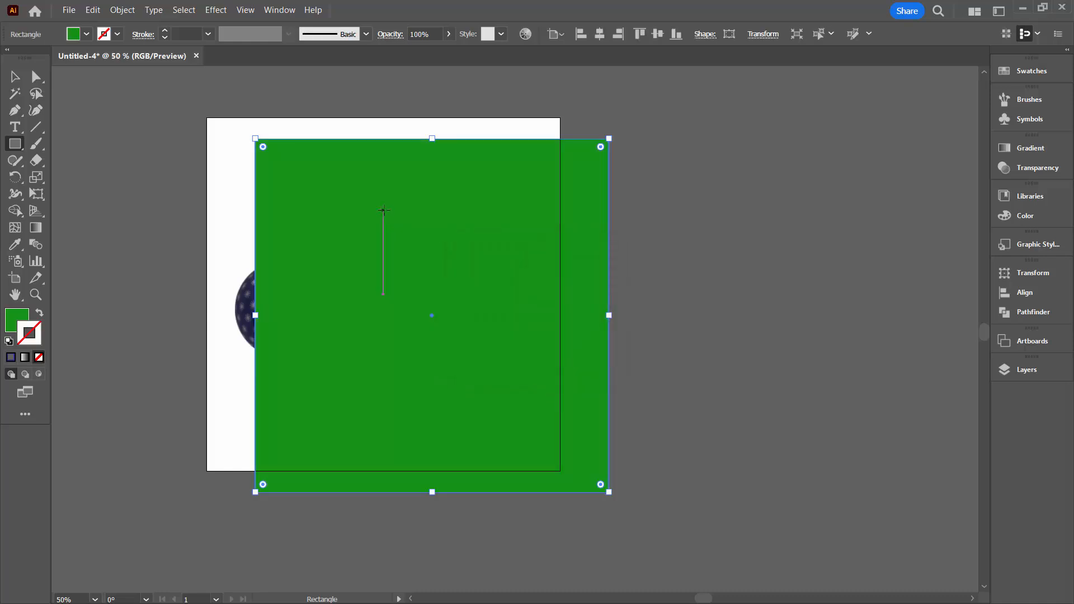
pyautogui.click(638, 33)
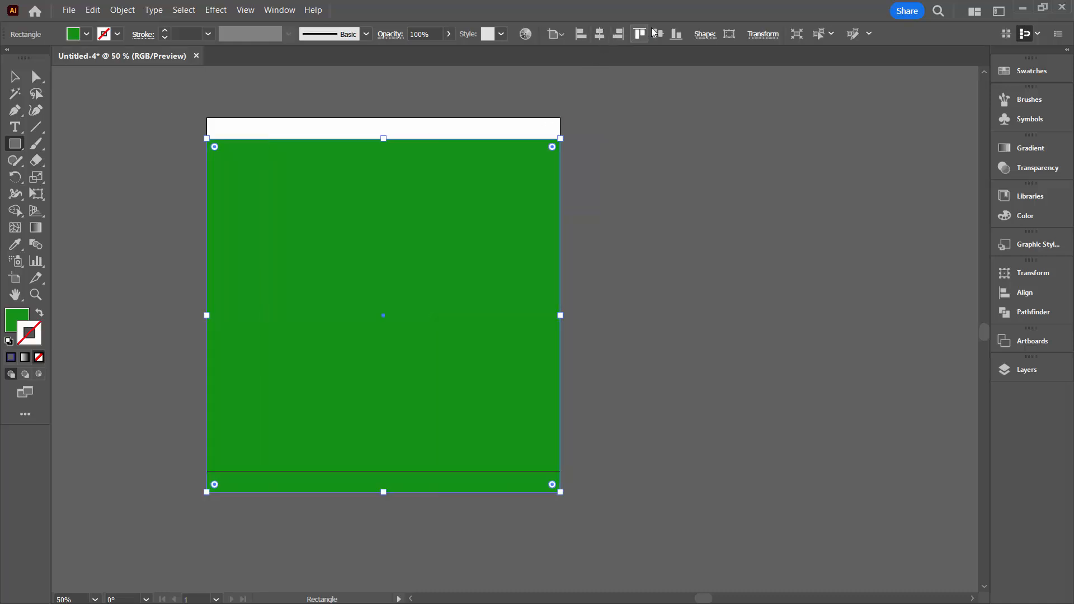
pyautogui.click(122, 10)
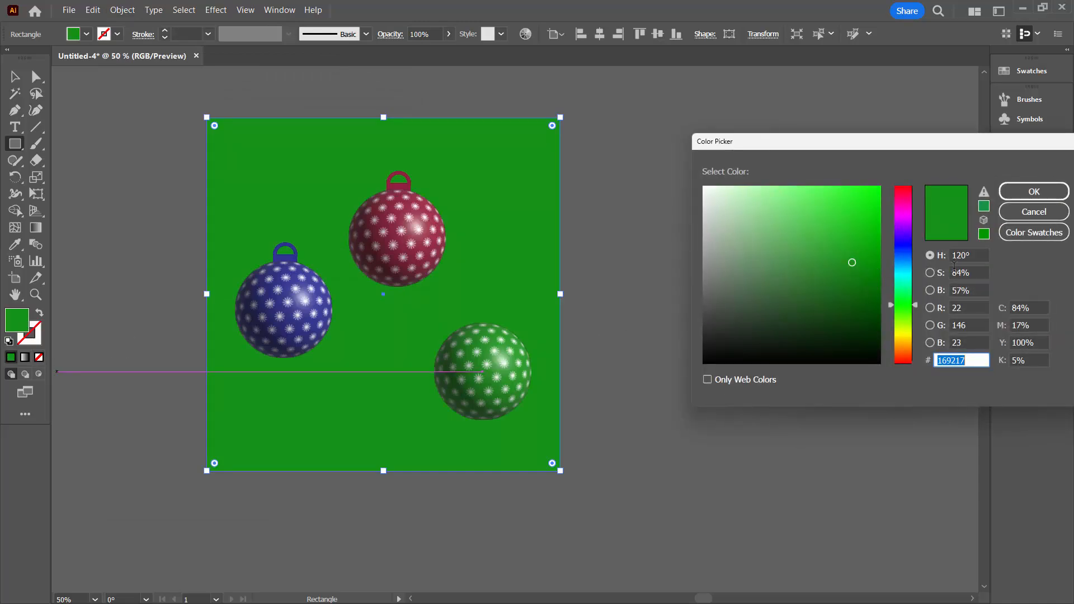
# Step: Shift the background rectangle's hue through yellow and purple until it turns blue
pyautogui.click(1033, 191)
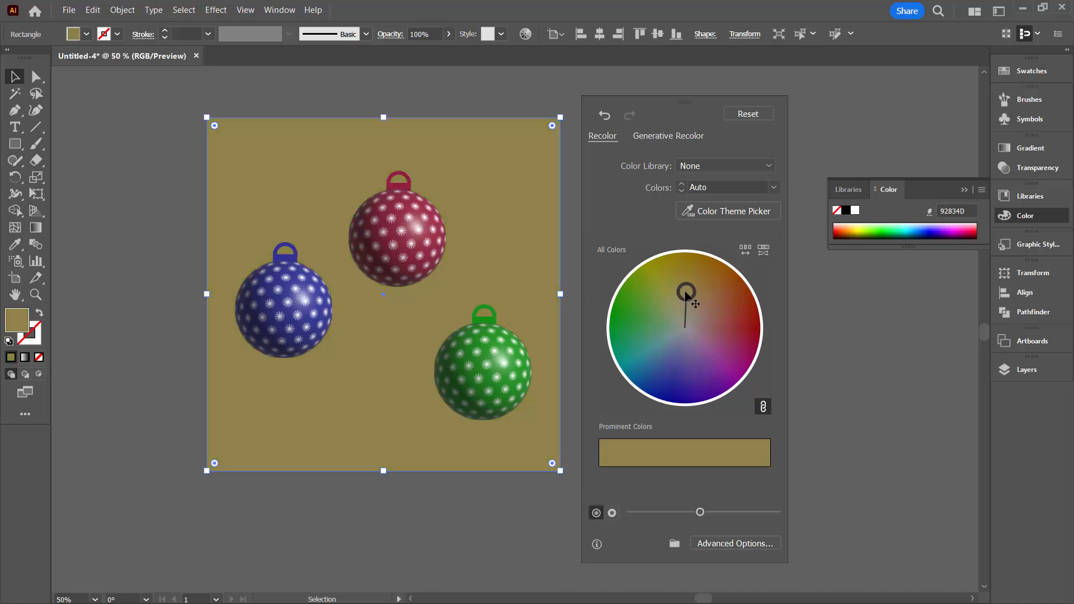
pyautogui.moveTo(689, 291); pyautogui.dragTo(739, 293)
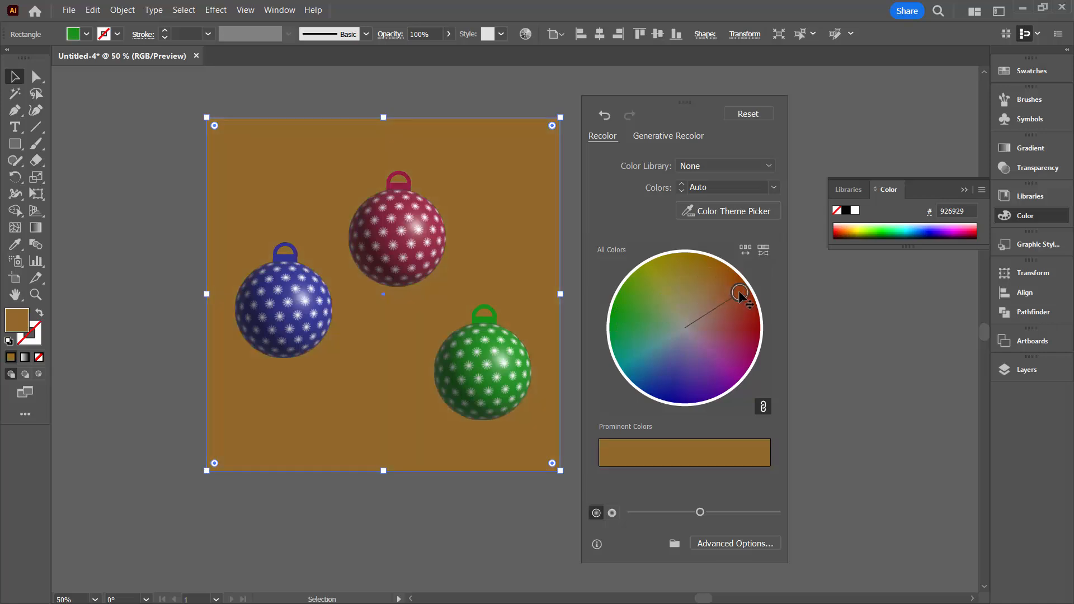
pyautogui.moveTo(736, 291); pyautogui.dragTo(701, 391)
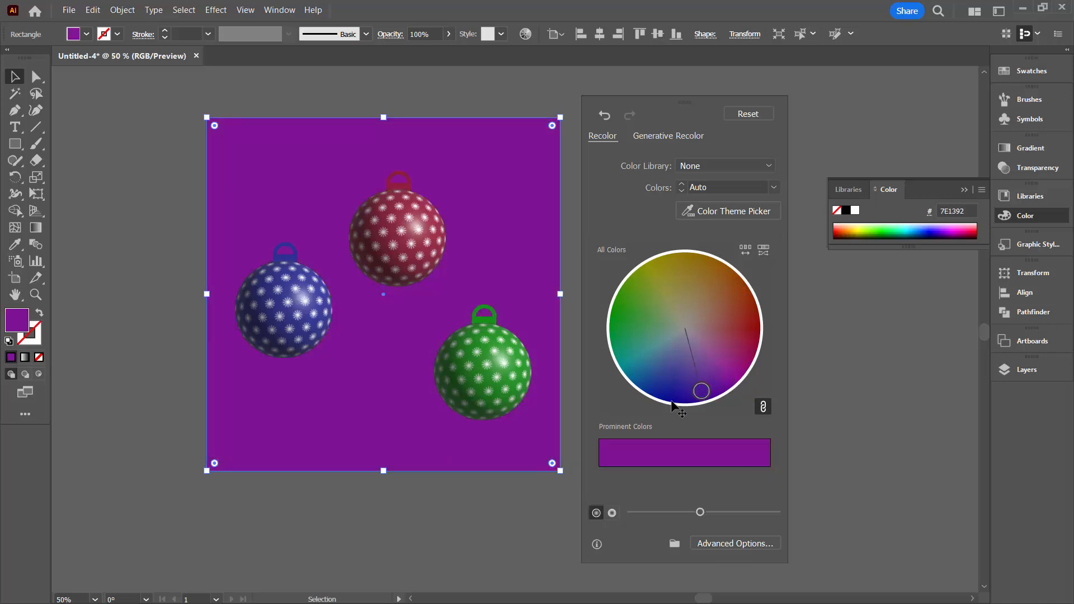
pyautogui.moveTo(700, 391); pyautogui.dragTo(653, 368)
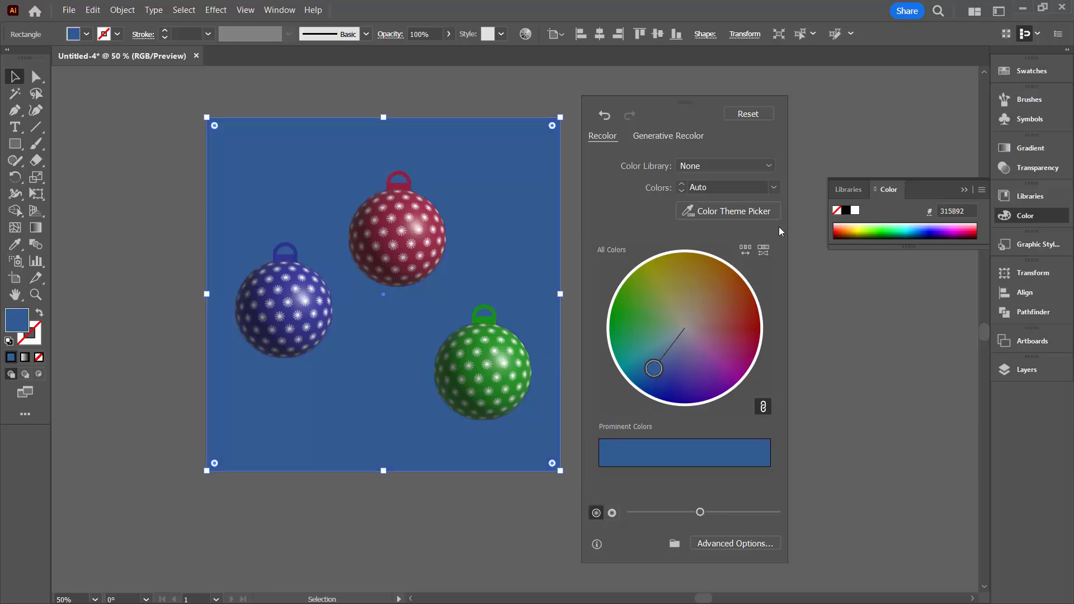
pyautogui.click(1034, 70)
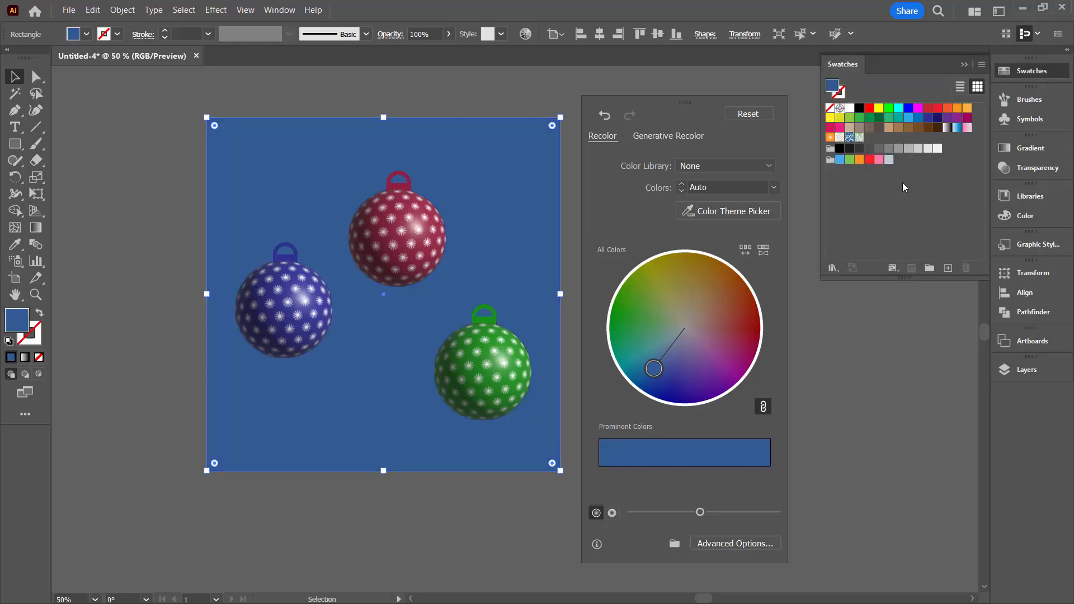
pyautogui.moveTo(833, 268)
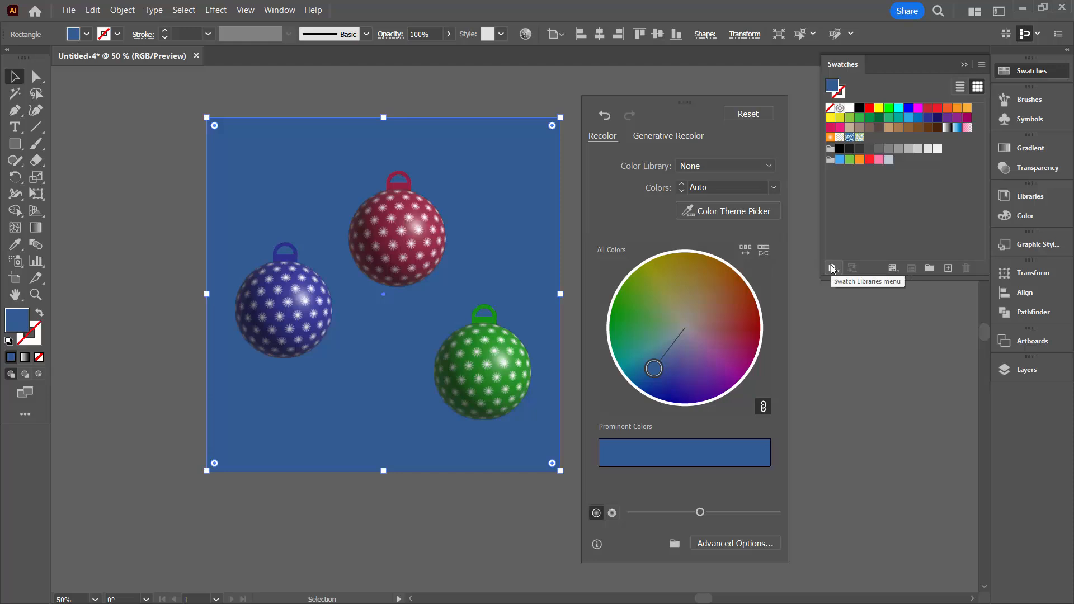
# Step: Apply the Seasons library's red radial gradient swatch to the background rectangle
pyautogui.click(833, 268)
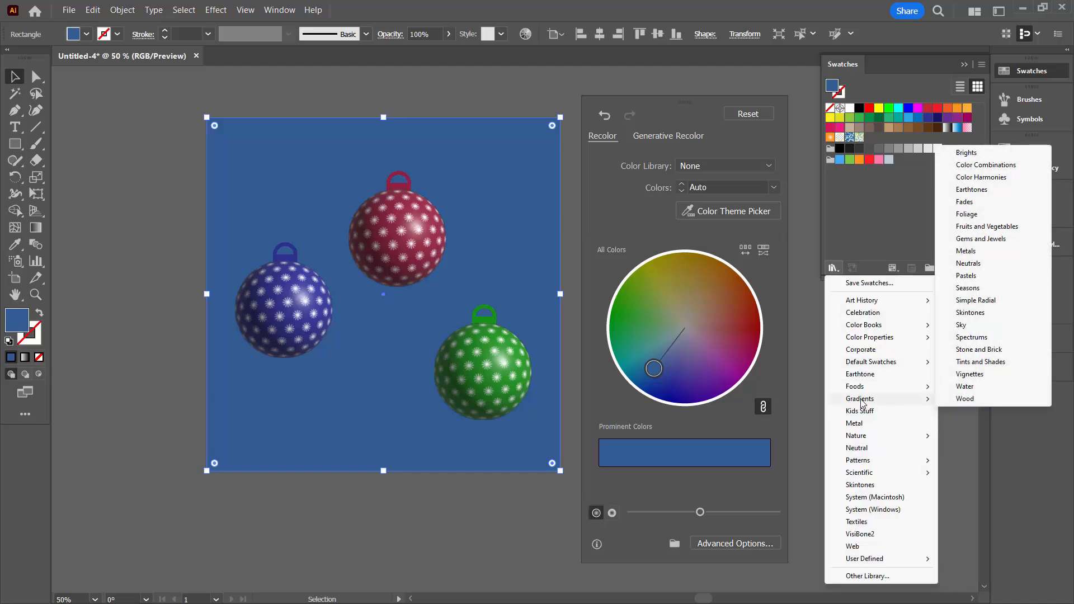
pyautogui.moveTo(981, 290)
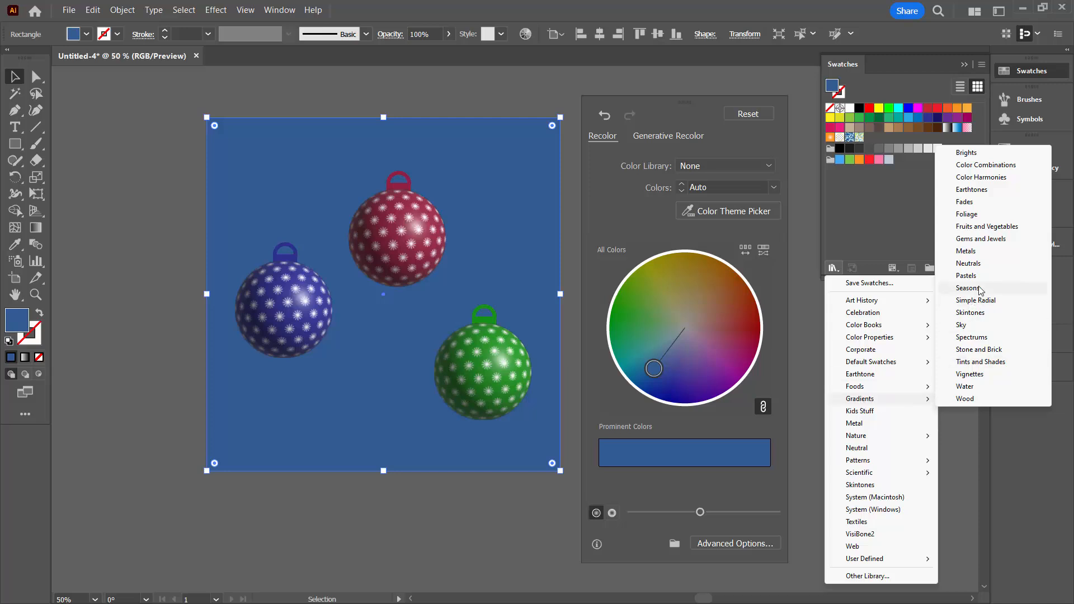
pyautogui.click(968, 288)
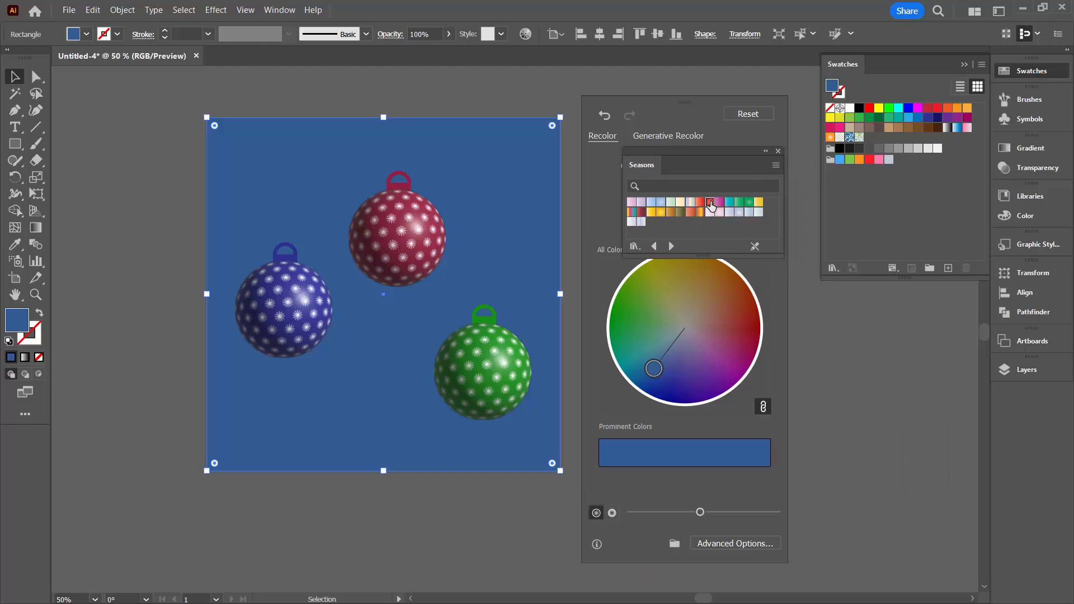
pyautogui.click(710, 201)
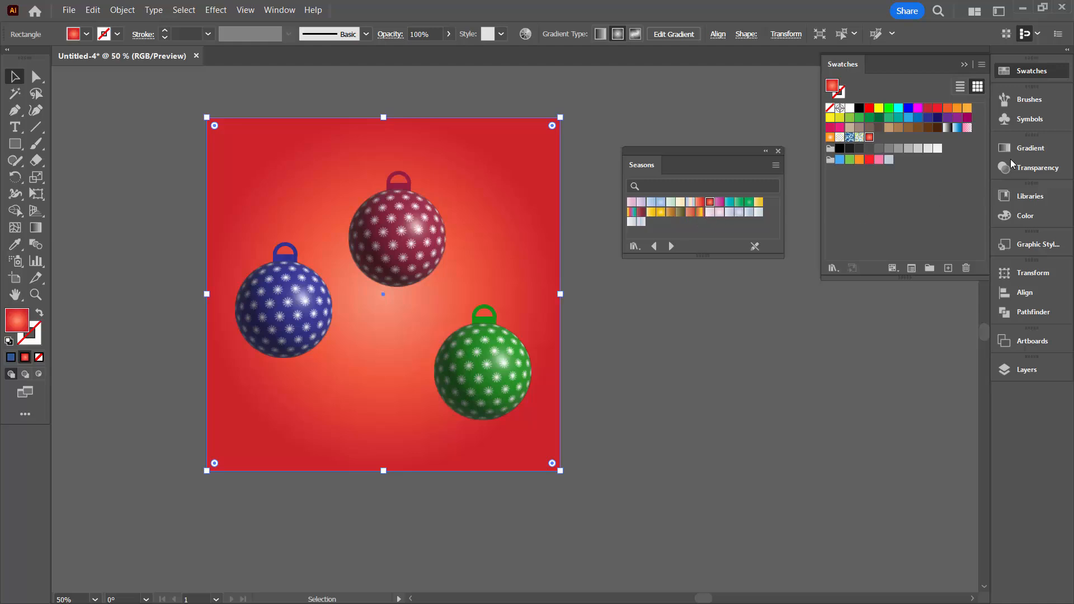
pyautogui.click(1030, 147)
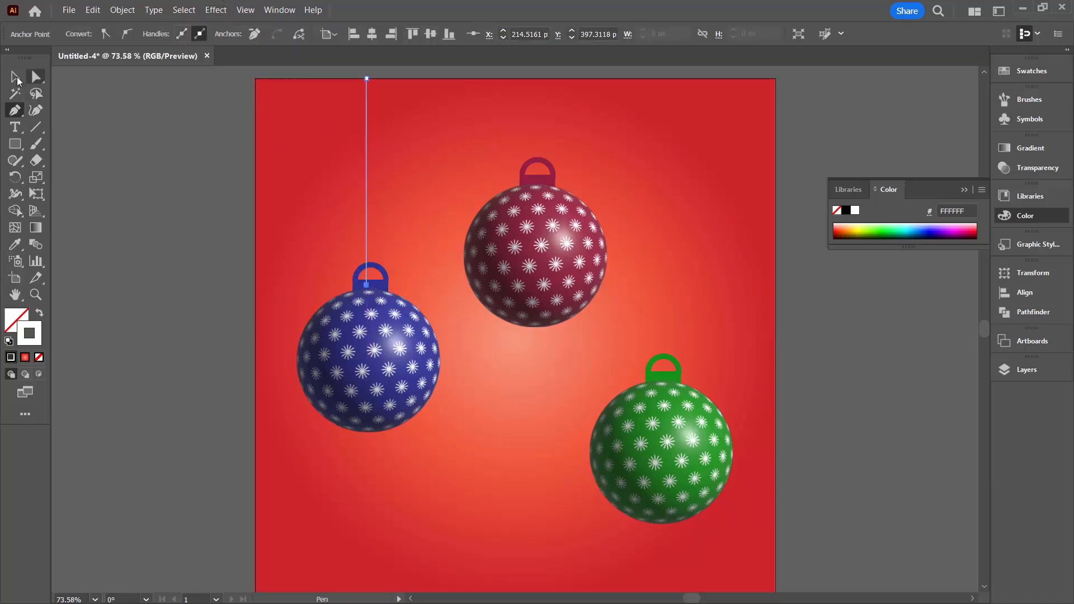
# Step: Finish the string line and adjust its stroke in the Stroke panel
pyautogui.click(14, 77)
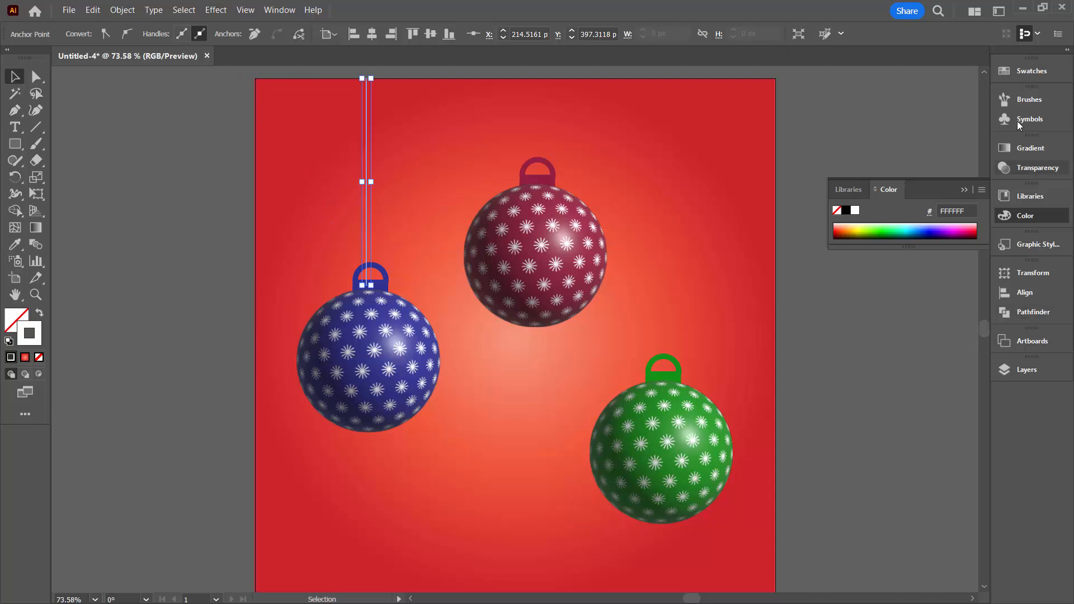
pyautogui.click(280, 10)
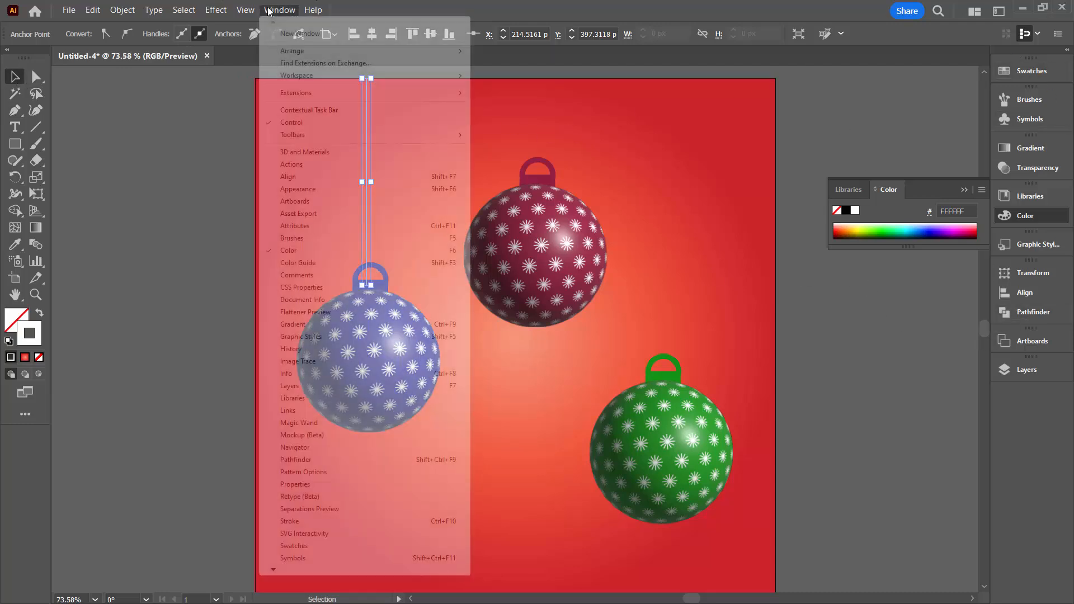
pyautogui.click(290, 521)
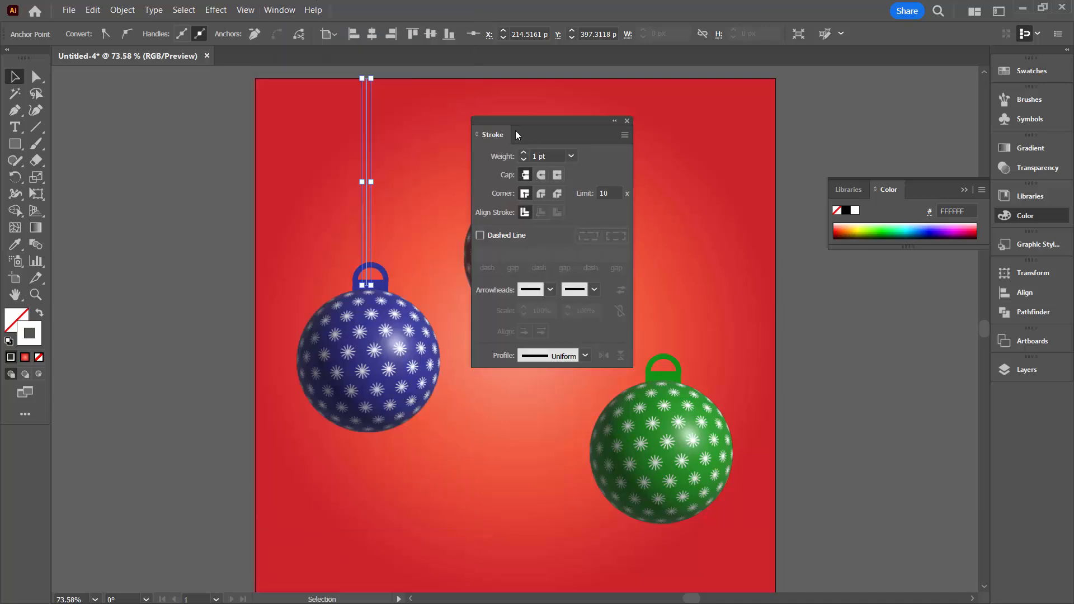
pyautogui.moveTo(369, 182); pyautogui.dragTo(371, 181)
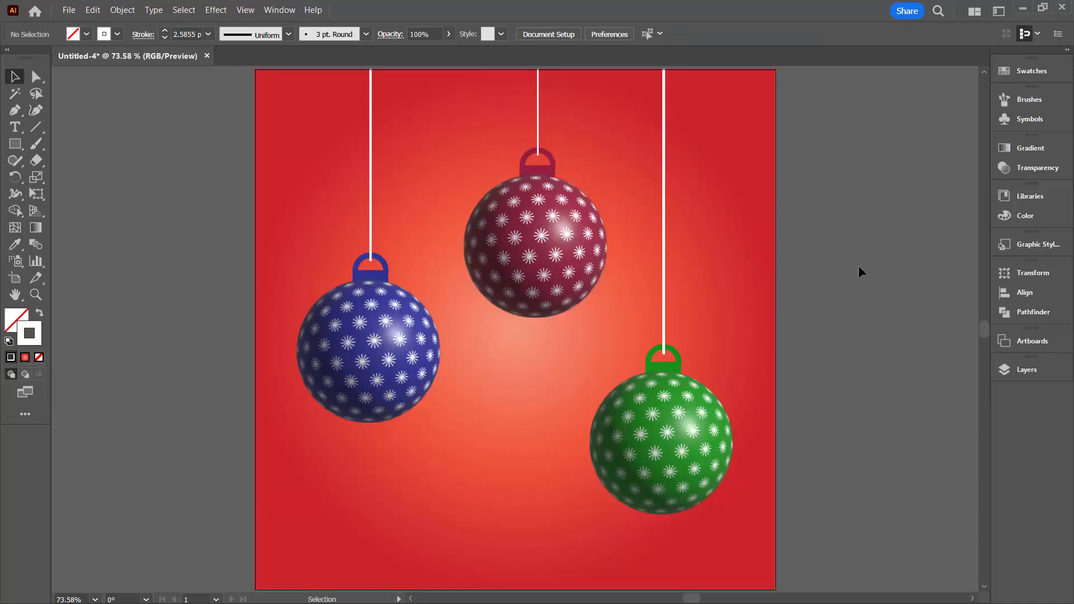
pyautogui.moveTo(842, 275)
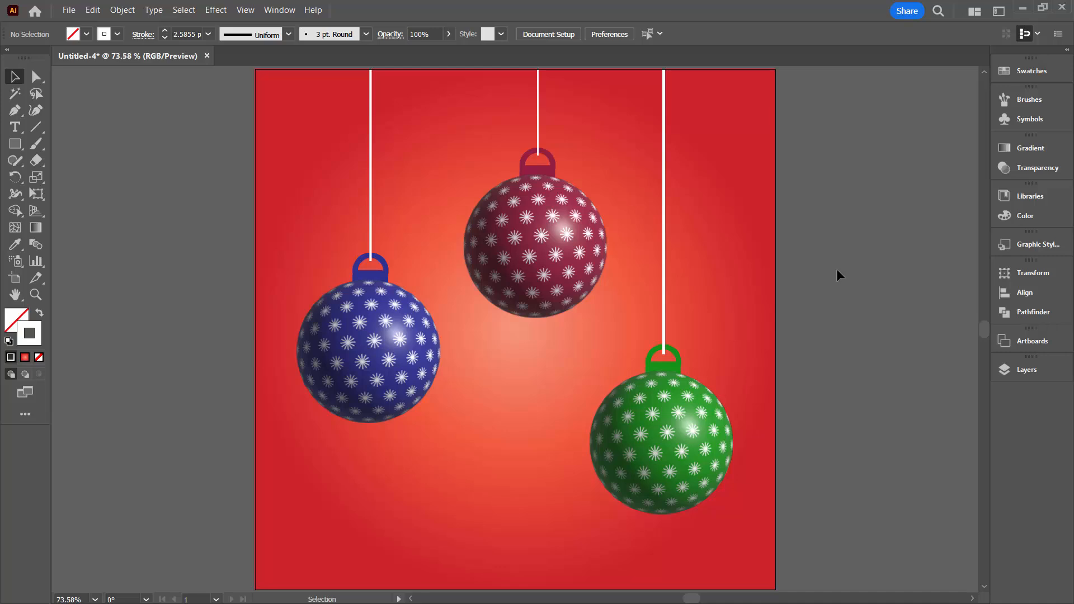
pyautogui.moveTo(834, 290)
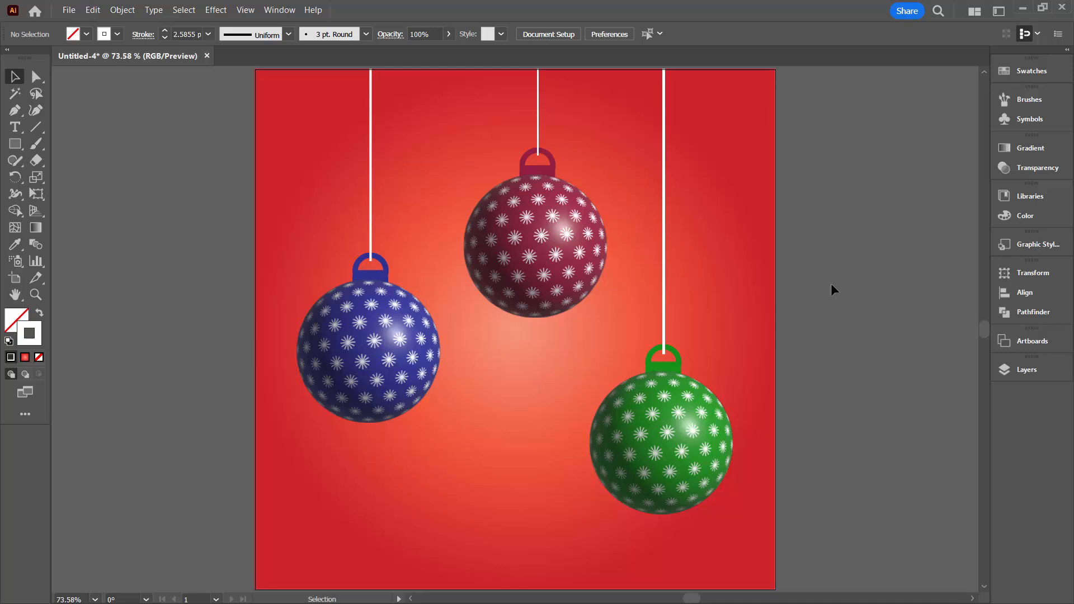